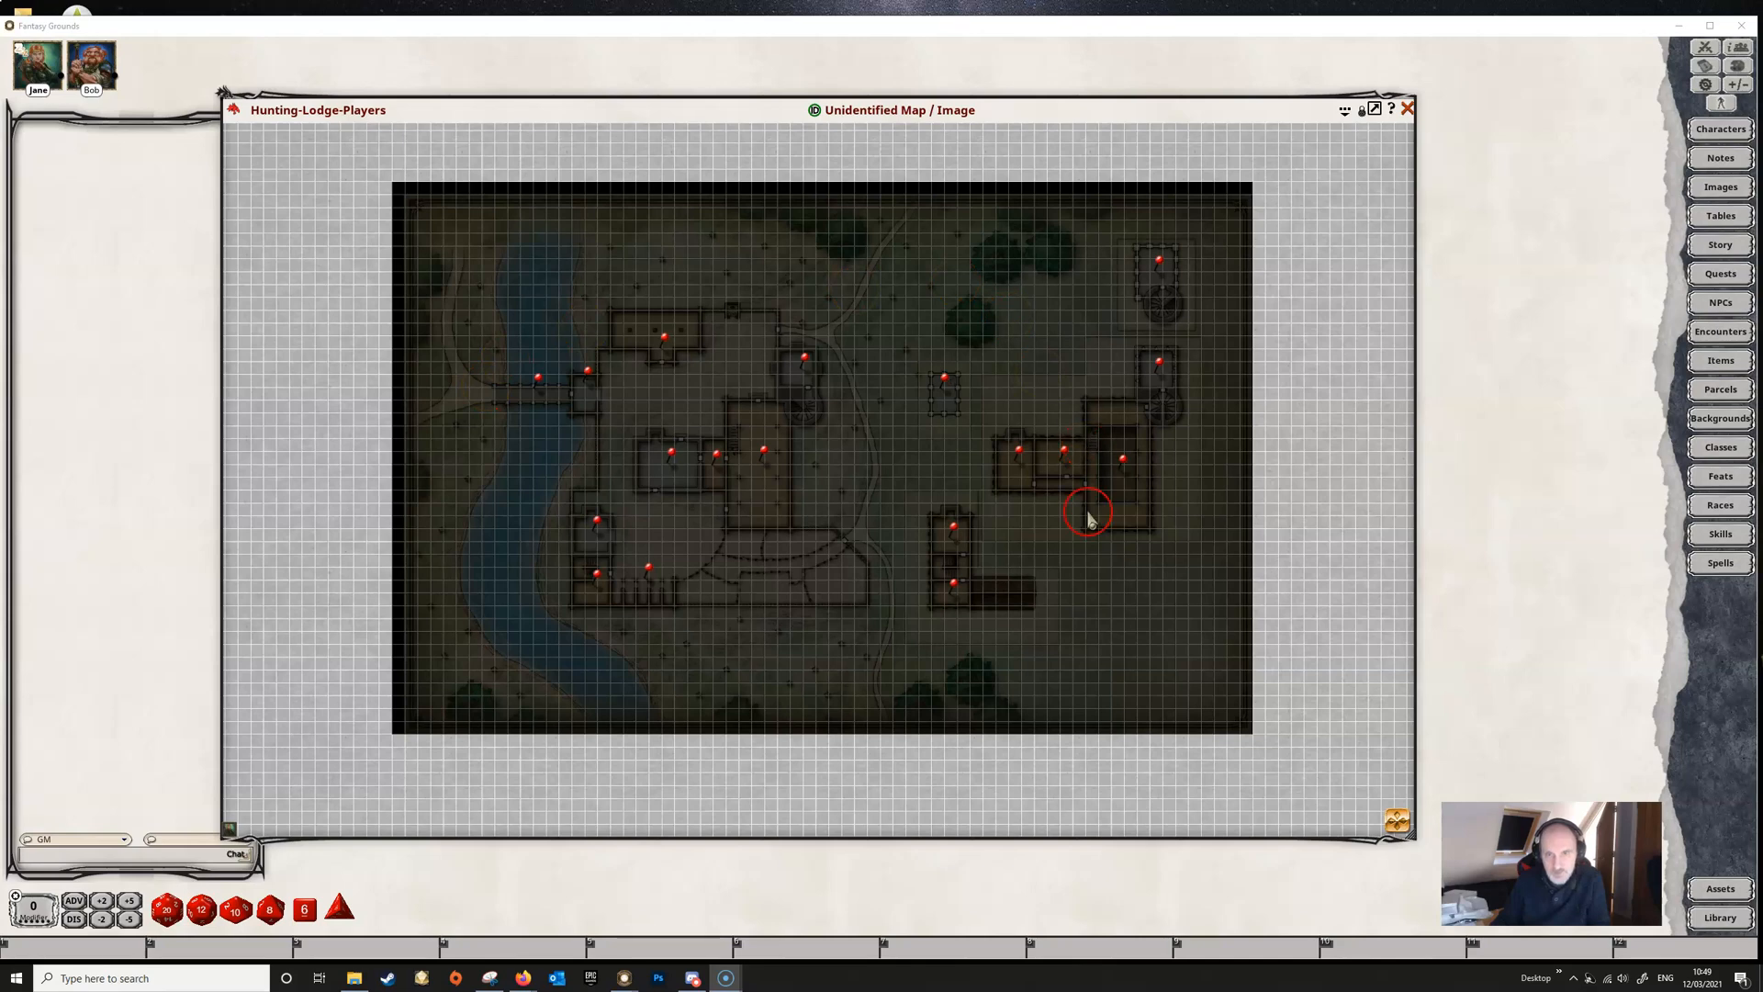
{"action": "mouse_move", "coordinate": [1367, 182]}
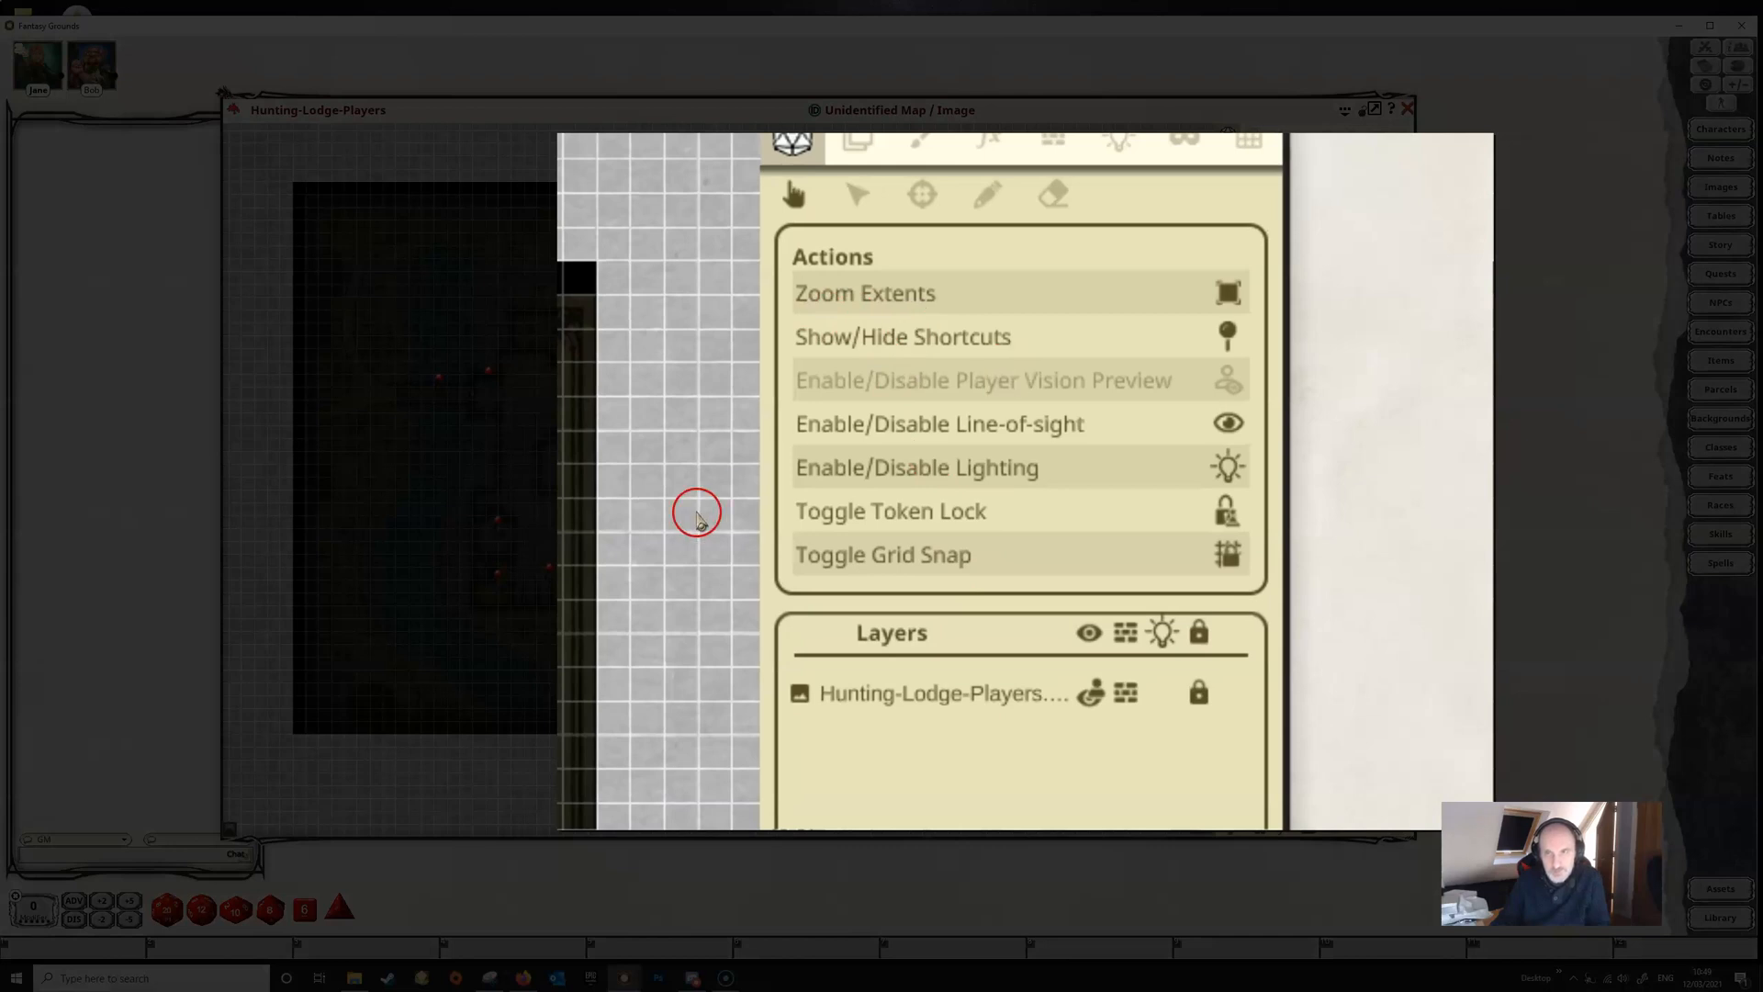
{"action": "mouse_move", "coordinate": [1054, 469]}
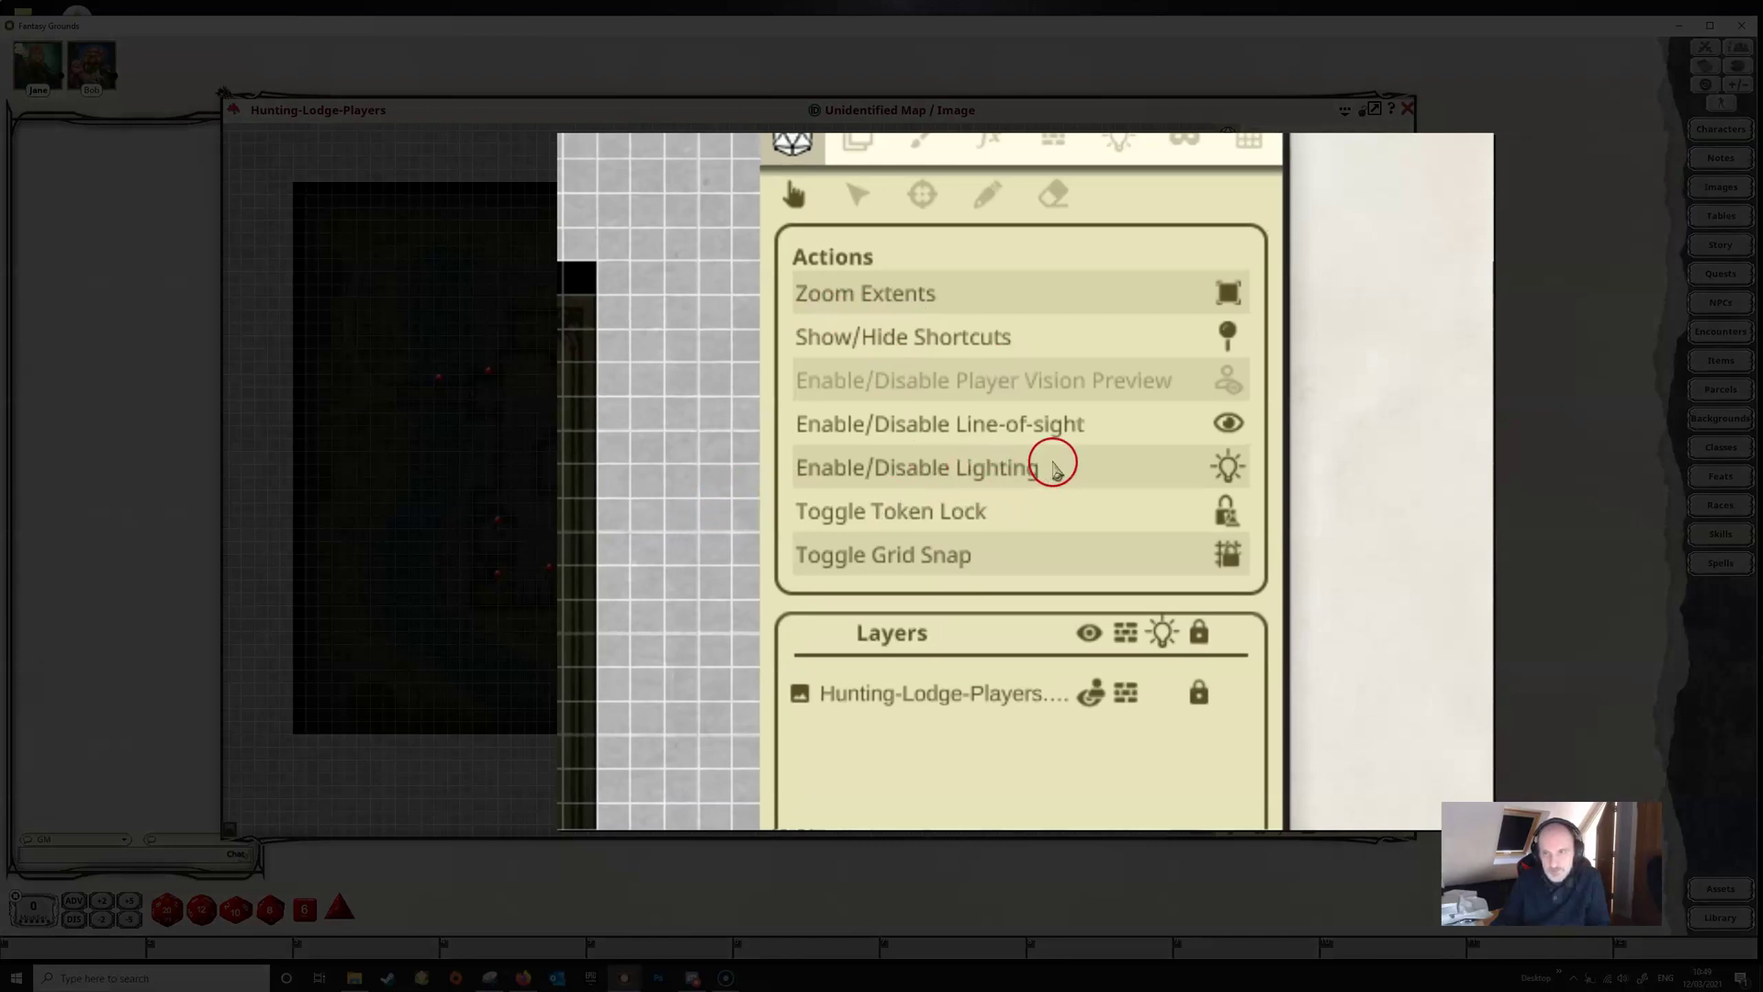
{"action": "mouse_move", "coordinate": [1203, 551]}
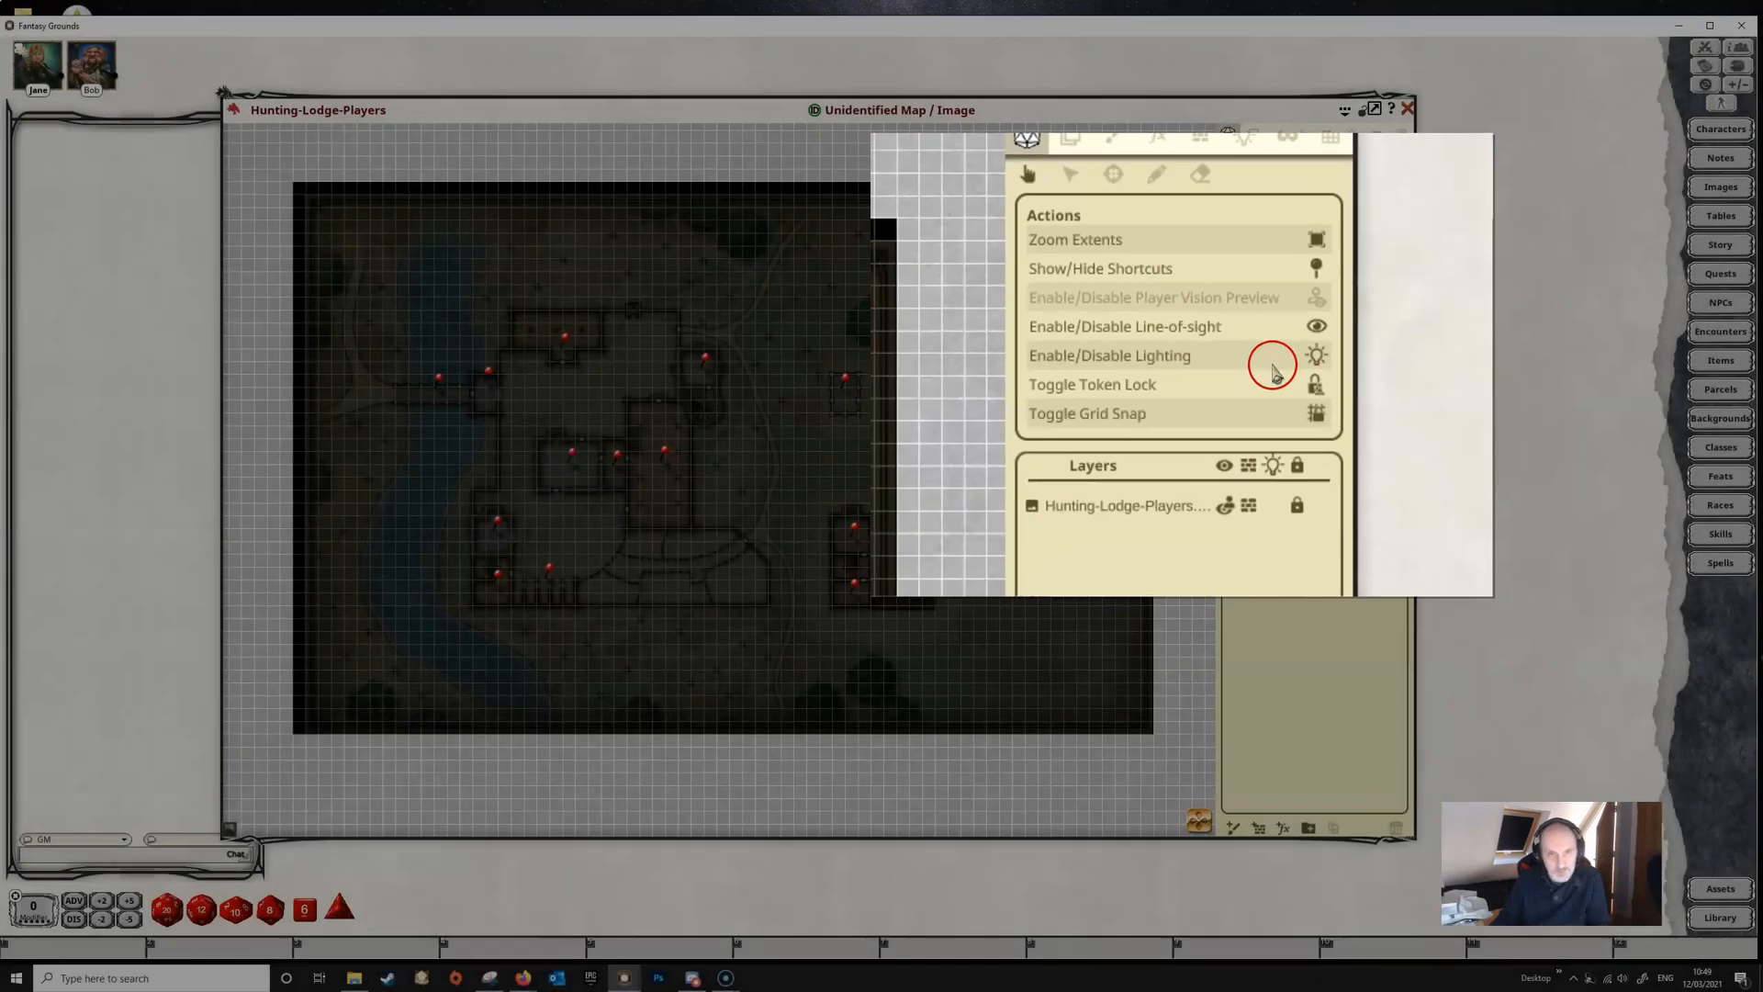
Step: Turn the Hunting Lodge map's lighting off to compare the plain, brightly coloured map
{"action": "left_click", "coordinate": [1316, 354]}
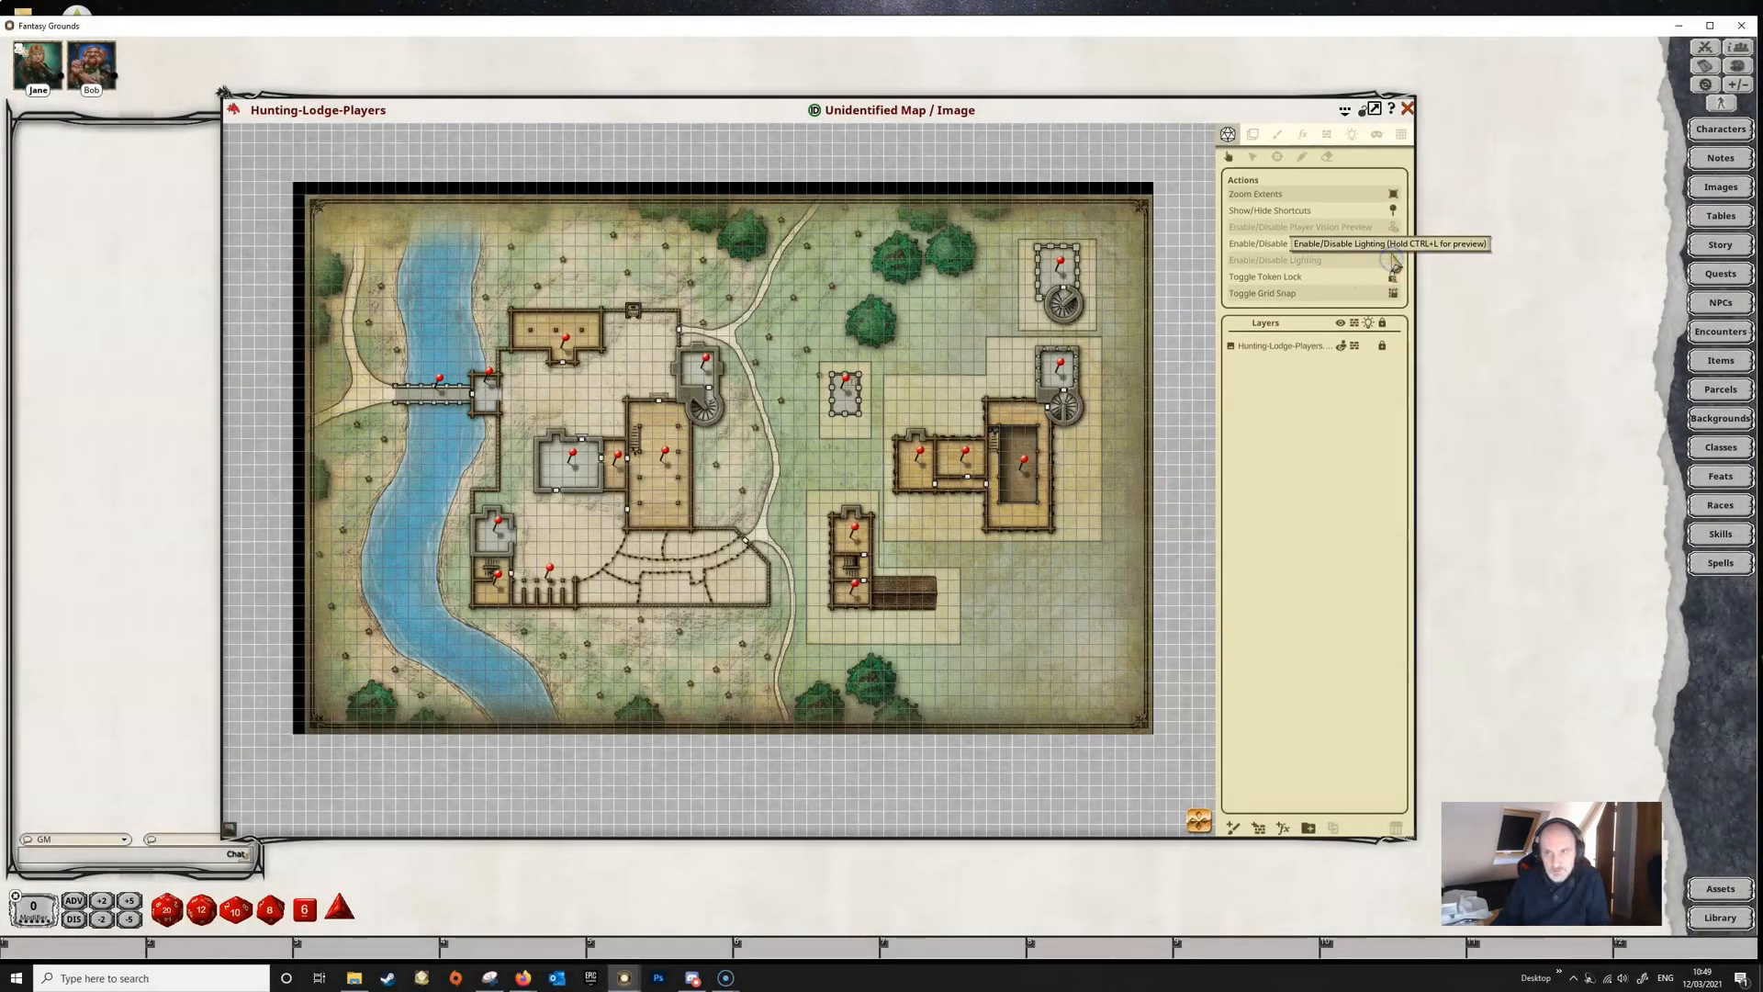
{"action": "mouse_move", "coordinate": [1394, 227]}
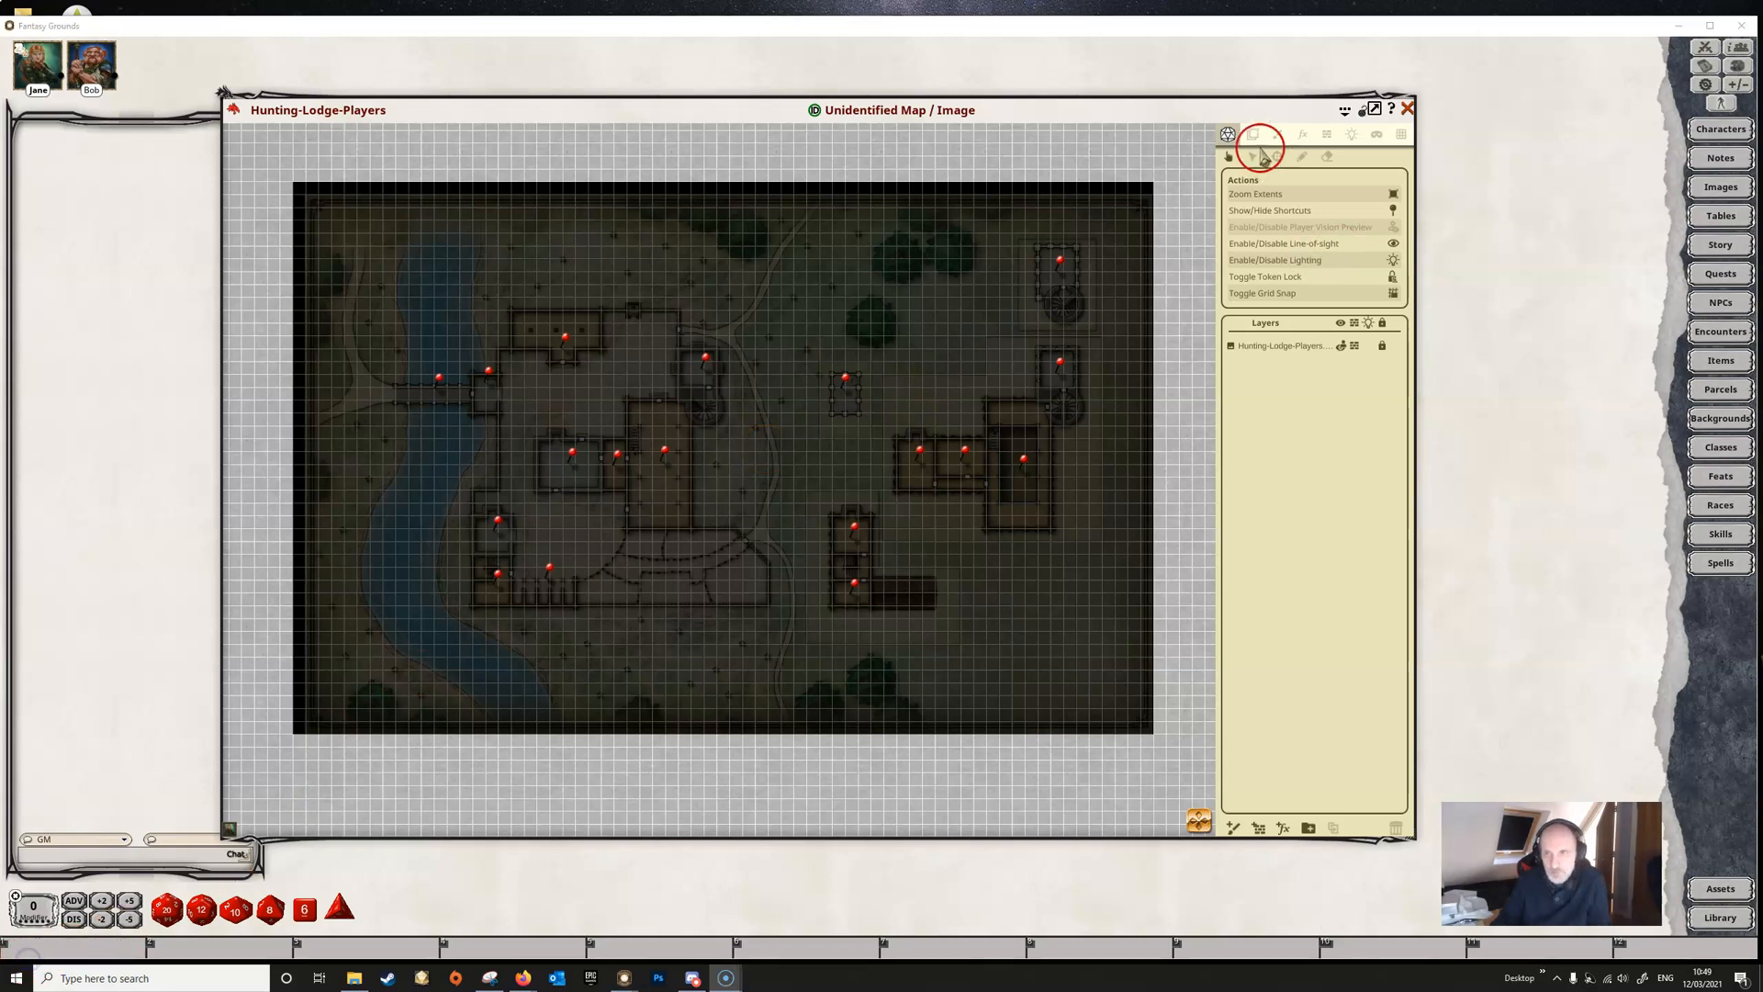
{"action": "mouse_move", "coordinate": [1353, 144]}
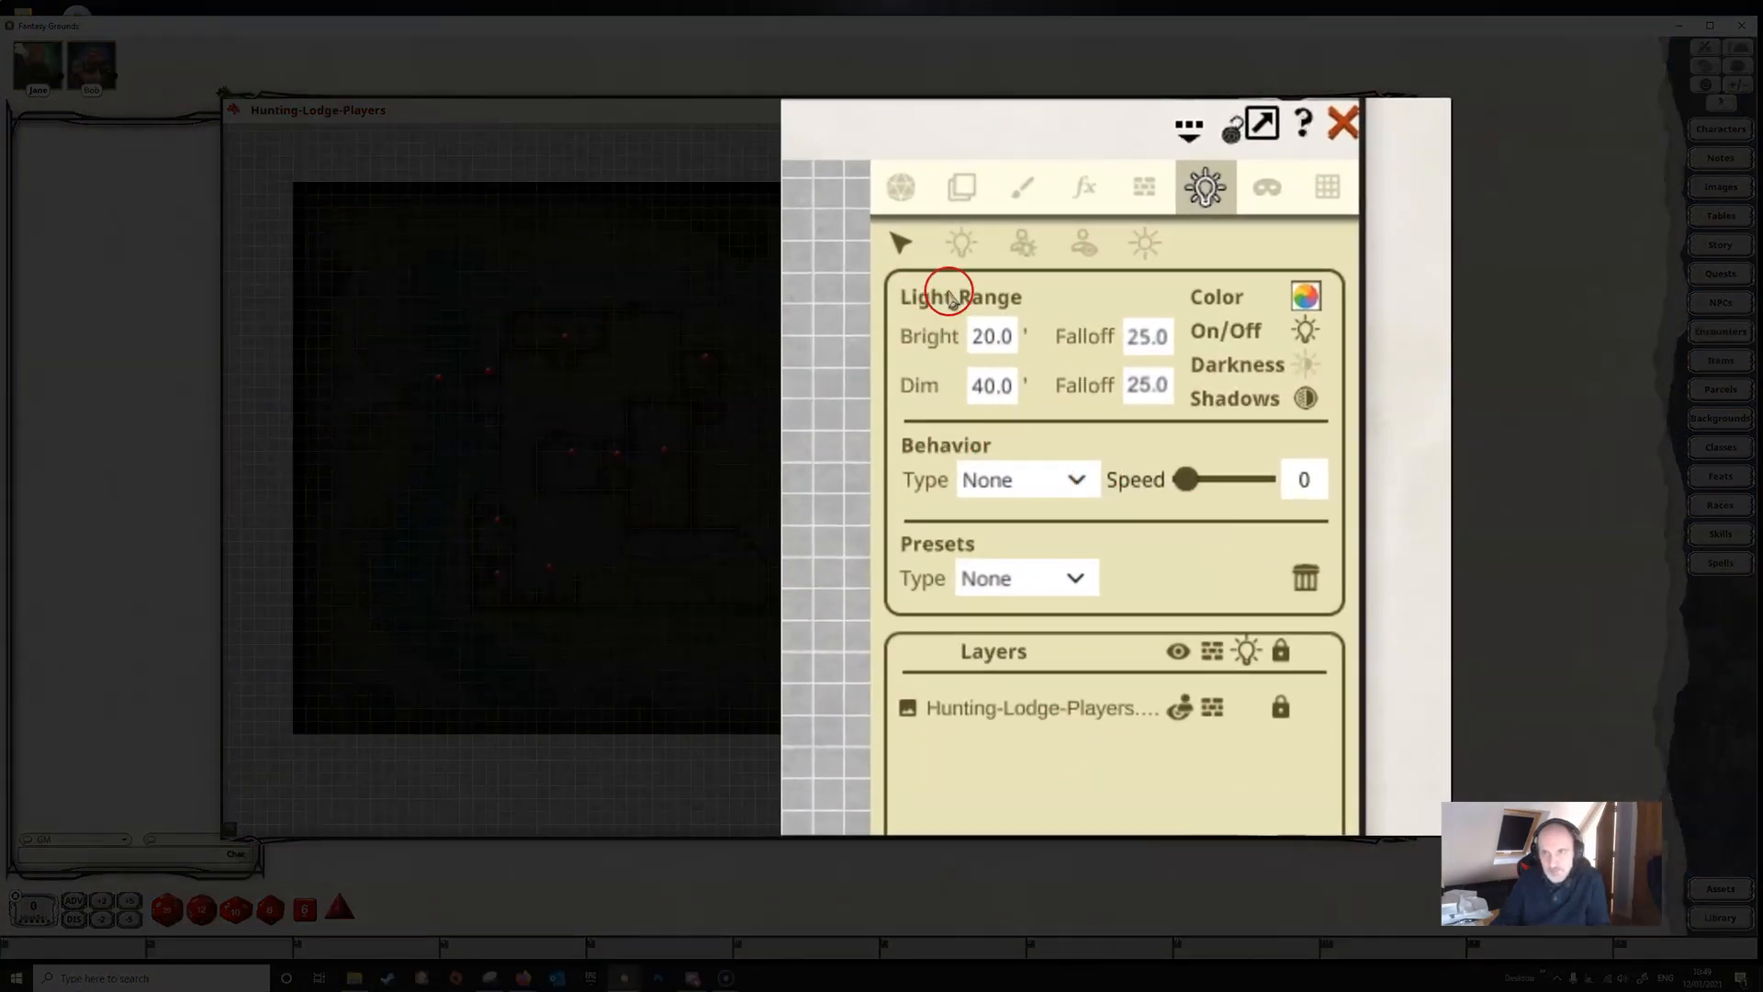
{"action": "mouse_move", "coordinate": [950, 244]}
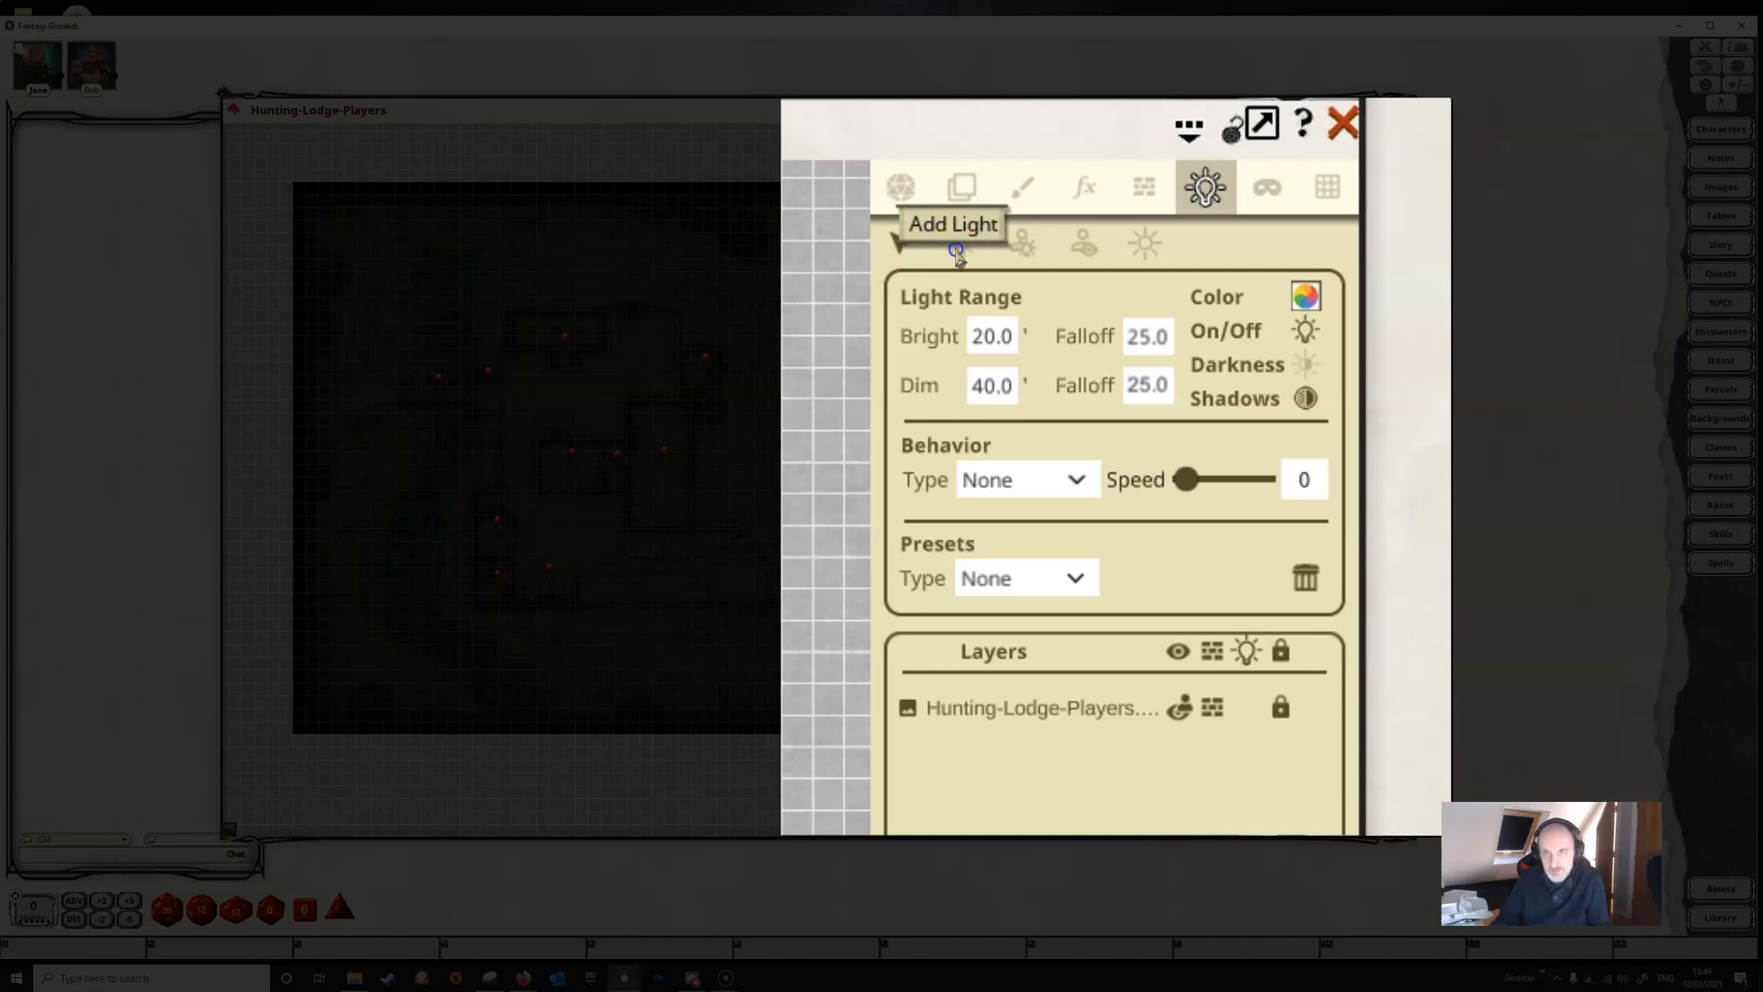
{"action": "mouse_move", "coordinate": [1040, 247]}
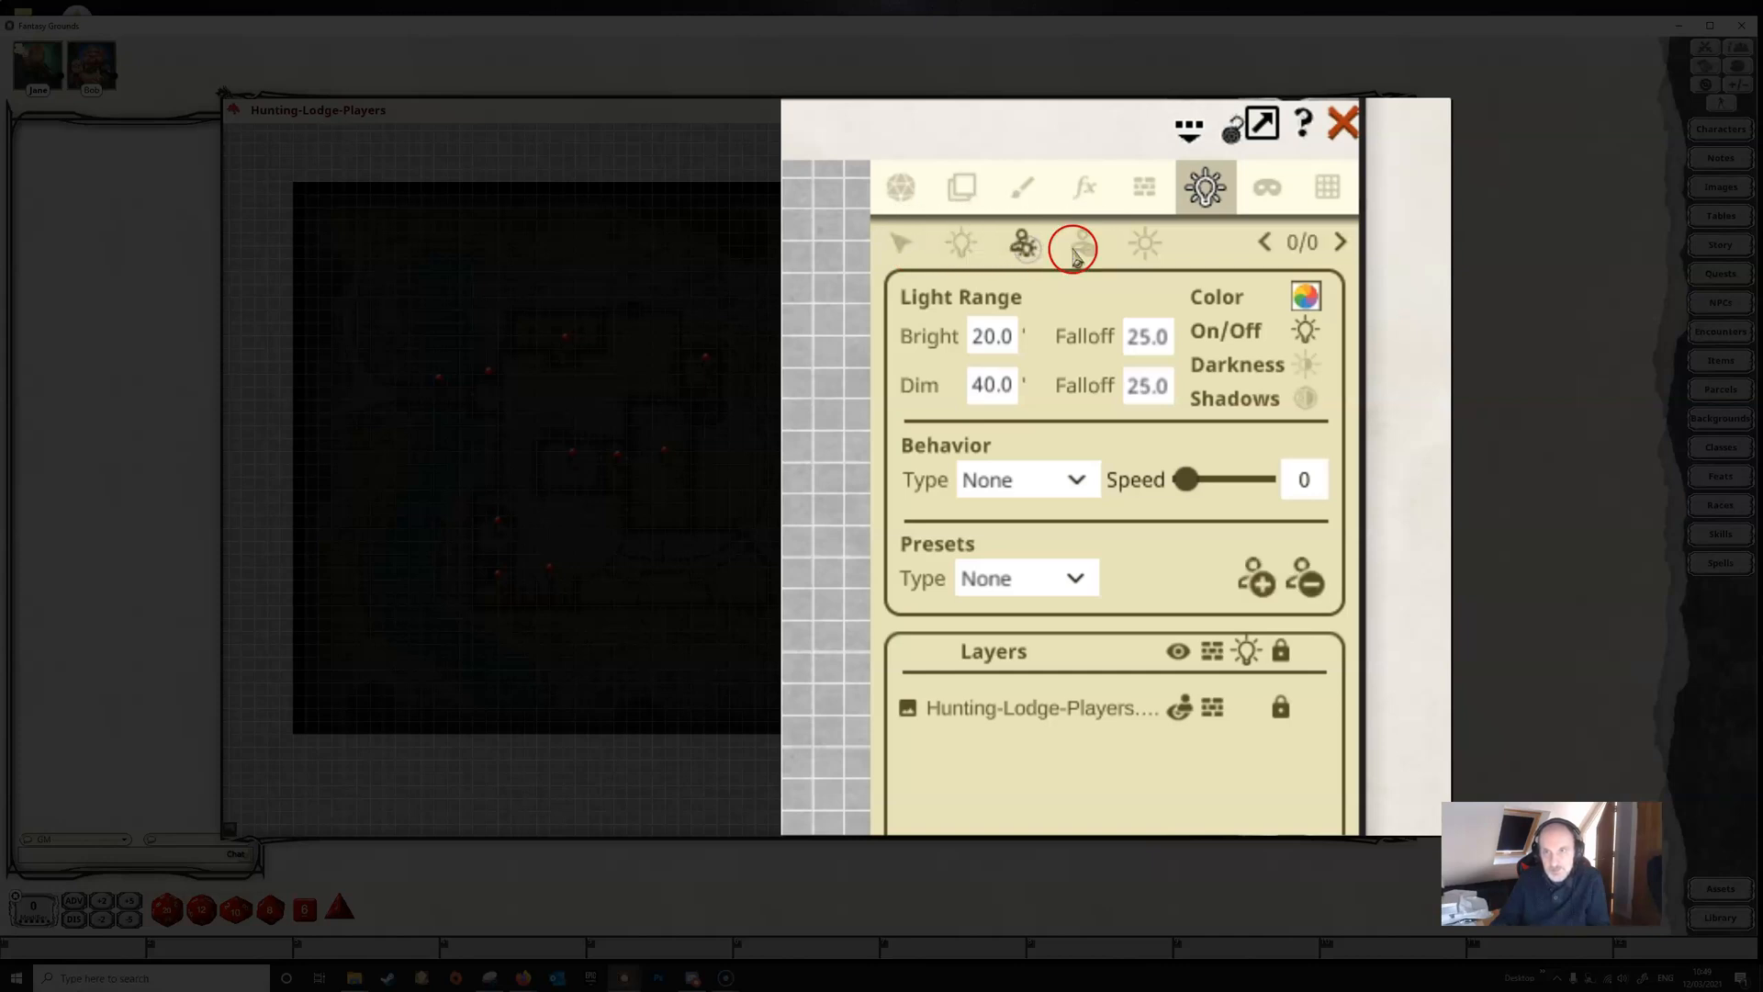
Step: Look over the vision tools, then bring up the ambient light and shadow settings
{"action": "left_click", "coordinate": [1144, 244]}
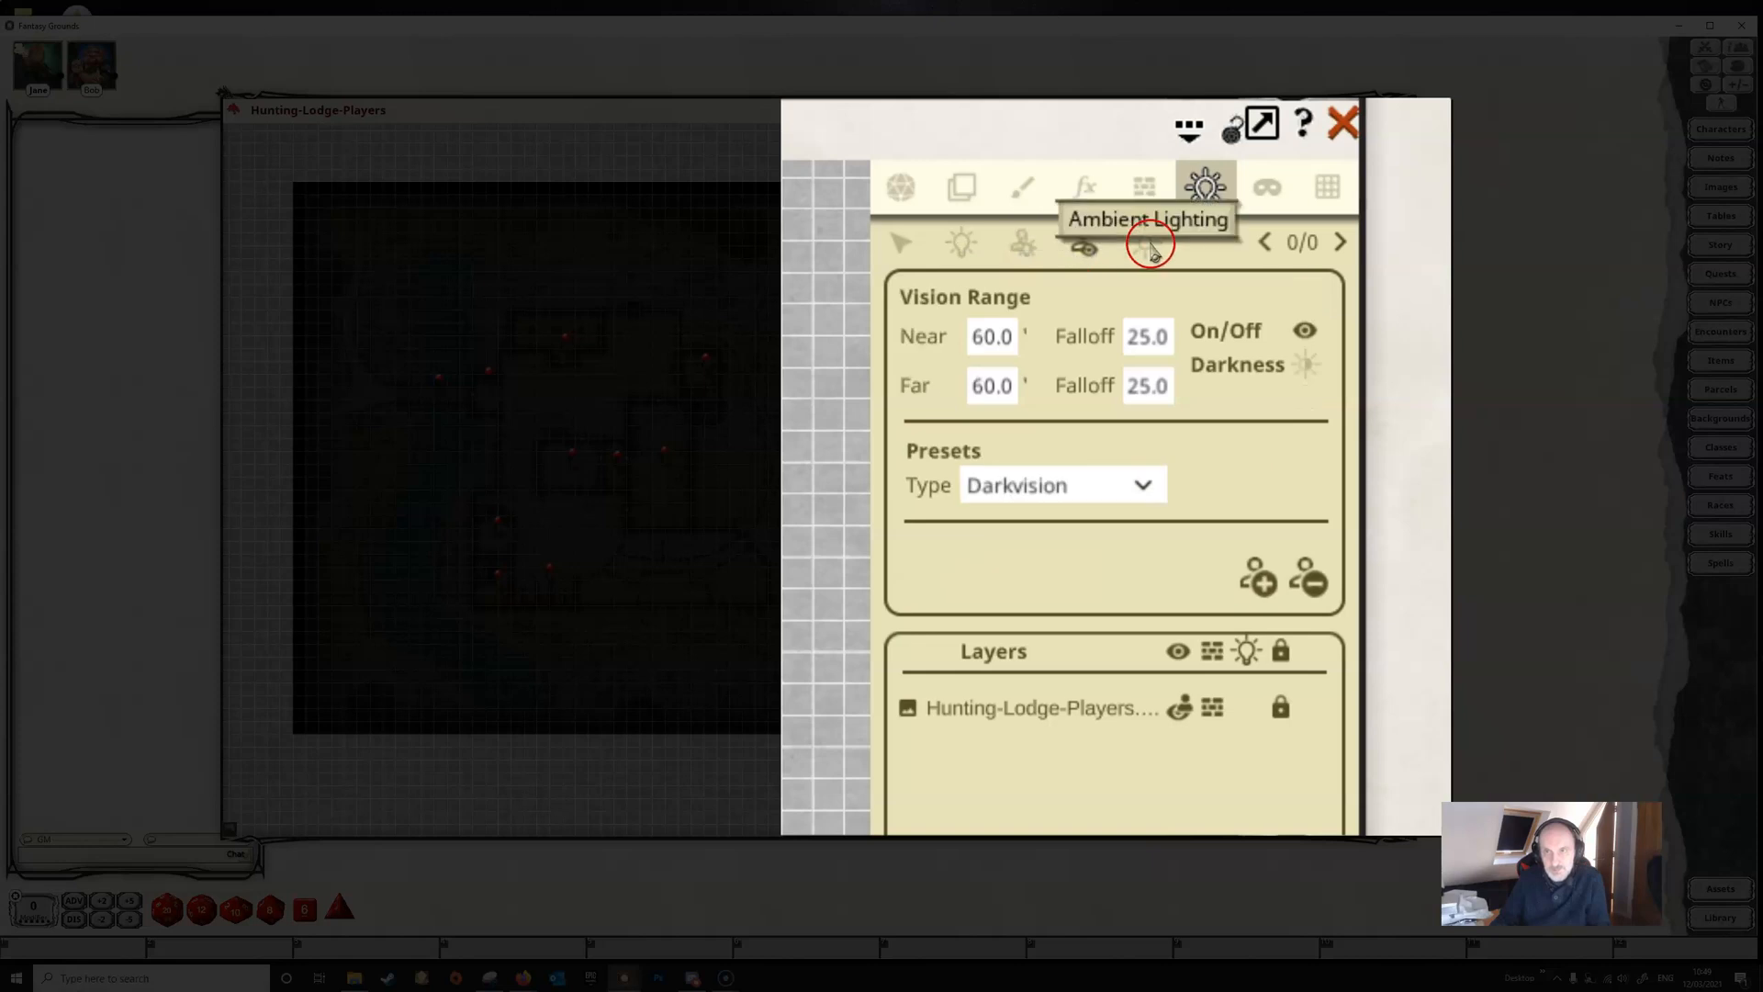
{"action": "left_click", "coordinate": [1147, 246]}
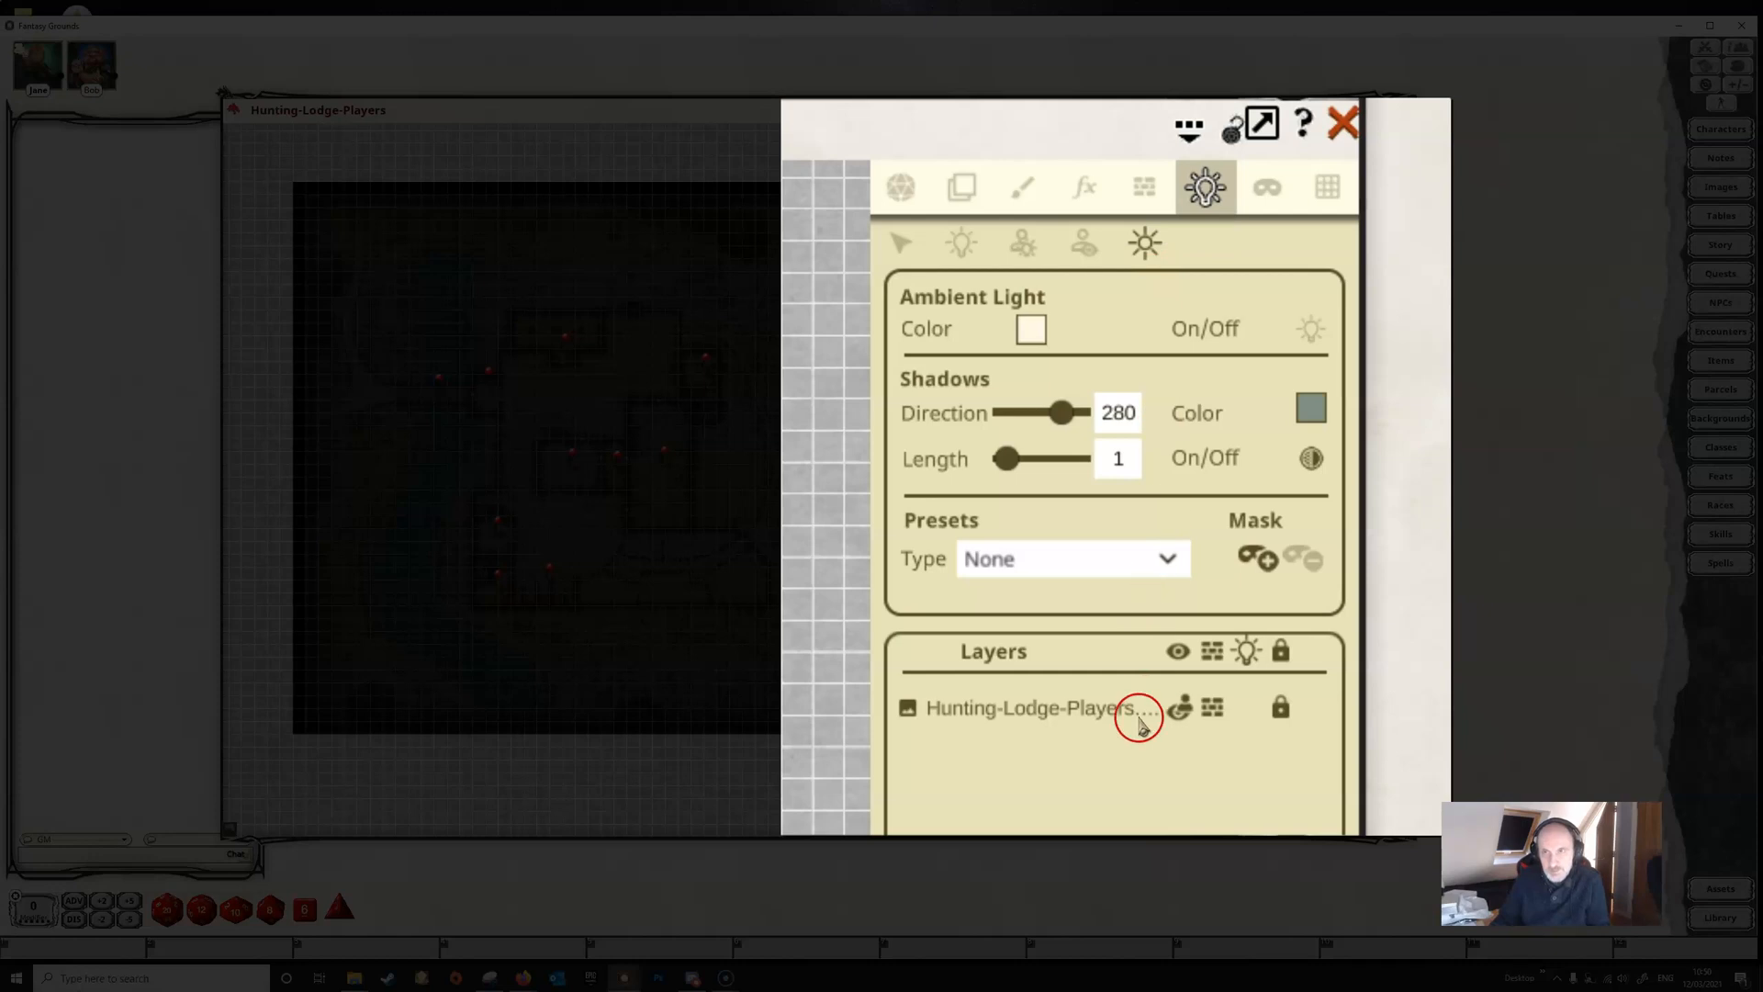
{"action": "mouse_move", "coordinate": [601, 351]}
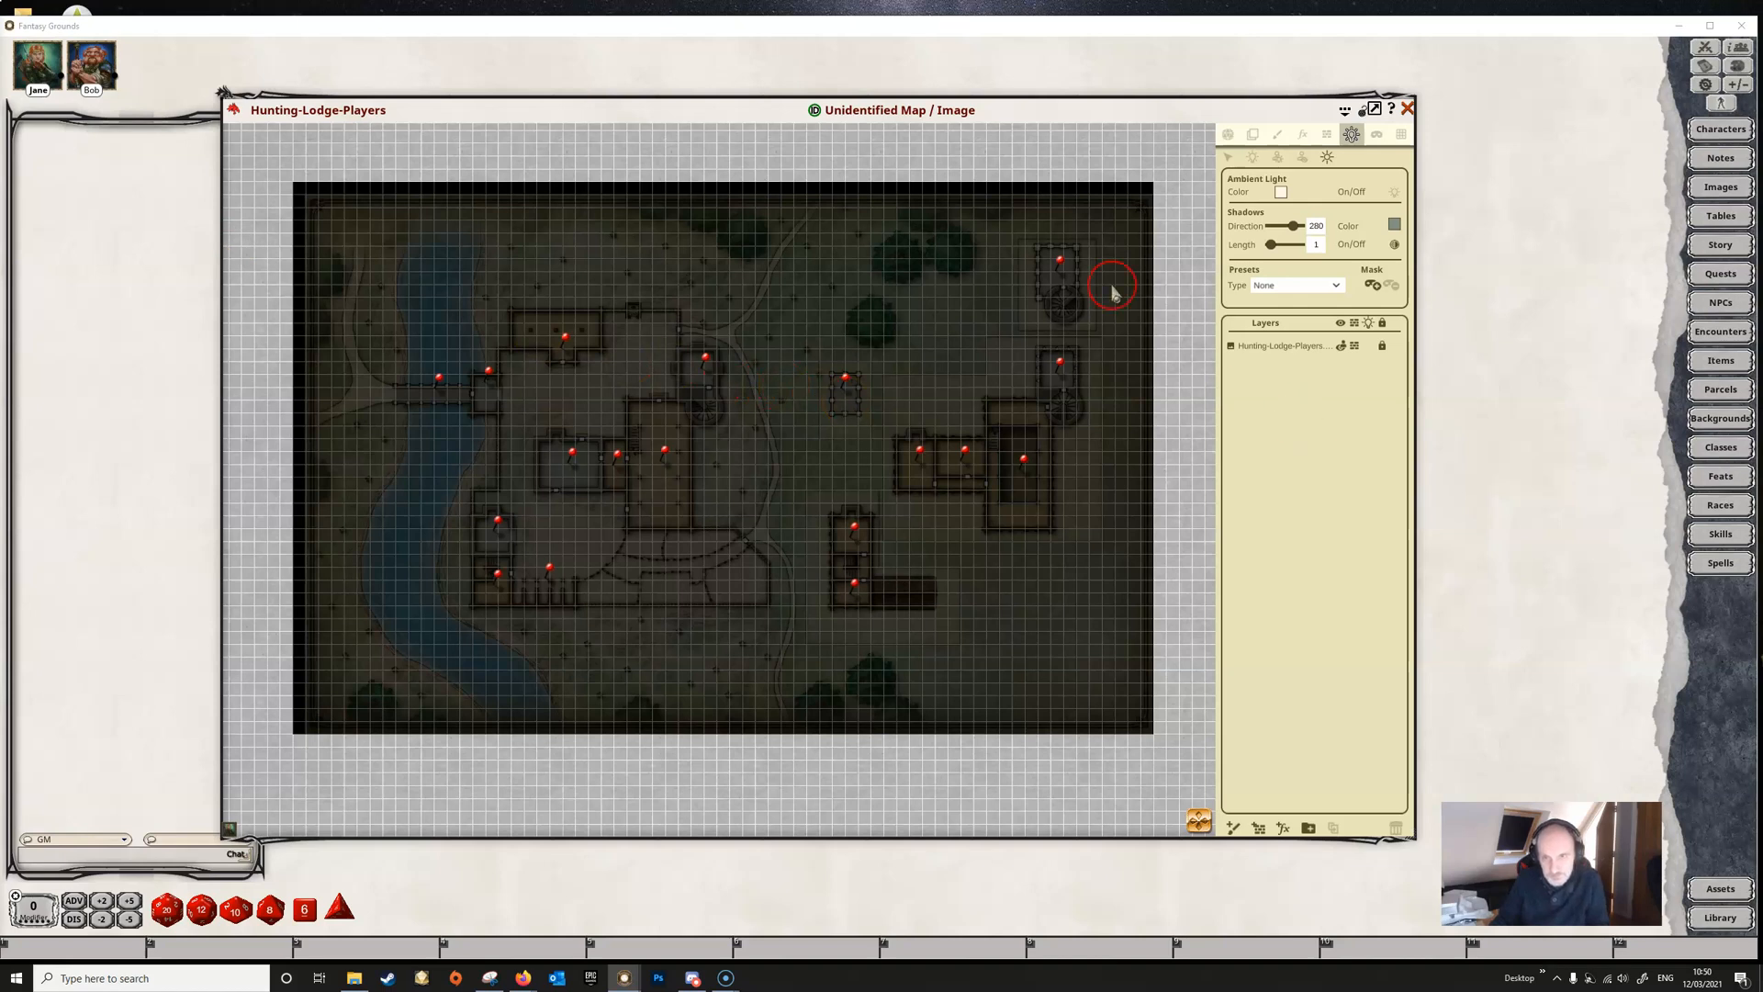
{"action": "mouse_move", "coordinate": [1318, 270]}
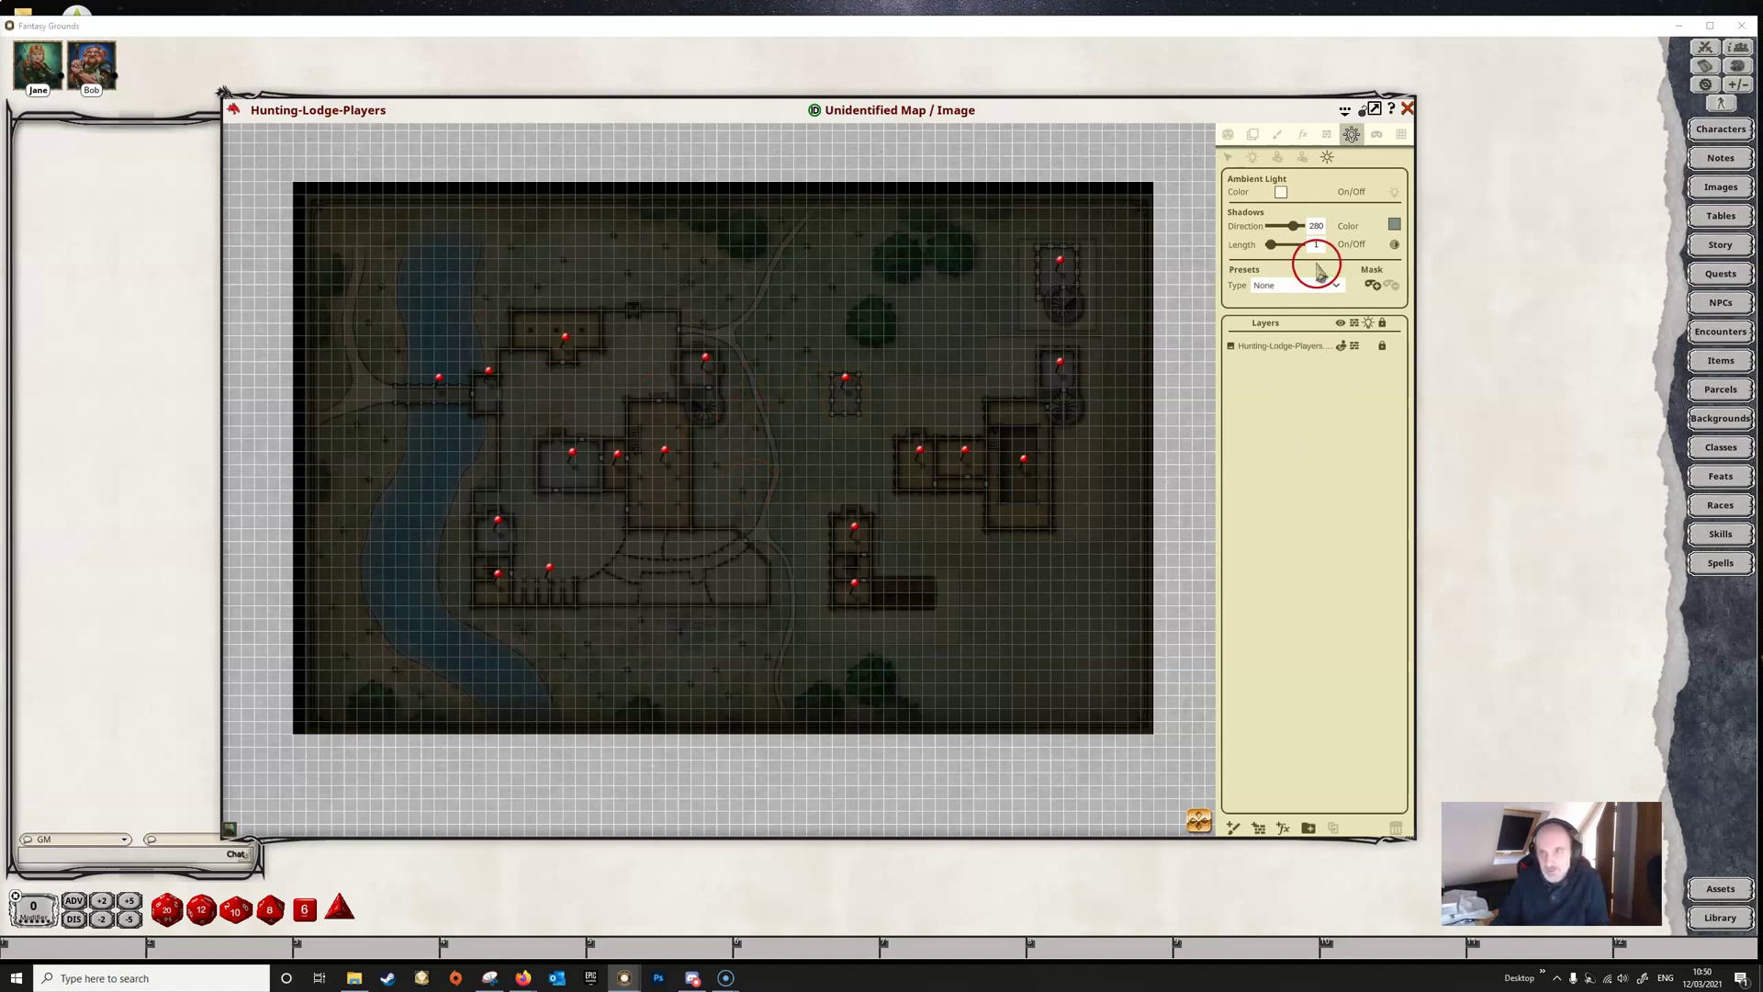
{"action": "mouse_move", "coordinate": [1313, 194]}
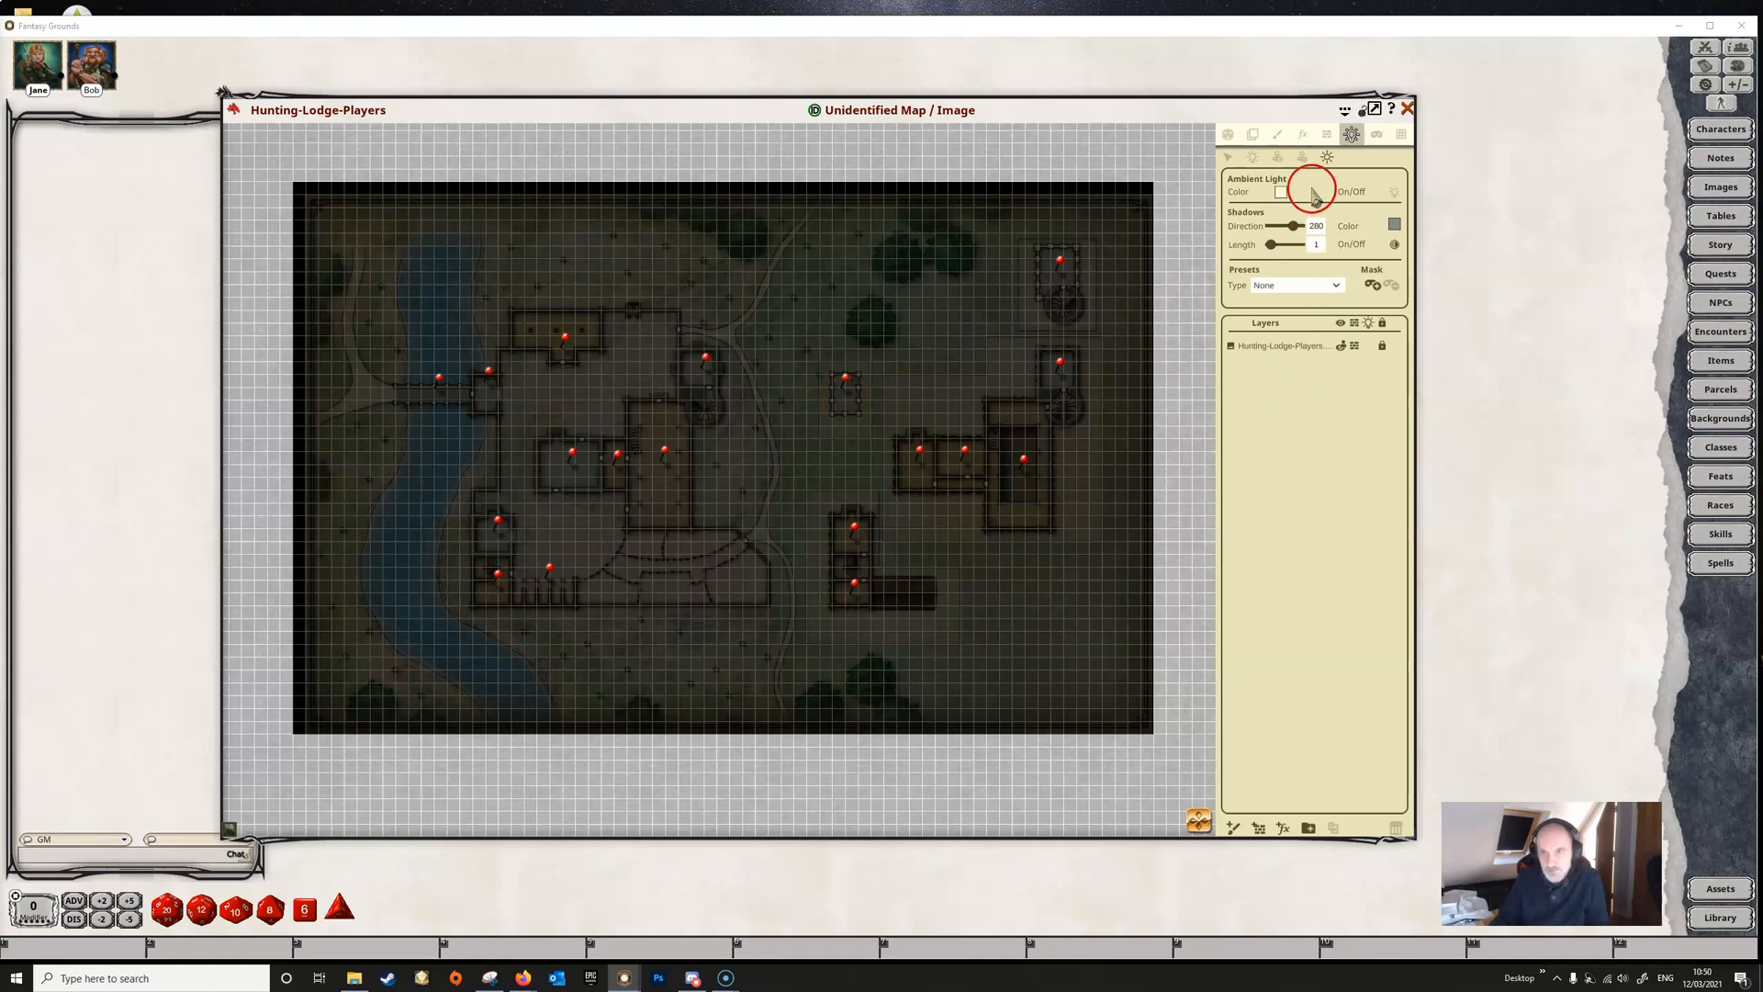
{"action": "mouse_move", "coordinate": [1374, 245]}
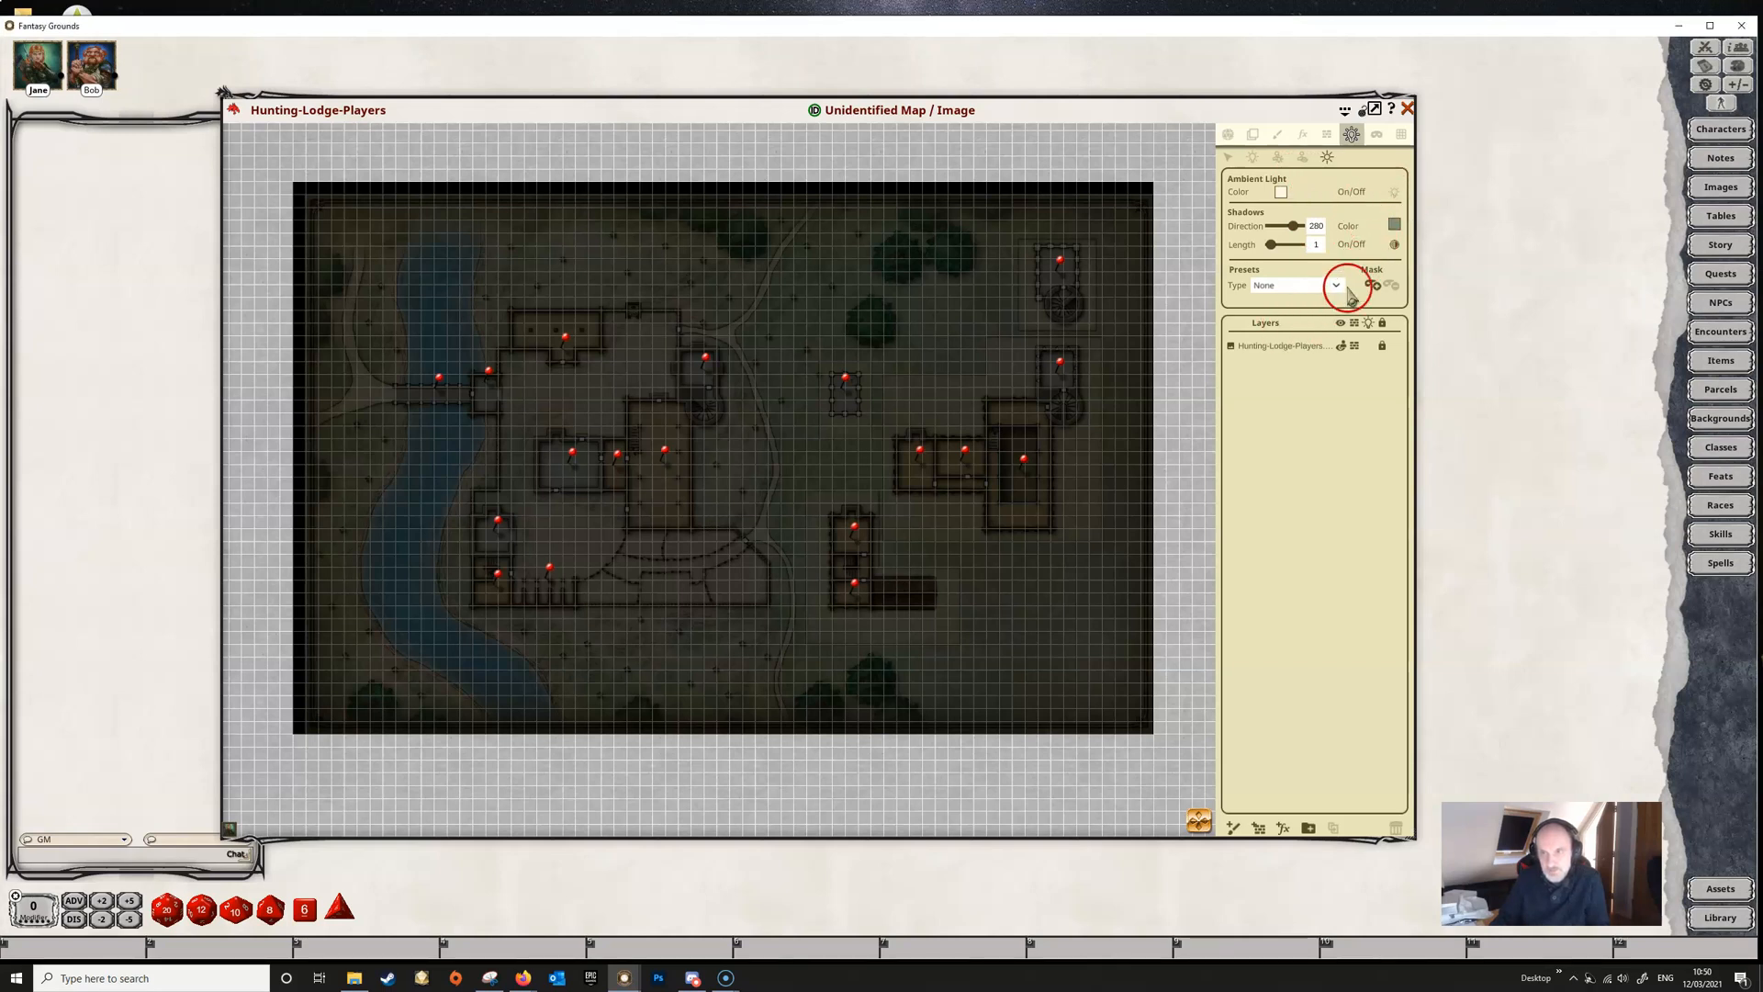
Step: Apply the Dawn ambient preset (shadow direction 144, length 7) and discard a green shadow colour
{"action": "left_click", "coordinate": [1335, 284]}
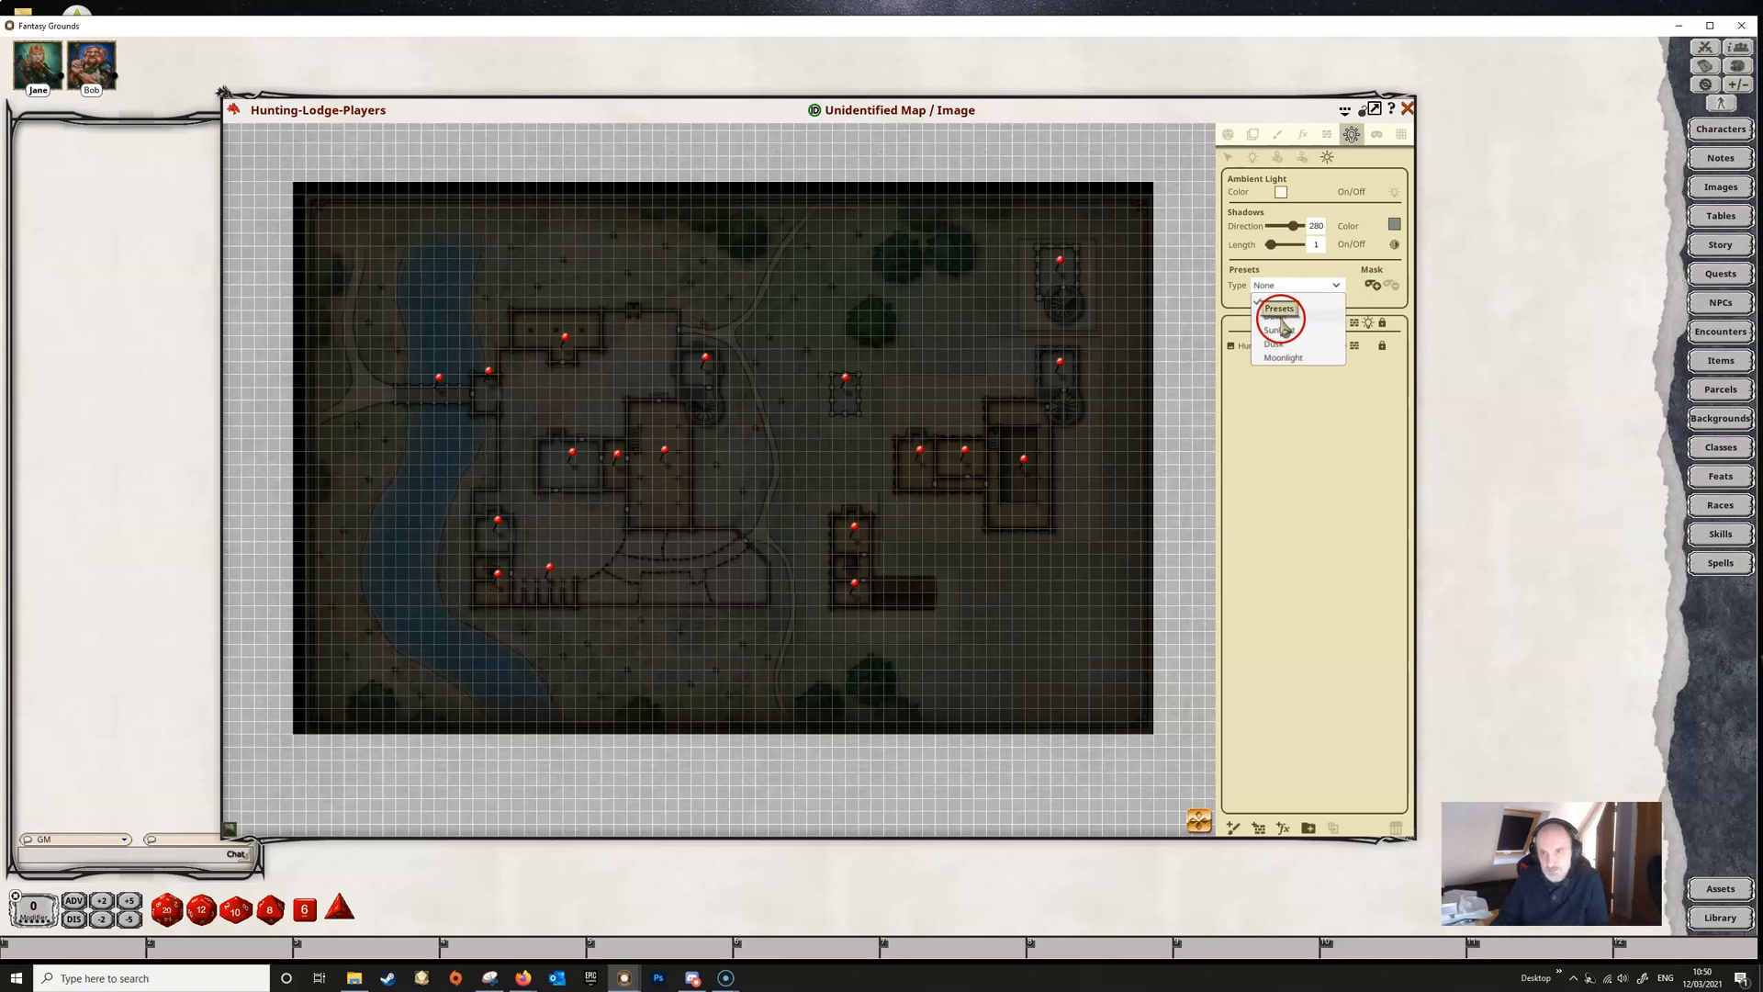
{"action": "left_click", "coordinate": [1273, 343]}
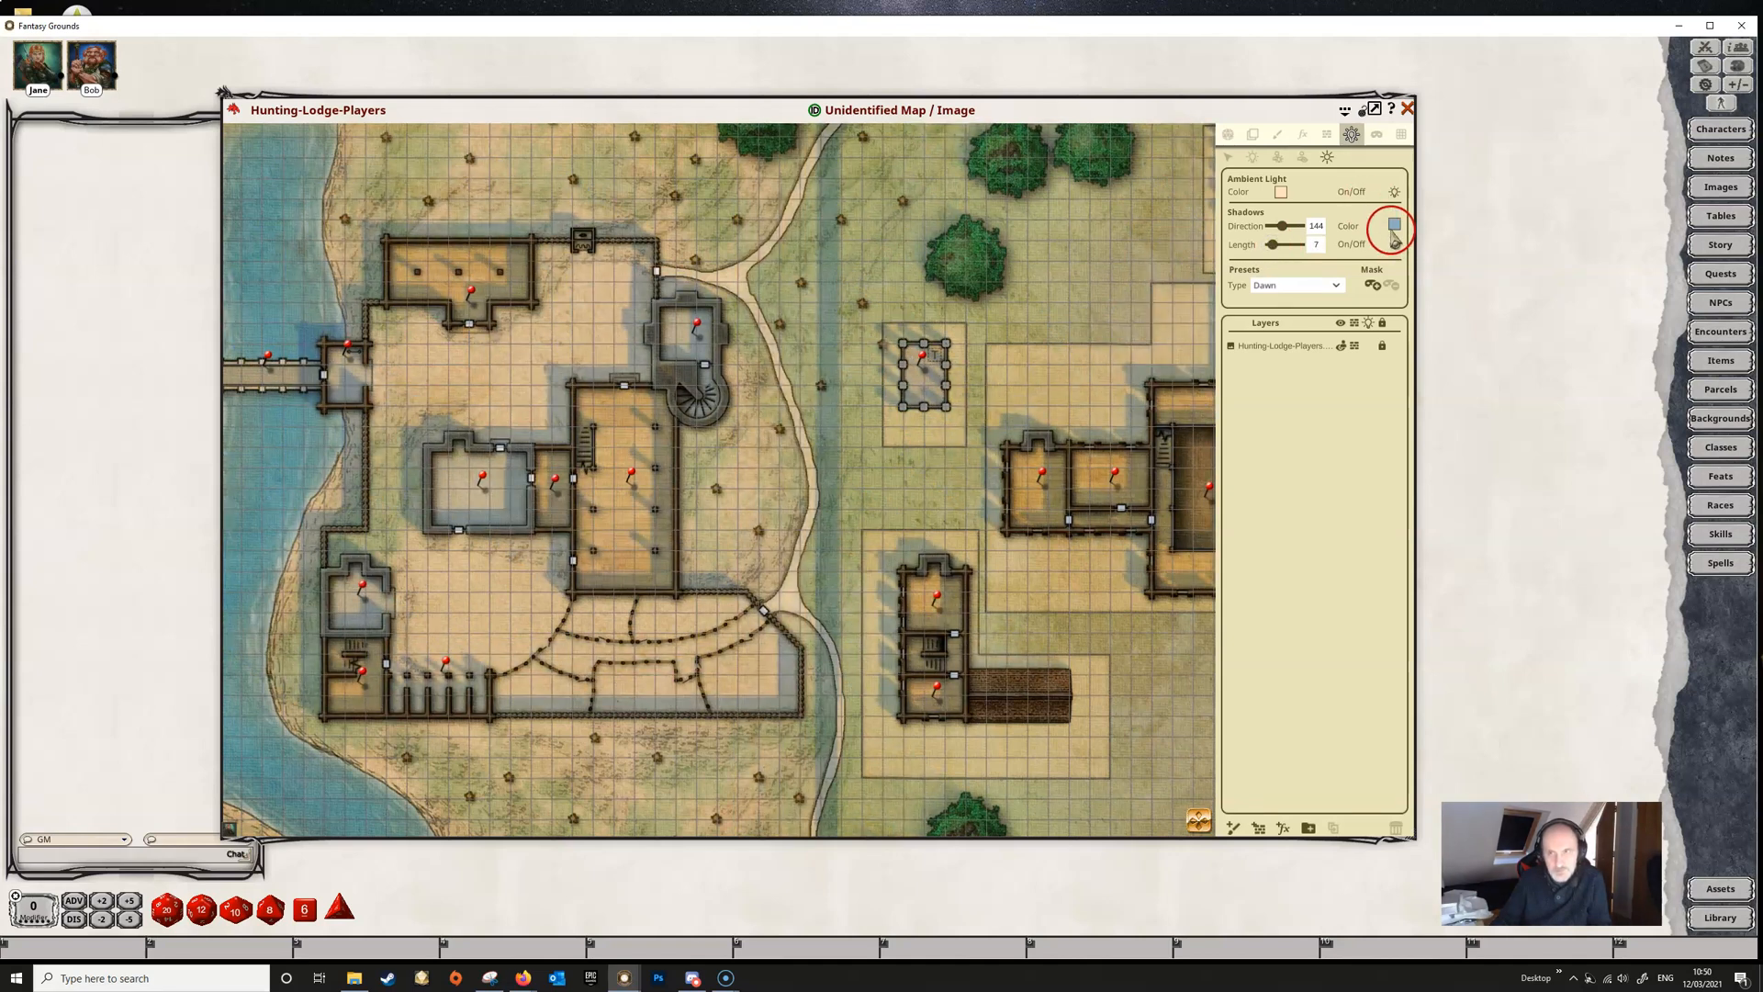
{"action": "left_click", "coordinate": [1393, 225]}
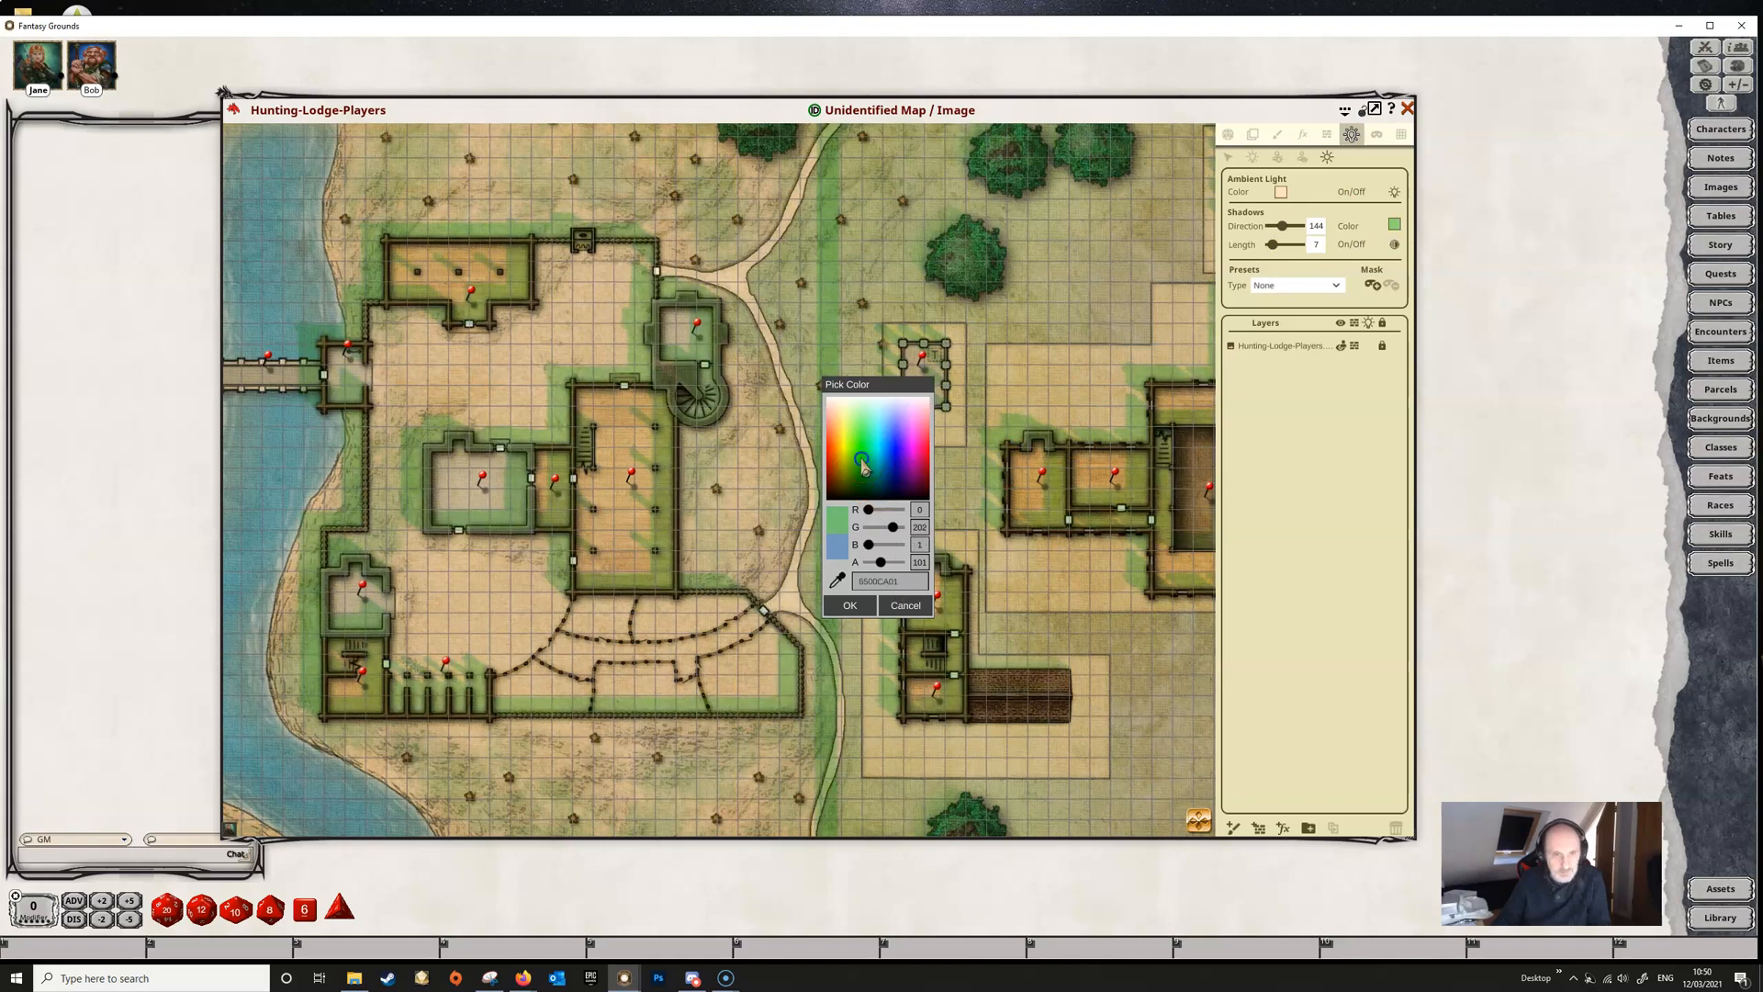
{"action": "left_click", "coordinate": [895, 415]}
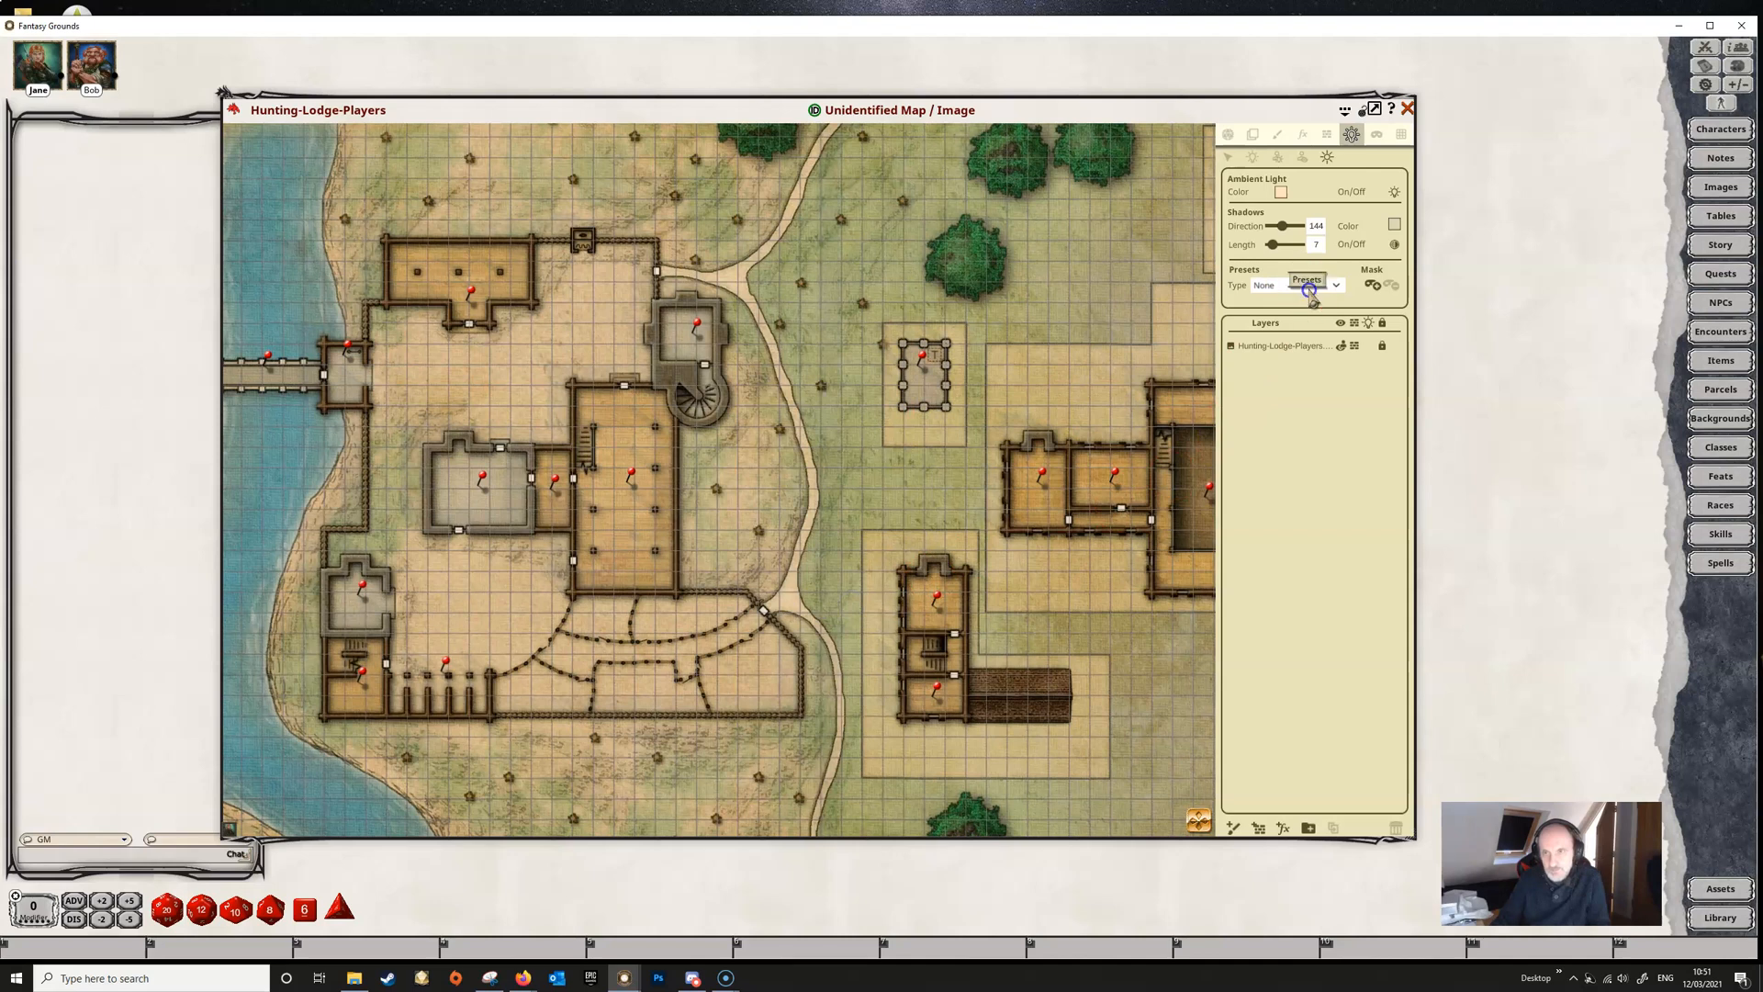
Step: Try the Dusk preset, then switch the map to the Moonlight preset
{"action": "left_click", "coordinate": [1293, 284]}
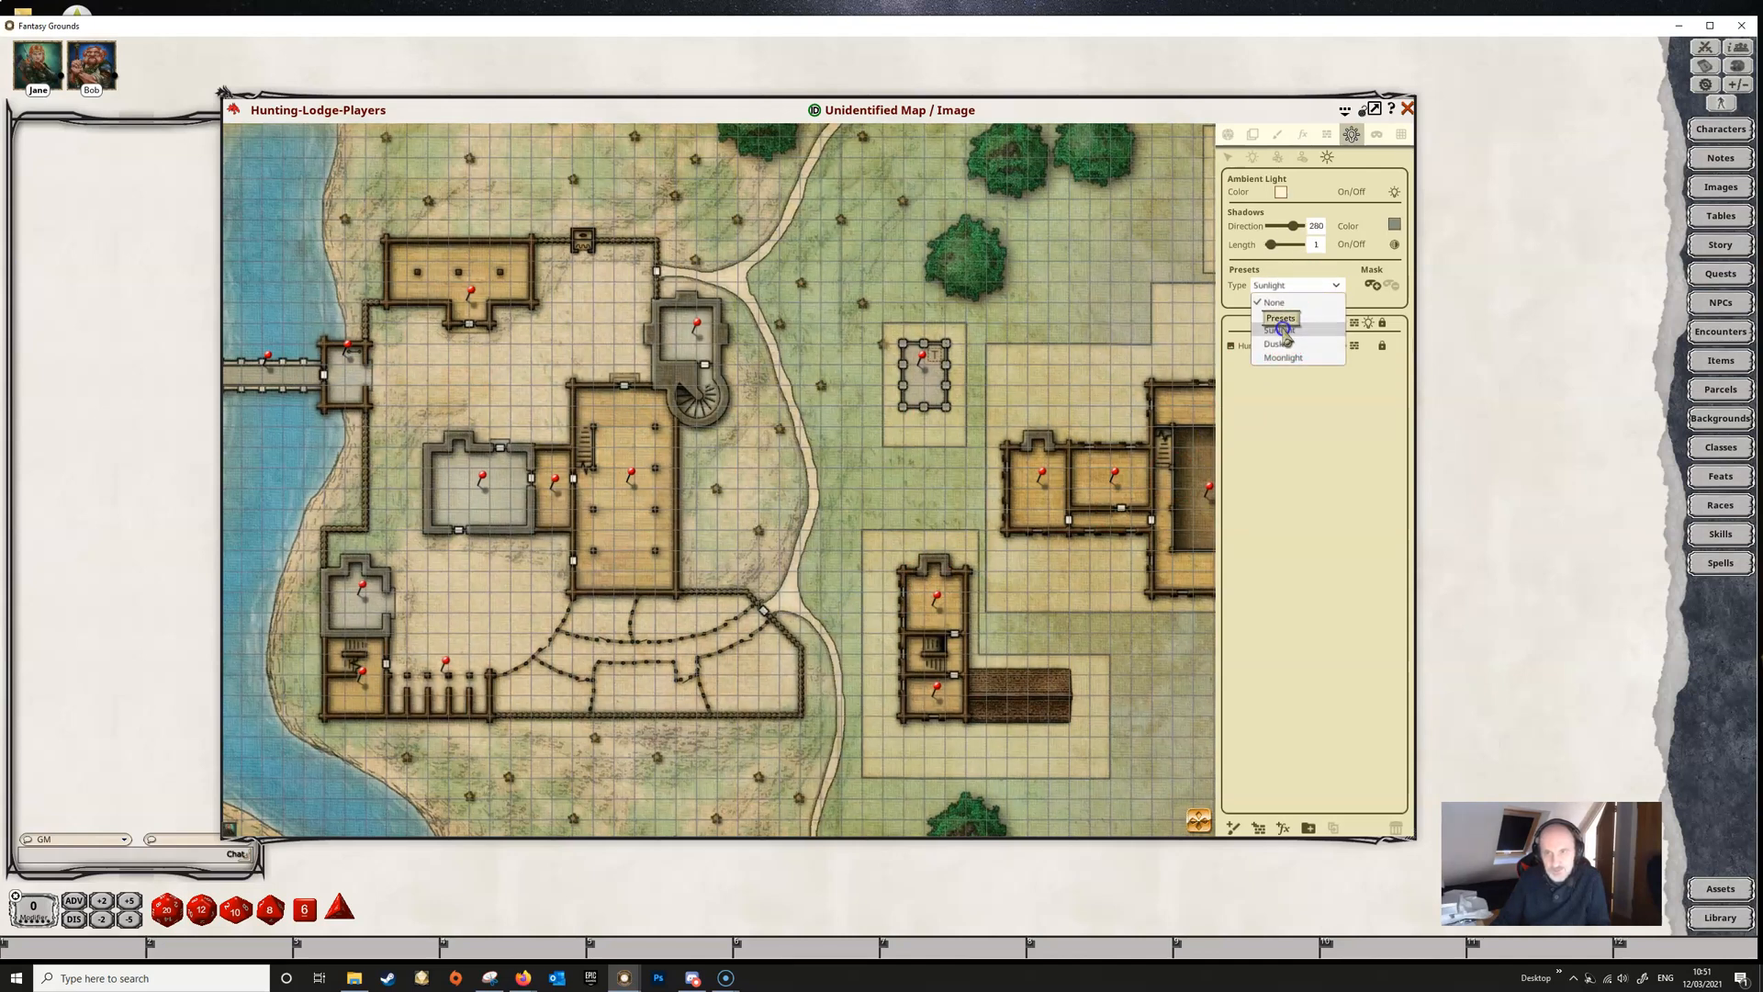
{"action": "left_click", "coordinate": [1279, 343]}
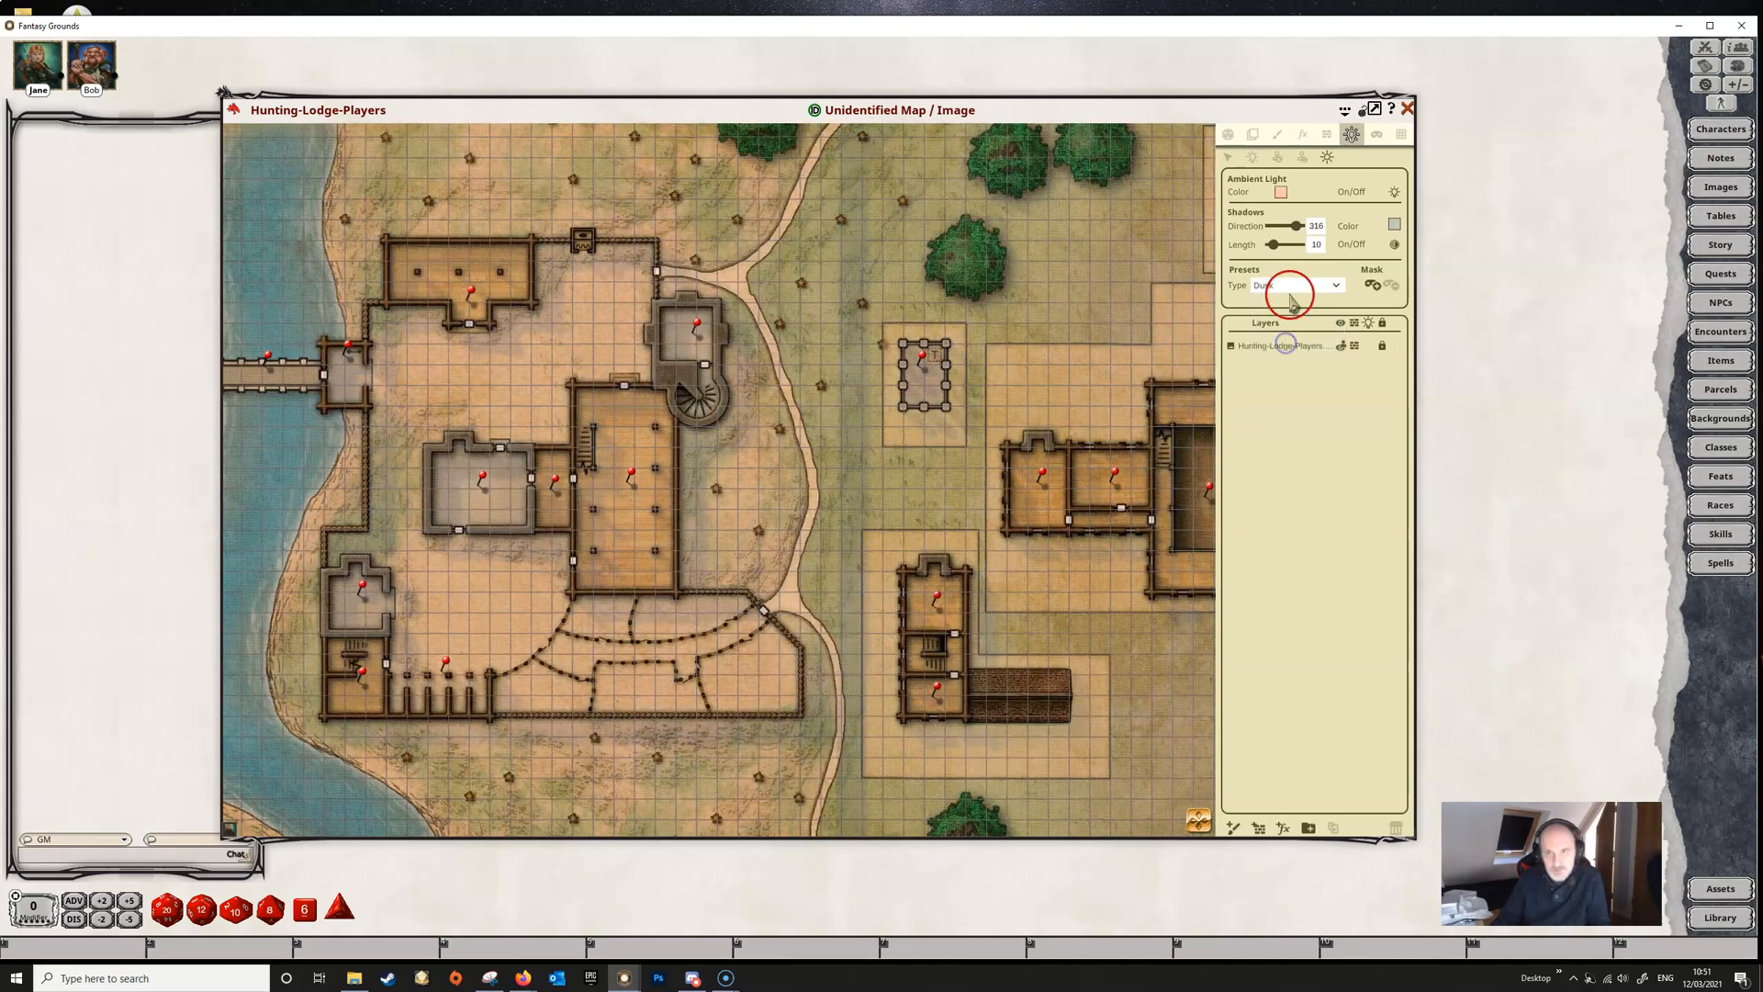
{"action": "left_click", "coordinate": [1293, 284]}
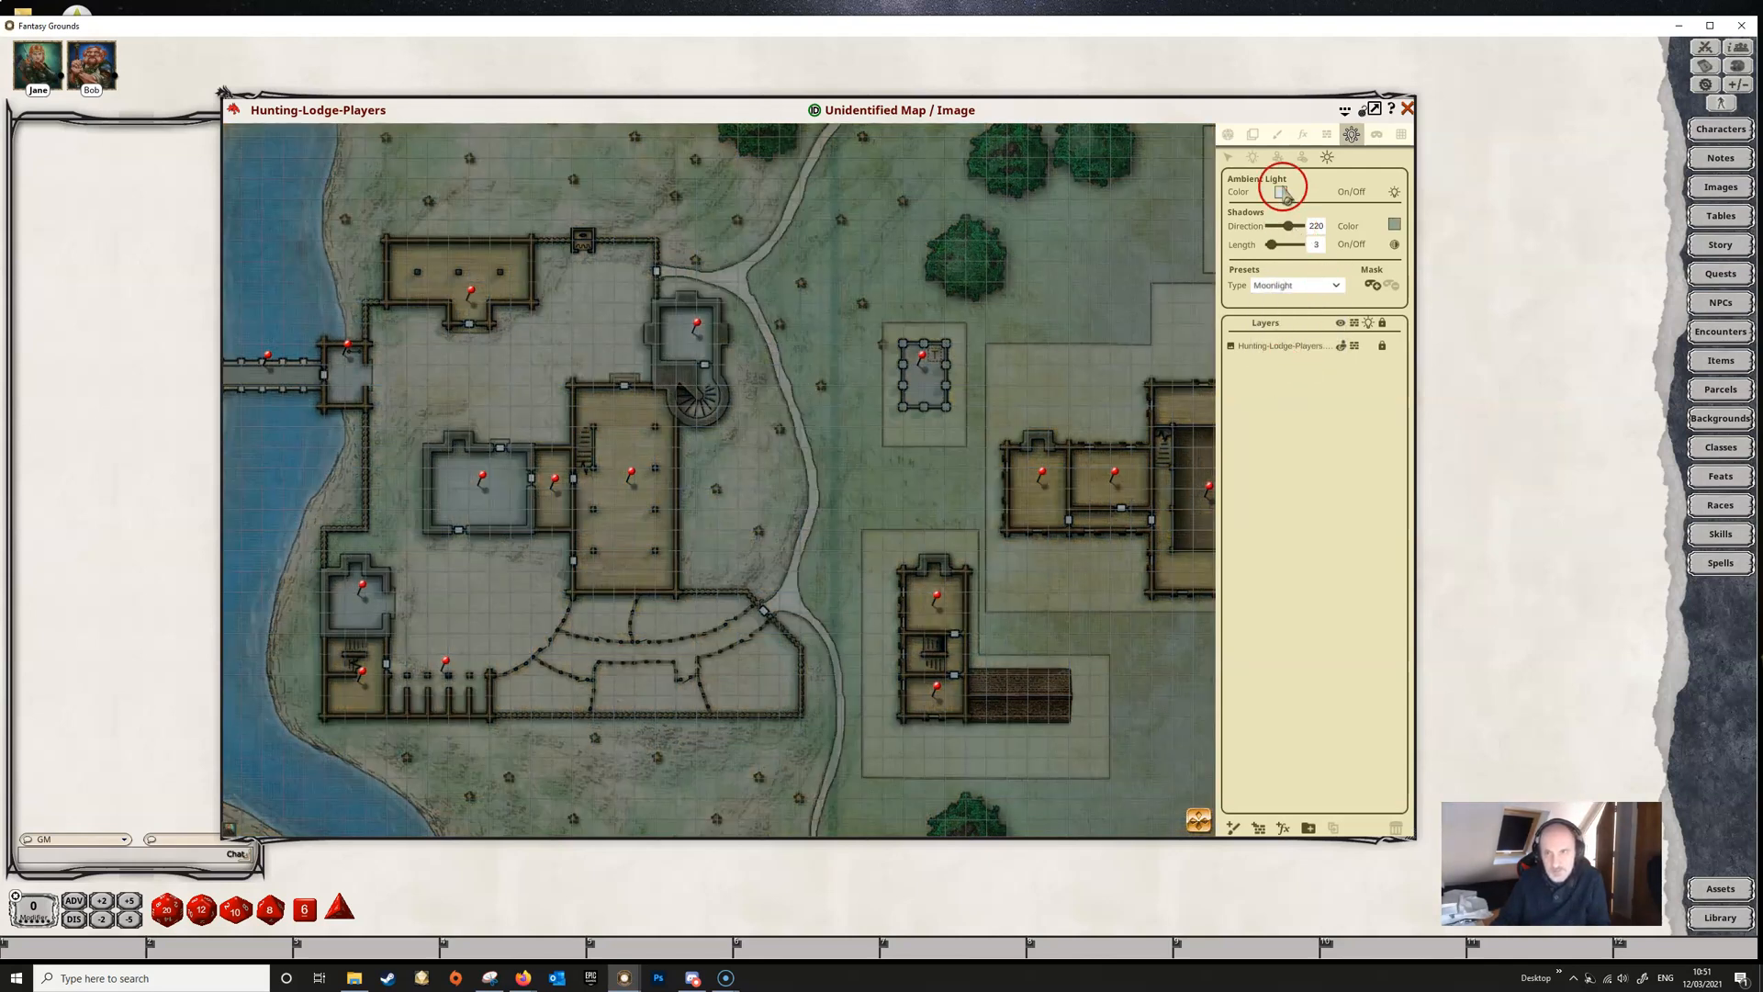
Step: Tint the ambient light a pale, low-alpha green and confirm the colour
{"action": "left_click", "coordinate": [1279, 191]}
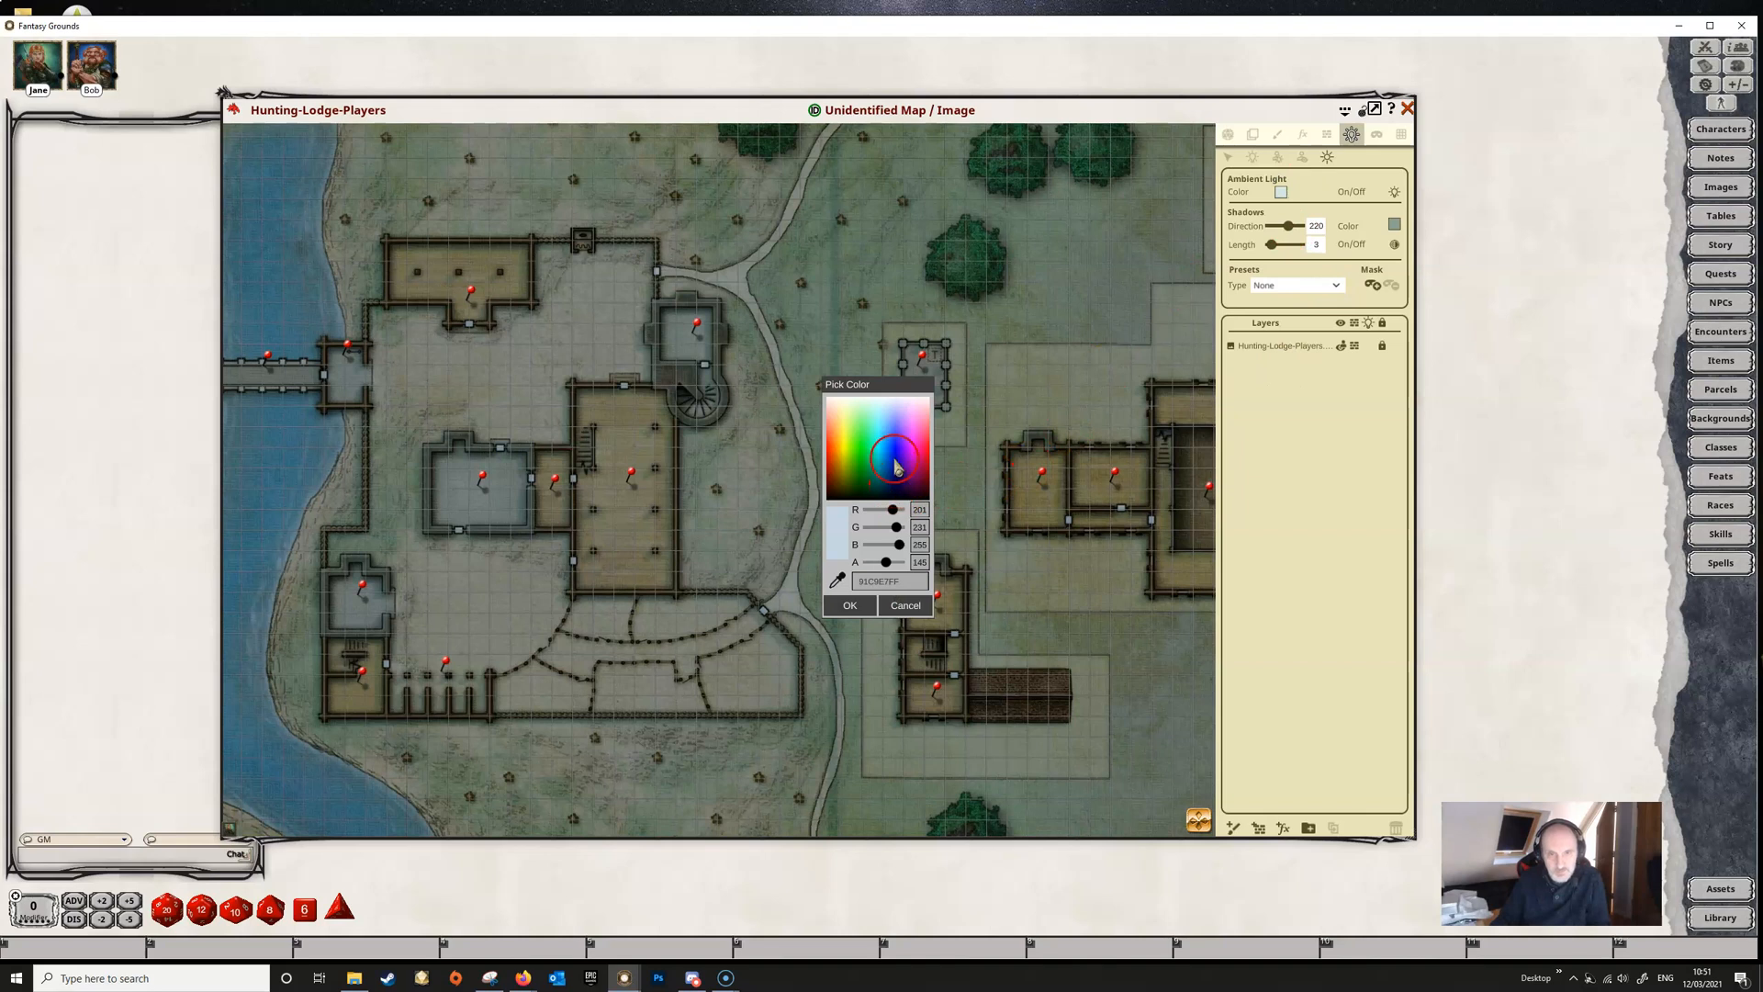
{"action": "left_click", "coordinate": [858, 456]}
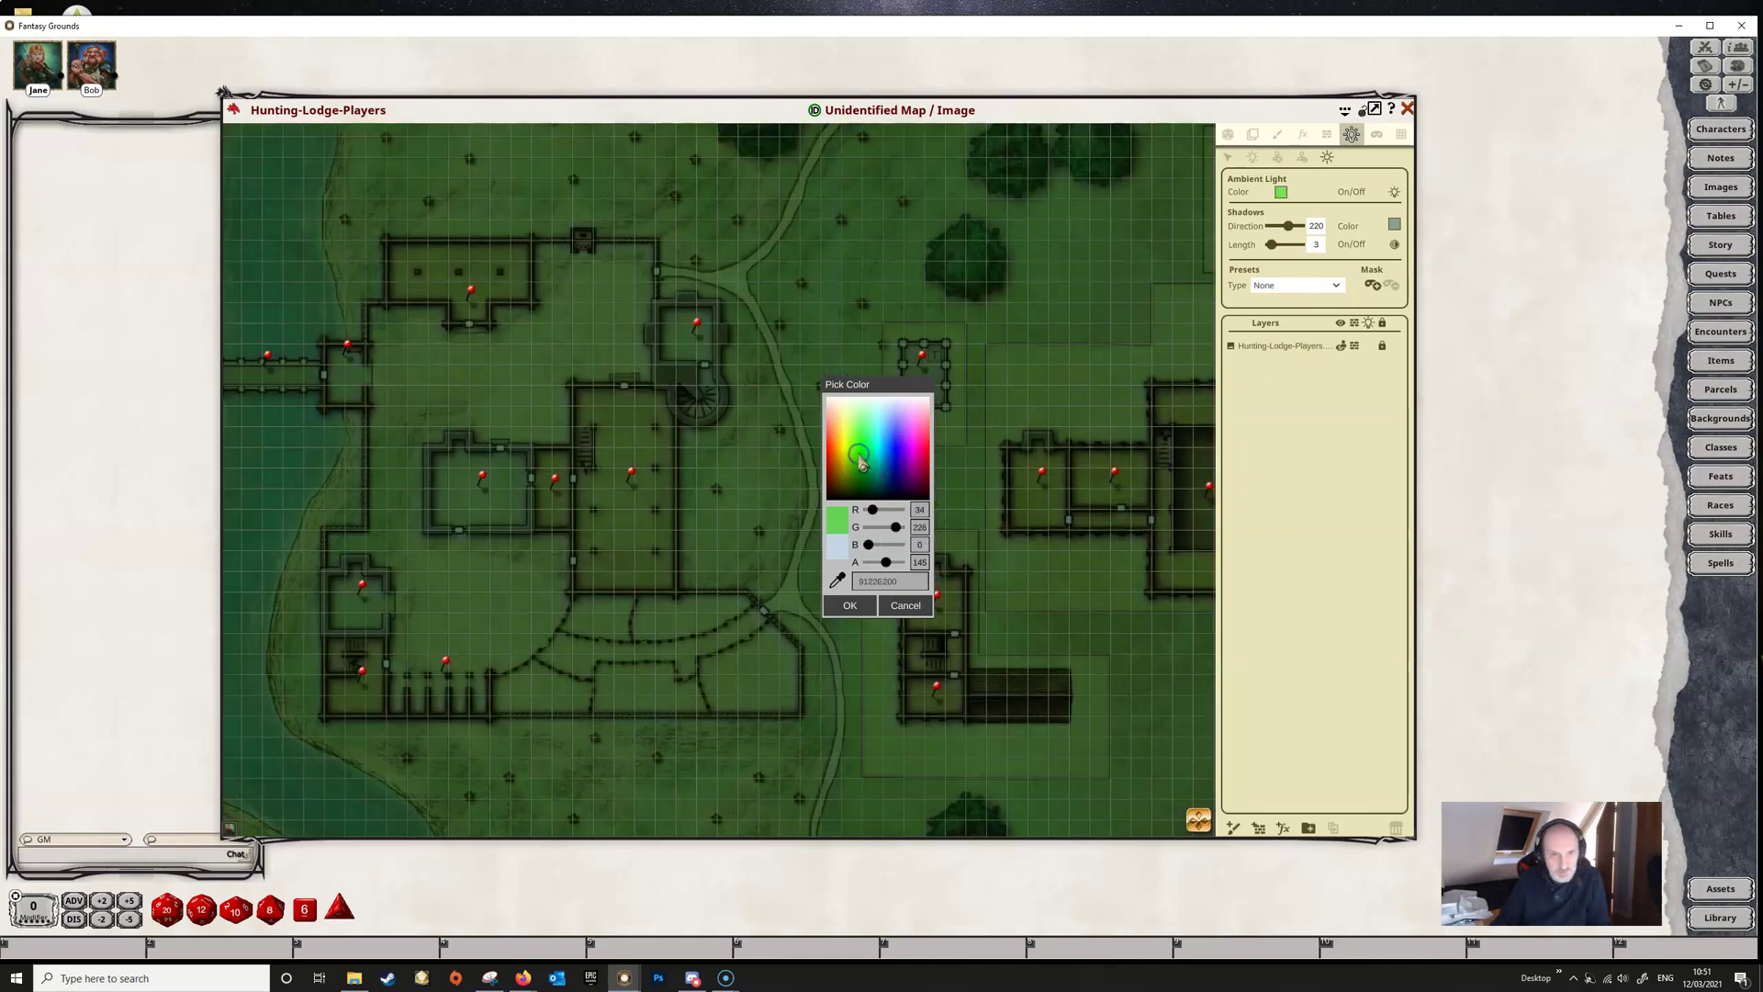
{"action": "left_click", "coordinate": [852, 432]}
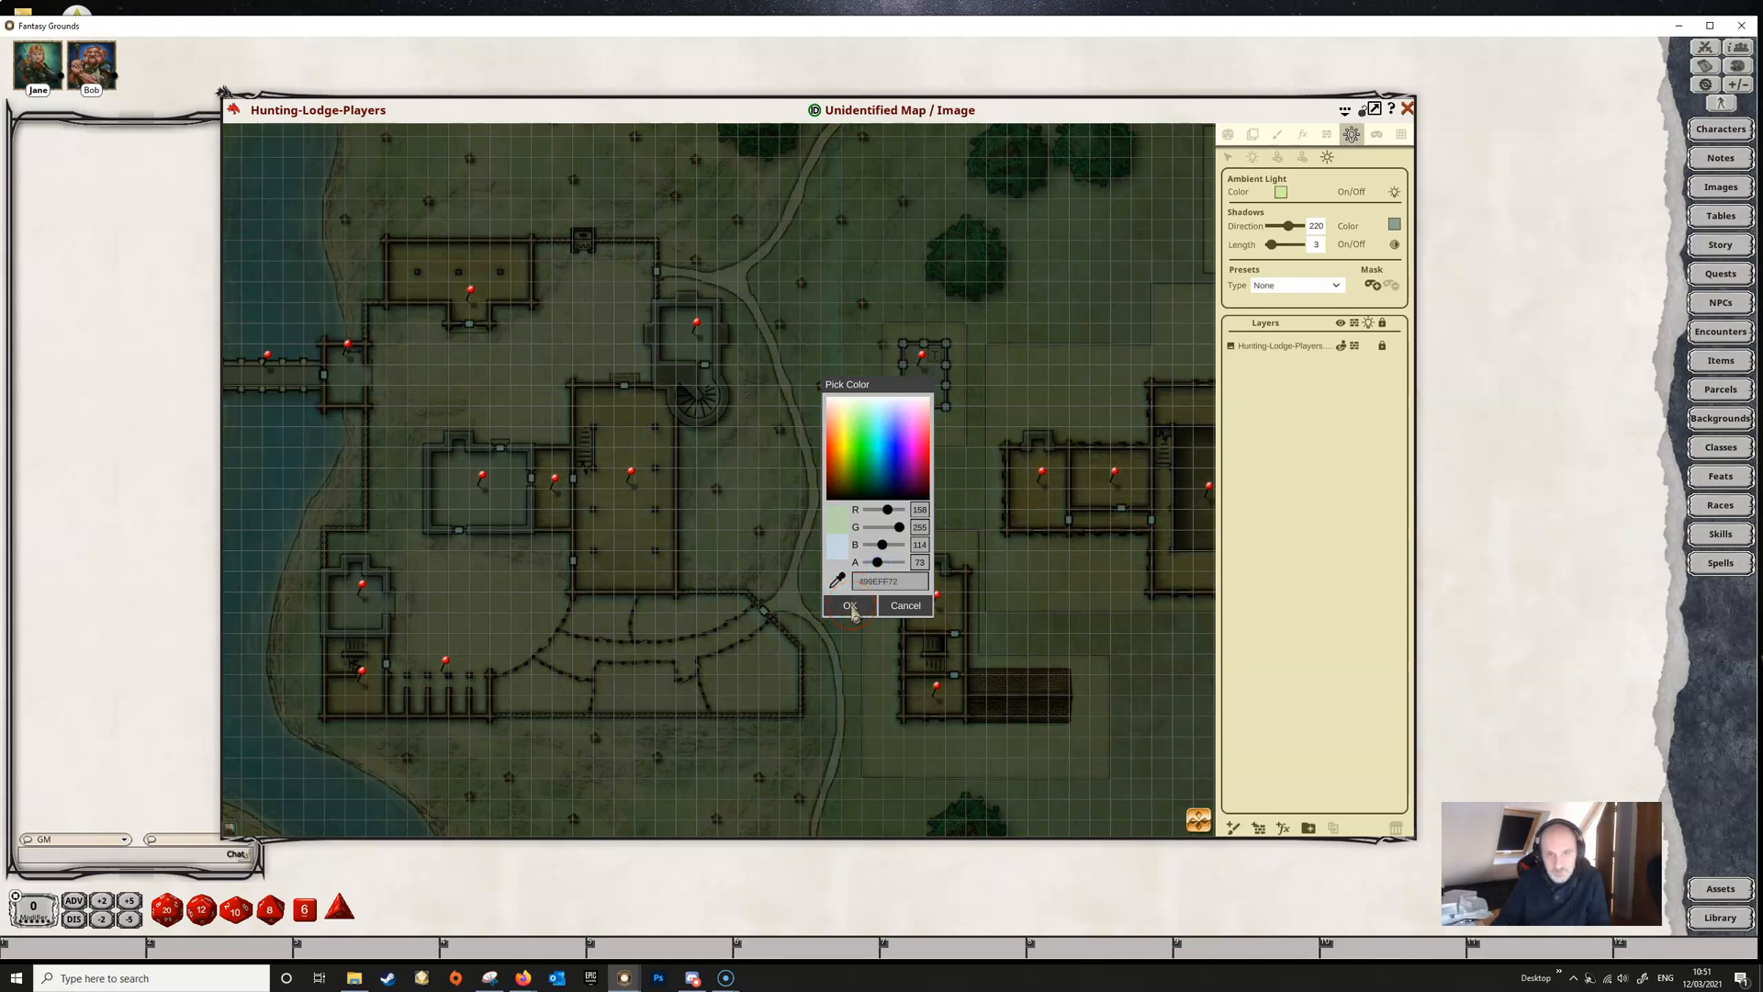
{"action": "left_click", "coordinate": [849, 605]}
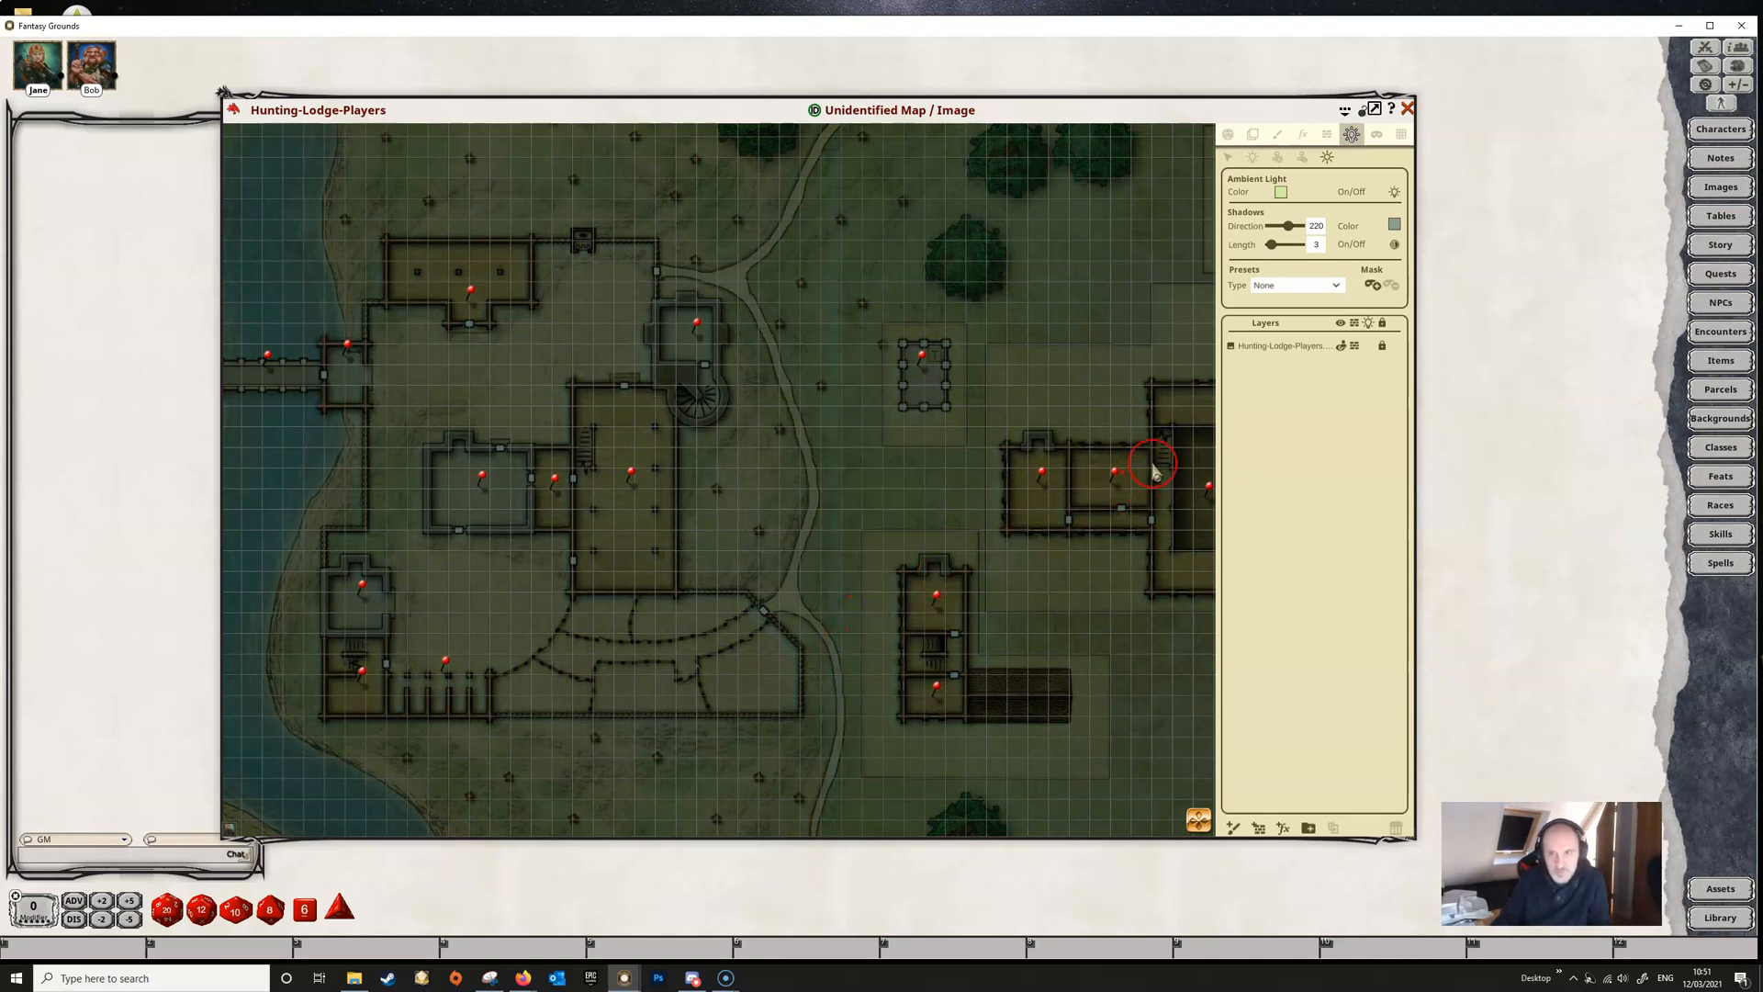
{"action": "mouse_move", "coordinate": [800, 442]}
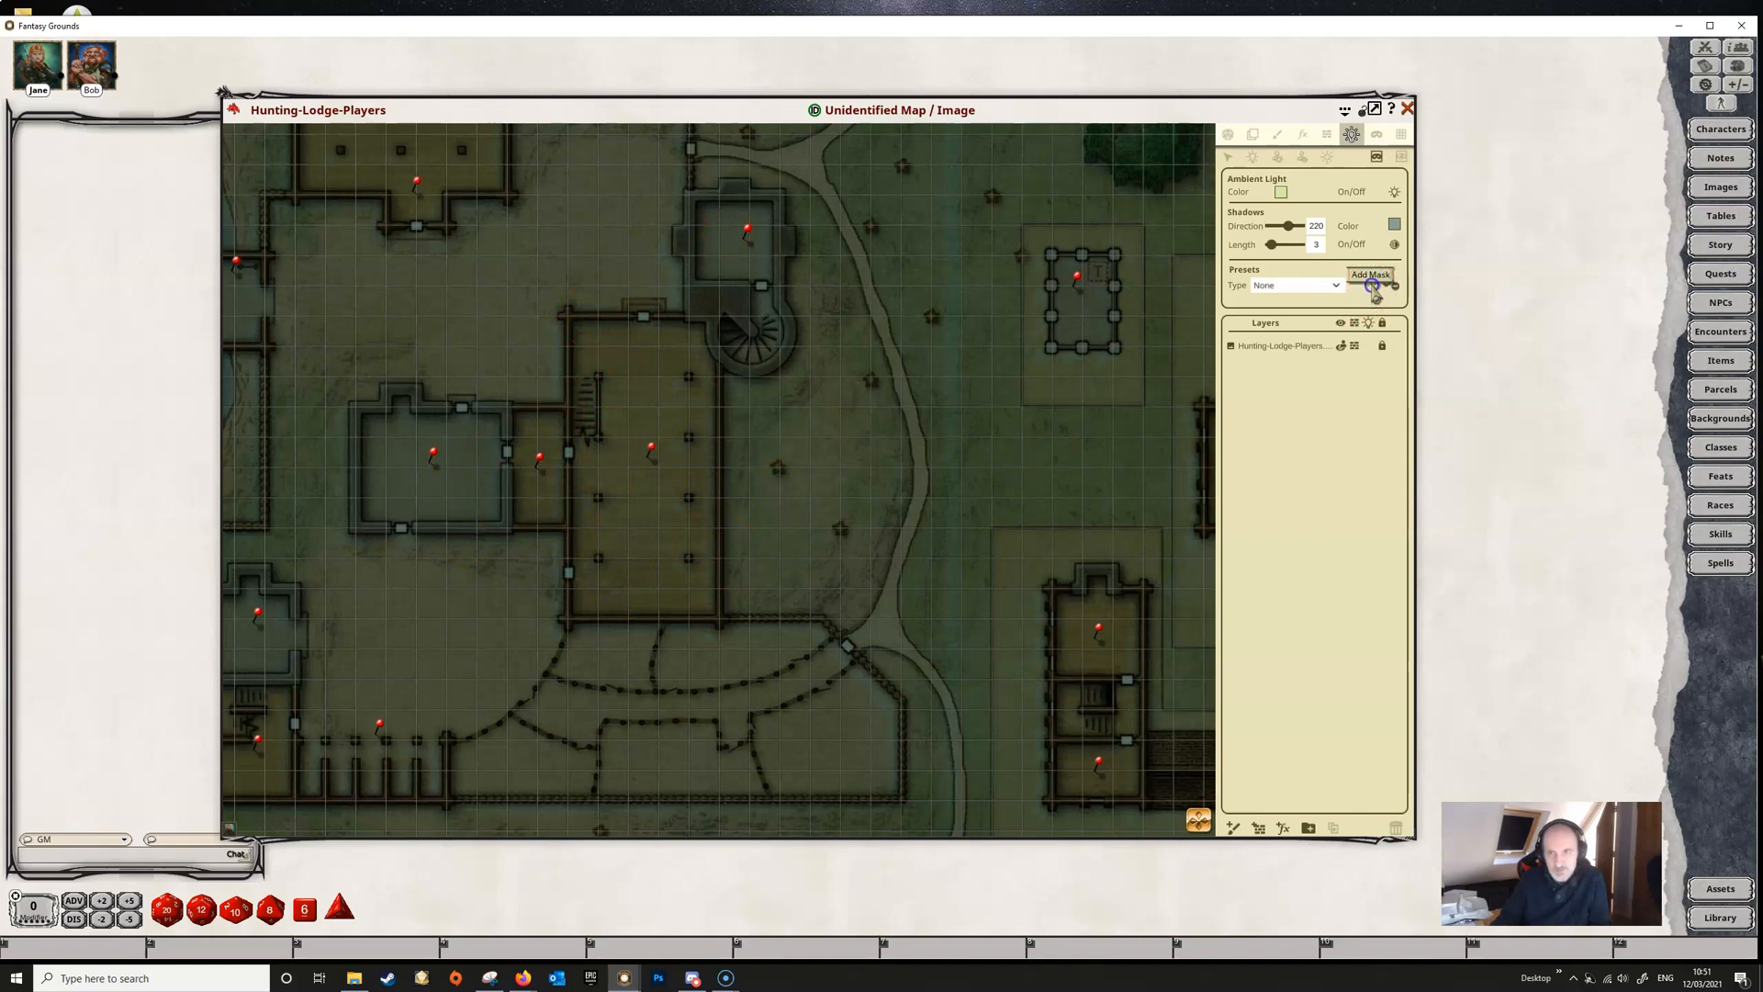
Step: Add an Ambient Light Mask layer and paint it over the central lodge buildings
{"action": "left_click", "coordinate": [1369, 276]}
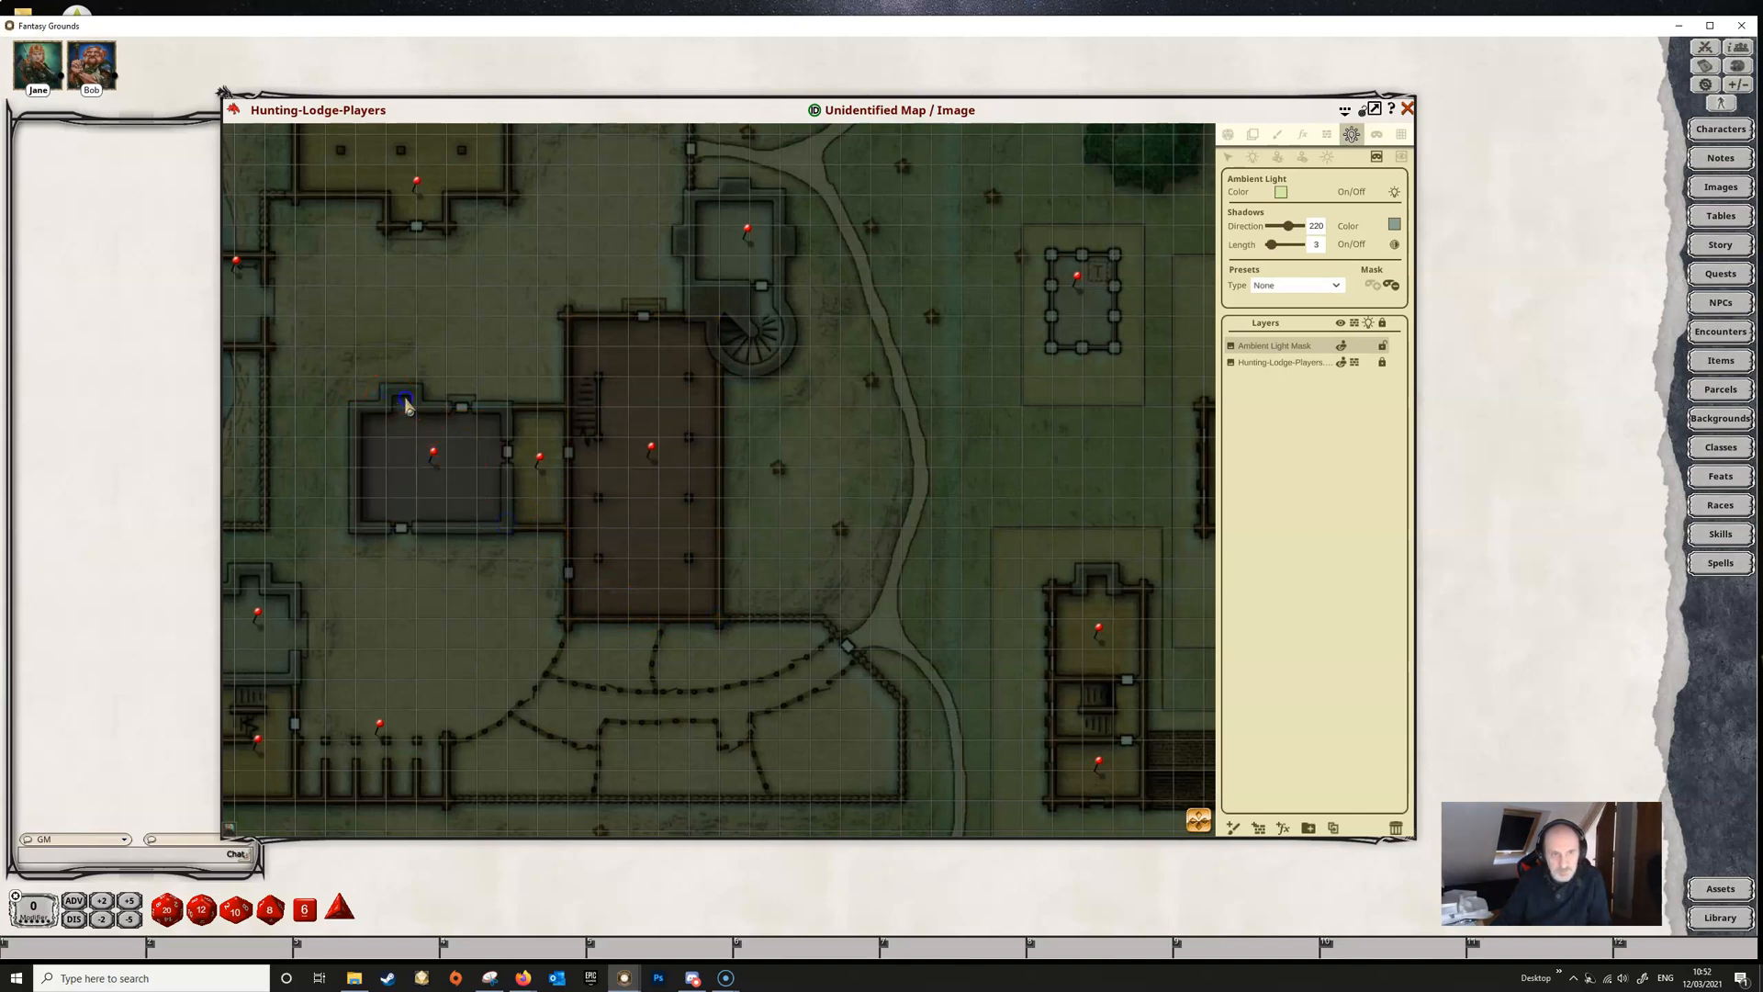
{"action": "mouse_move", "coordinate": [508, 418]}
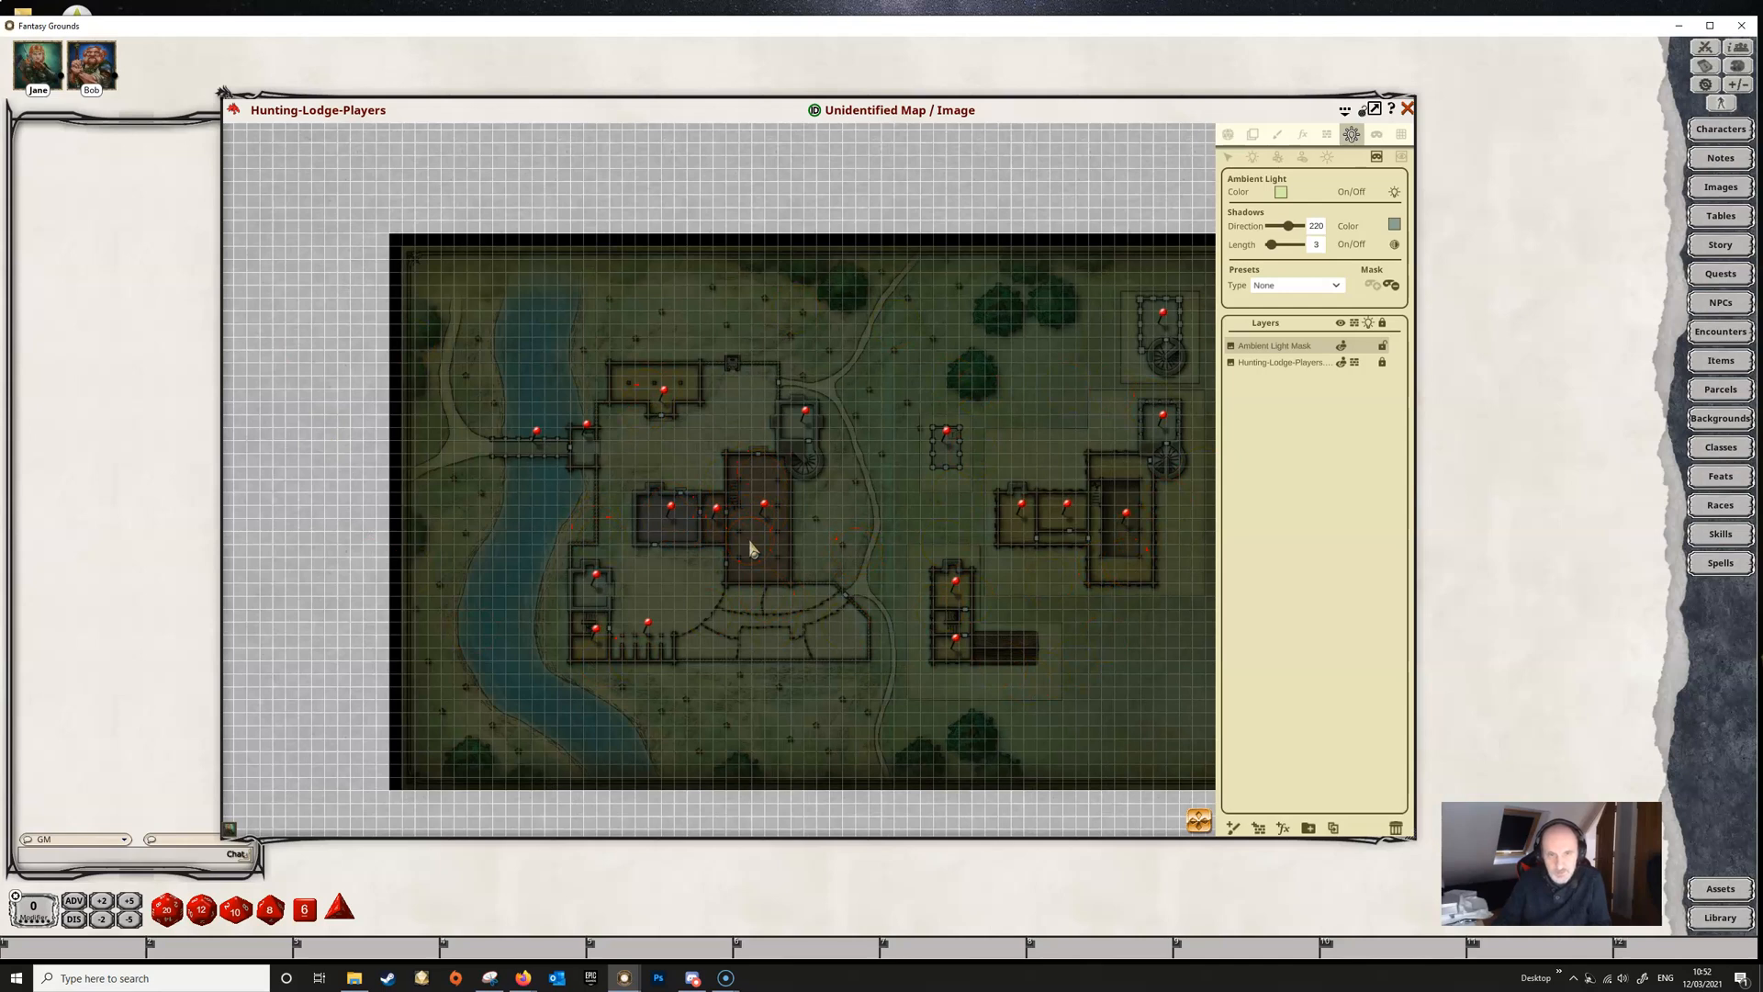
{"action": "left_click", "coordinate": [681, 522]}
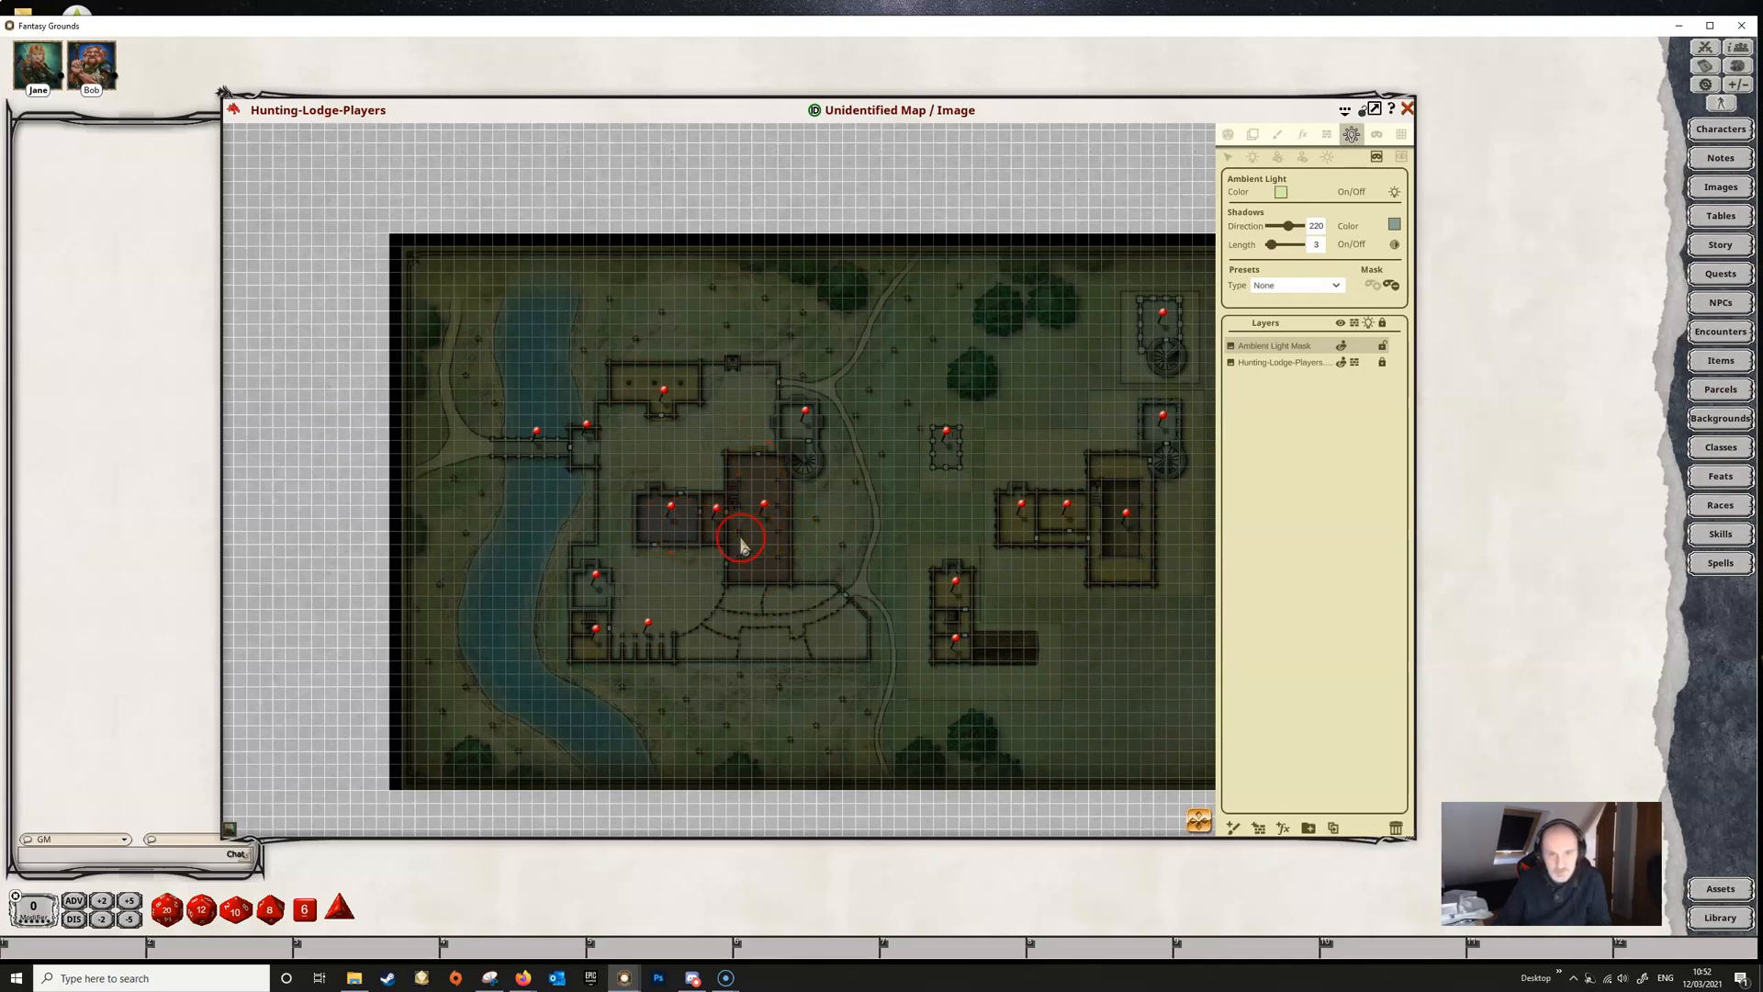
{"action": "mouse_move", "coordinate": [720, 776]}
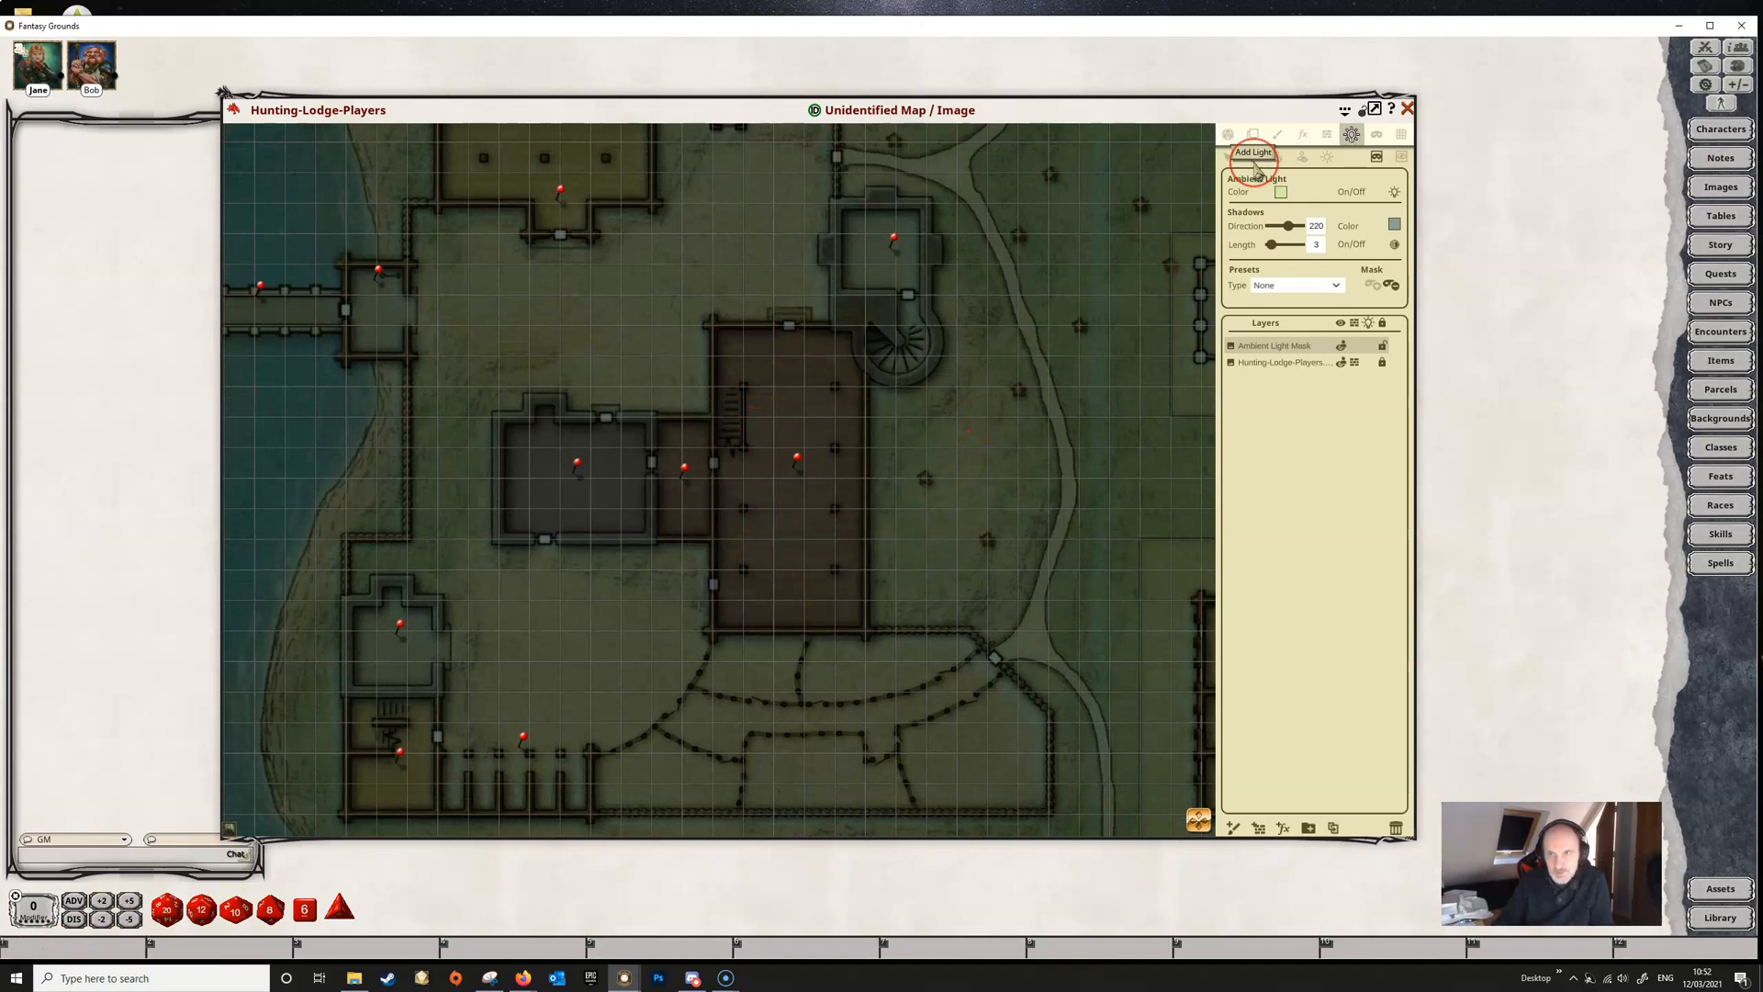
Step: Add a point light using the Torch preset with Flicker animation, speed 25, bright 20 and dim 40
{"action": "left_click", "coordinate": [1227, 134]}
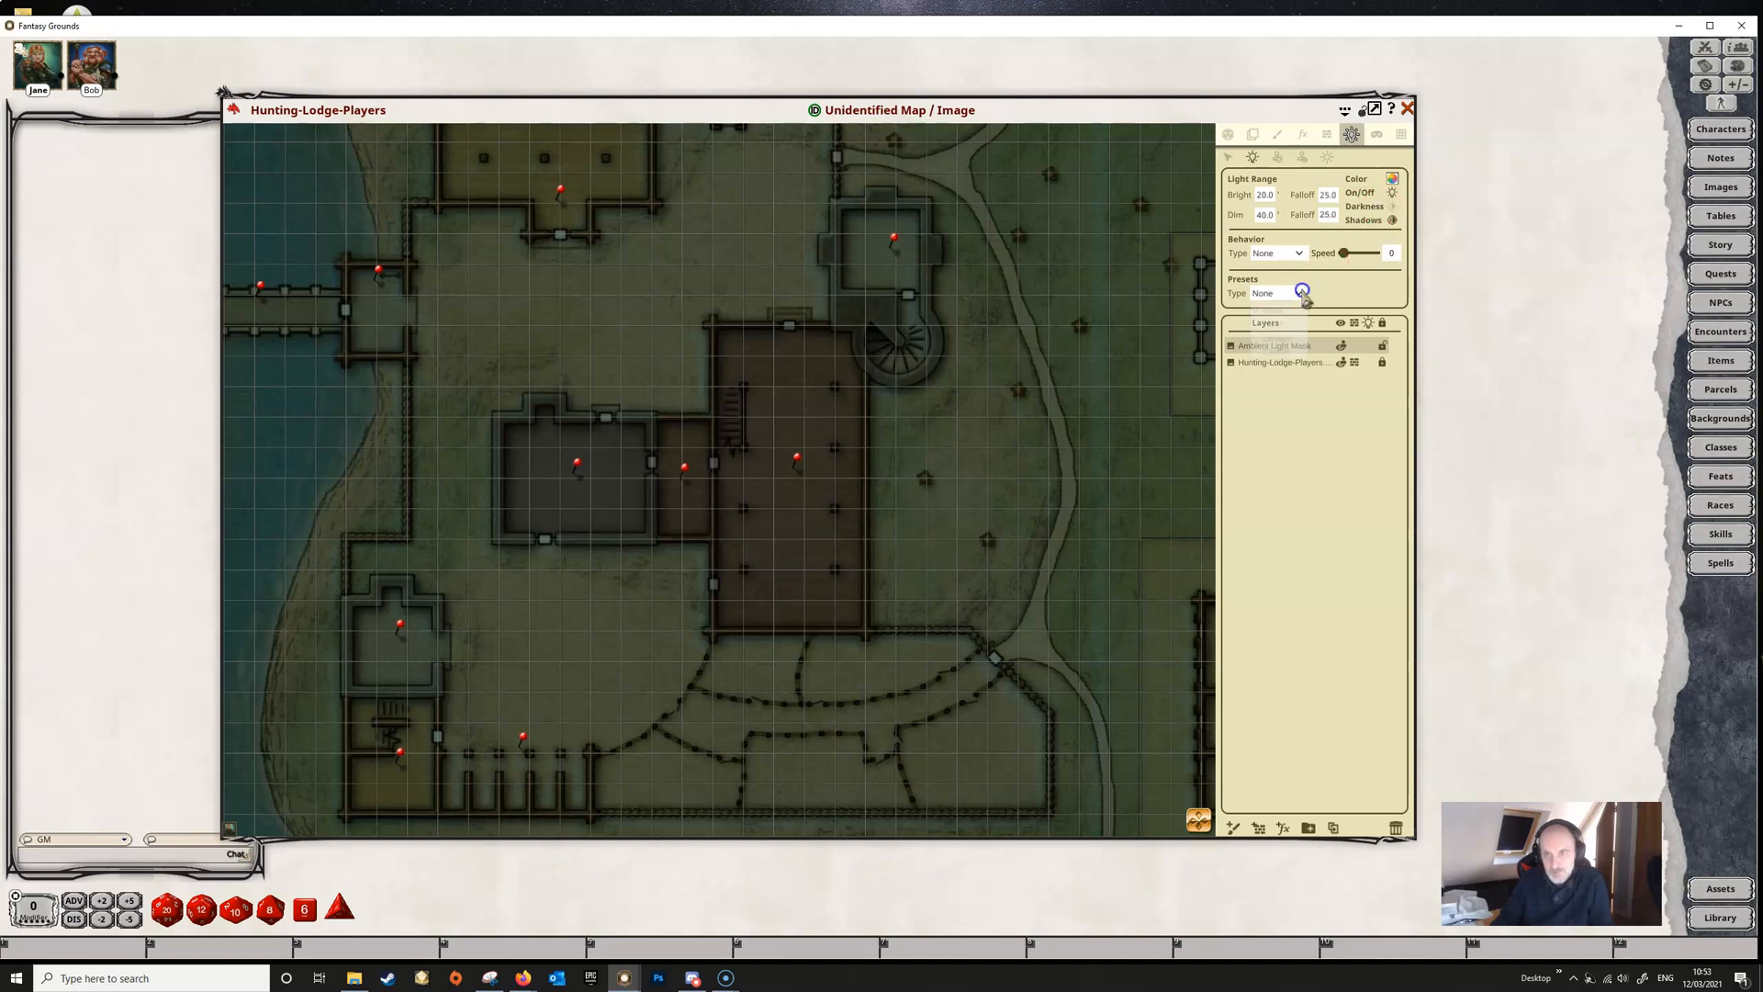
{"action": "left_click", "coordinate": [1277, 292]}
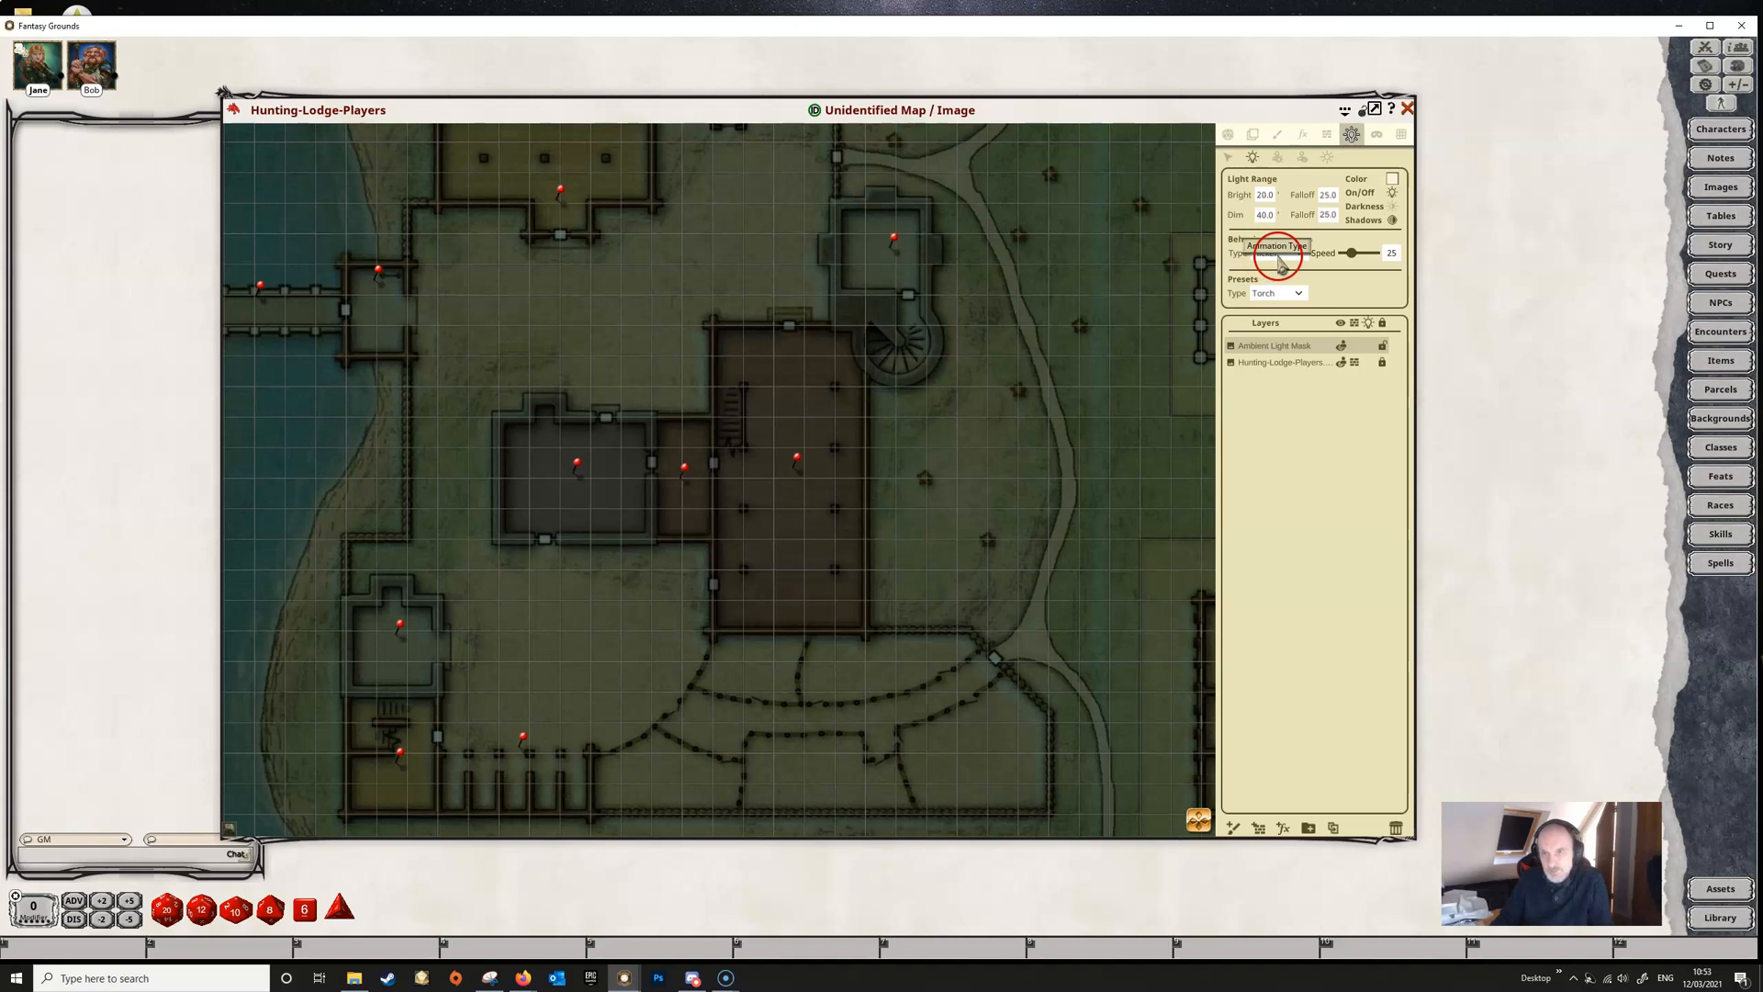
{"action": "left_click", "coordinate": [1291, 252]}
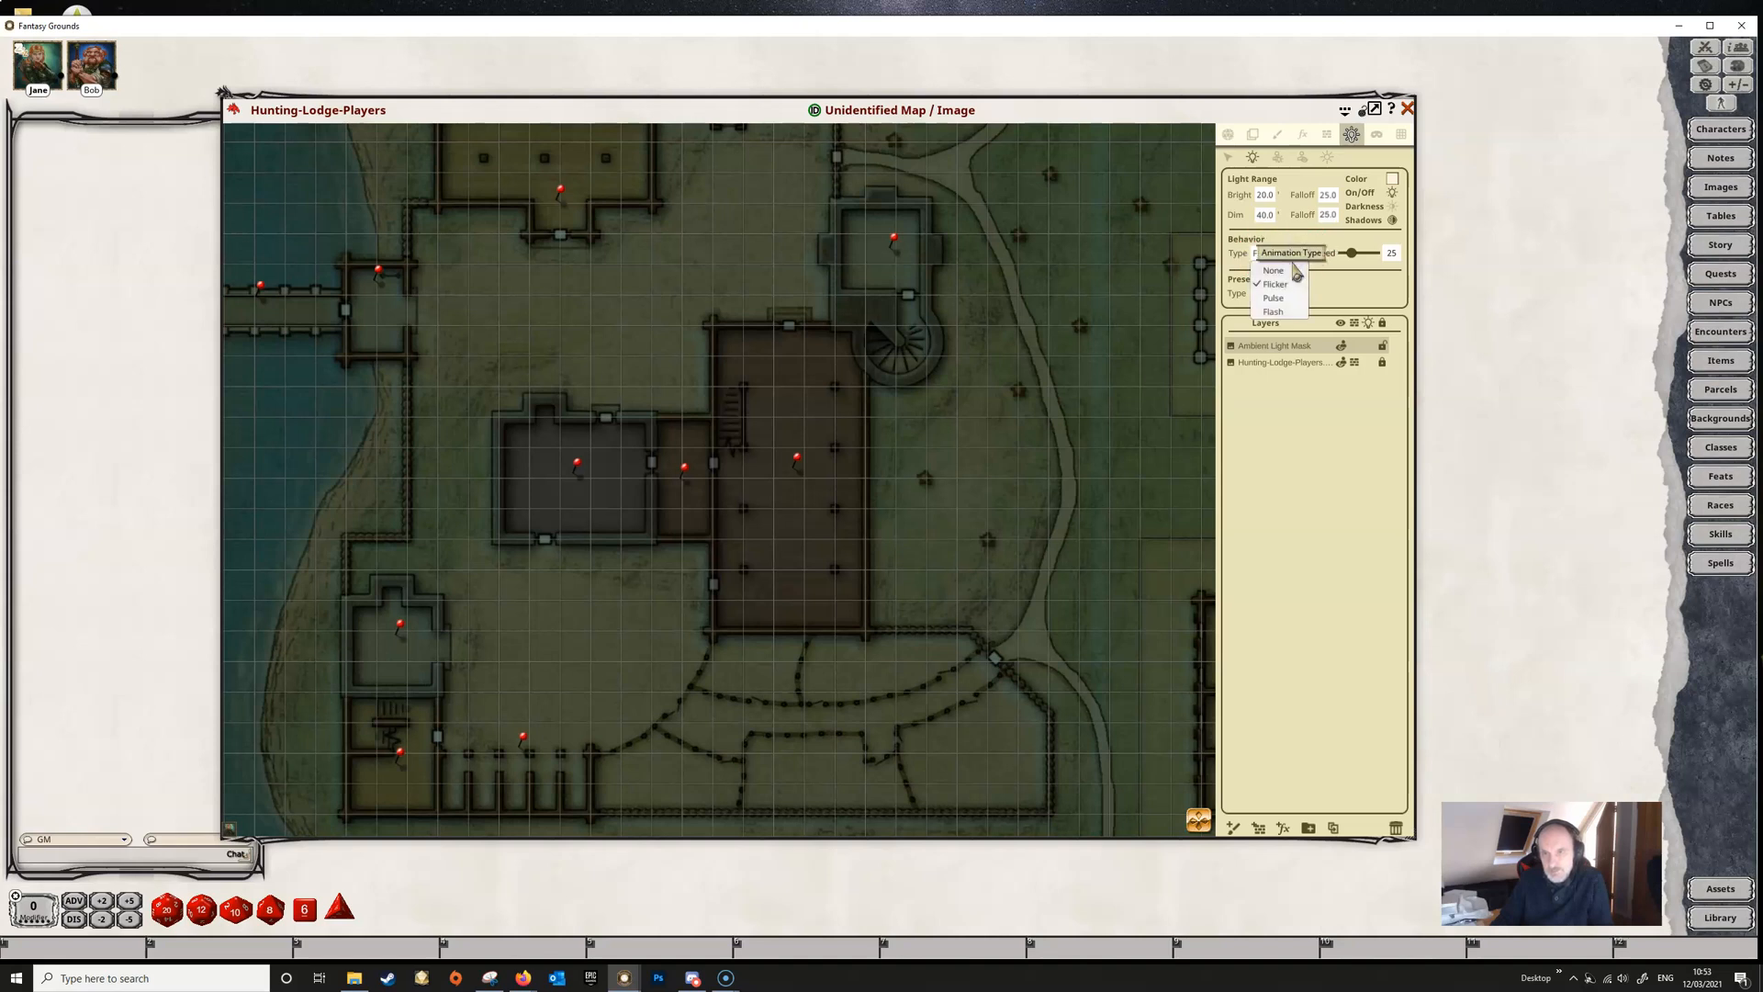
{"action": "left_click", "coordinate": [1274, 282]}
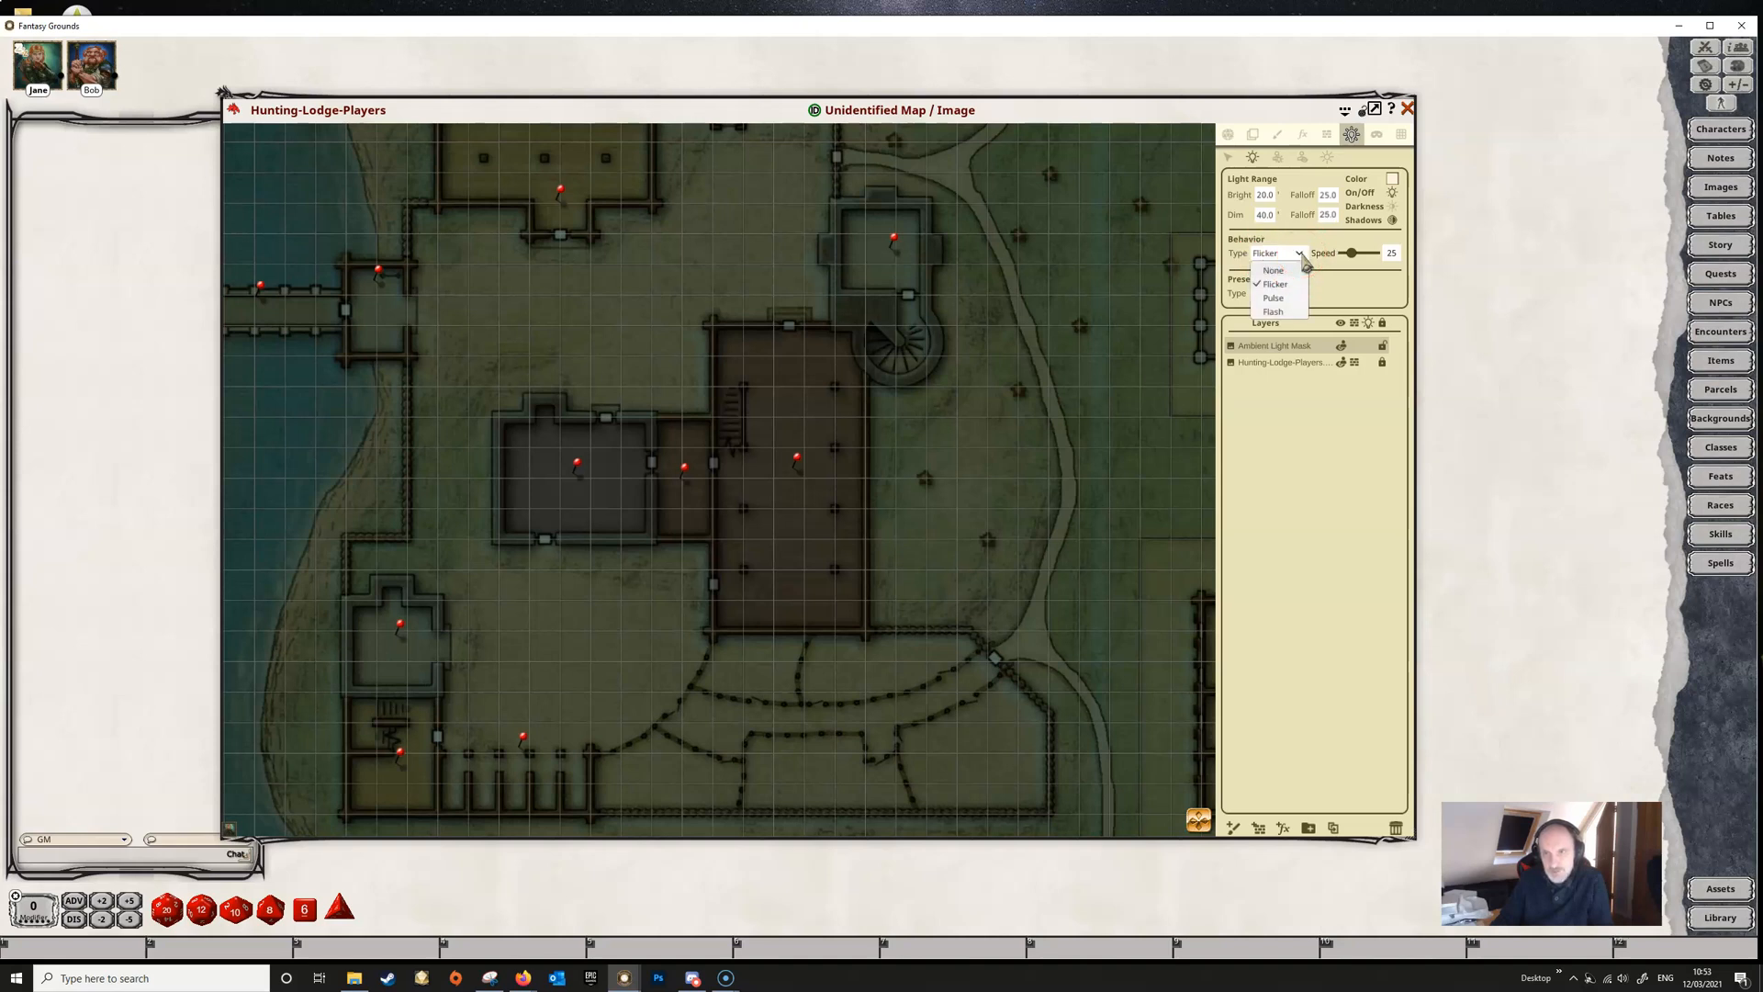
{"action": "left_click", "coordinate": [1274, 284]}
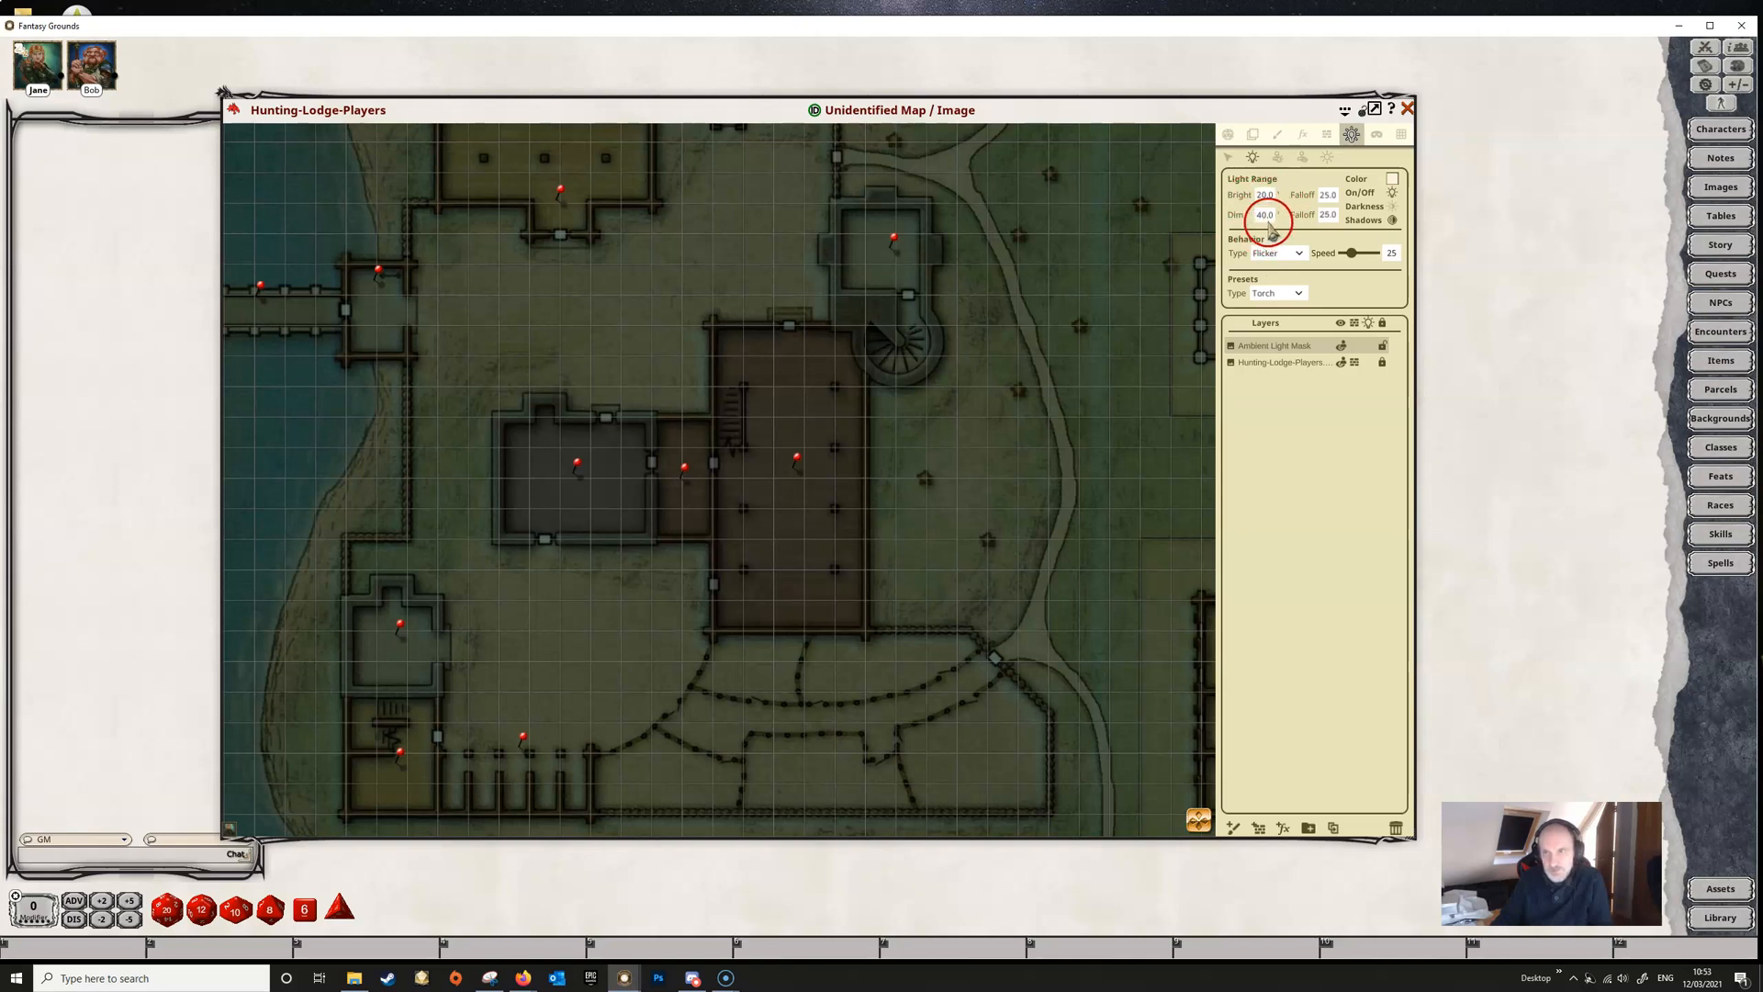
{"action": "mouse_move", "coordinate": [1267, 214]}
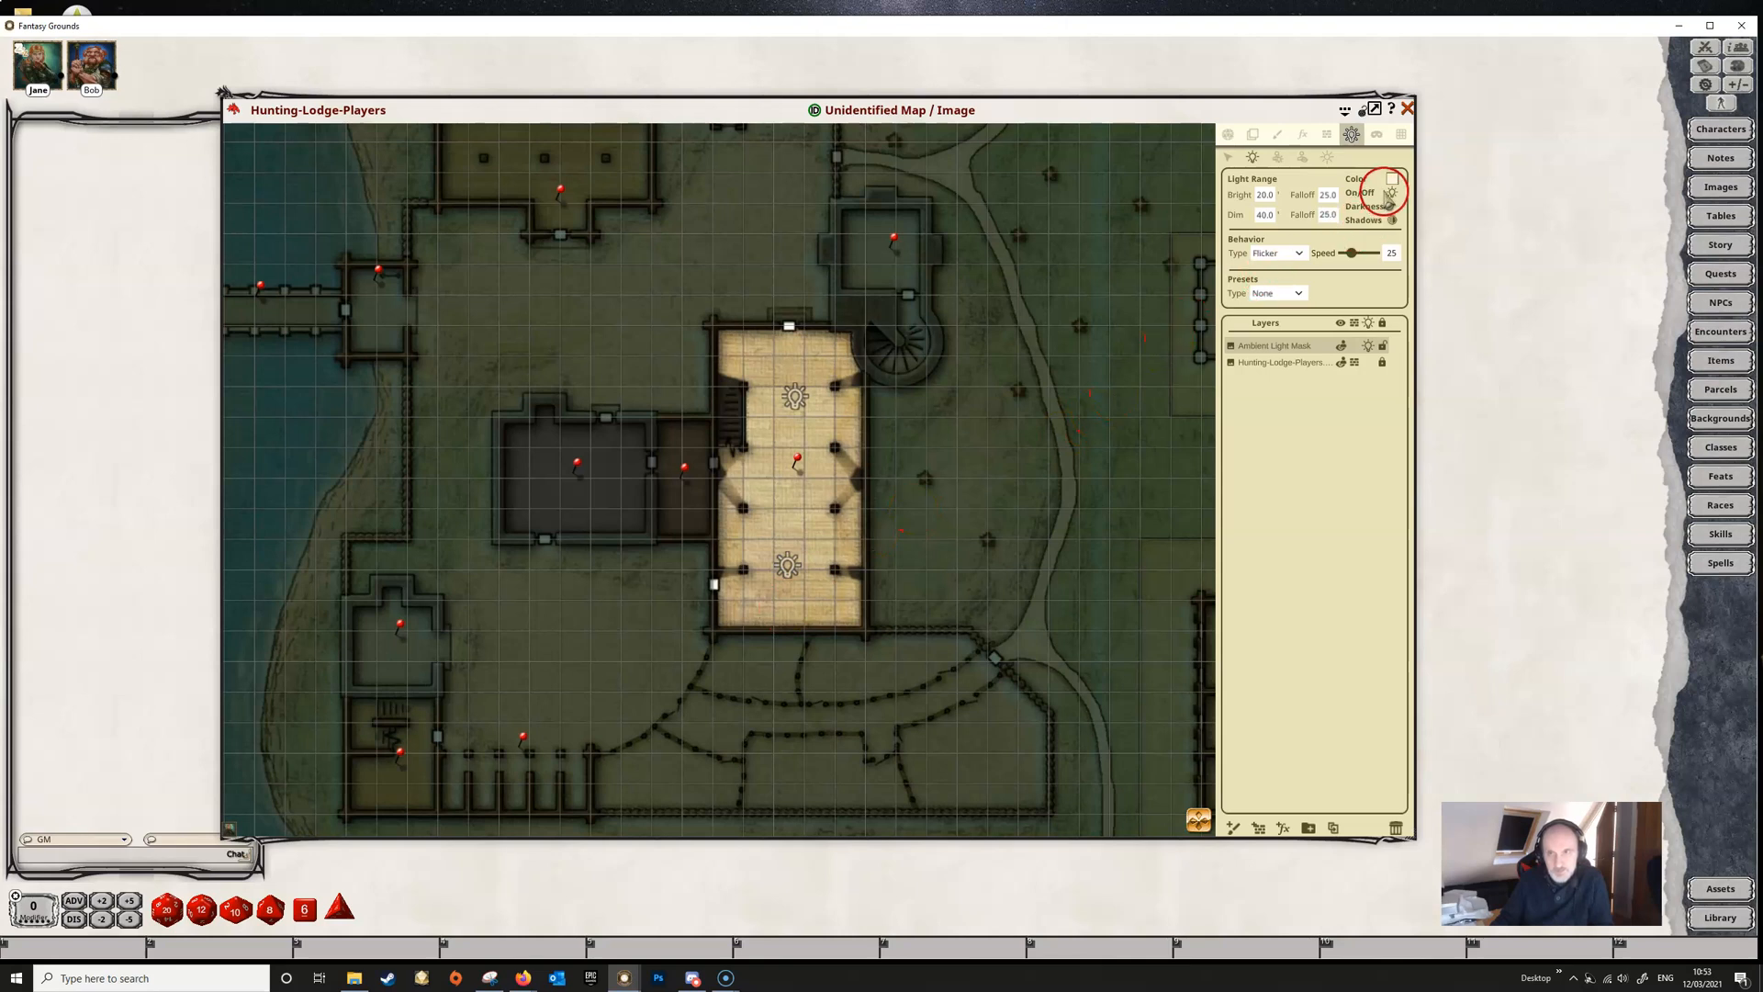
Step: Colour the two side-room lights blue and green via the Pick Color dialog
{"action": "left_click", "coordinate": [1393, 179]}
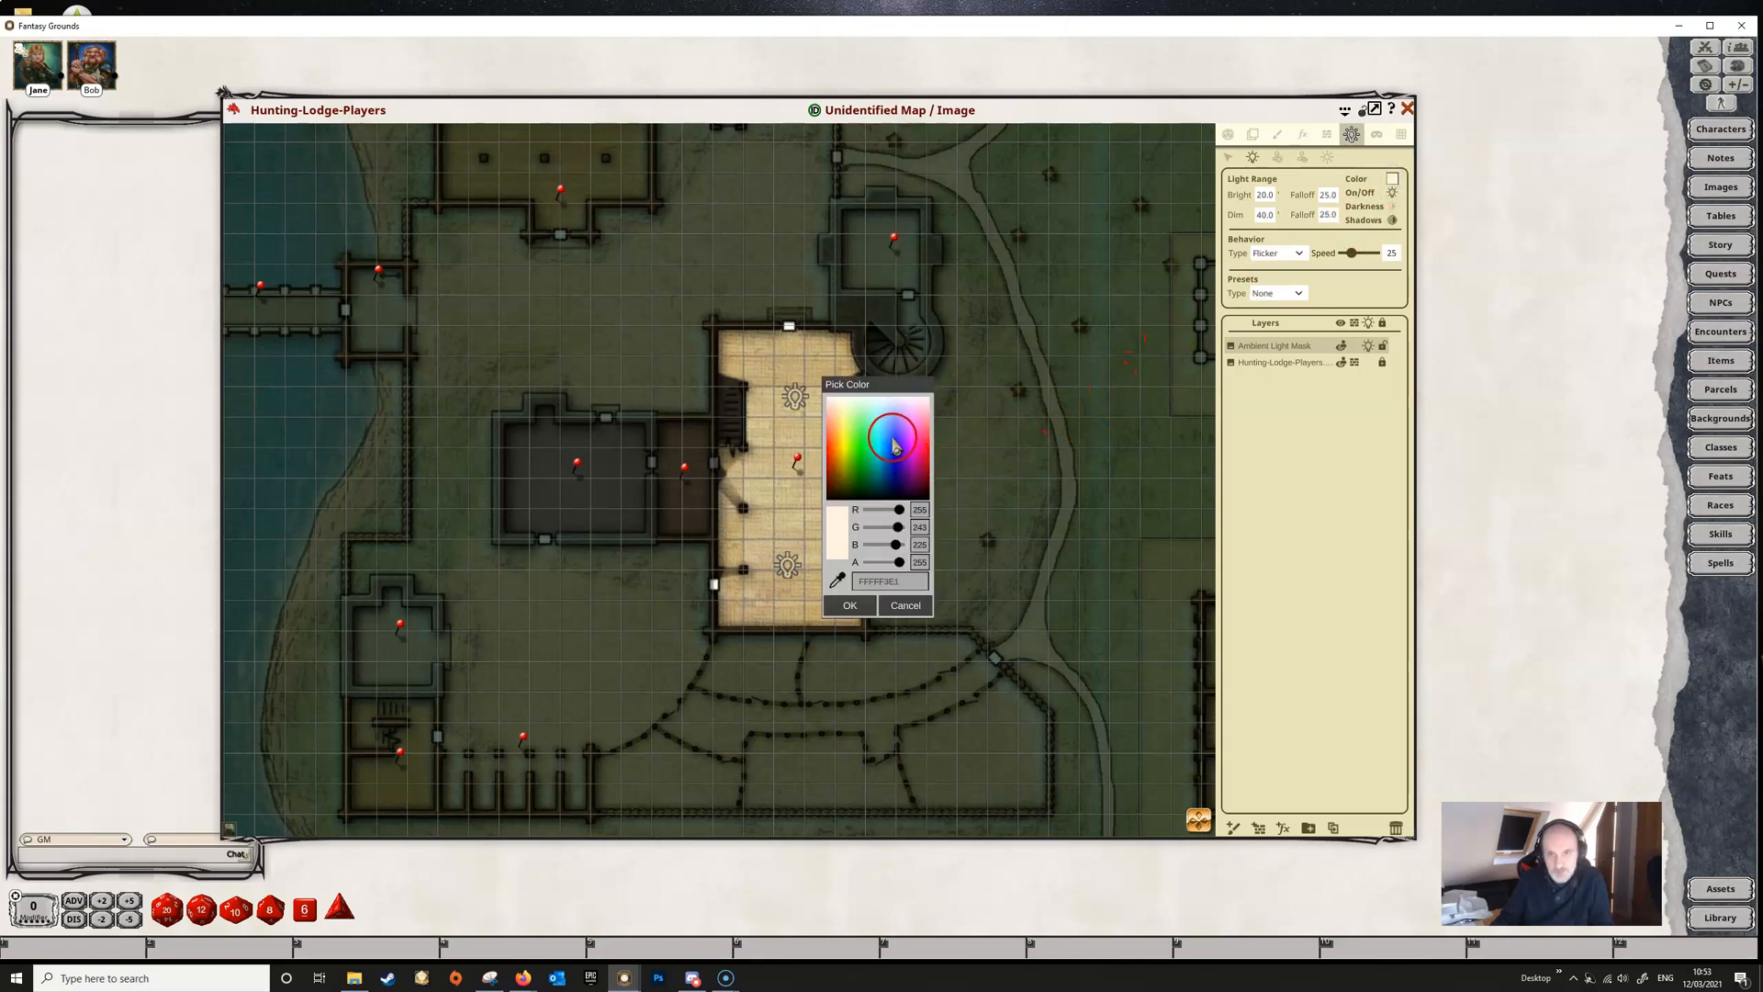
{"action": "left_click", "coordinate": [890, 439]}
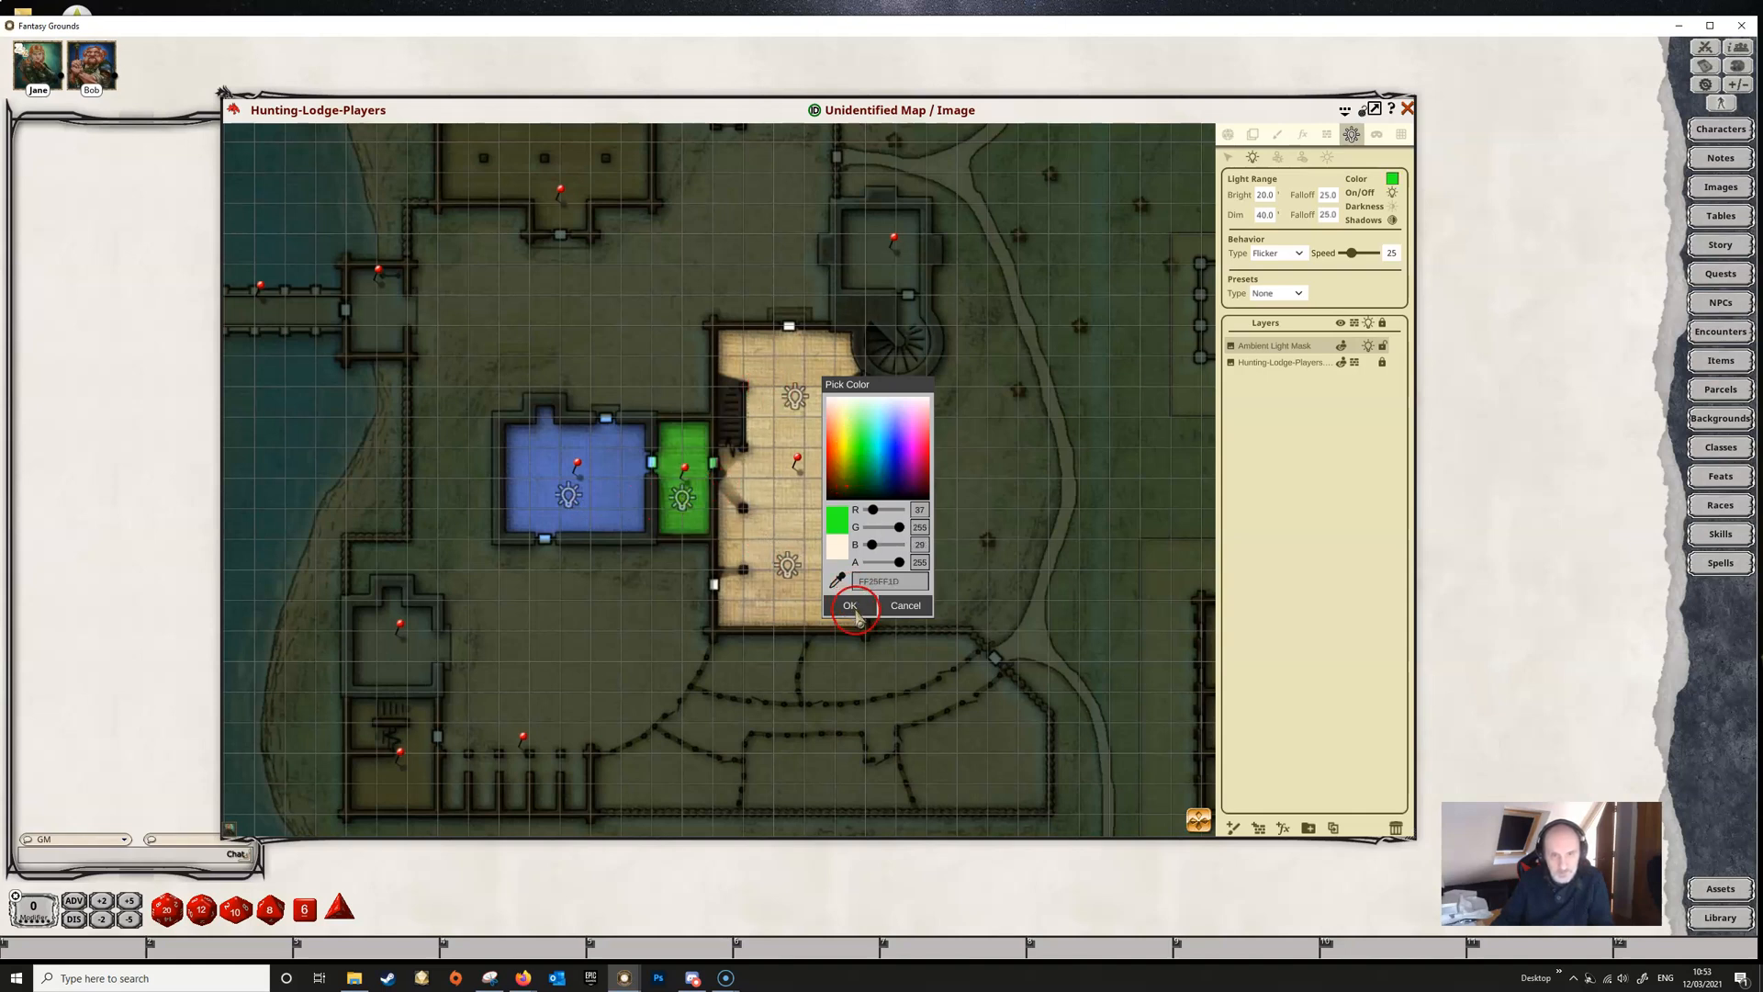
{"action": "left_click", "coordinate": [848, 605]}
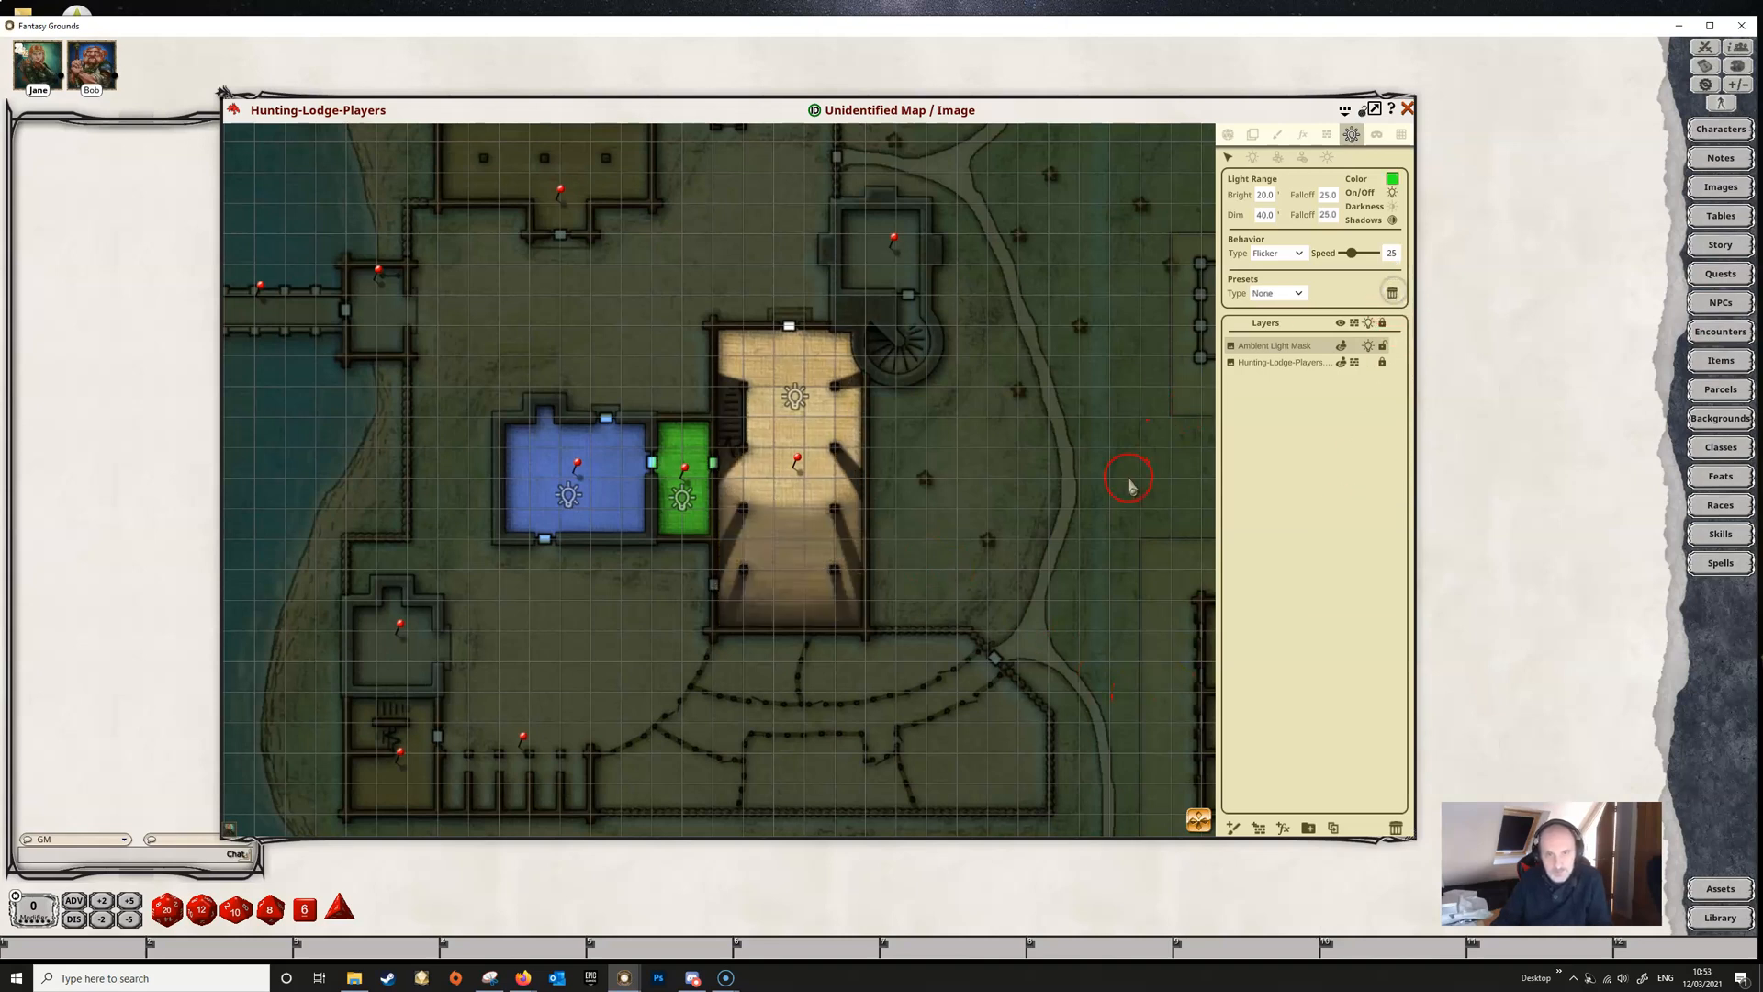
{"action": "mouse_move", "coordinate": [1147, 332]}
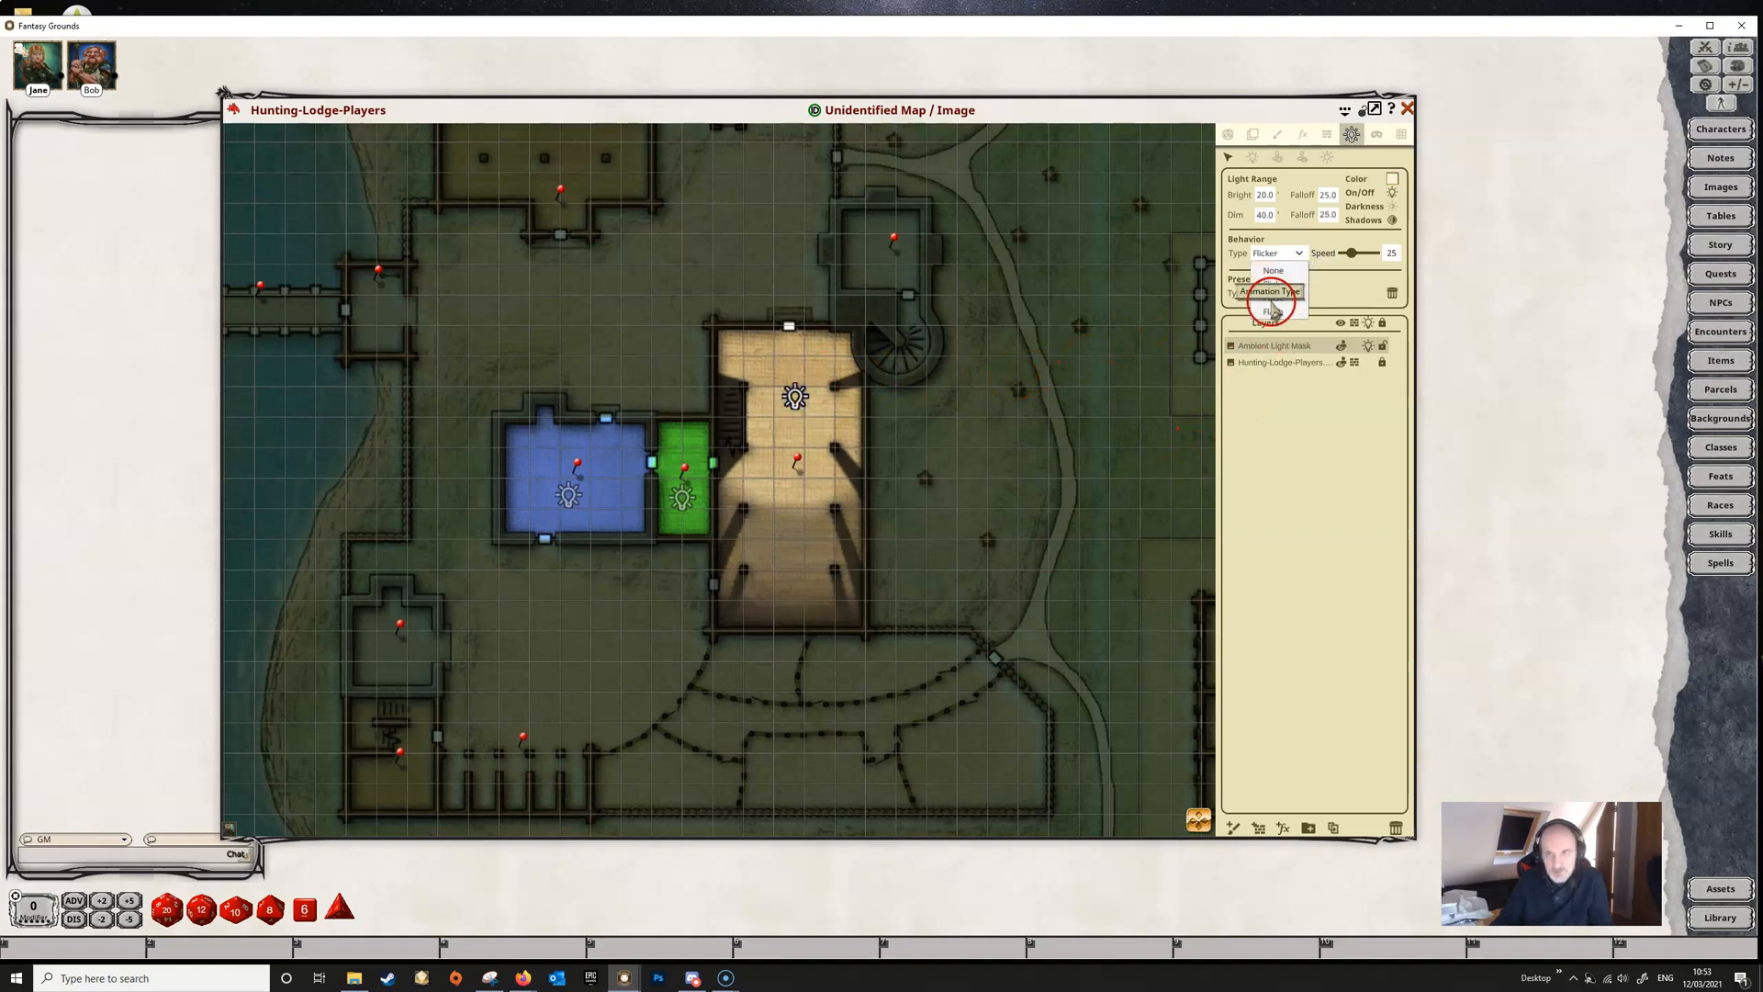
Step: Preview Pulse and Flash on the hall light, return it to Flicker, and select the green room light for speed 42
{"action": "left_click", "coordinate": [1268, 310]}
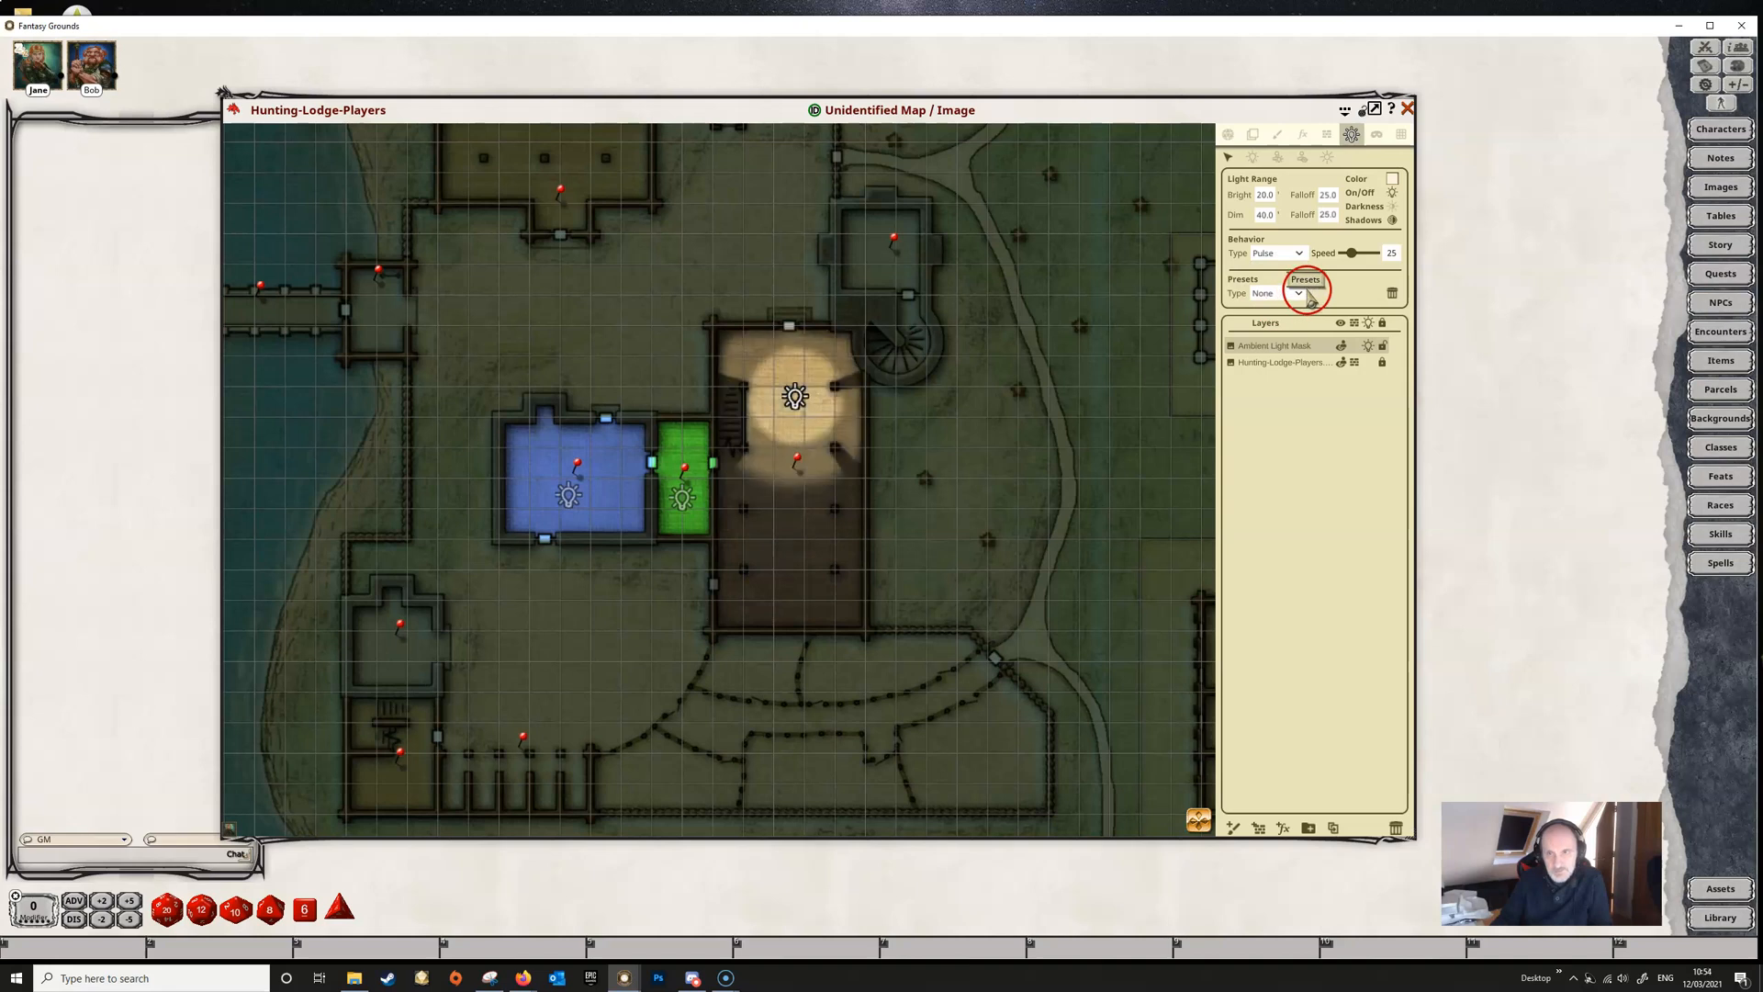
{"action": "left_click", "coordinate": [1276, 252]}
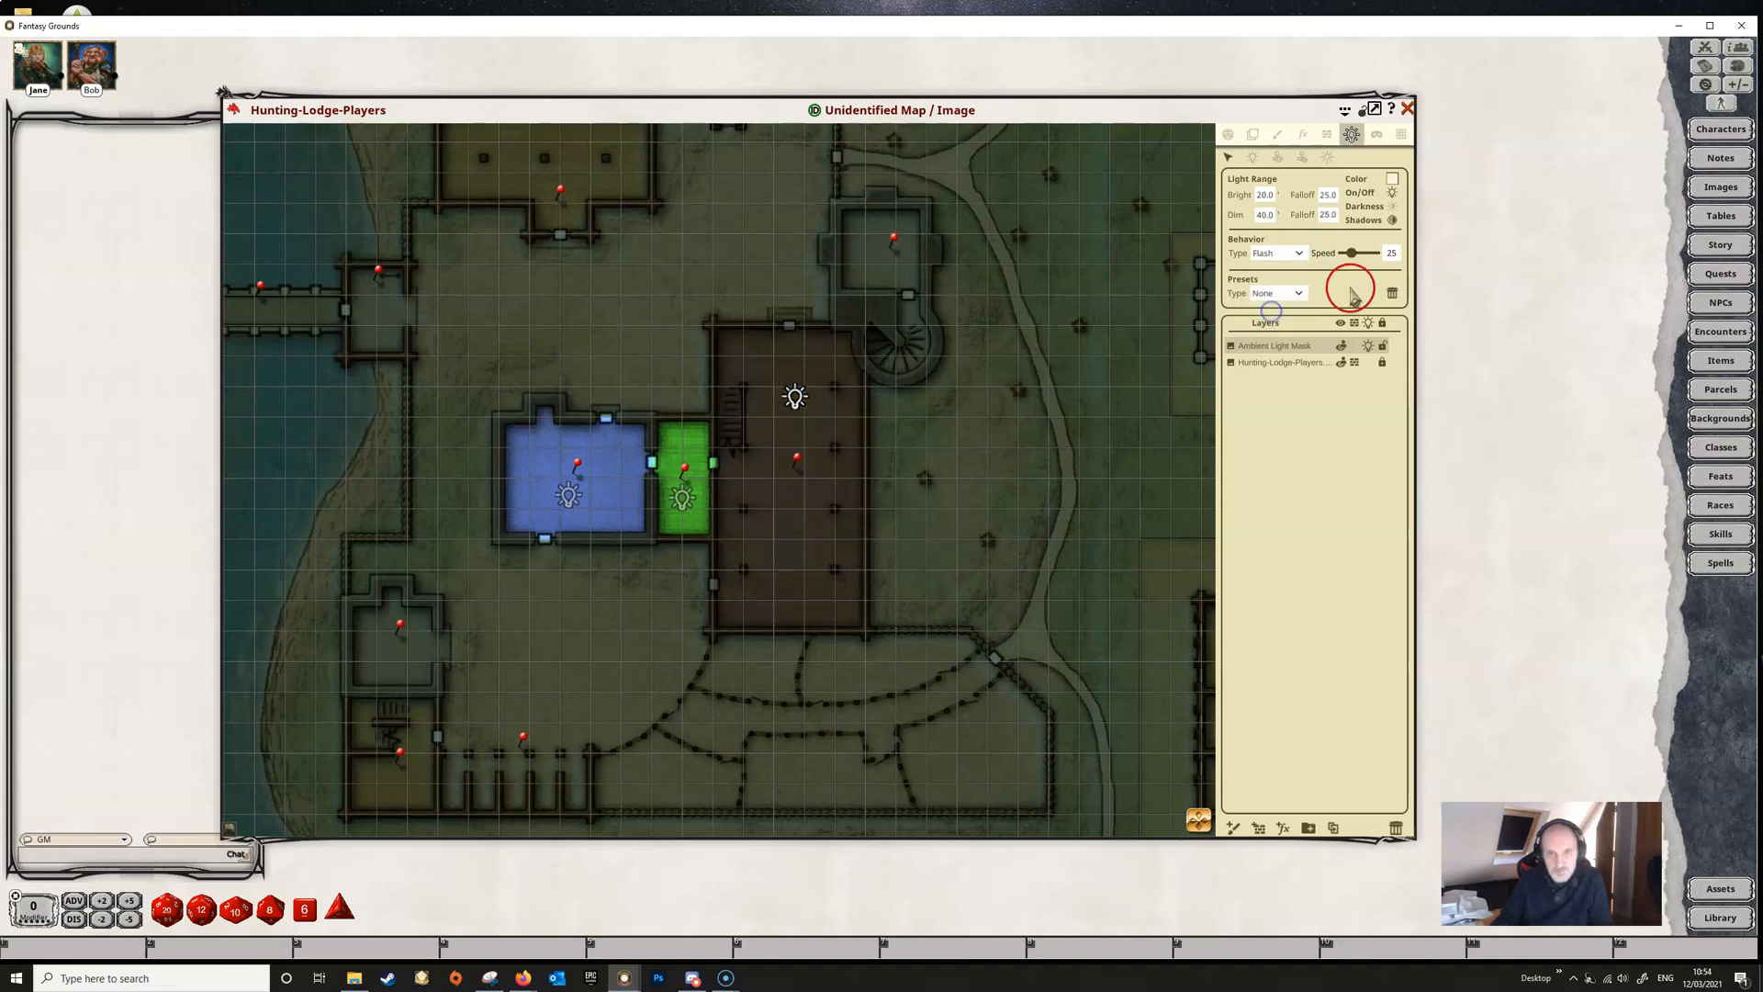
{"action": "left_click", "coordinate": [1277, 252]}
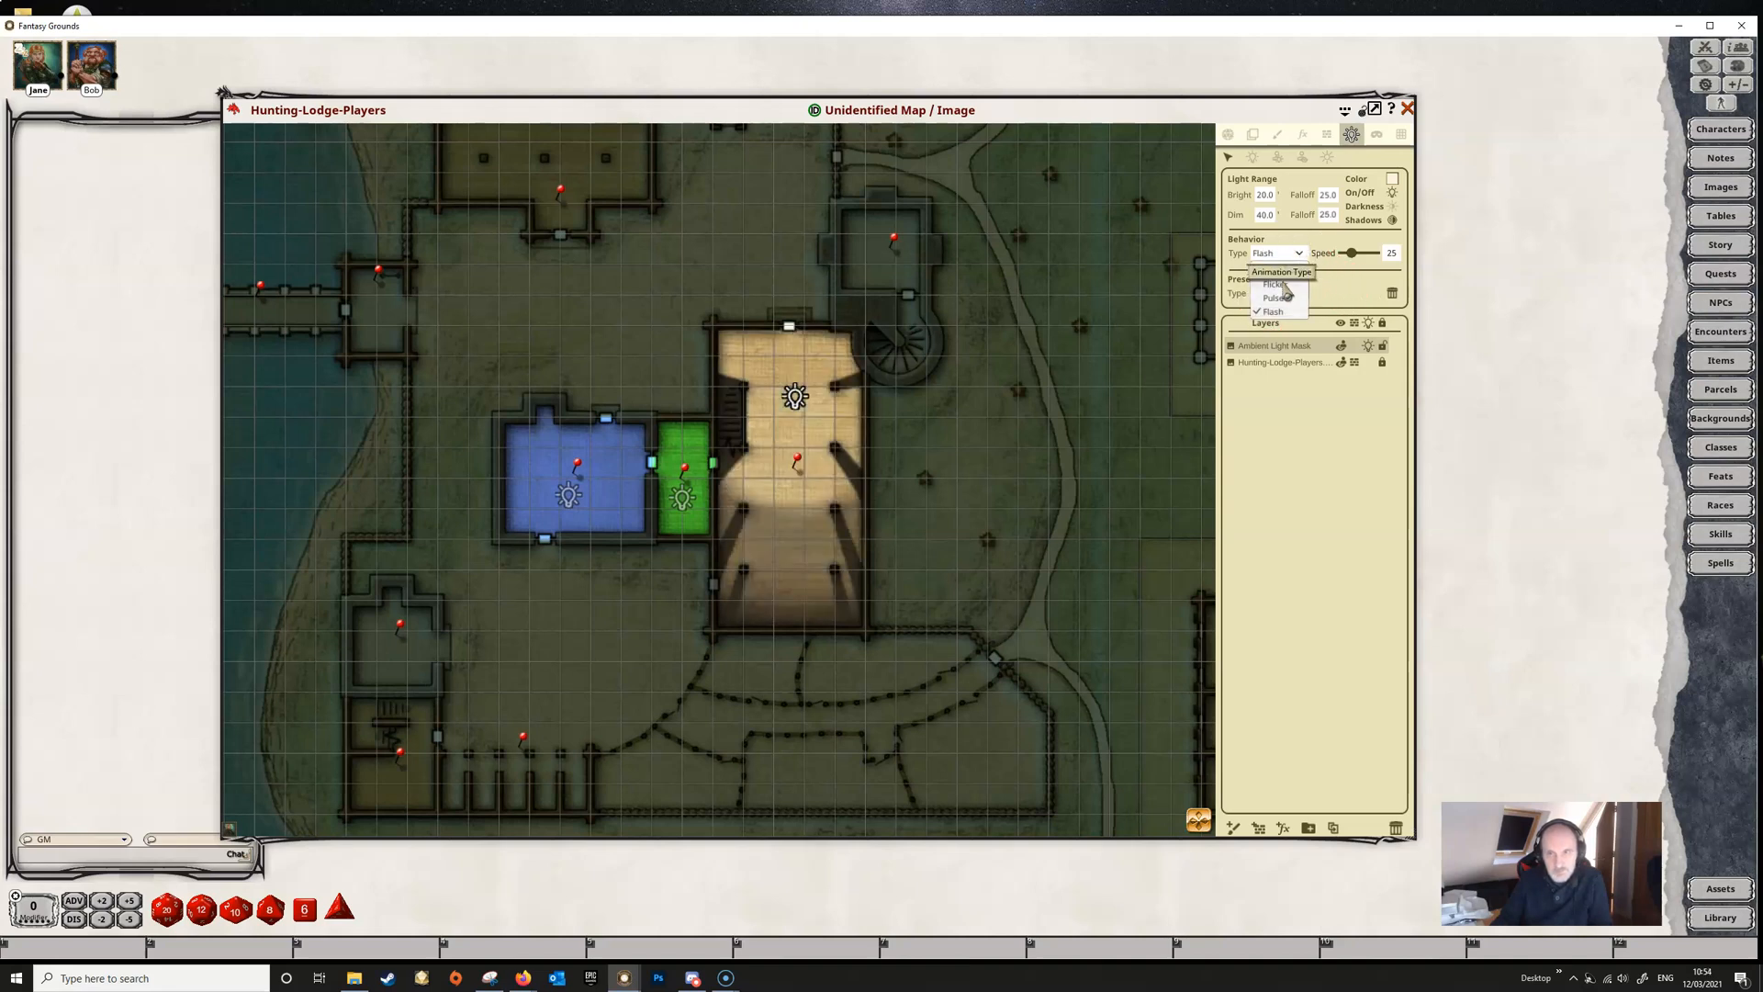
{"action": "left_click", "coordinate": [1275, 284]}
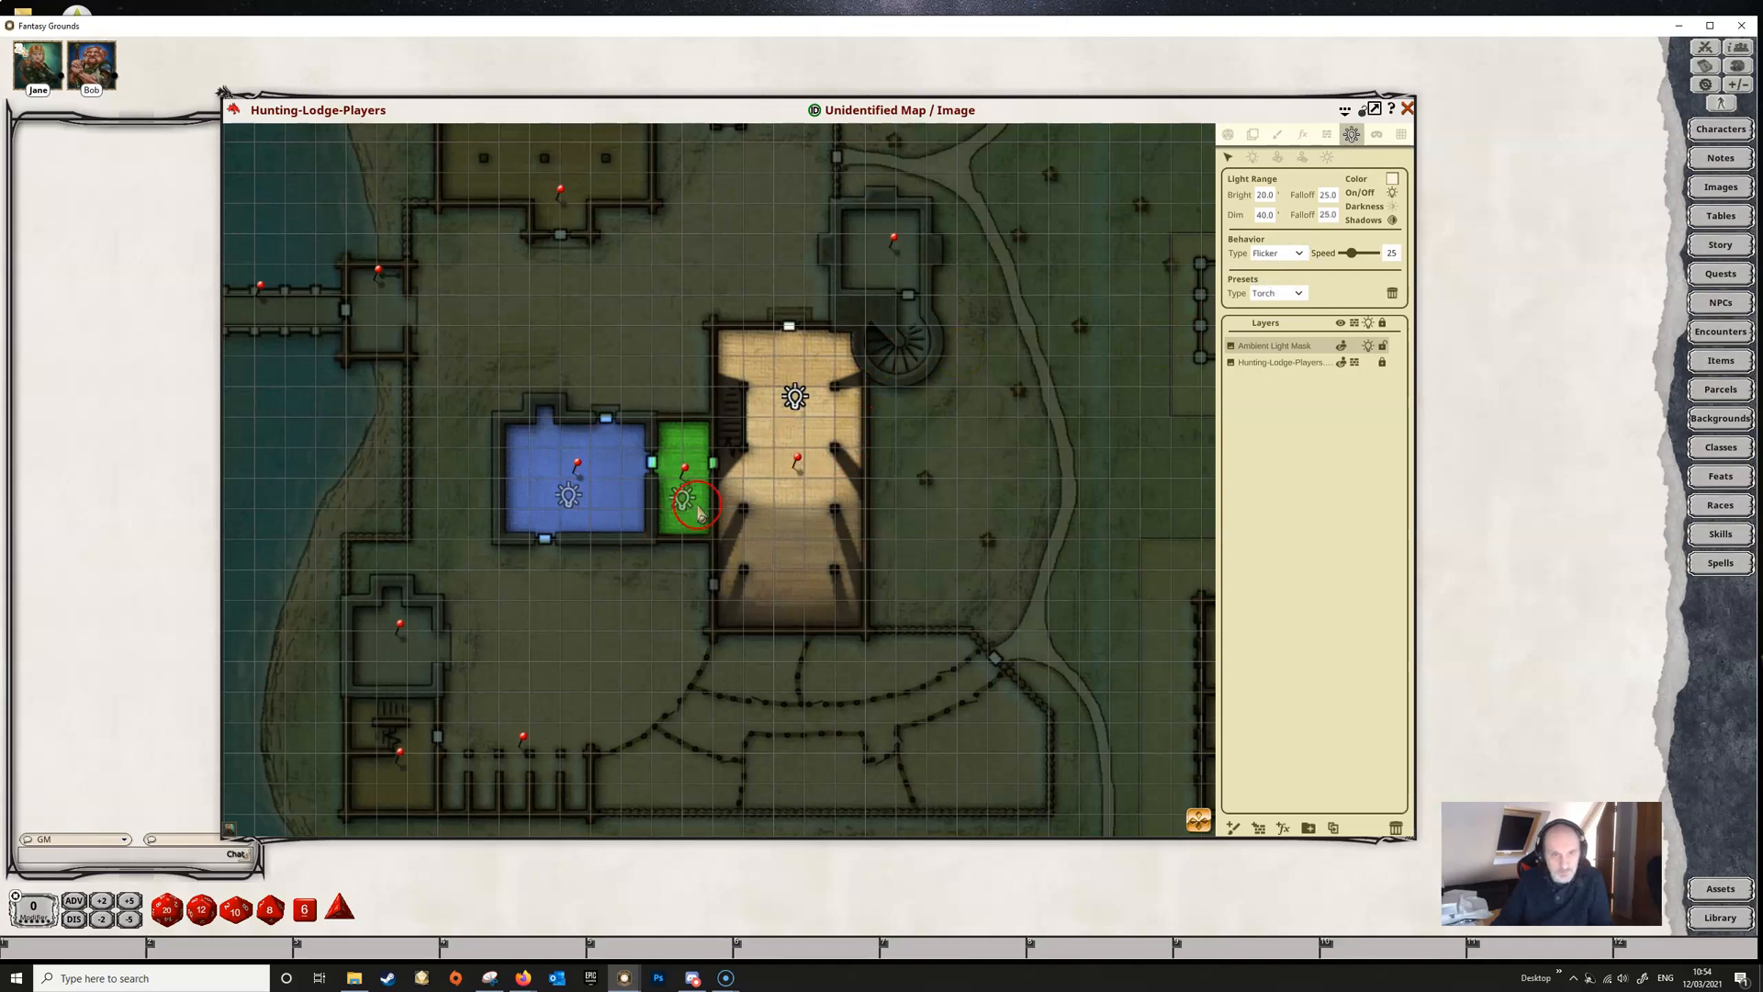
{"action": "left_click", "coordinate": [1278, 292]}
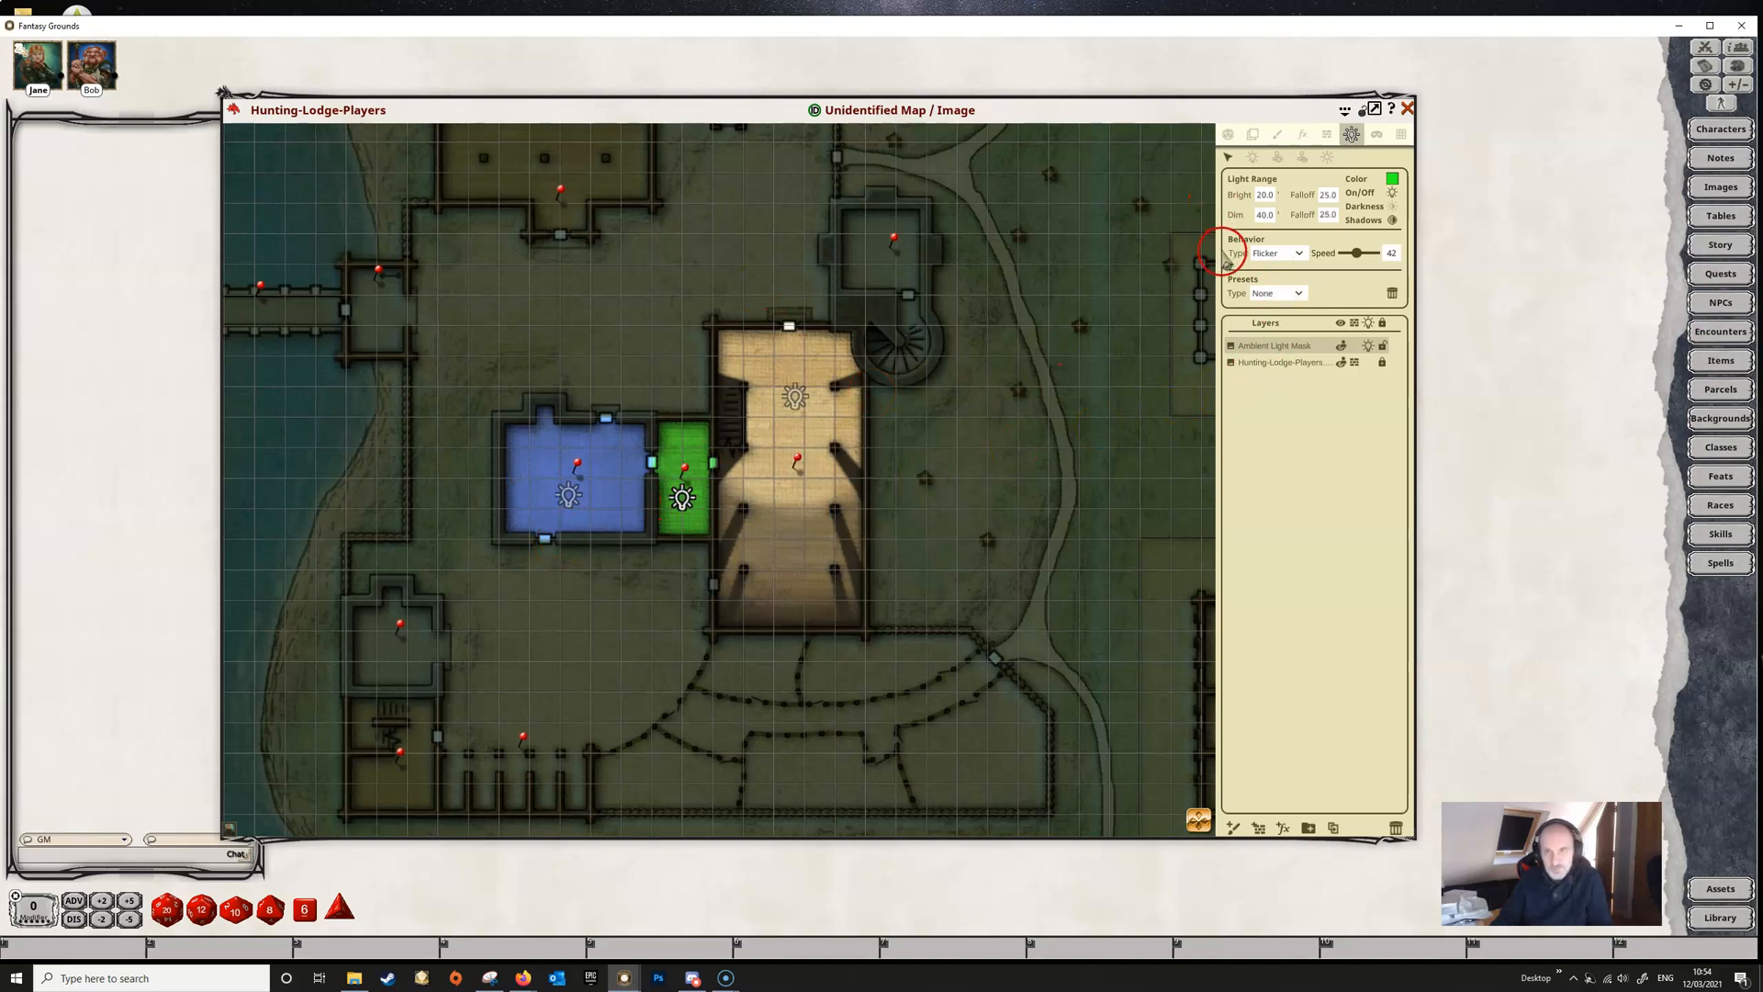
{"action": "mouse_move", "coordinate": [1124, 422]}
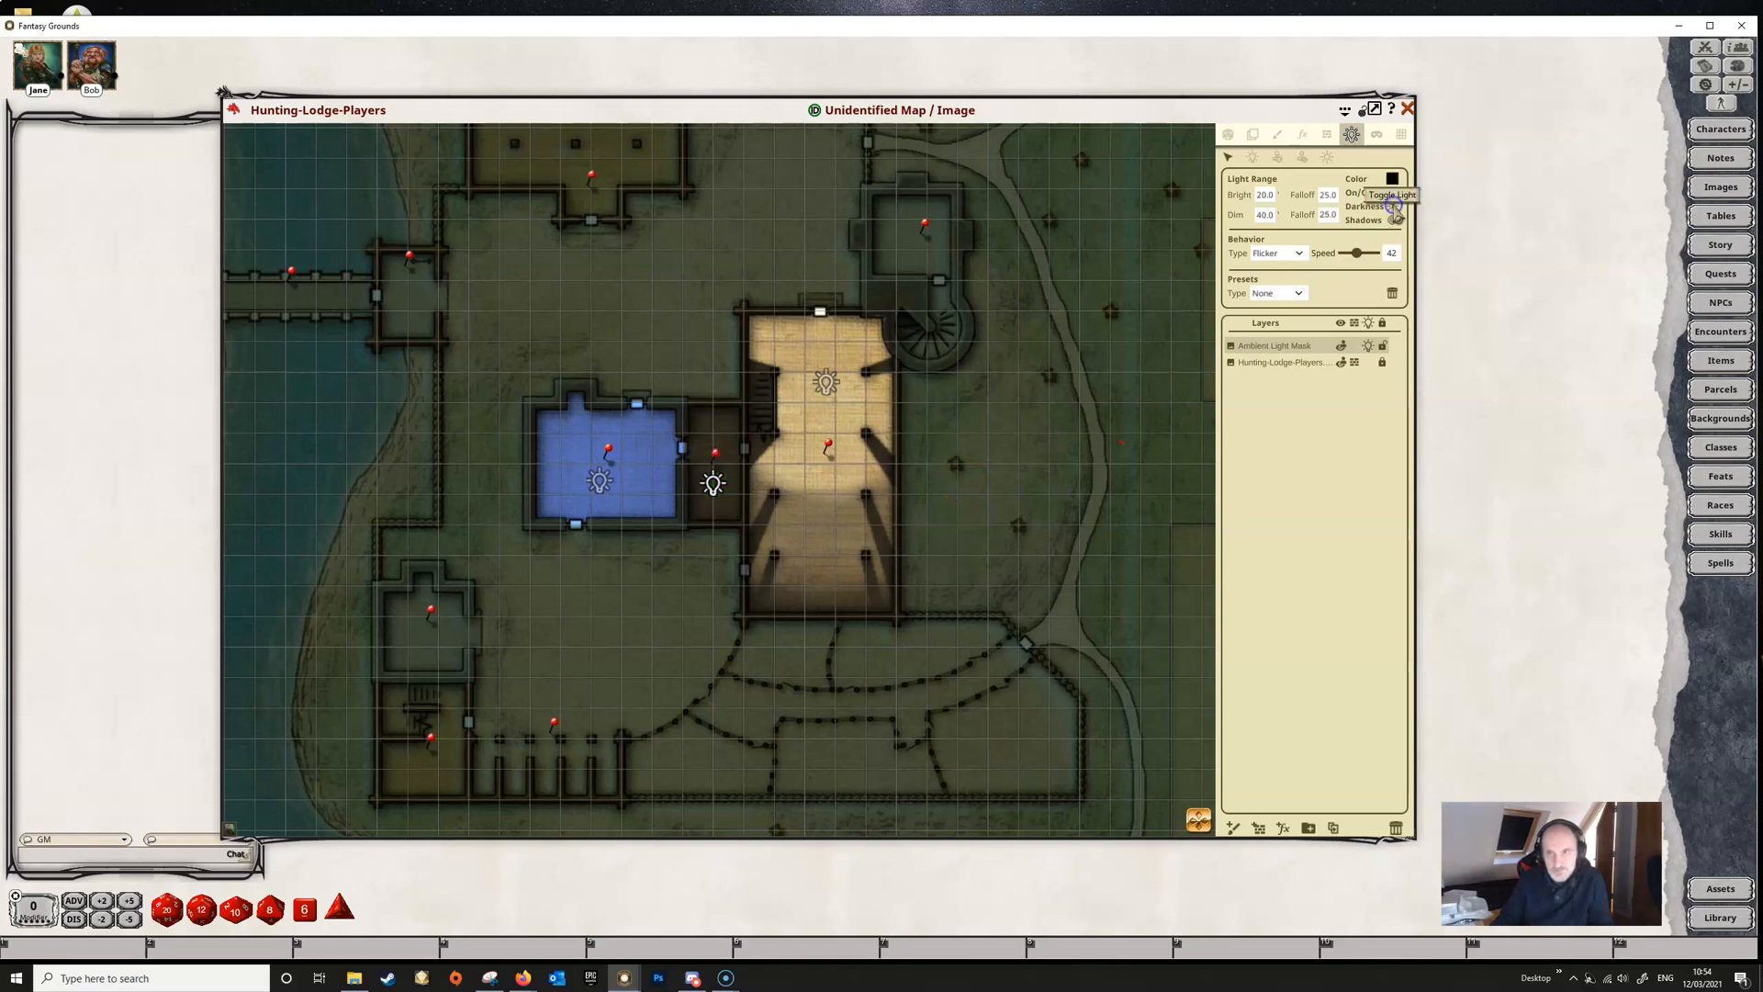
Step: Switch the green room's light off with its On/Off toggle, leaving the room dark
{"action": "left_click", "coordinate": [714, 484]}
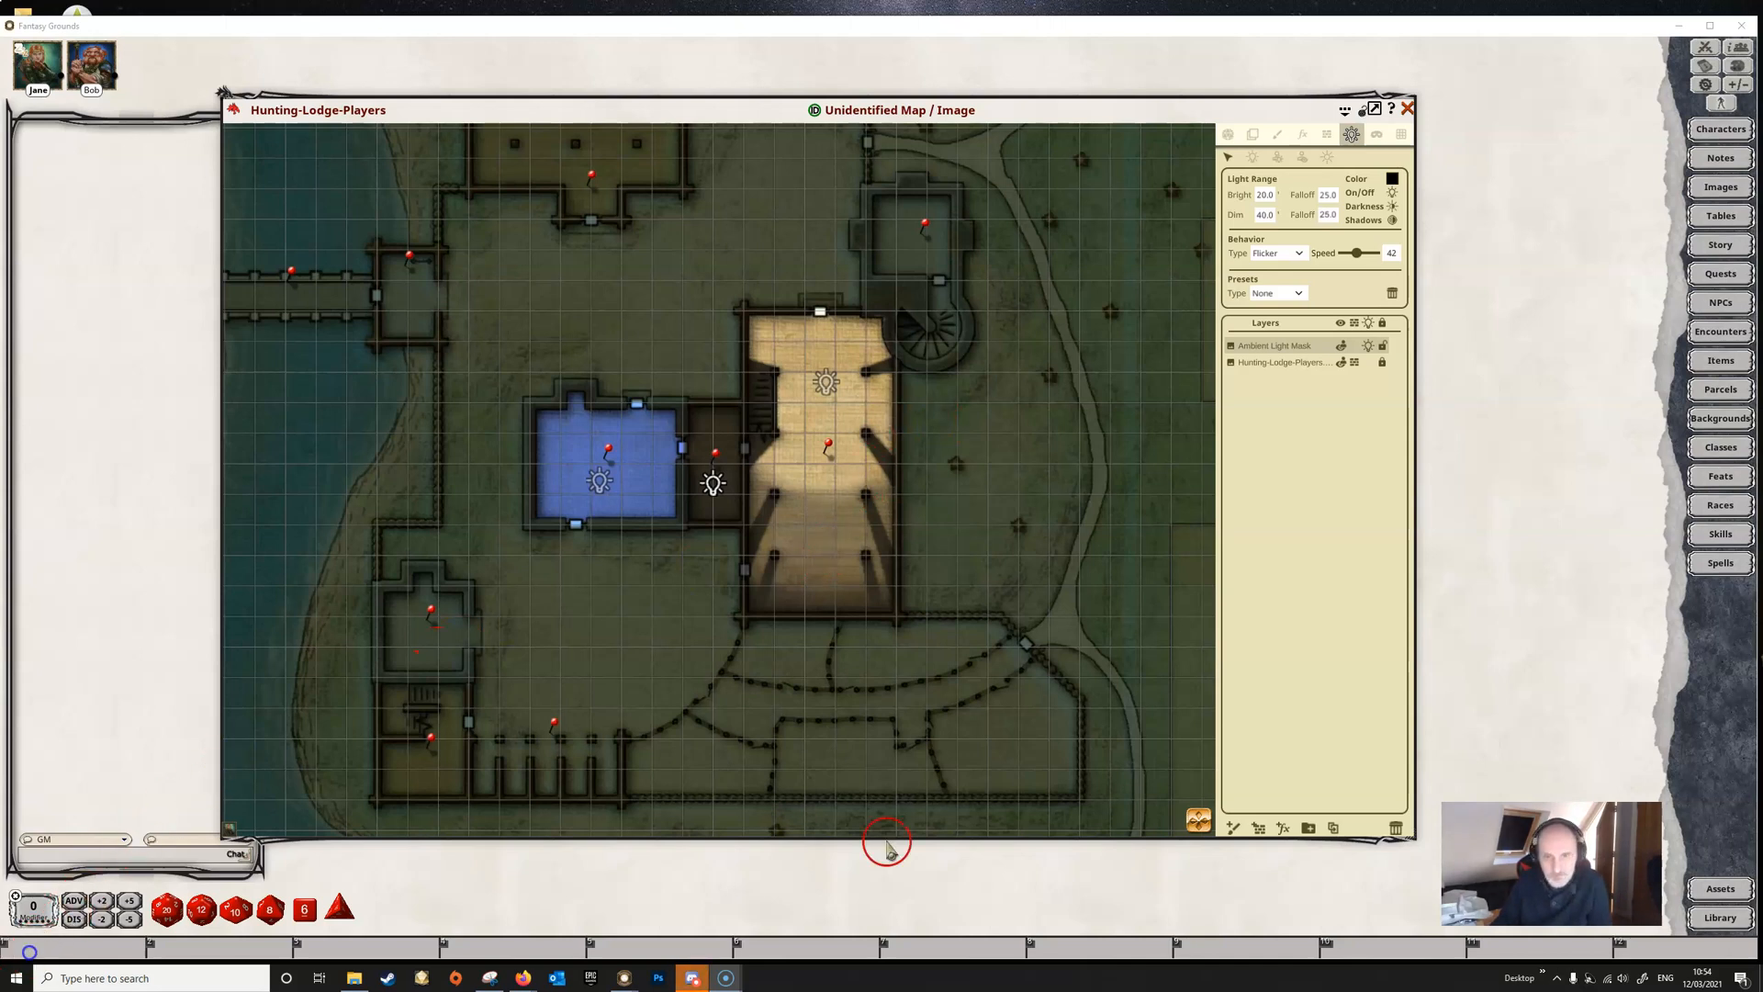
{"action": "mouse_move", "coordinate": [1498, 129]}
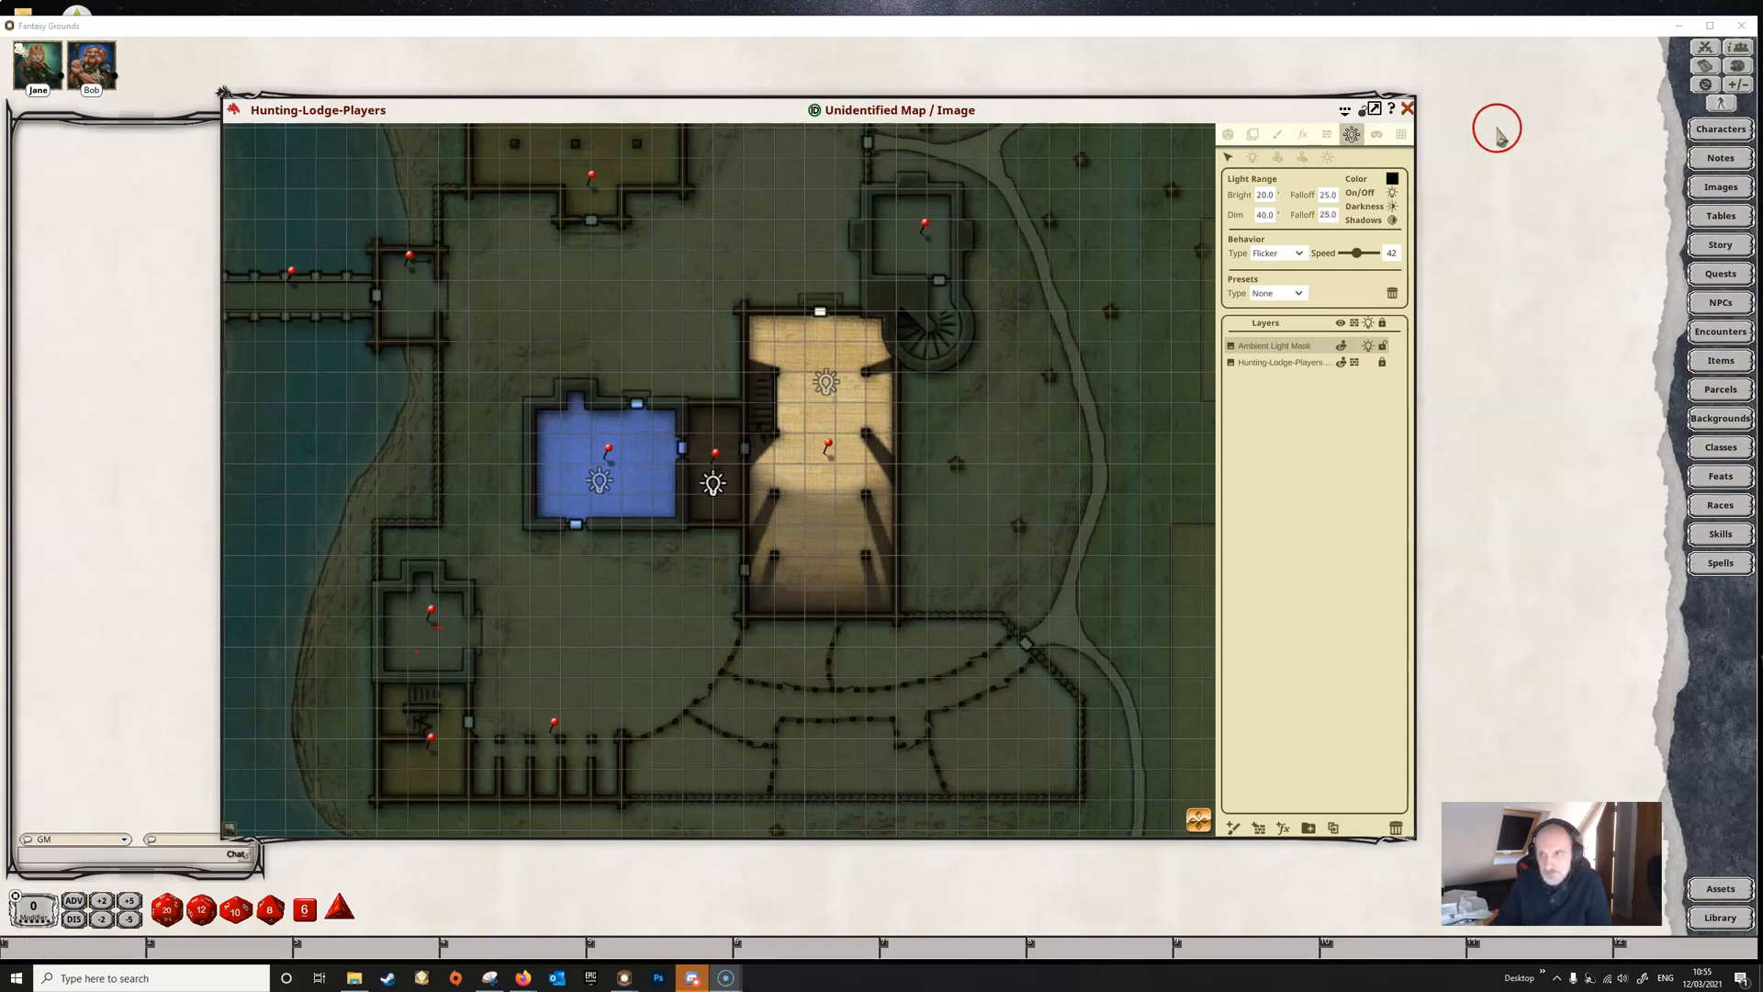
{"action": "mouse_move", "coordinate": [1706, 47]}
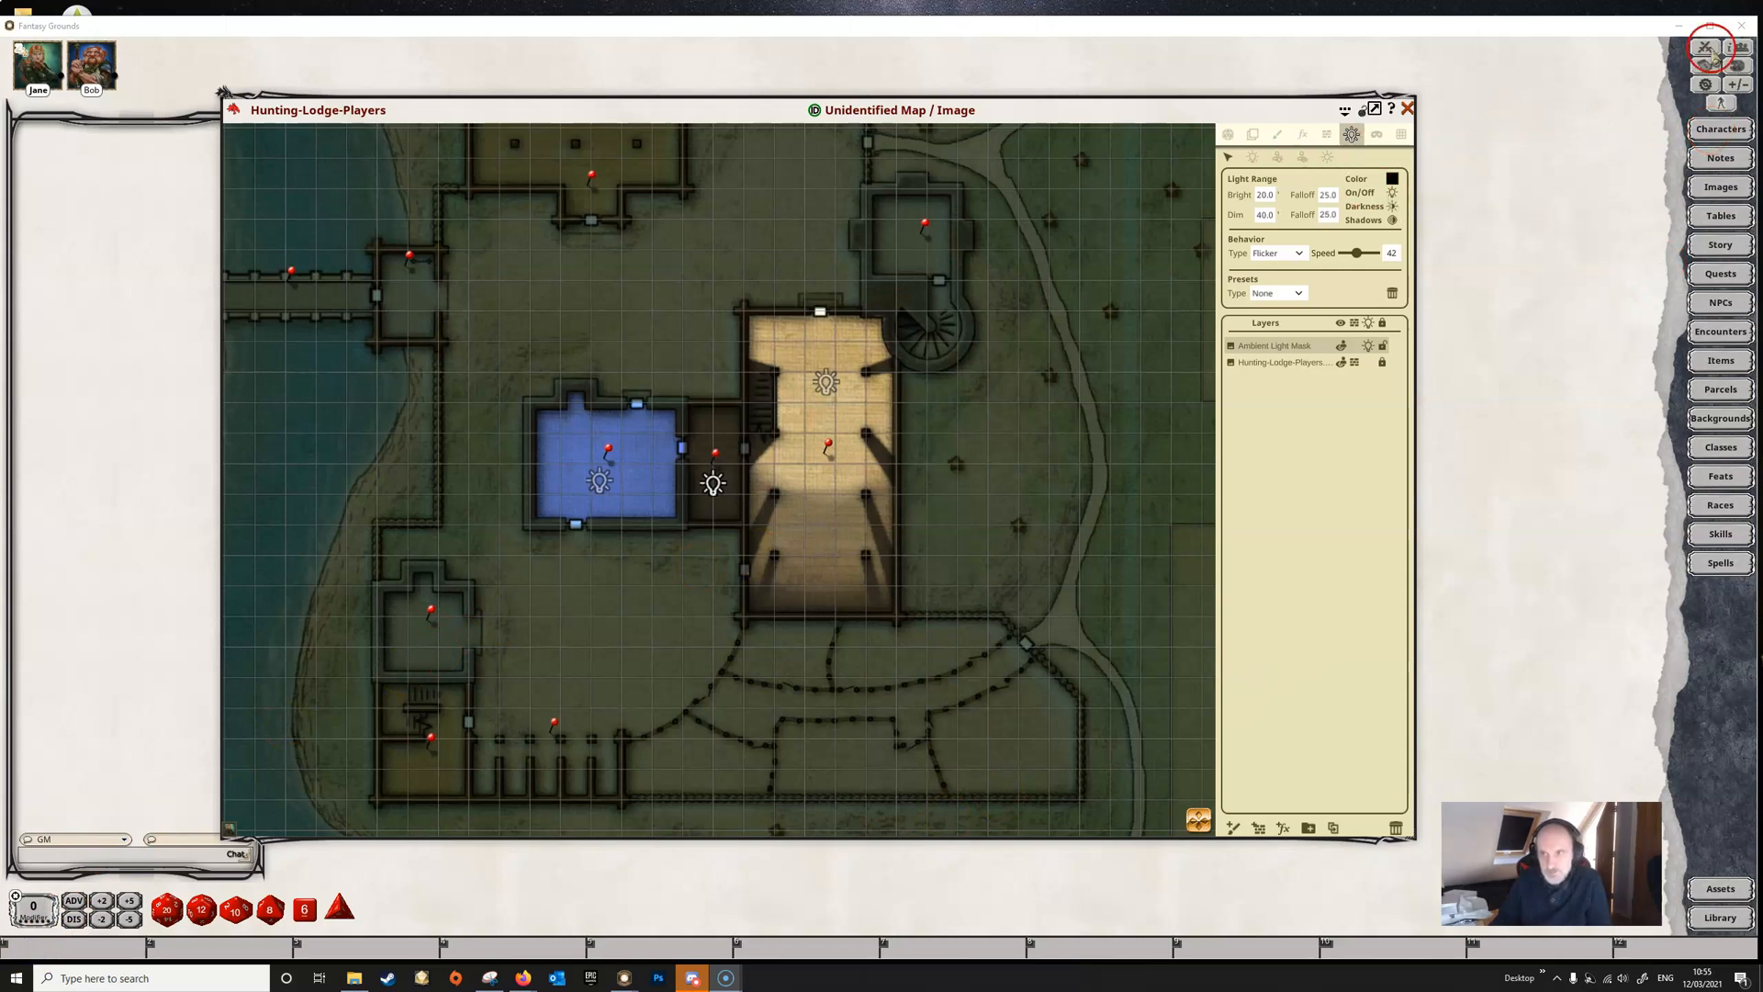
Step: Bring up the Combat Tracker with Veteran, Orc, Bob and Jane, and close Bob's character sheet
{"action": "left_click", "coordinate": [1705, 47]}
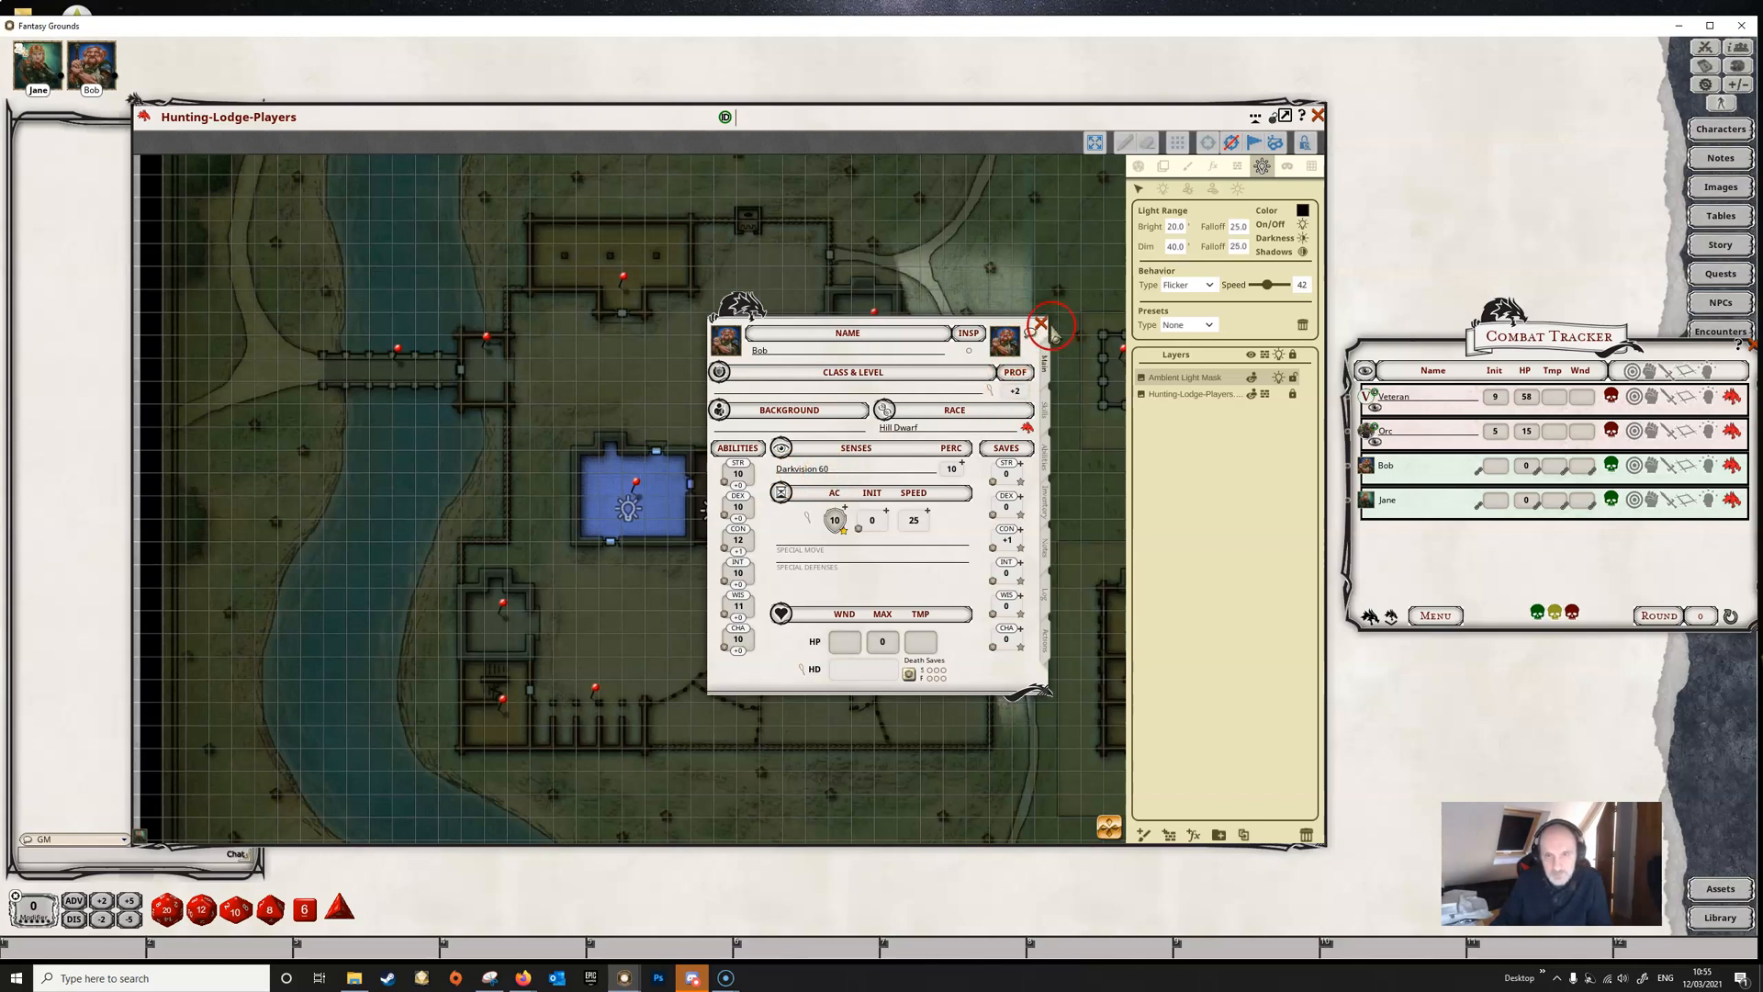
{"action": "left_click", "coordinate": [1041, 324]}
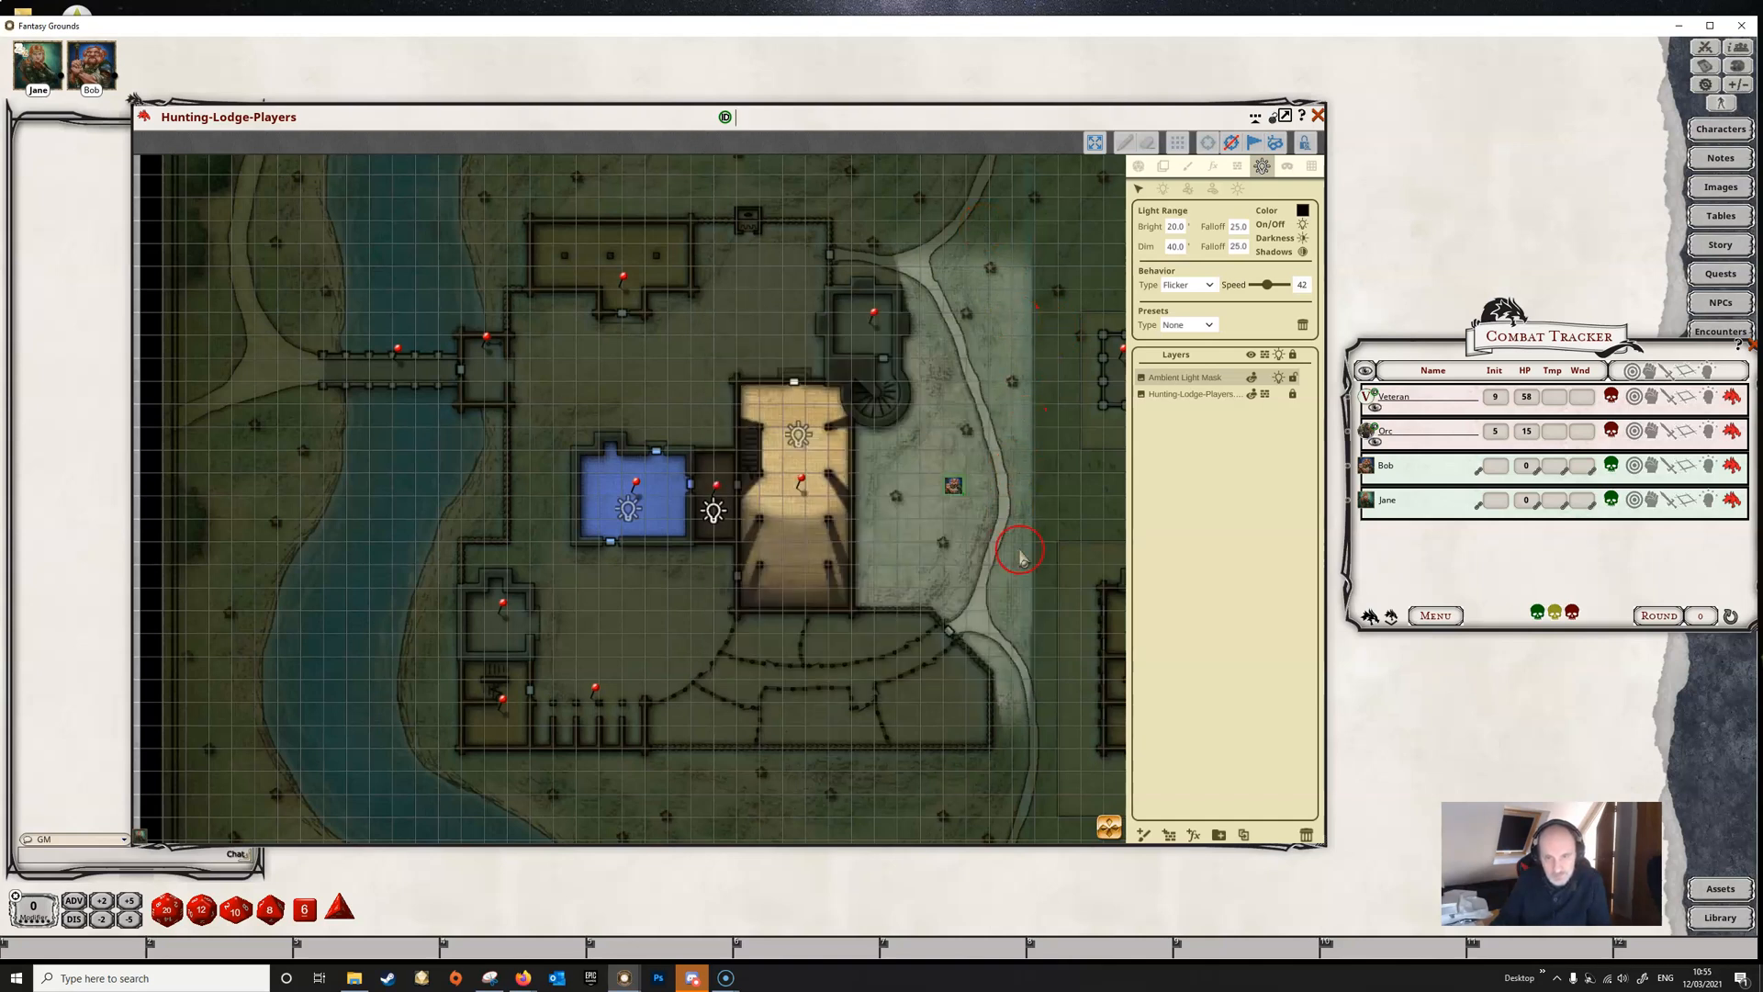
{"action": "mouse_move", "coordinate": [973, 459]}
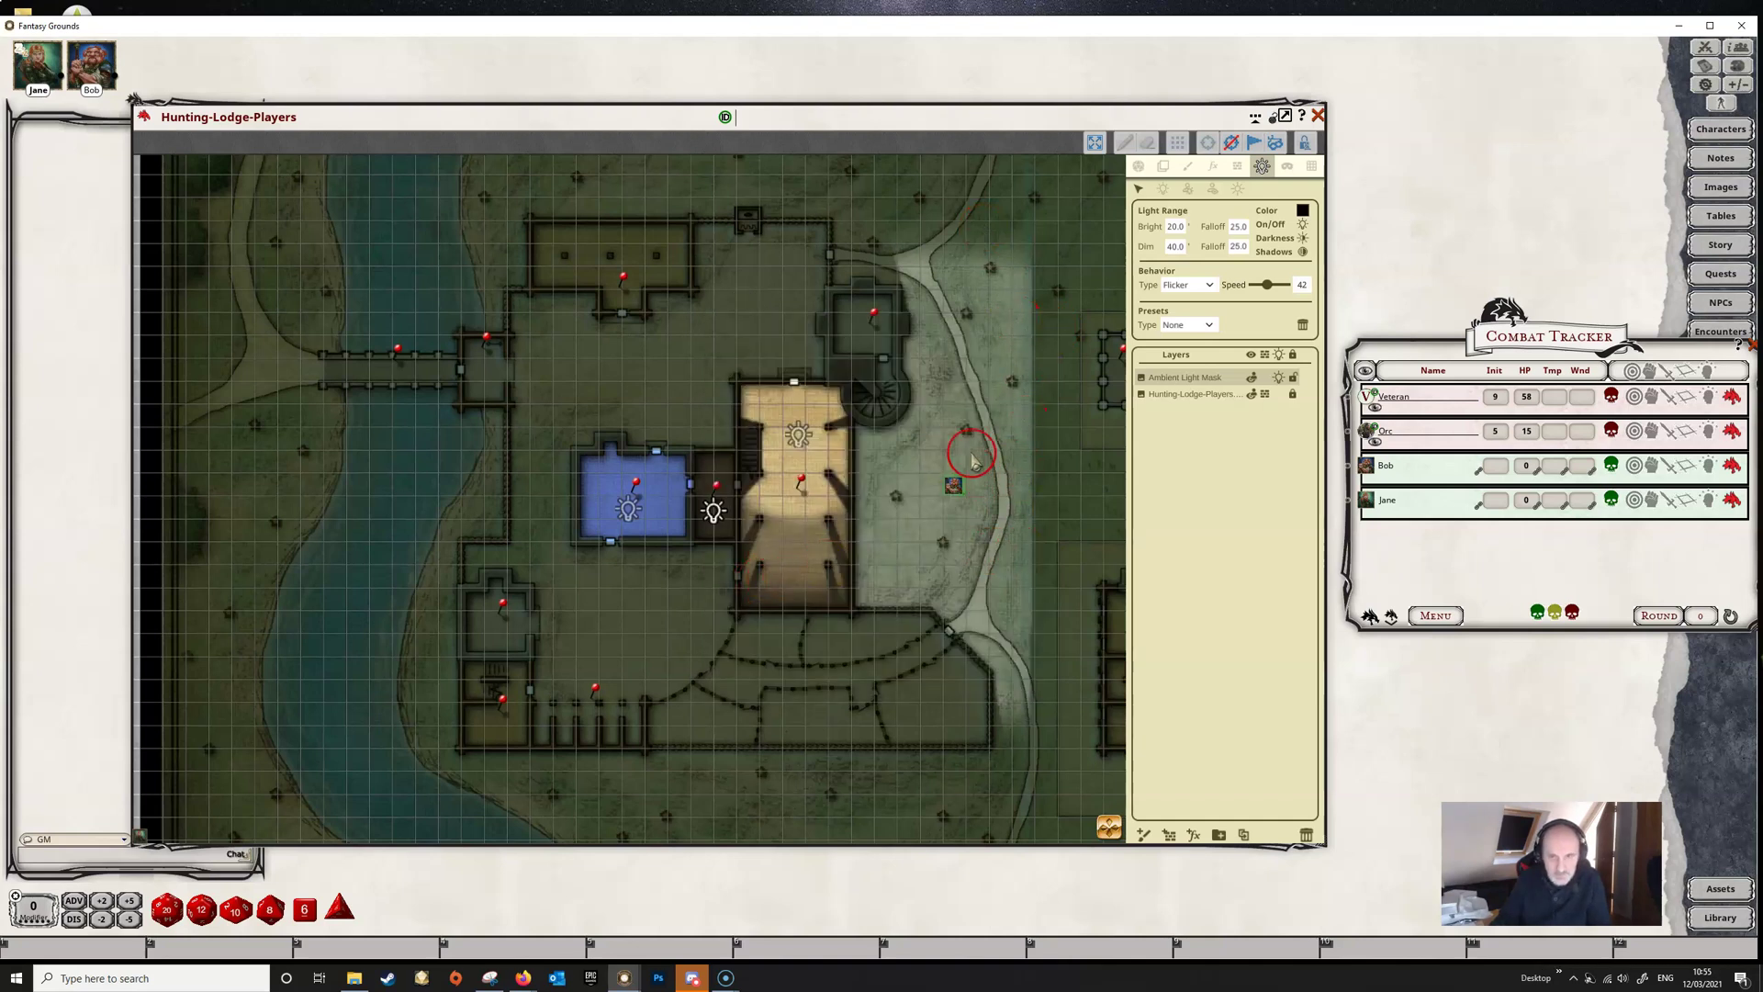
{"action": "mouse_move", "coordinate": [1001, 500]}
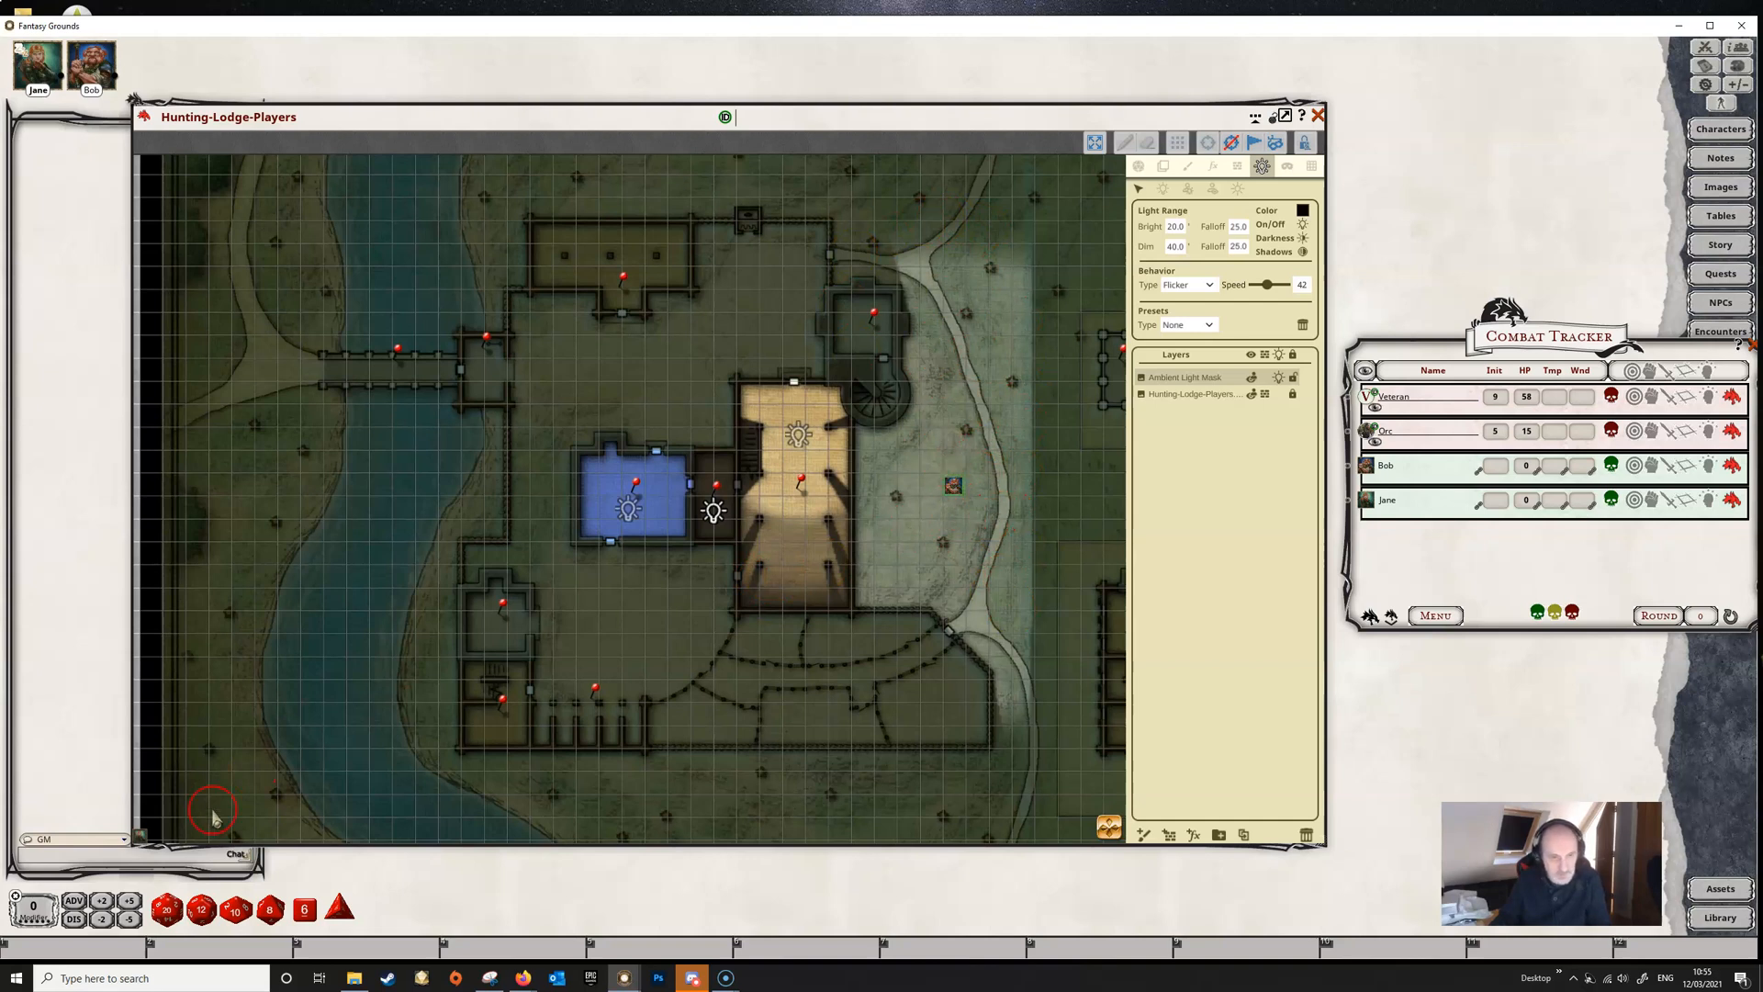
Step: Show the ambient light settings, leaving the map dark except around Bob's token
{"action": "left_click", "coordinate": [1303, 210]}
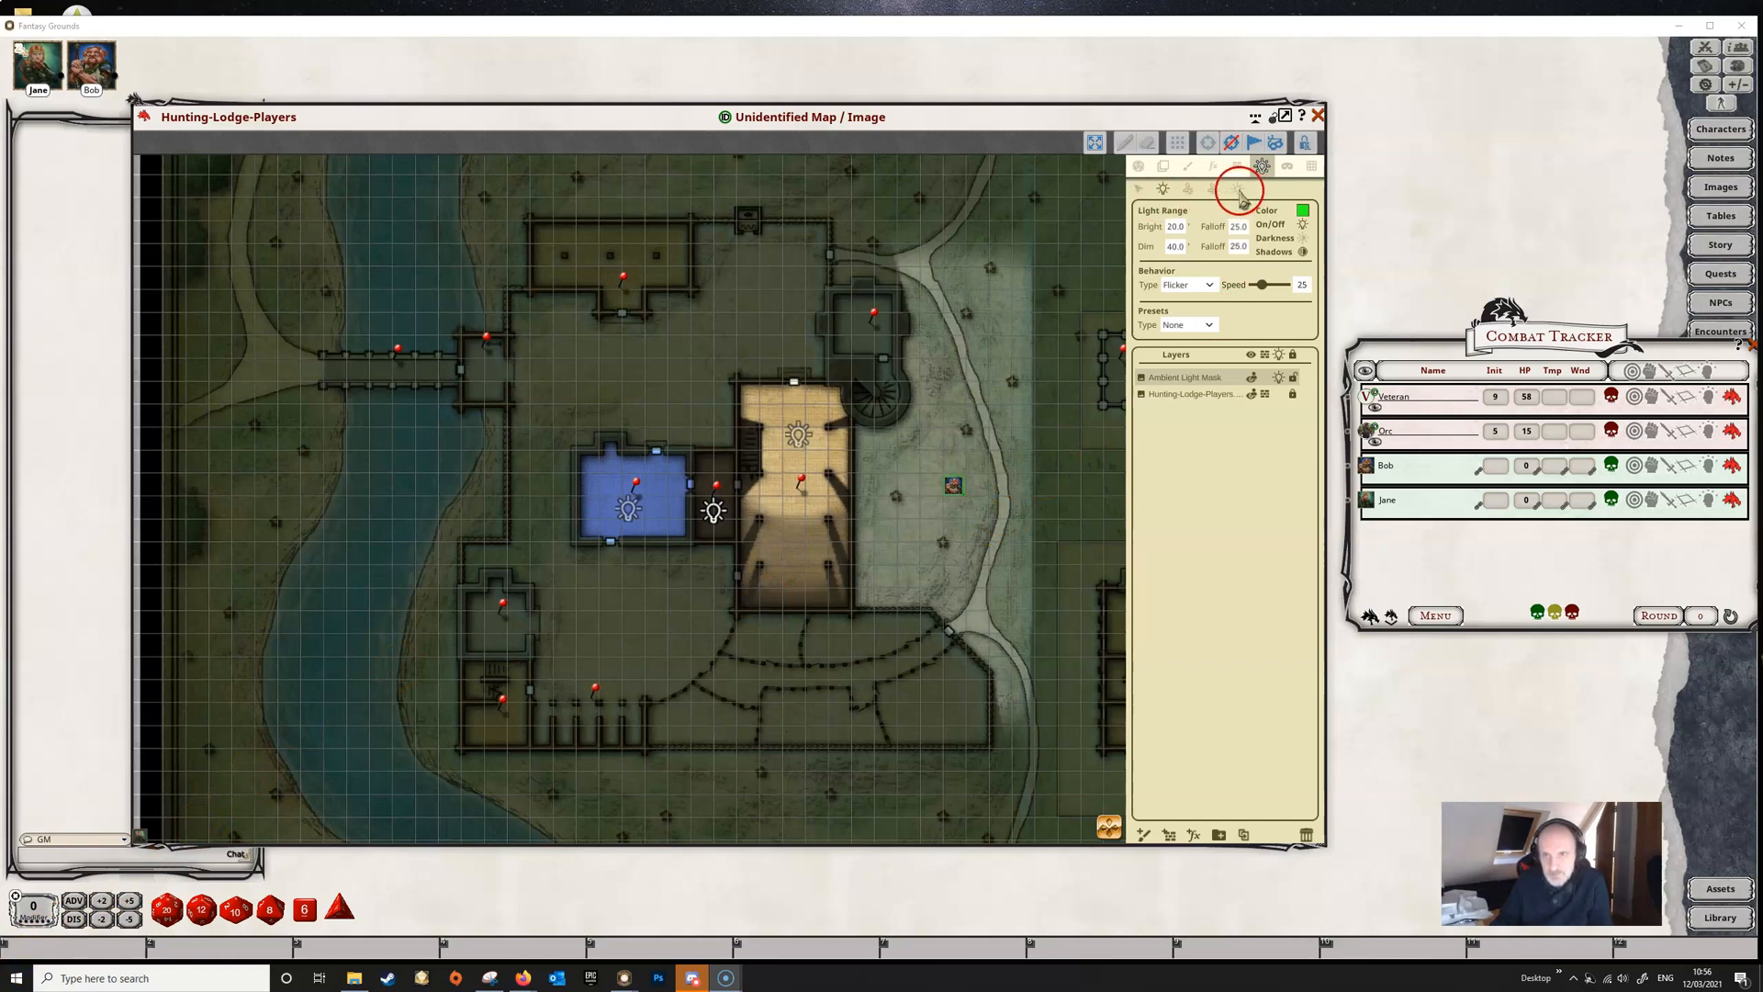
{"action": "left_click", "coordinate": [1238, 186]}
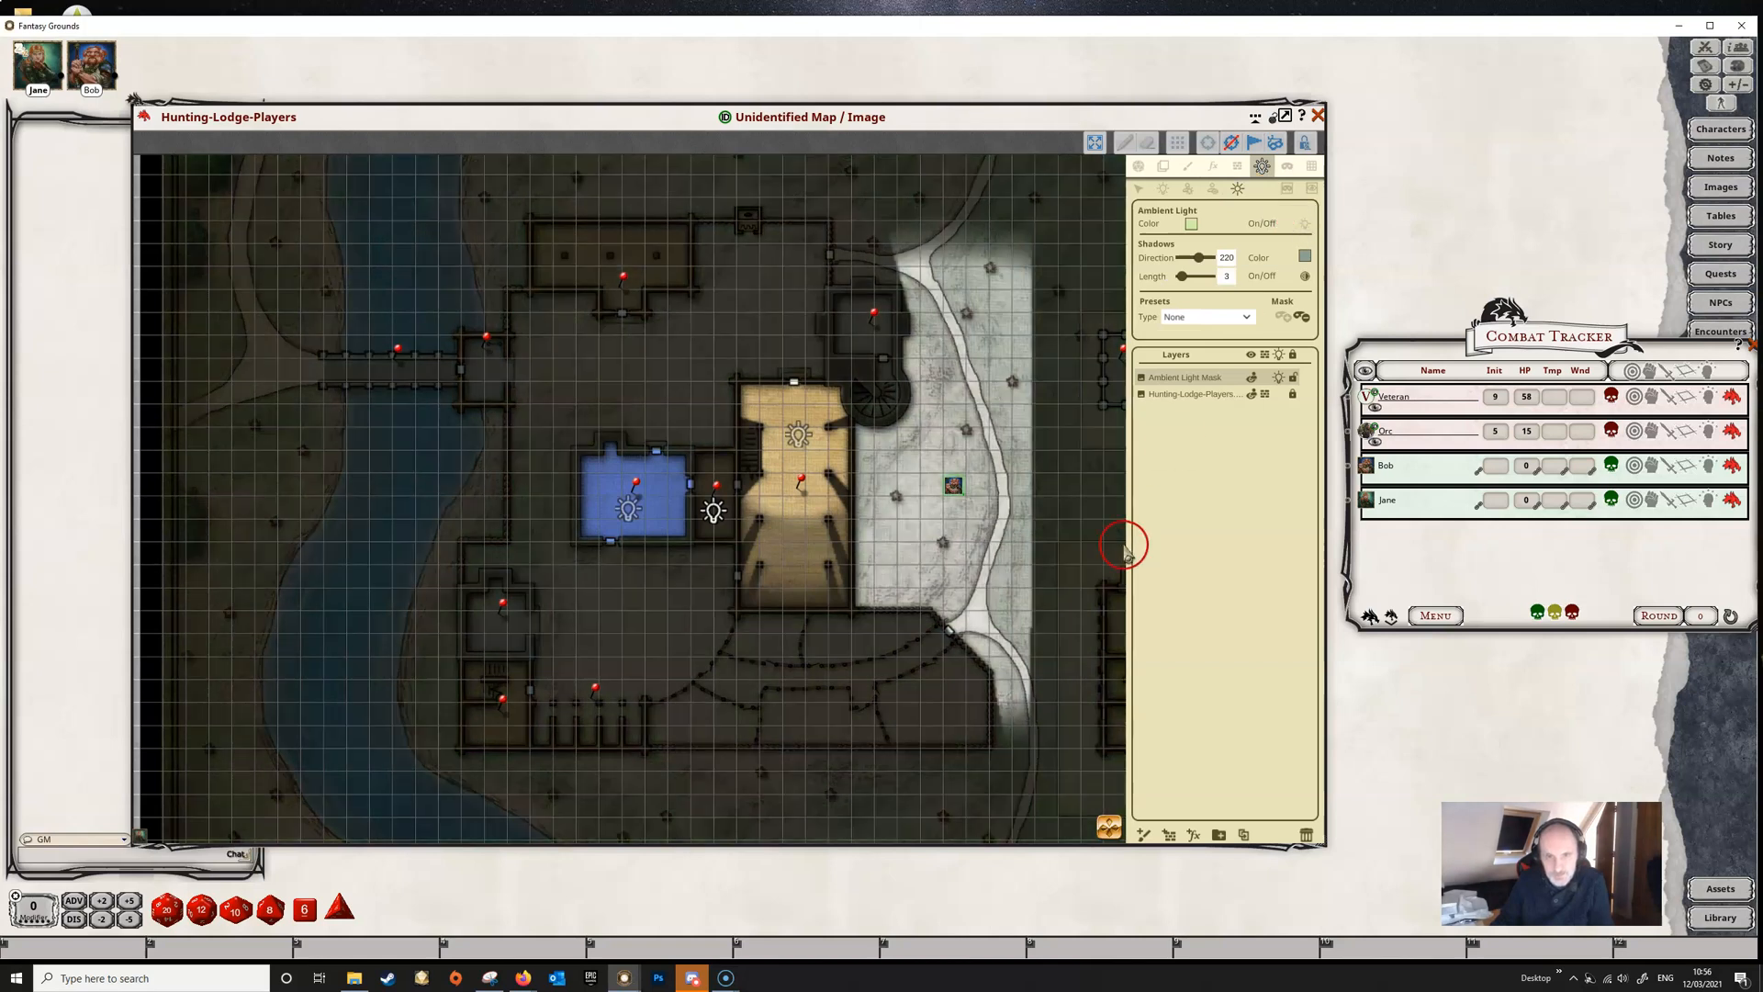
{"action": "mouse_move", "coordinate": [933, 401]}
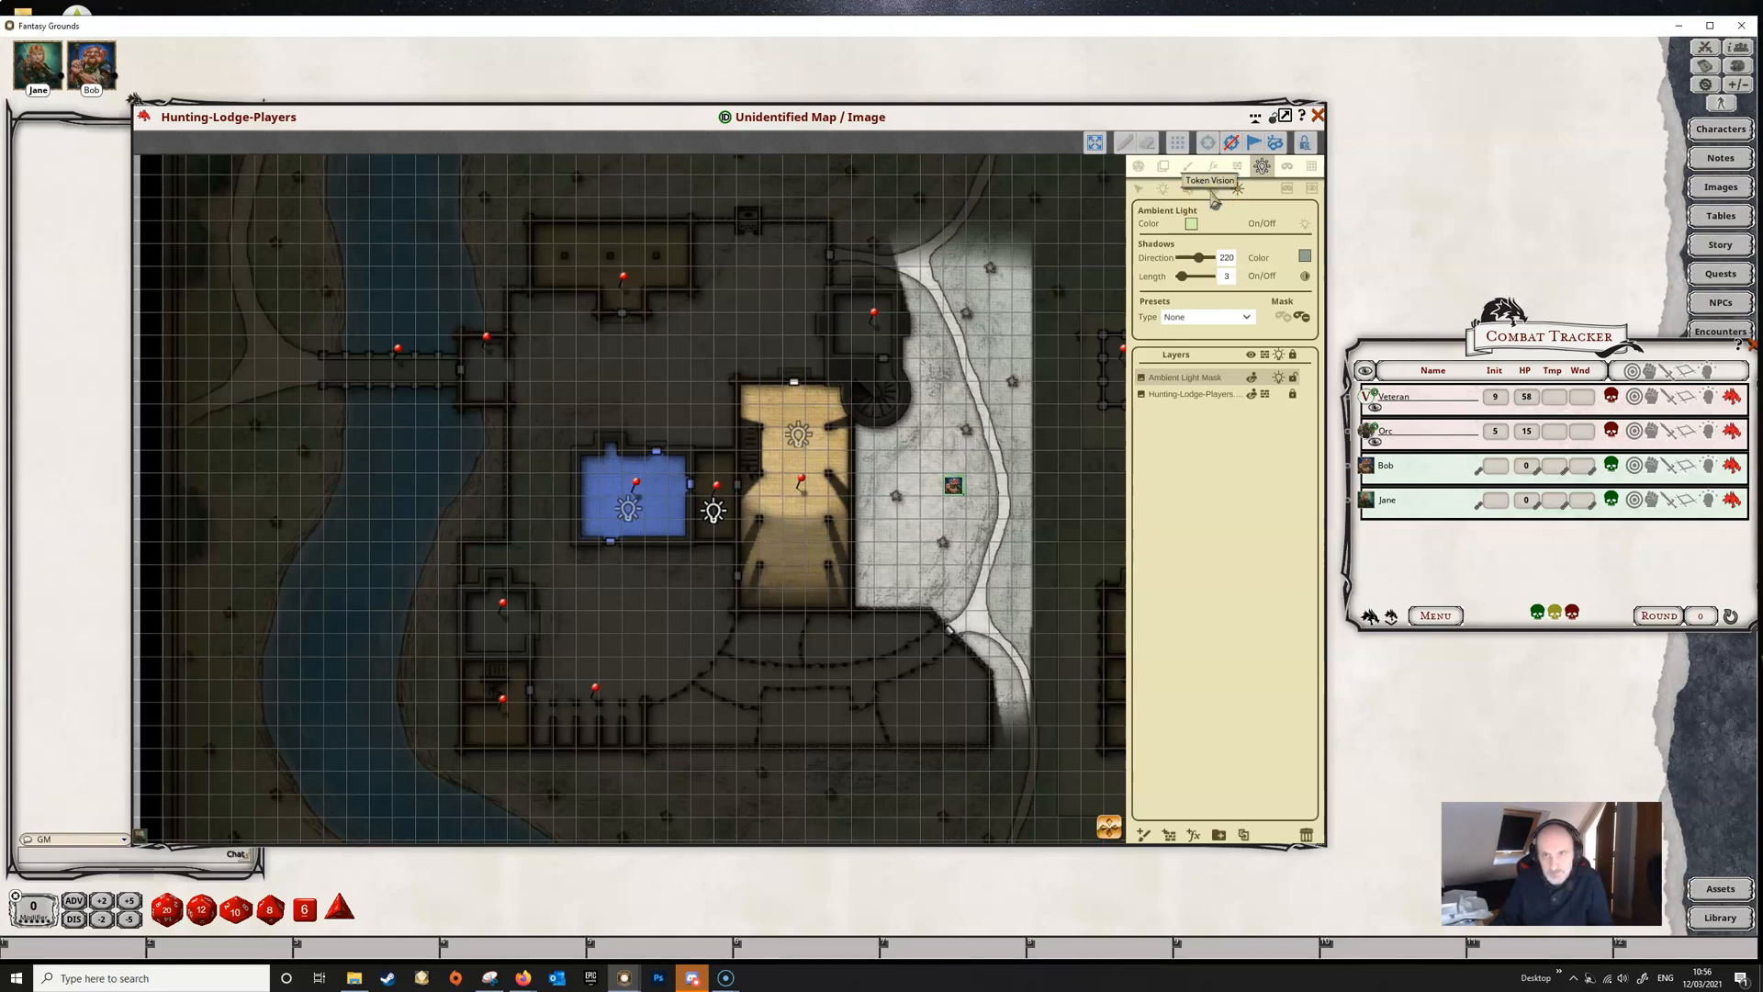
{"action": "mouse_move", "coordinate": [1186, 165]}
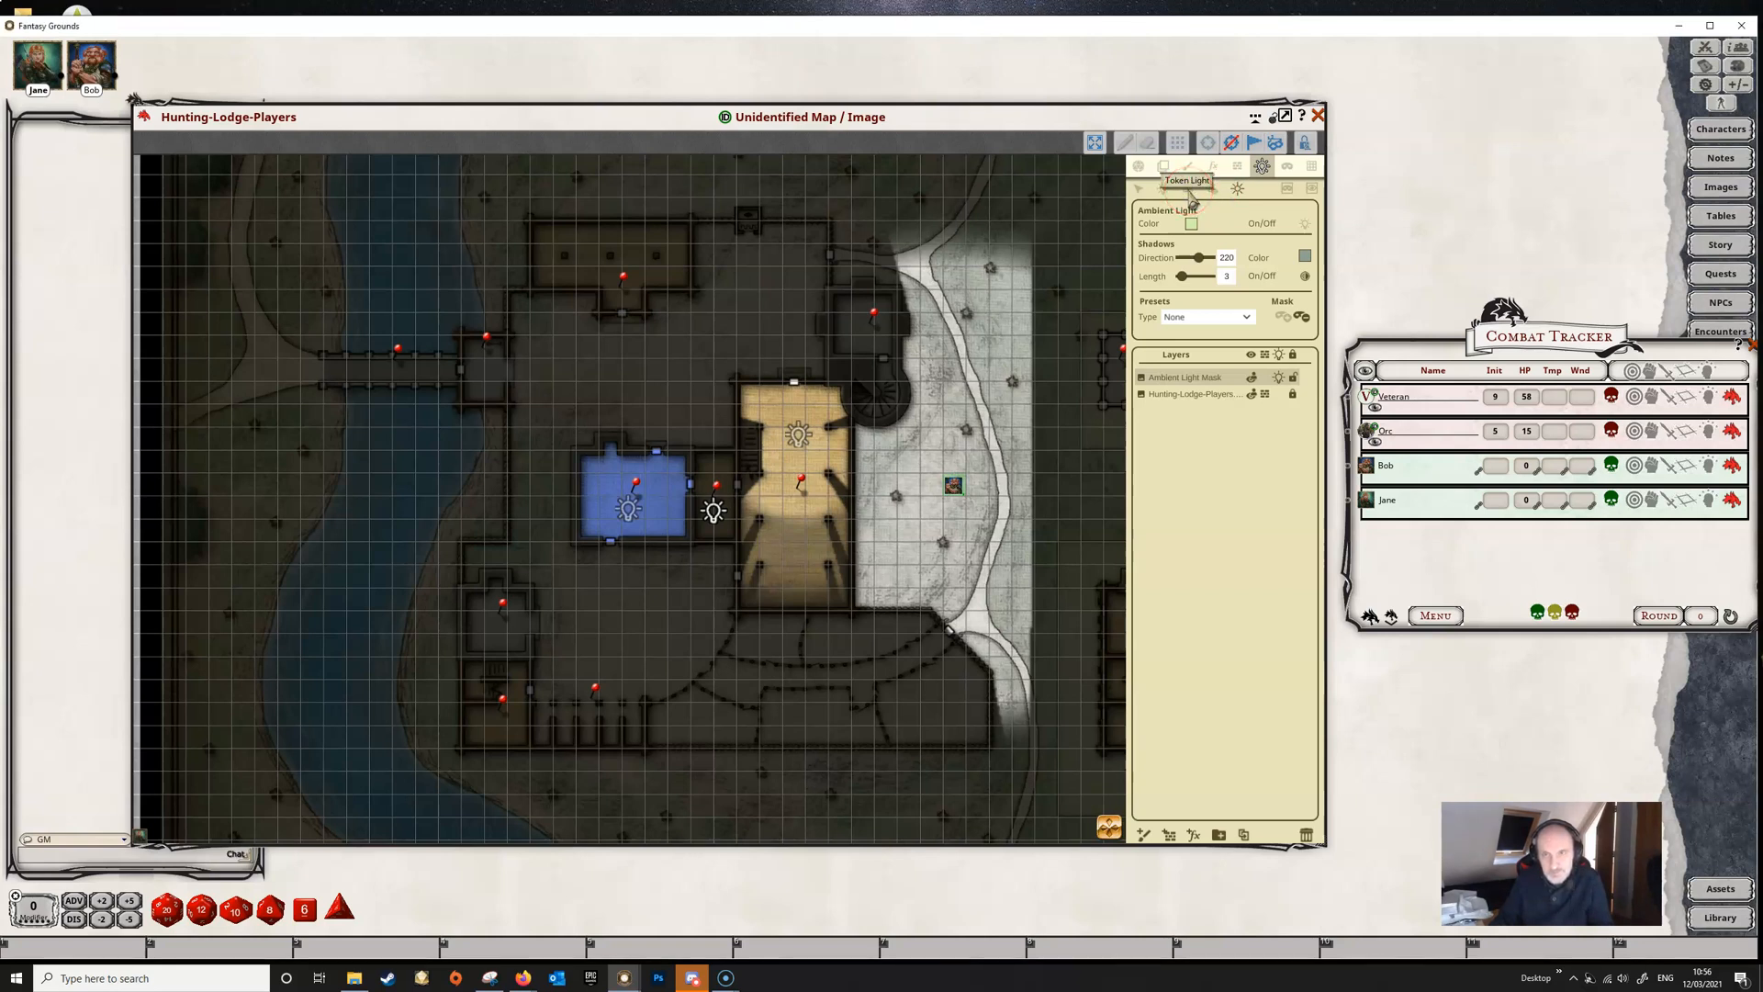
Step: Compare Darkvision and Blindsight presets, then give Bob's token Truesight vision
{"action": "left_click", "coordinate": [1212, 165]}
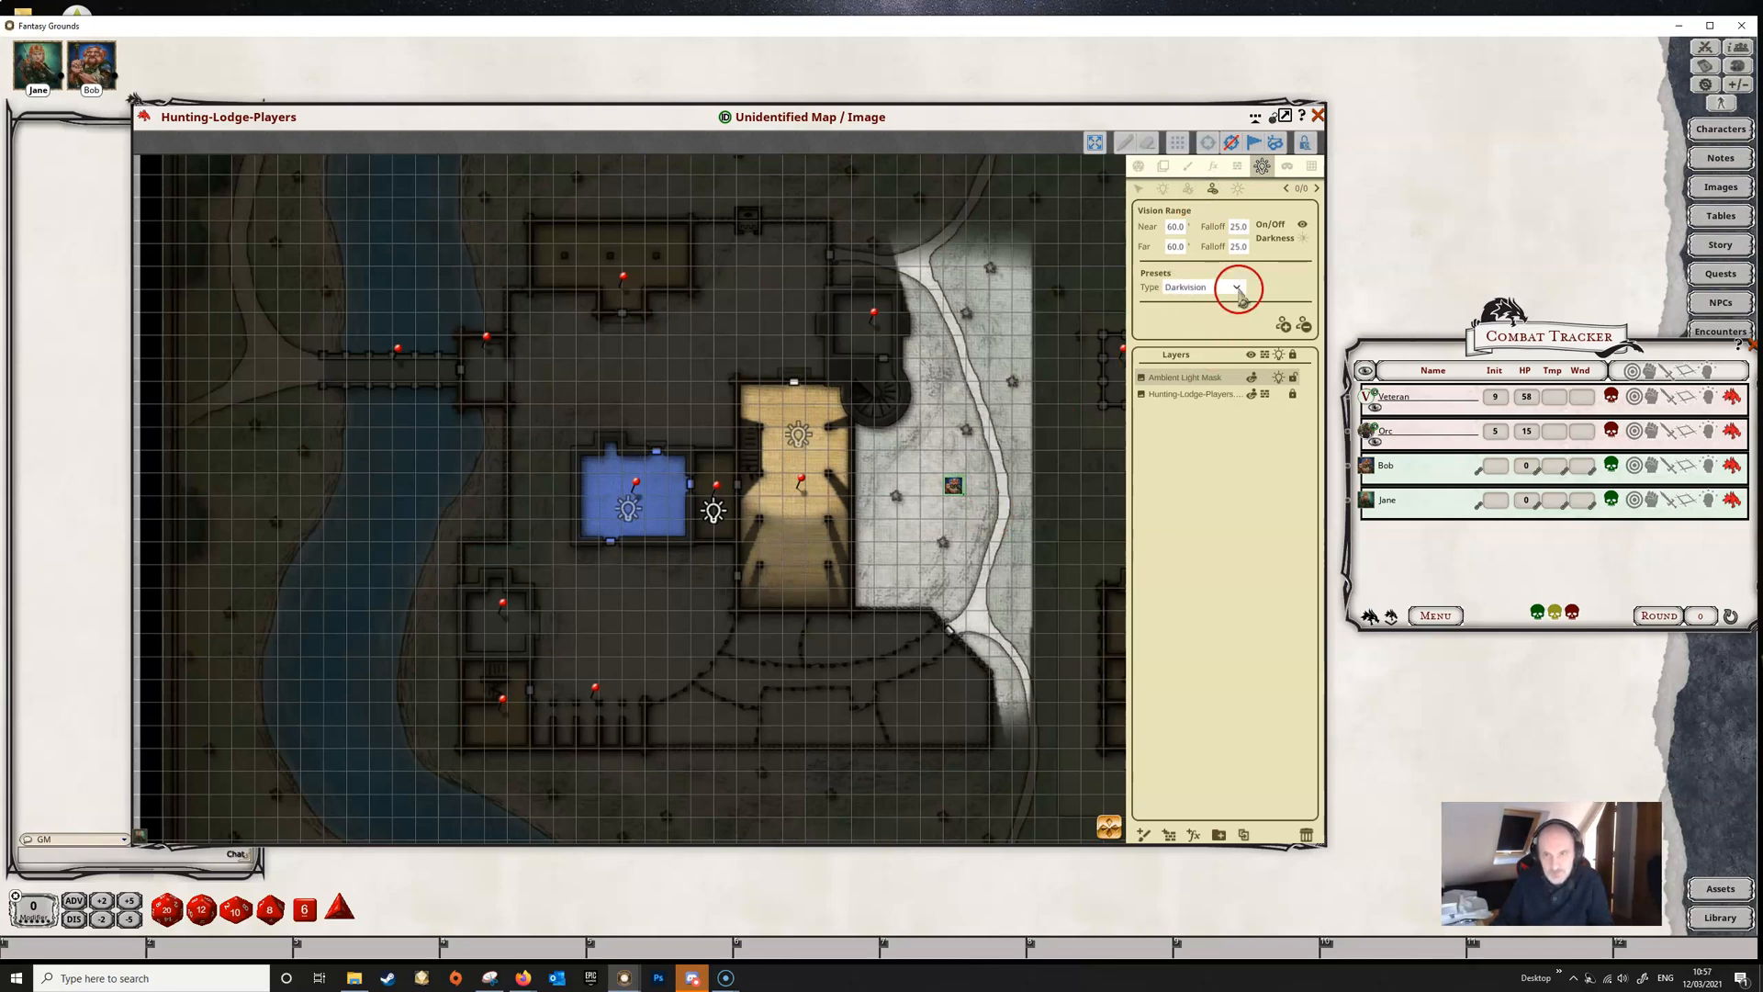
{"action": "left_click", "coordinate": [1237, 286]}
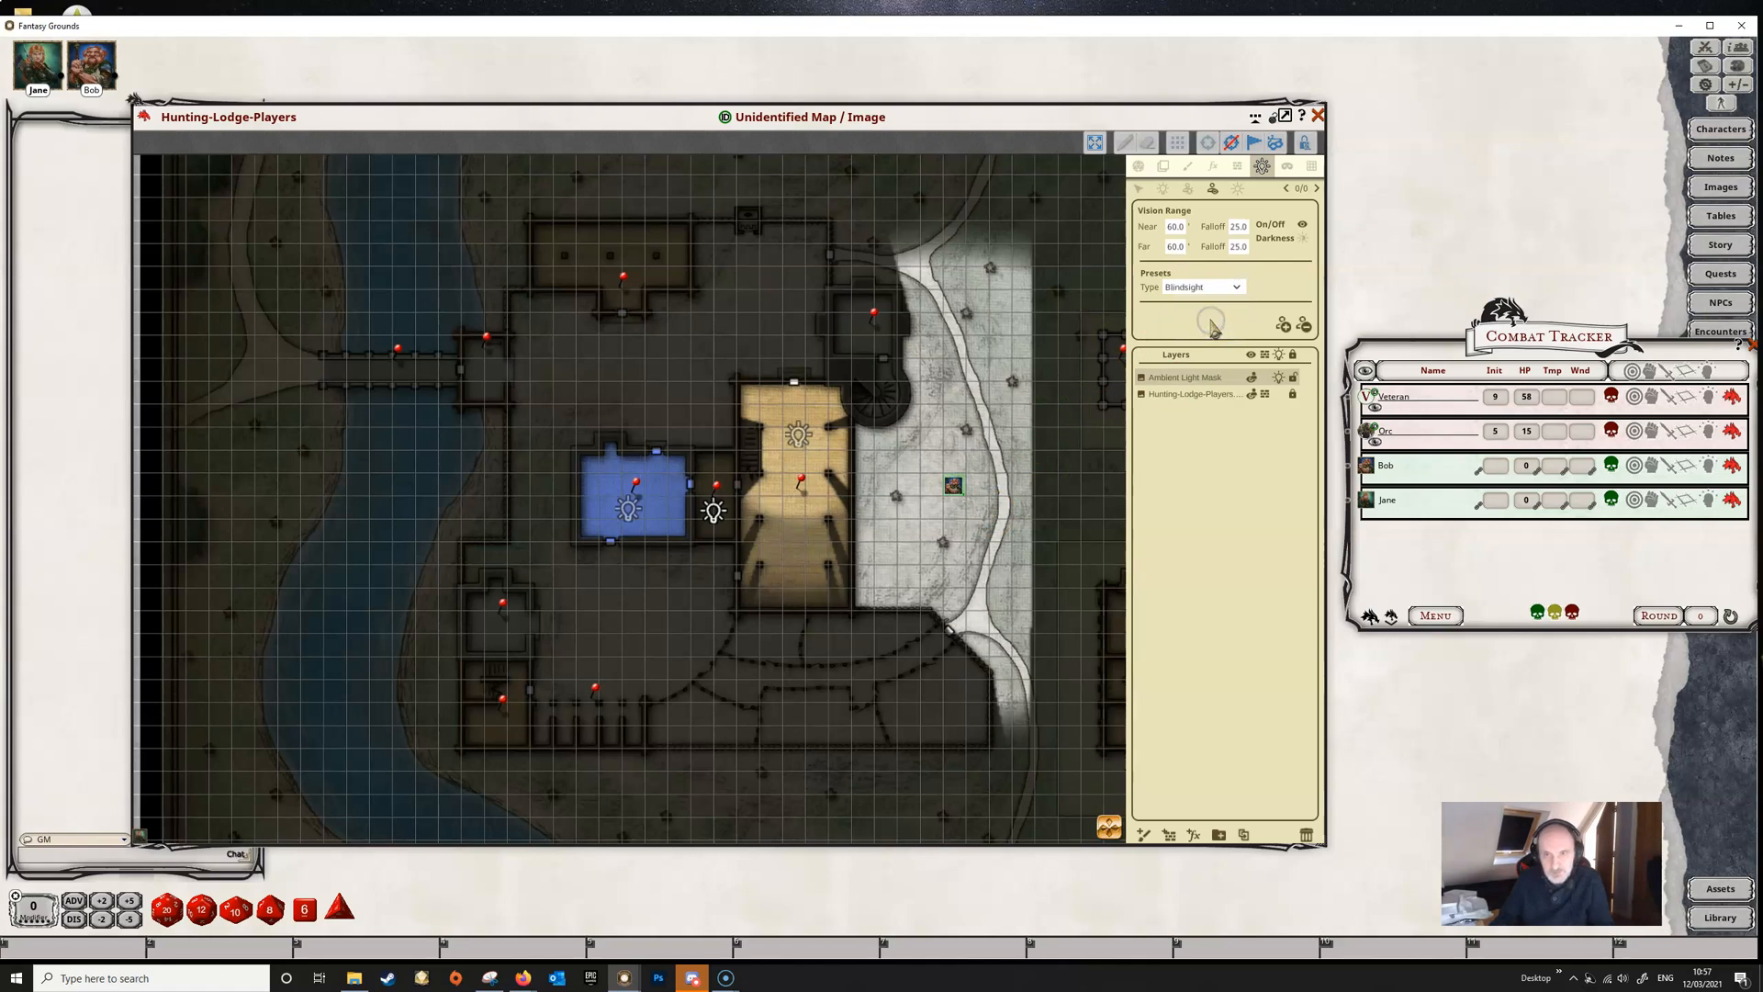
{"action": "left_click", "coordinate": [1200, 287]}
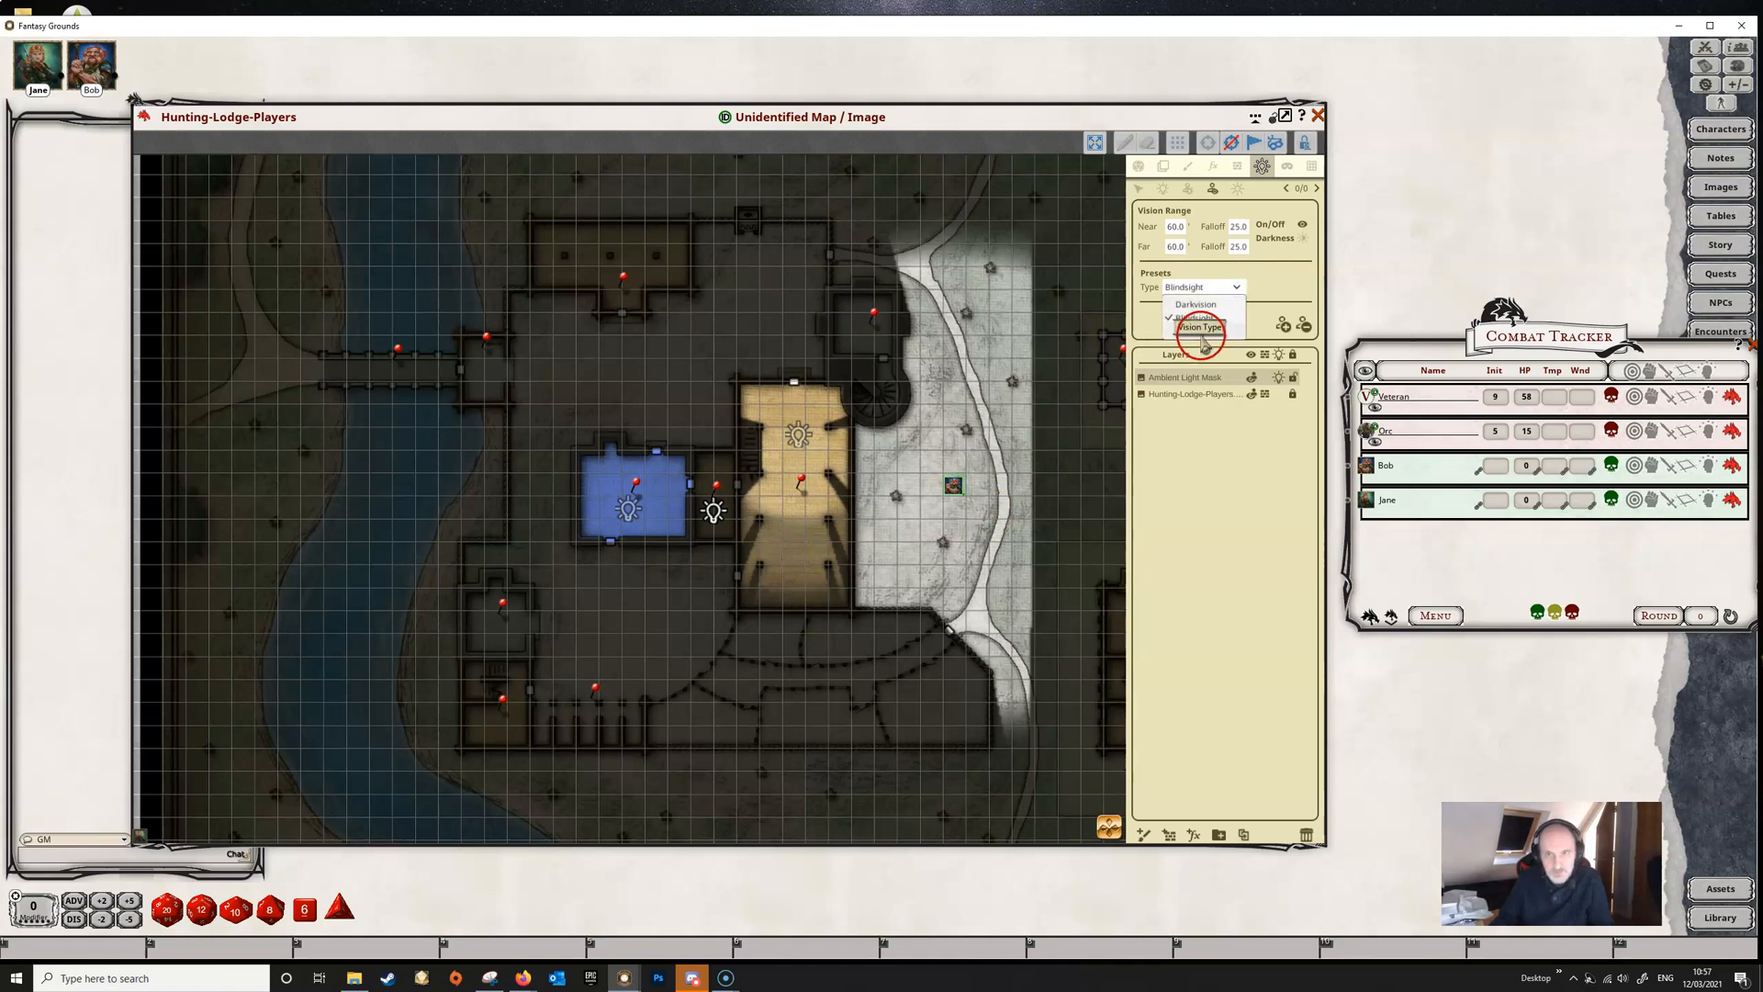
{"action": "left_click", "coordinate": [1198, 316]}
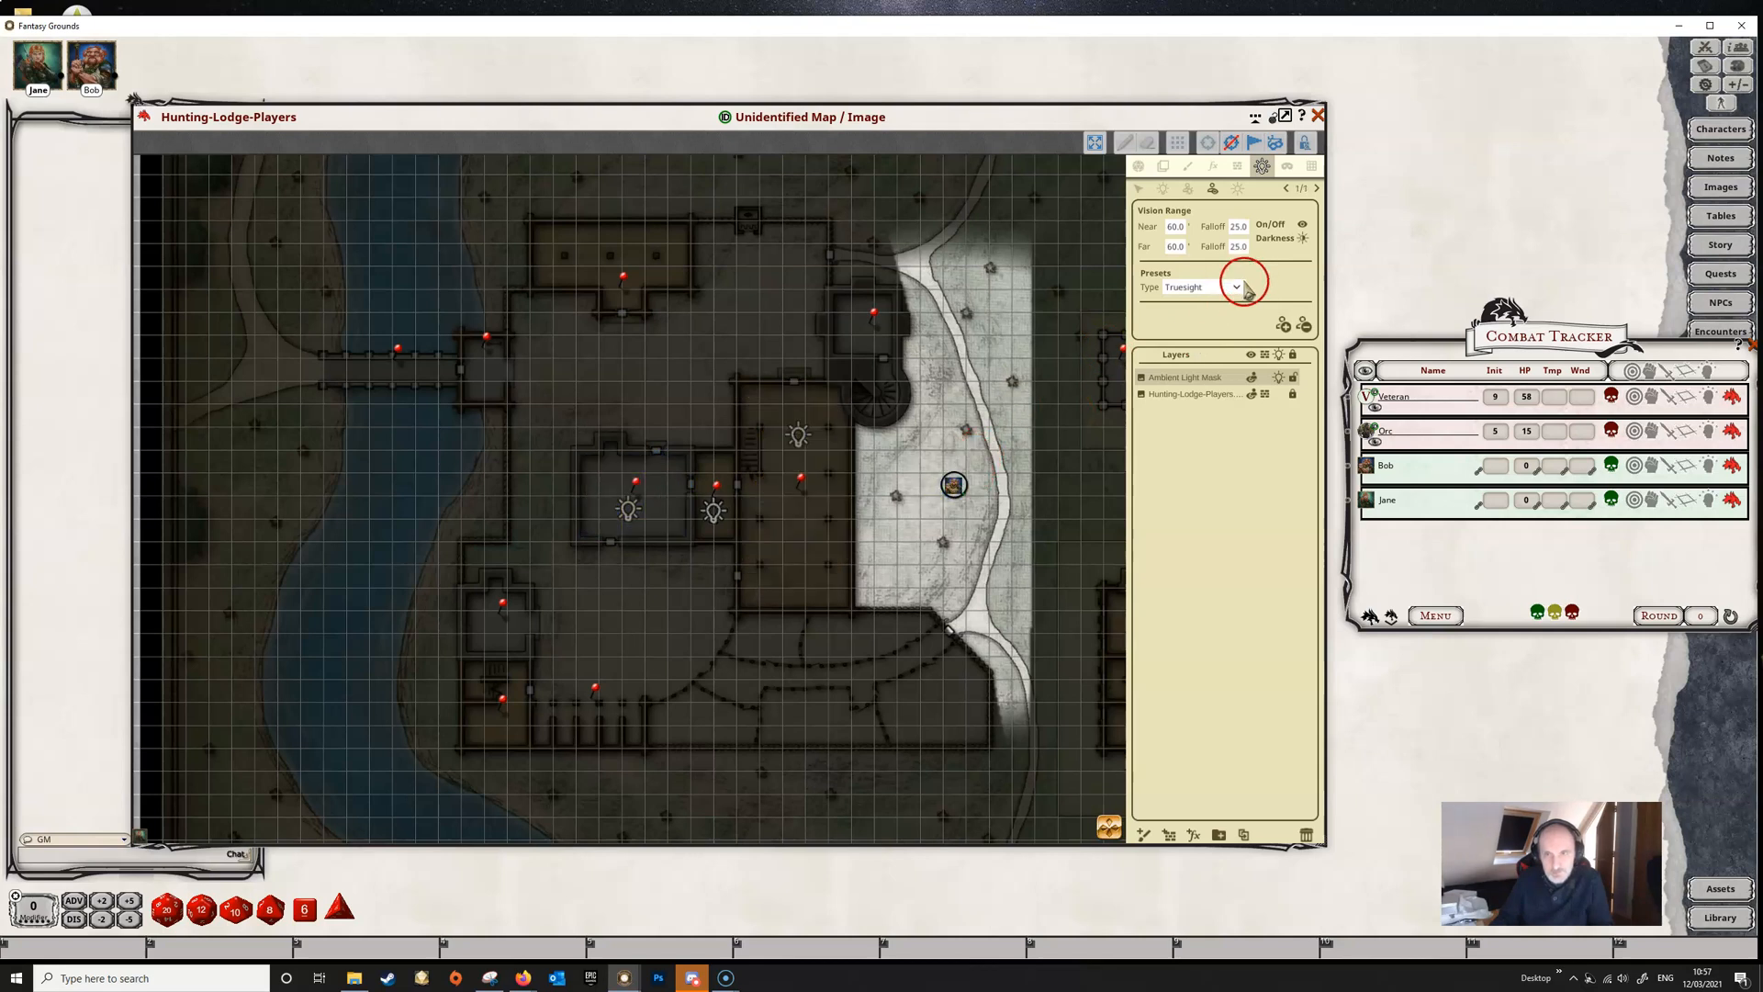
{"action": "left_click", "coordinate": [1197, 286]}
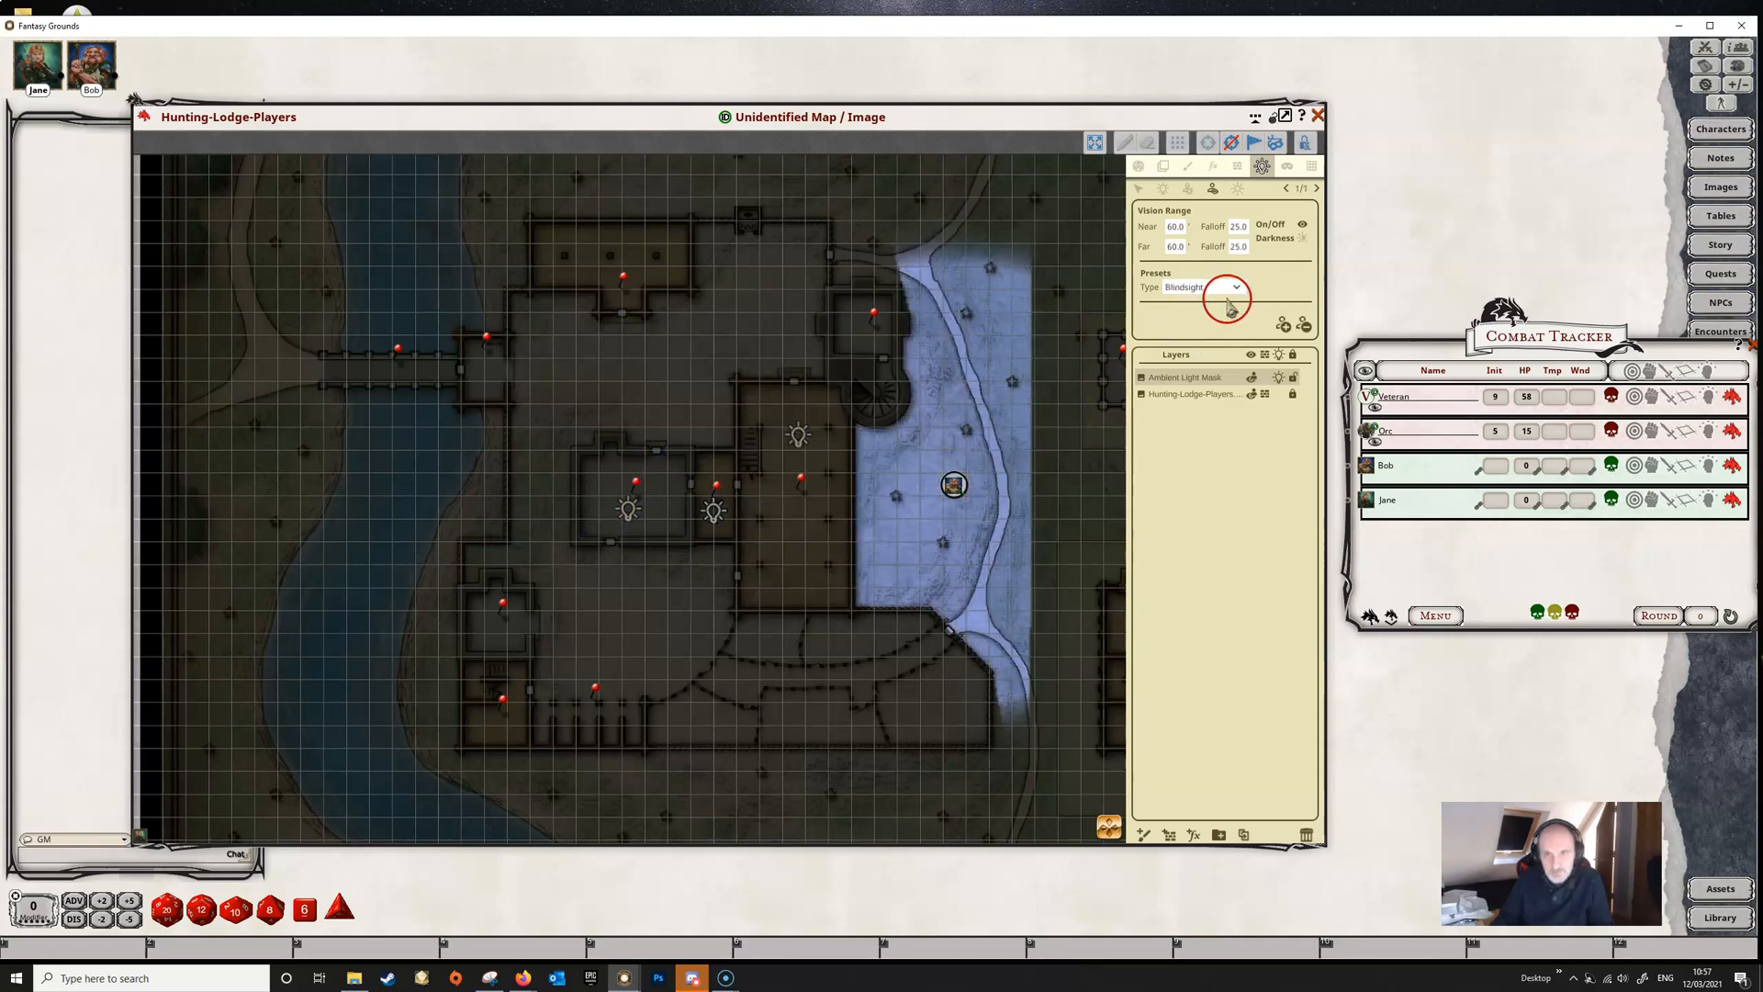
{"action": "left_click", "coordinate": [1192, 286]}
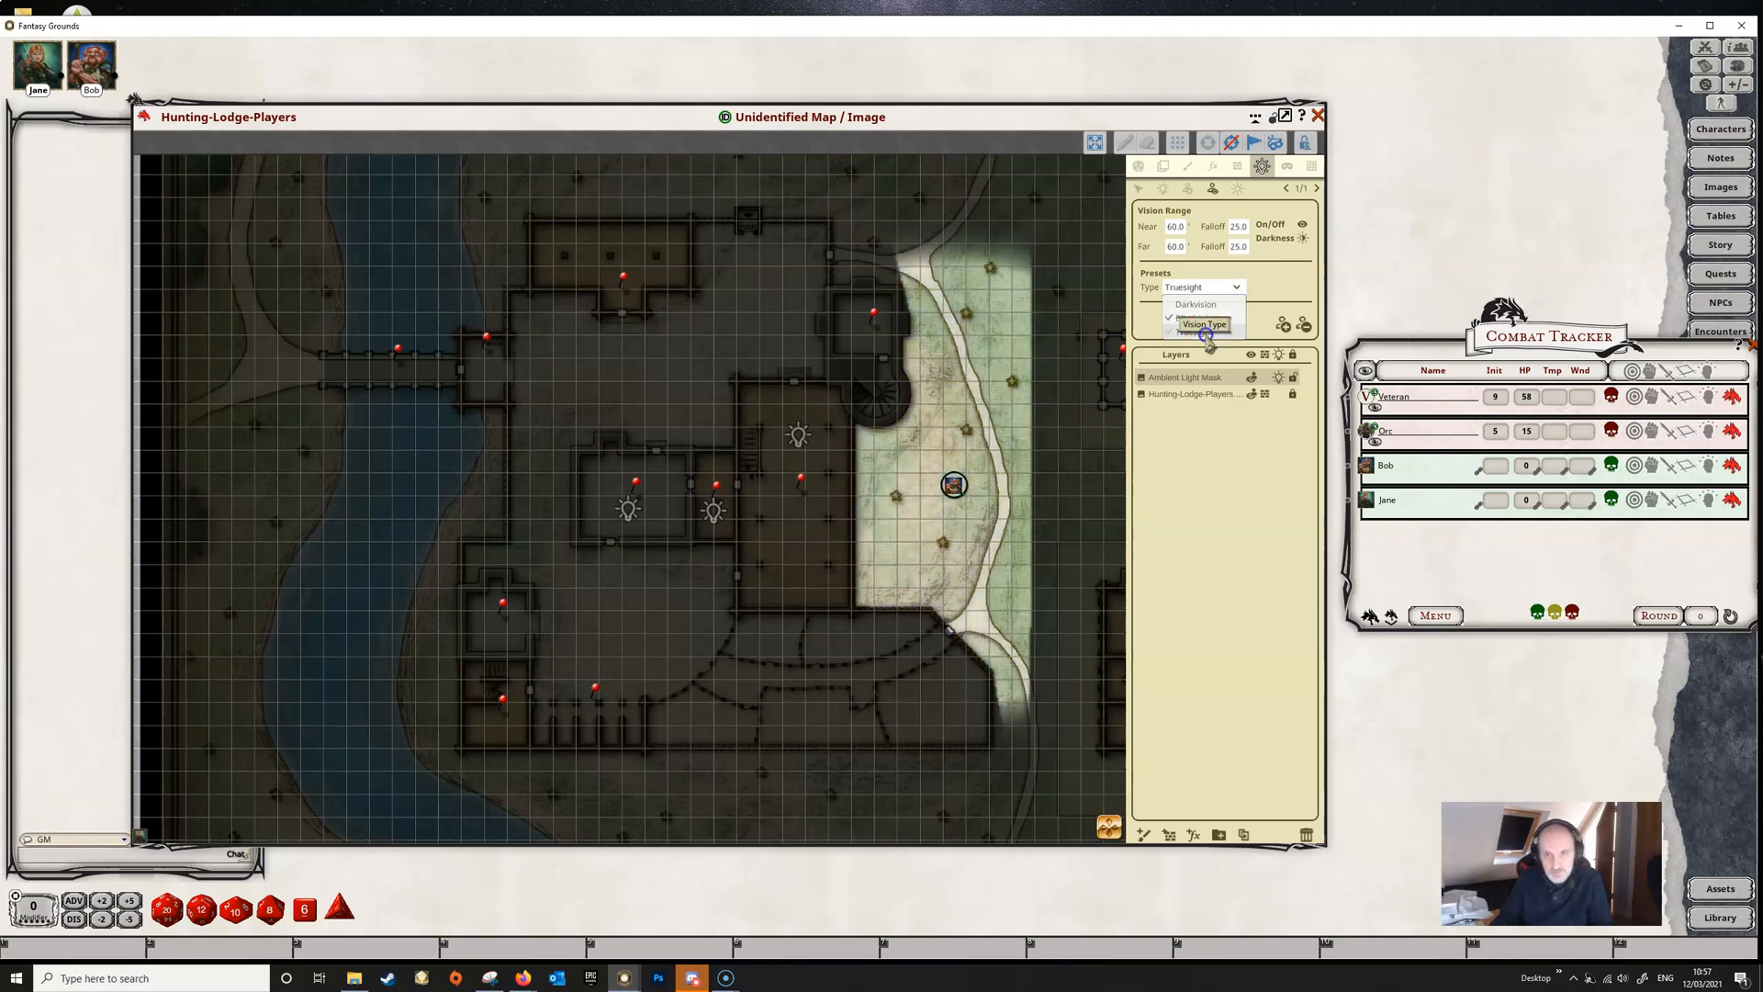
{"action": "left_click", "coordinate": [1203, 324]}
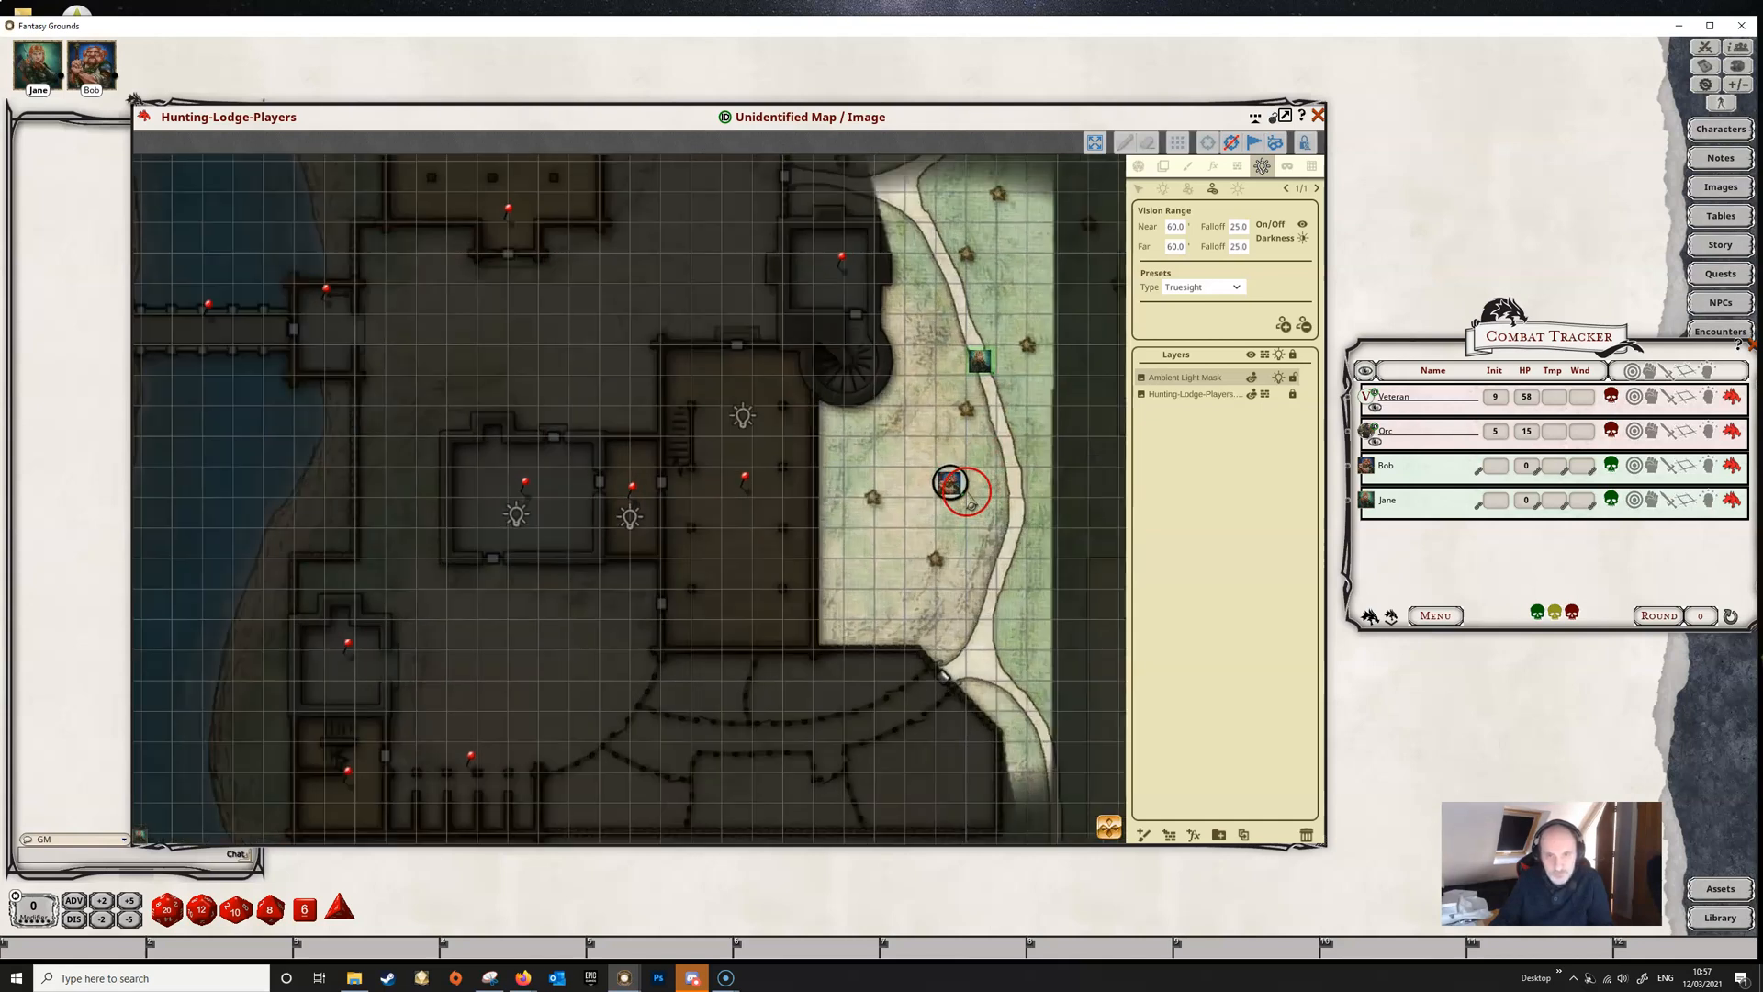
Step: Remove the vision from Bob's token via its radial menu so its surroundings go dark
{"action": "right_click", "coordinate": [952, 484]}
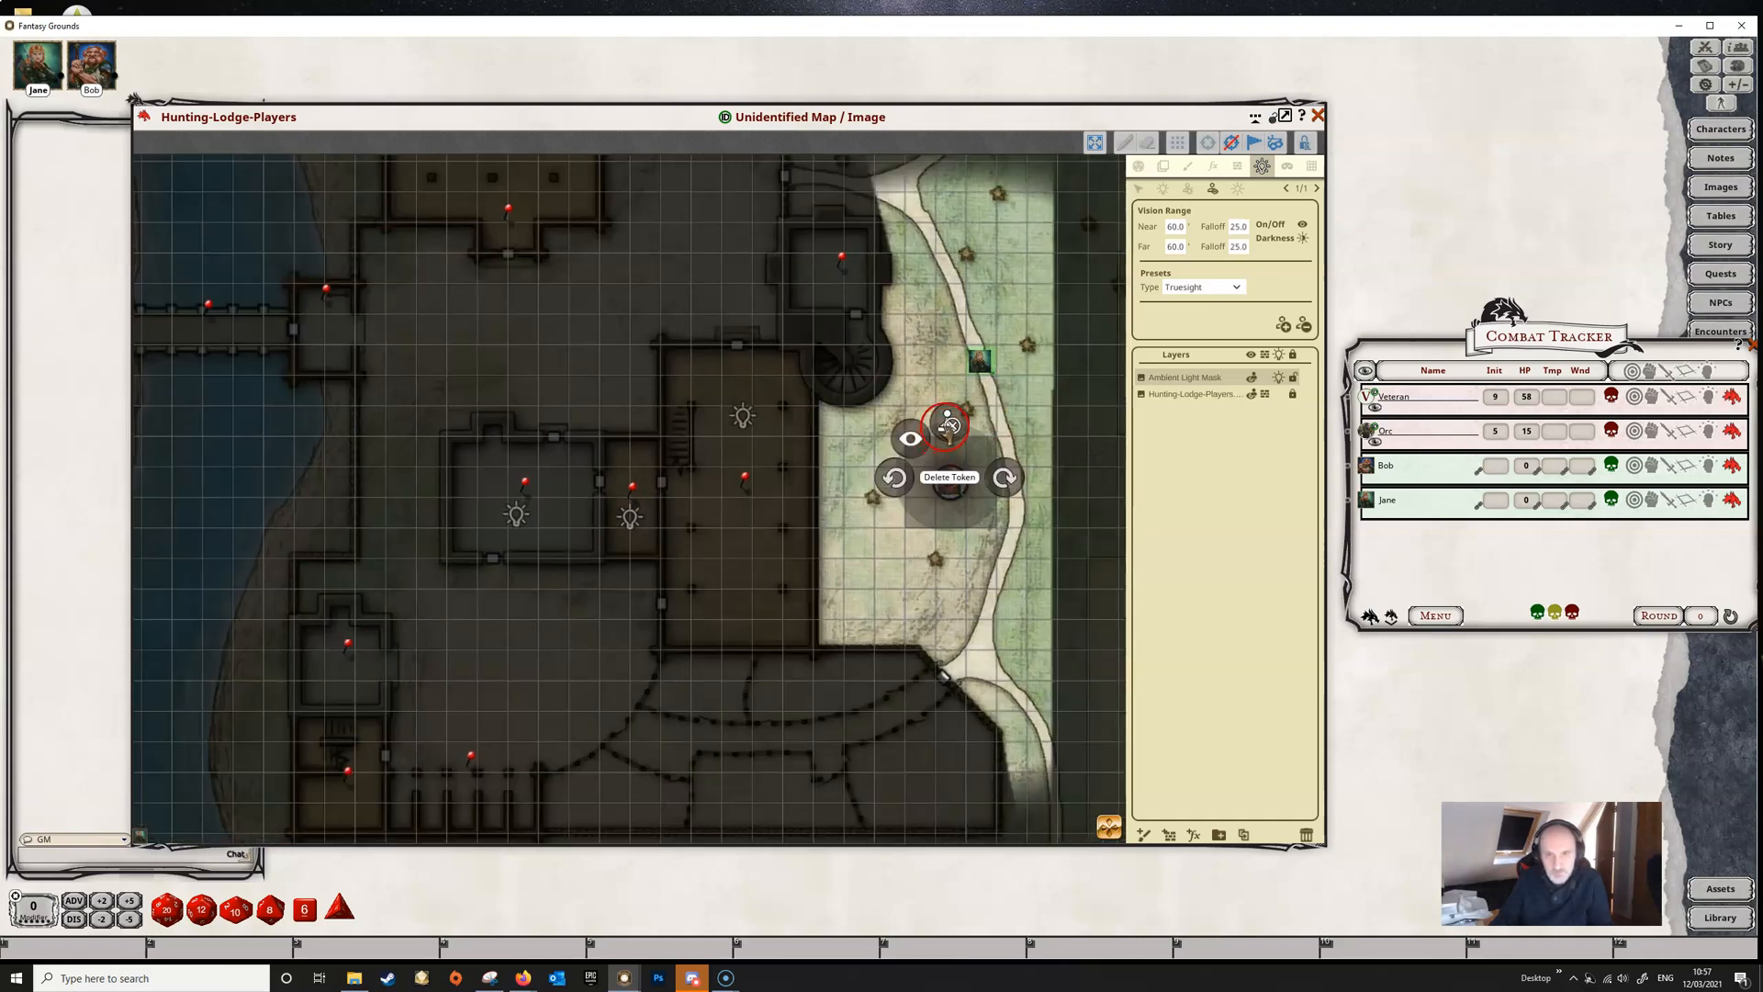
{"action": "left_click", "coordinate": [949, 475]}
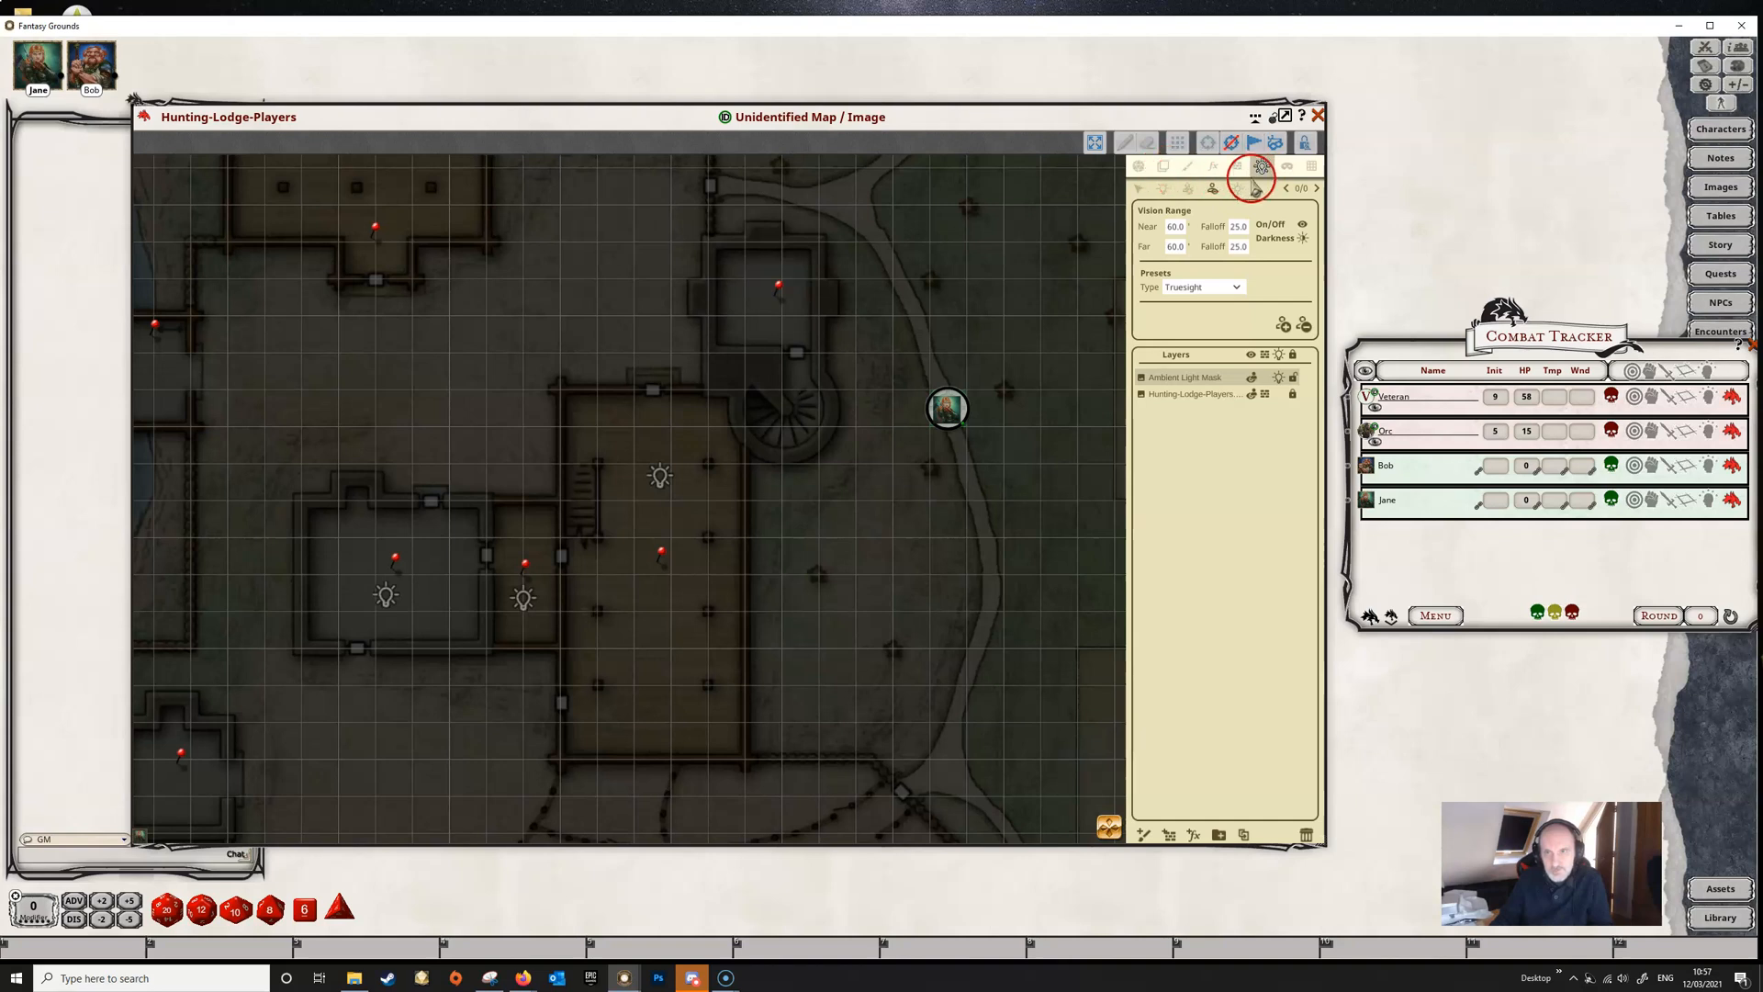
{"action": "left_click", "coordinate": [1236, 187]}
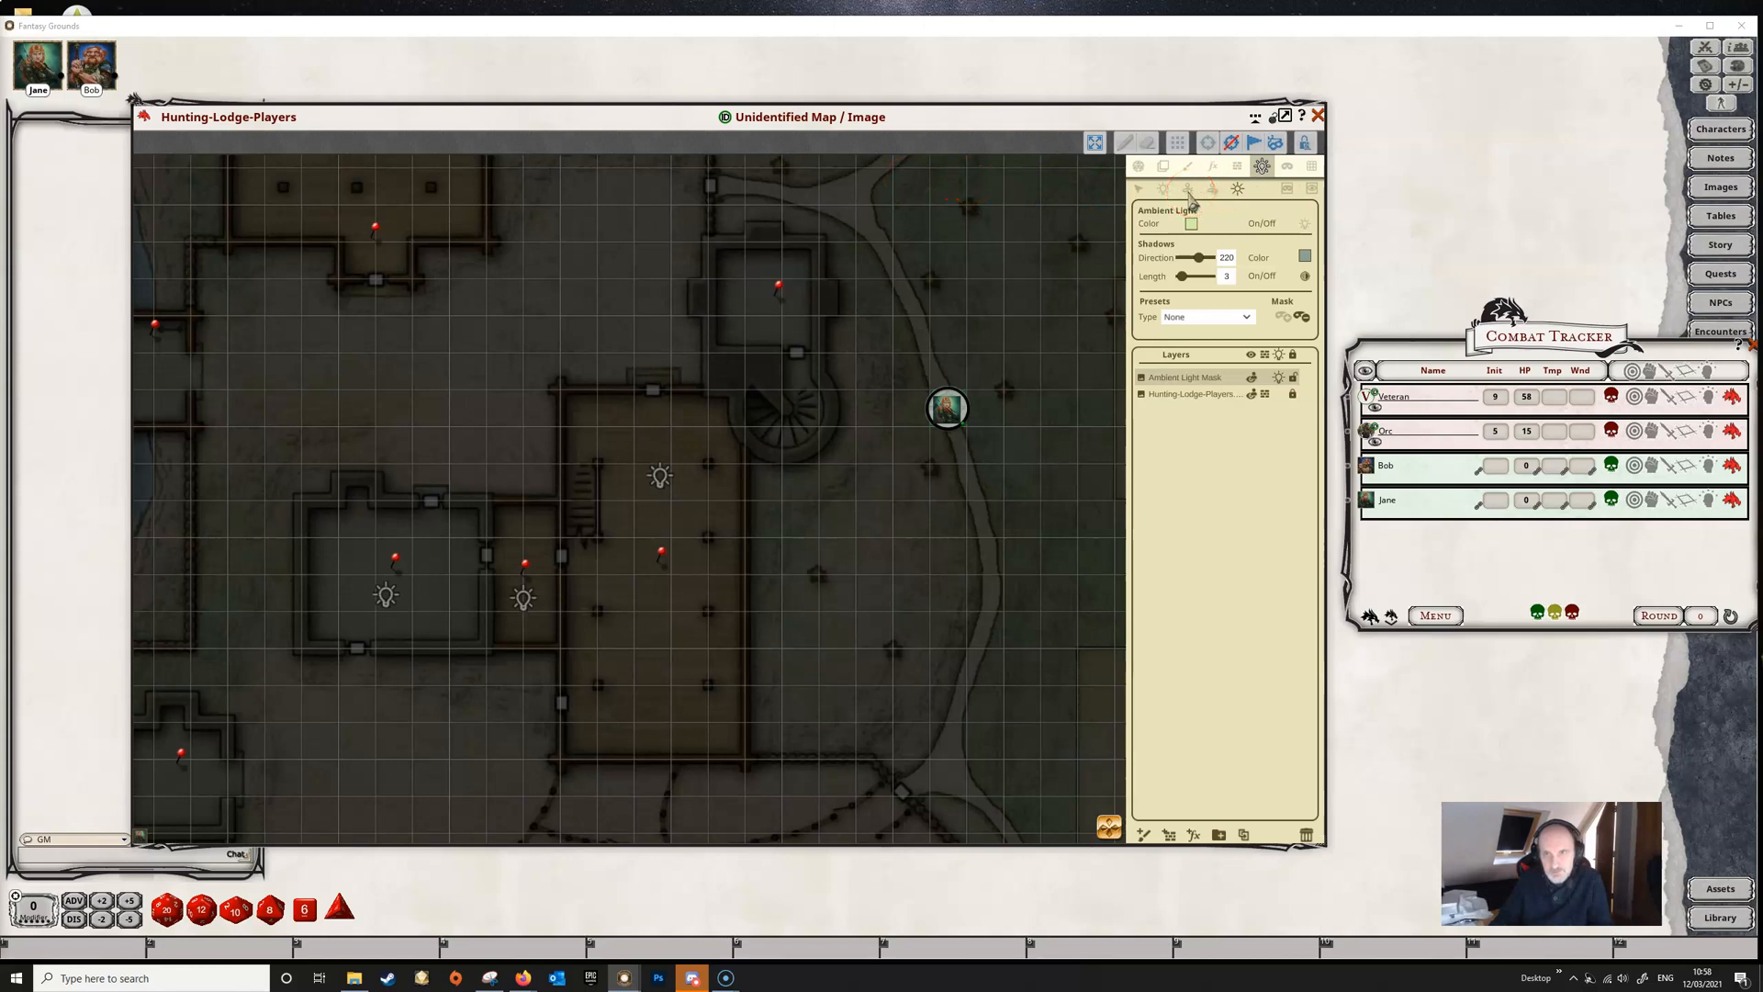
Step: Attach a Torch point light with Flicker behaviour to Jane's token by the path
{"action": "left_click", "coordinate": [1188, 187]}
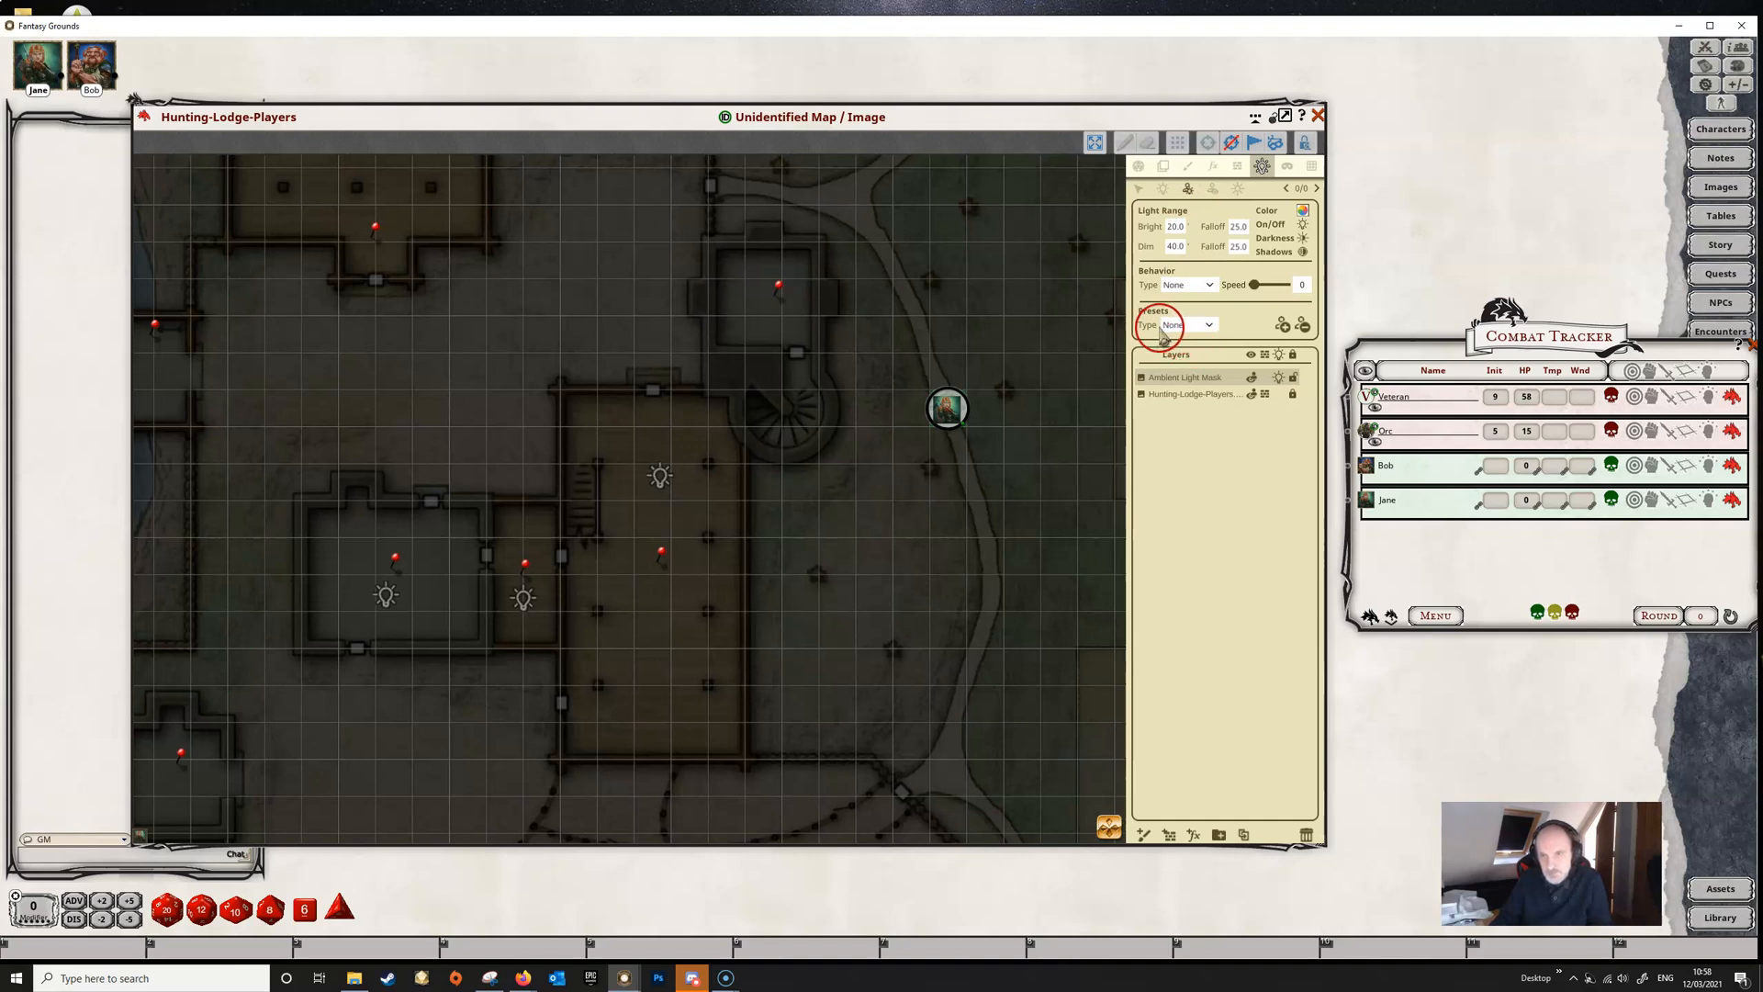
{"action": "left_click", "coordinate": [1207, 325]}
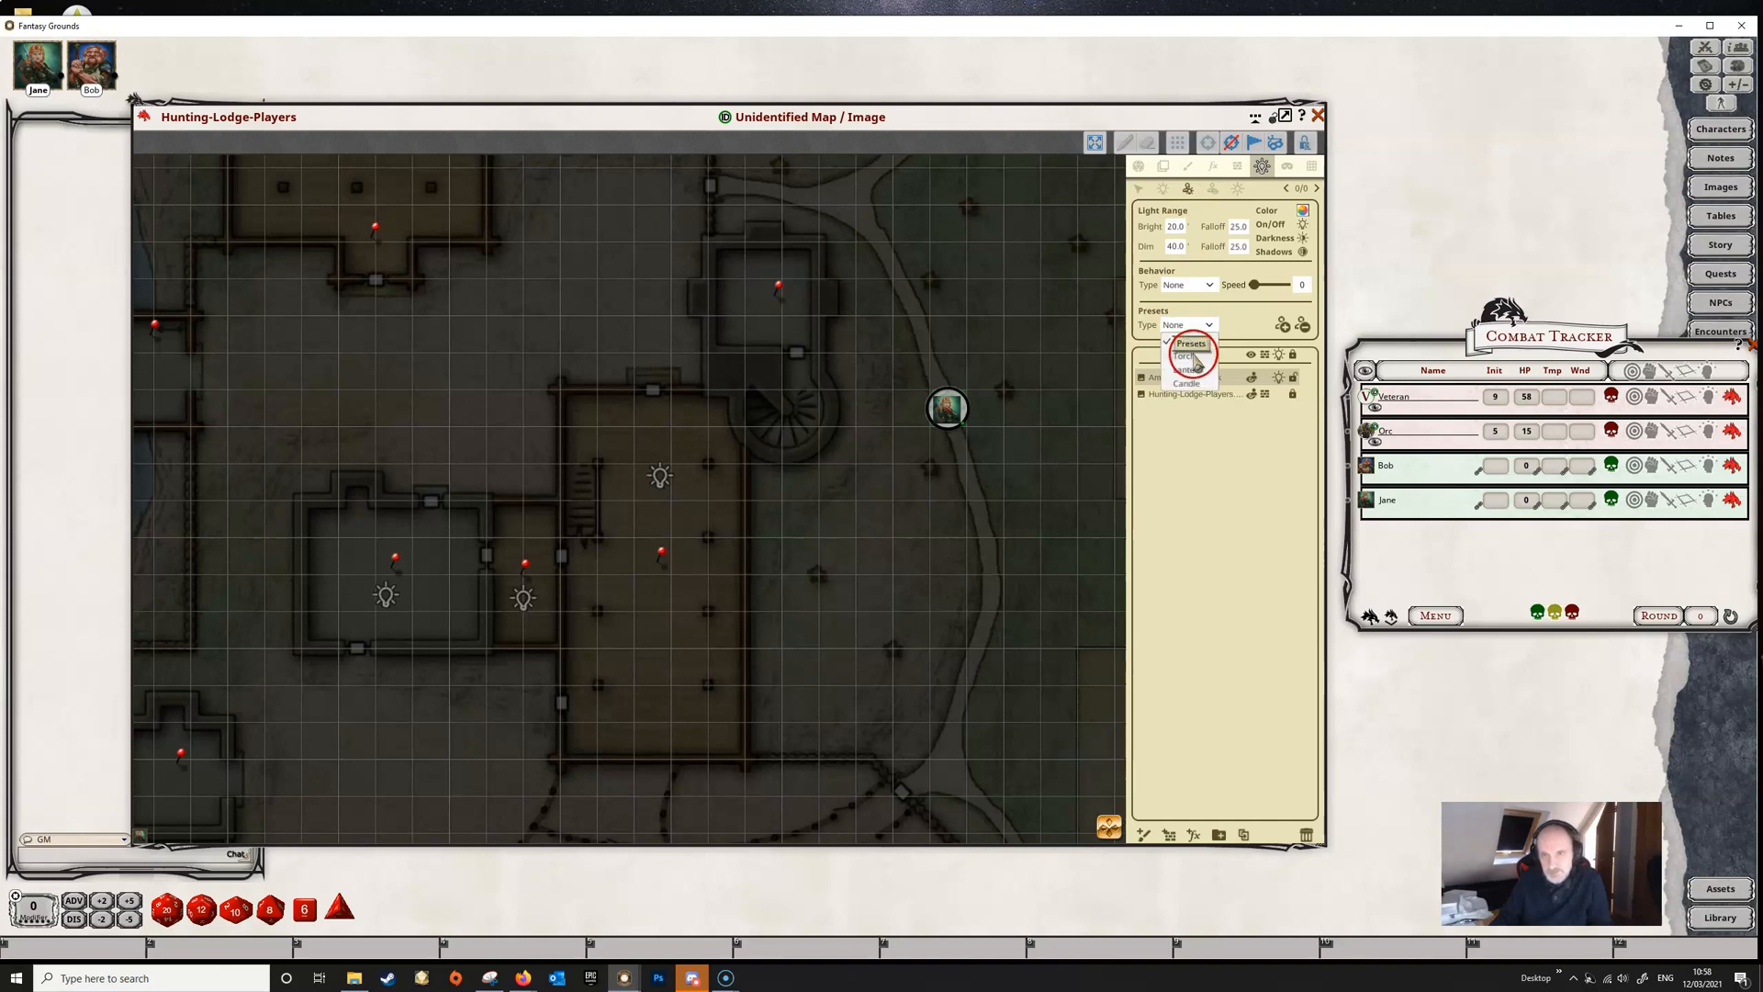
{"action": "left_click", "coordinate": [1184, 356]}
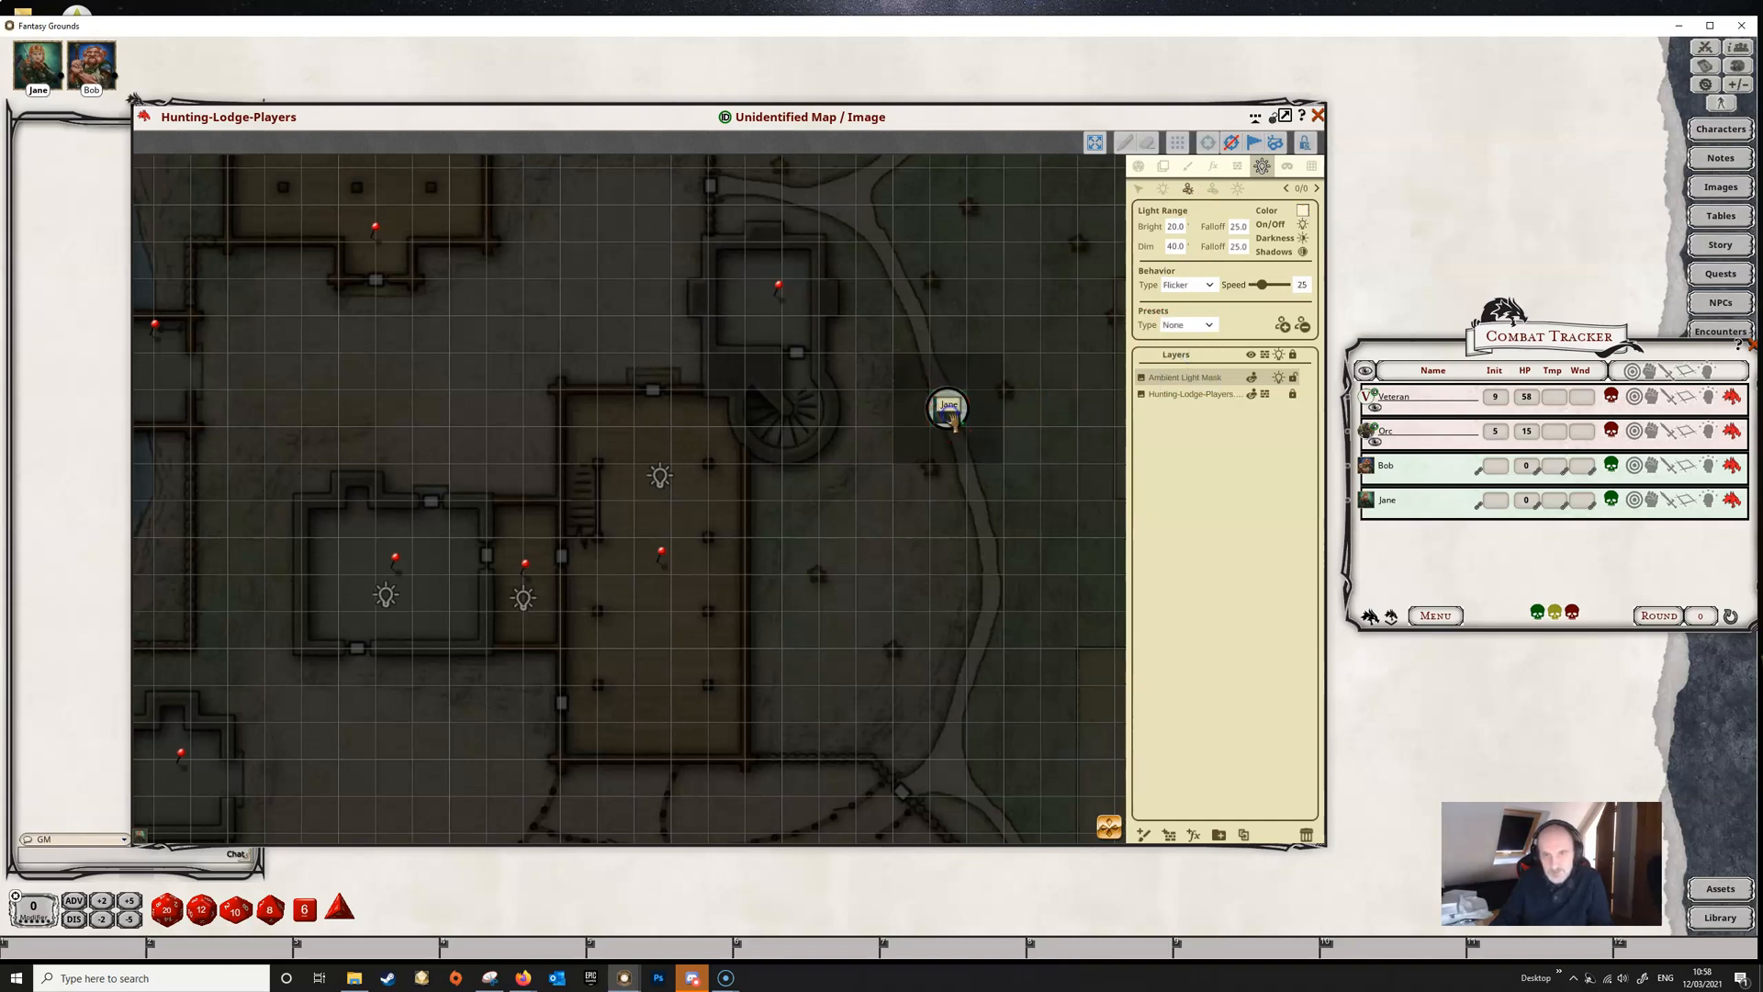
{"action": "left_click", "coordinate": [1217, 325]}
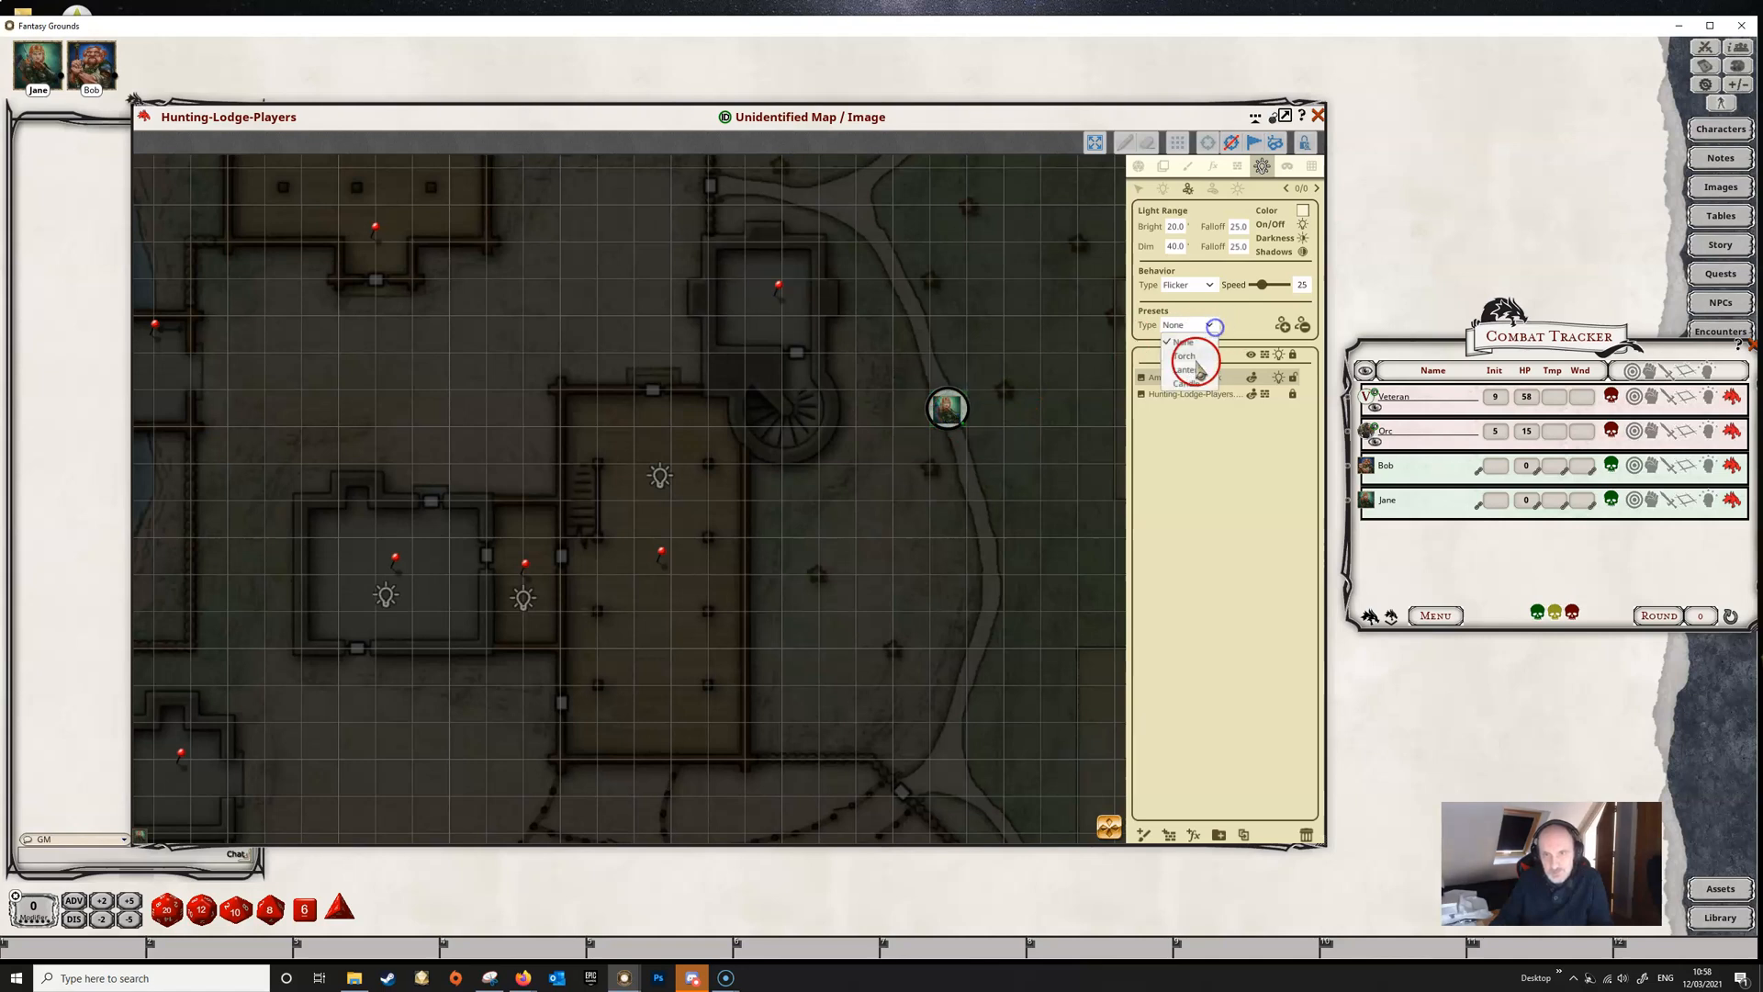
{"action": "left_click", "coordinate": [1184, 356]}
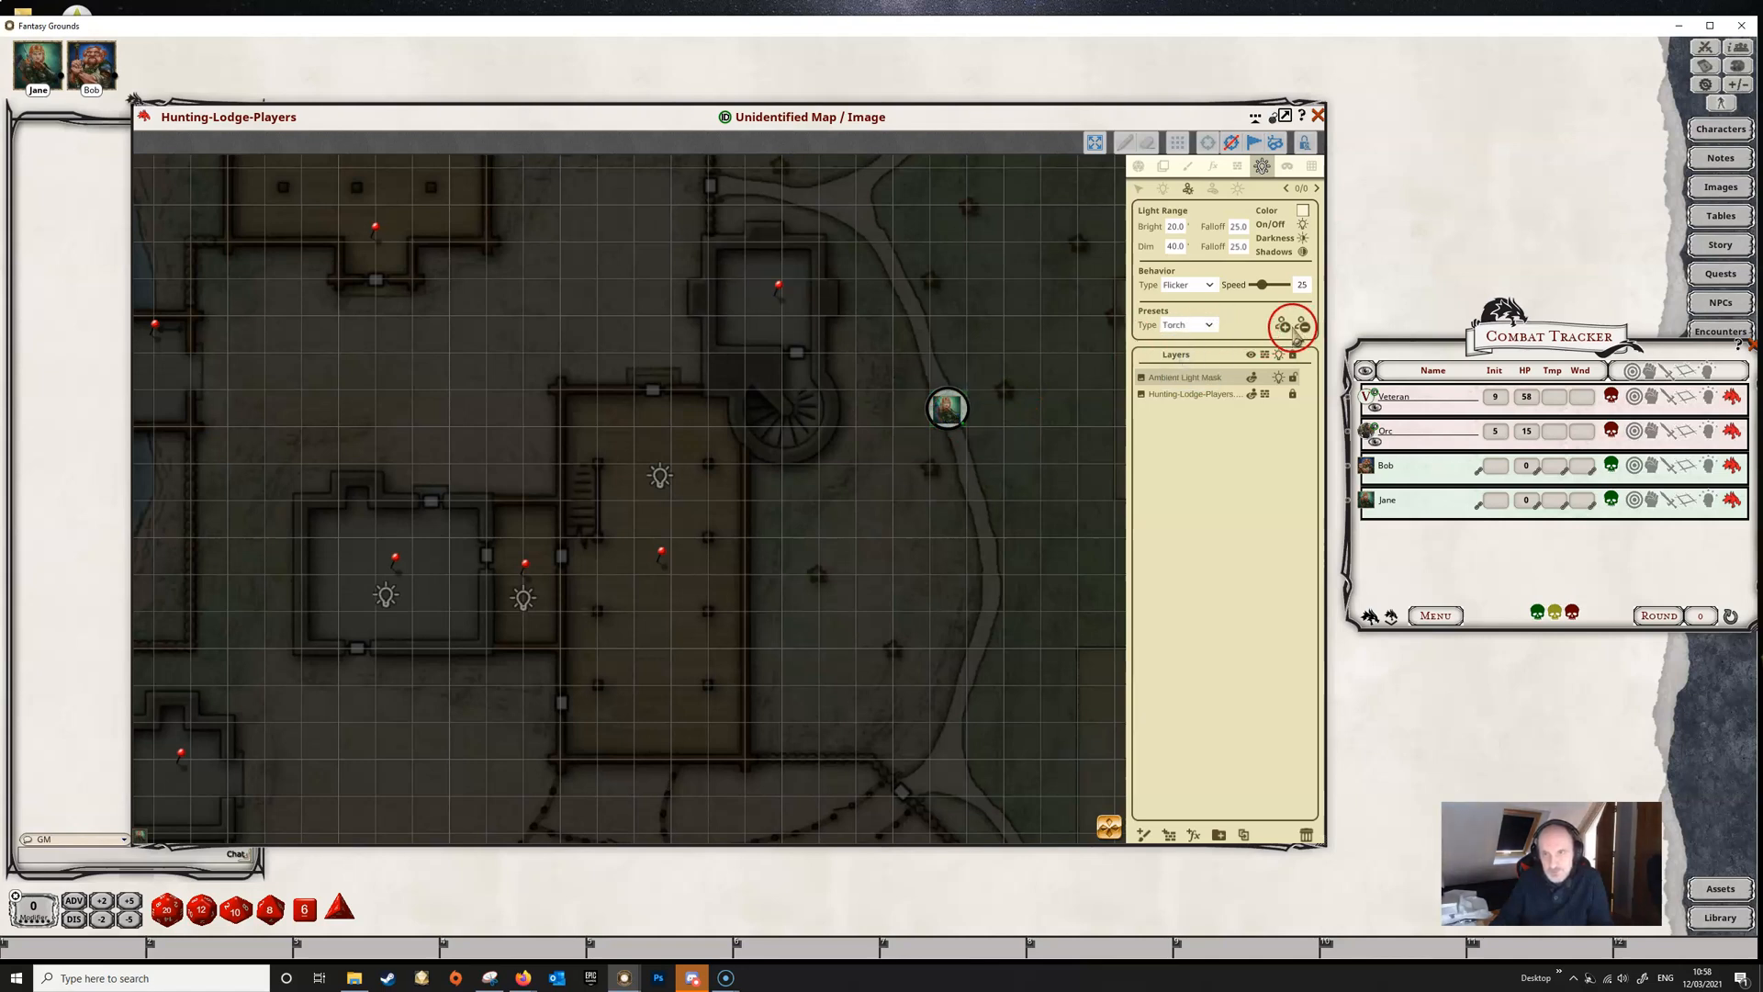
{"action": "left_click", "coordinate": [1281, 326]}
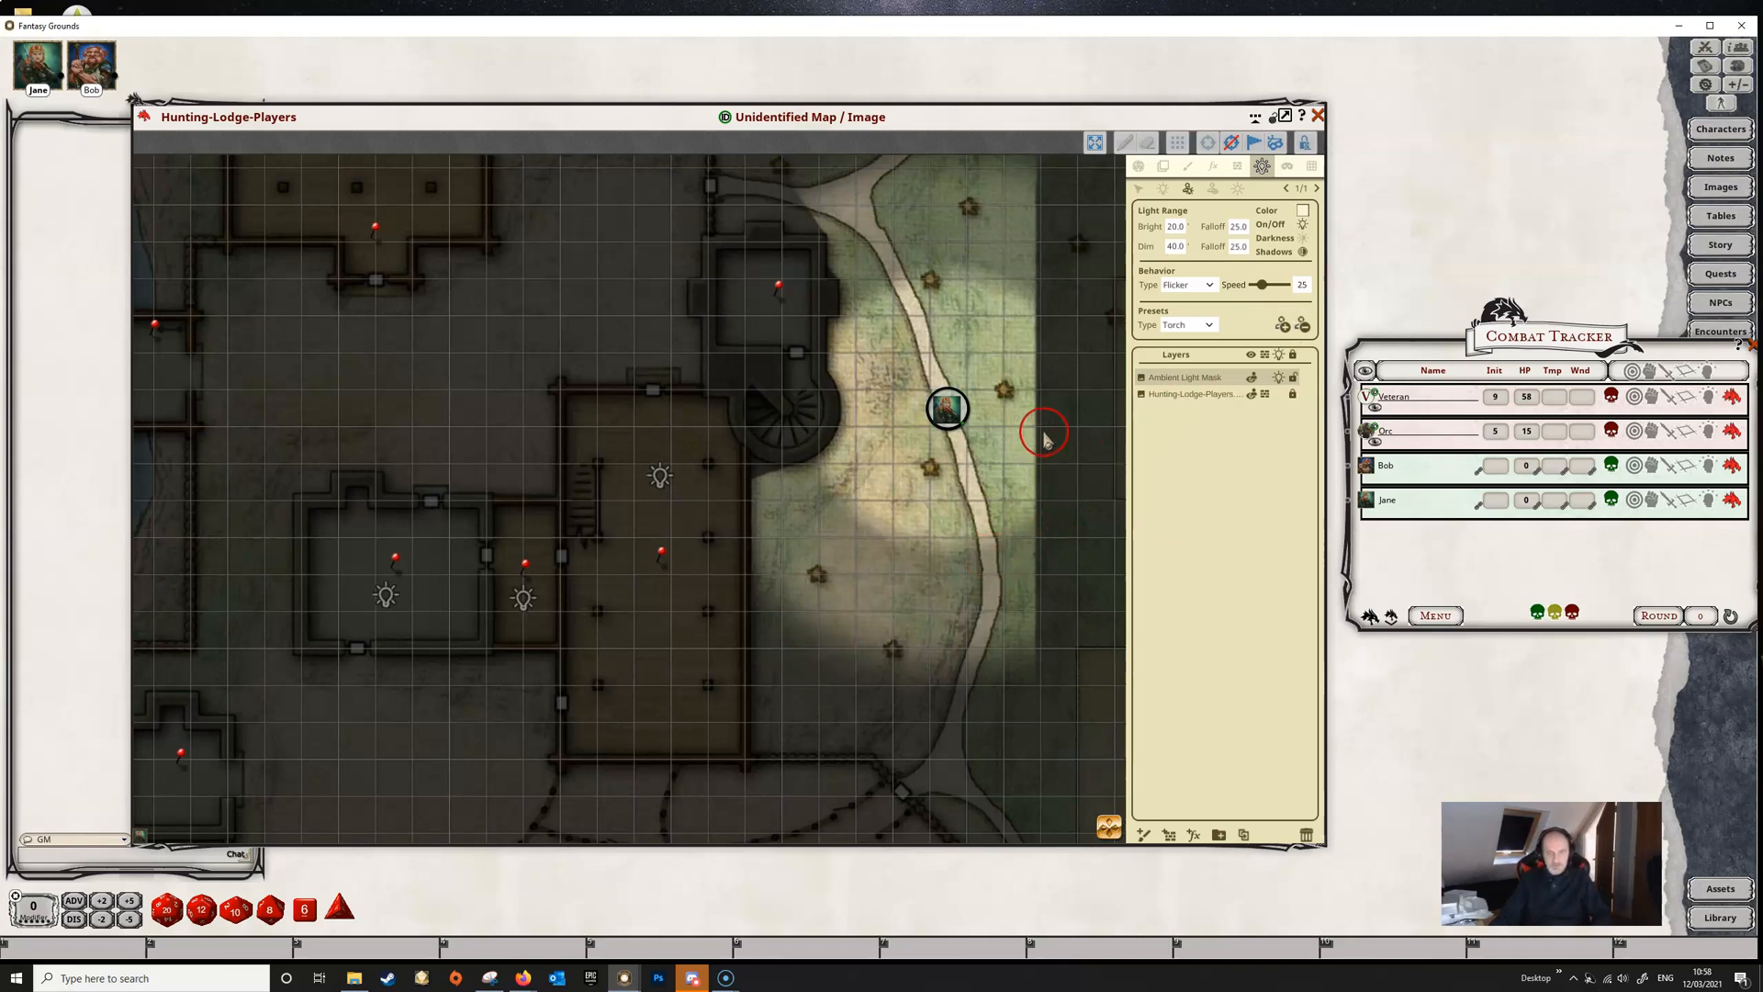
{"action": "mouse_move", "coordinate": [795, 537]}
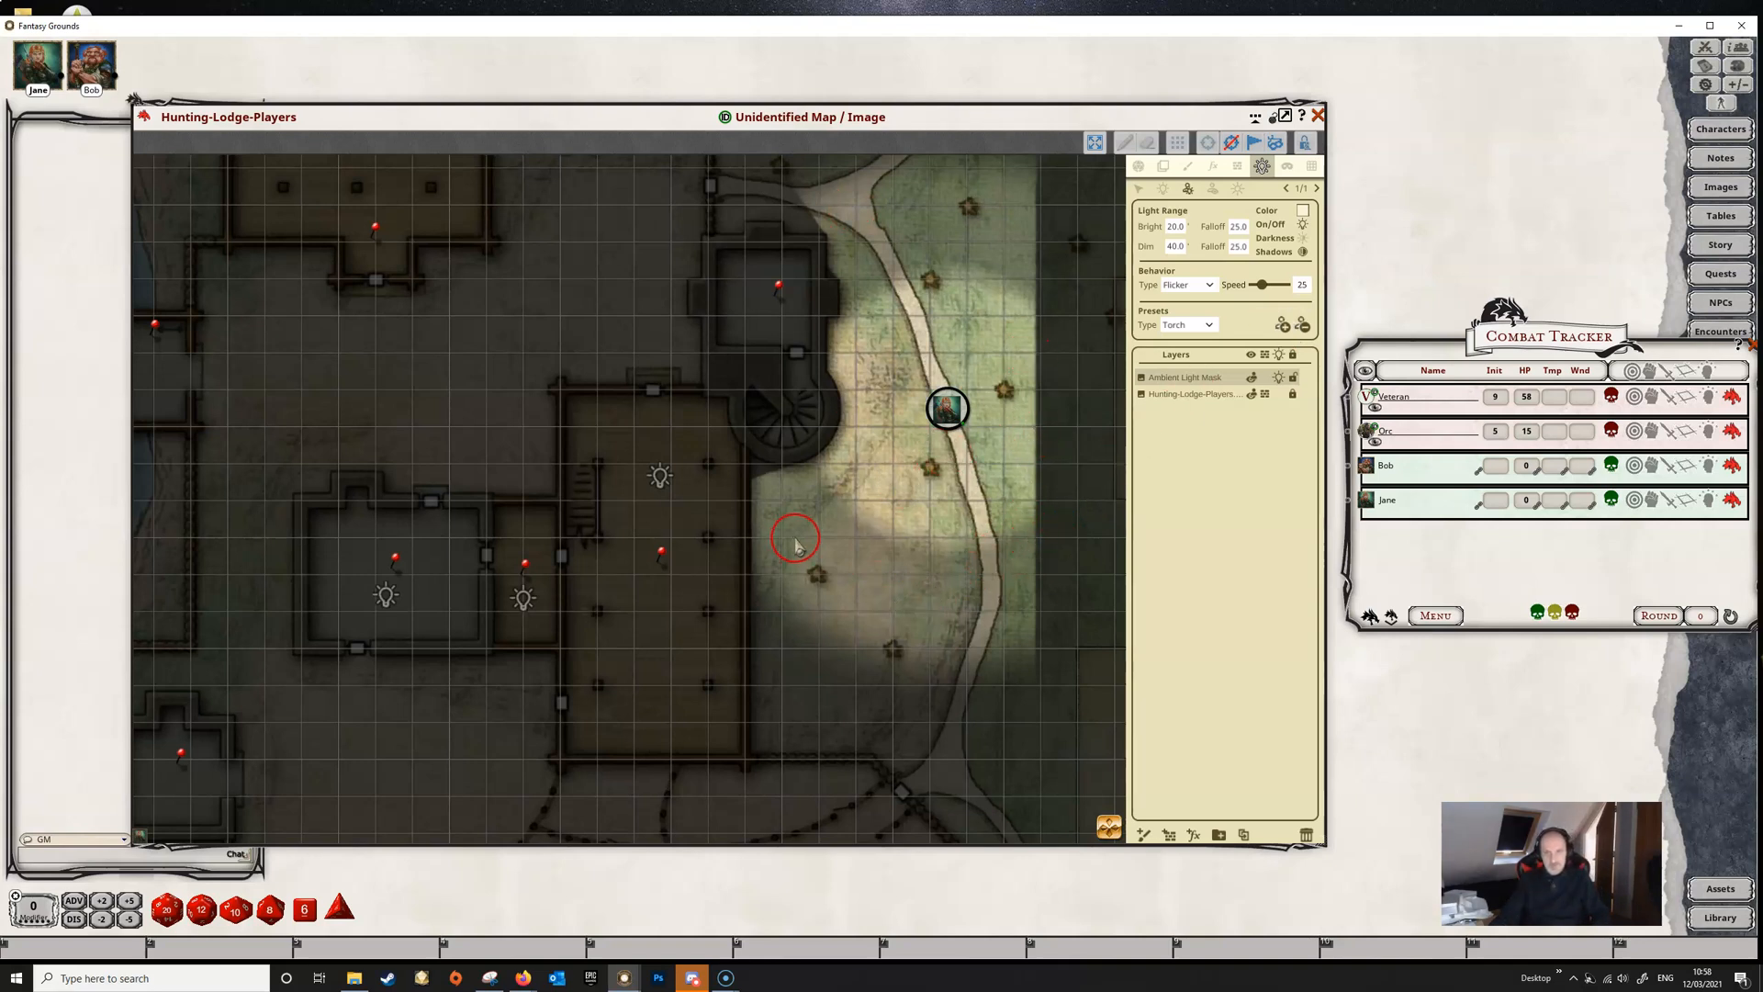
{"action": "mouse_move", "coordinate": [1087, 396]}
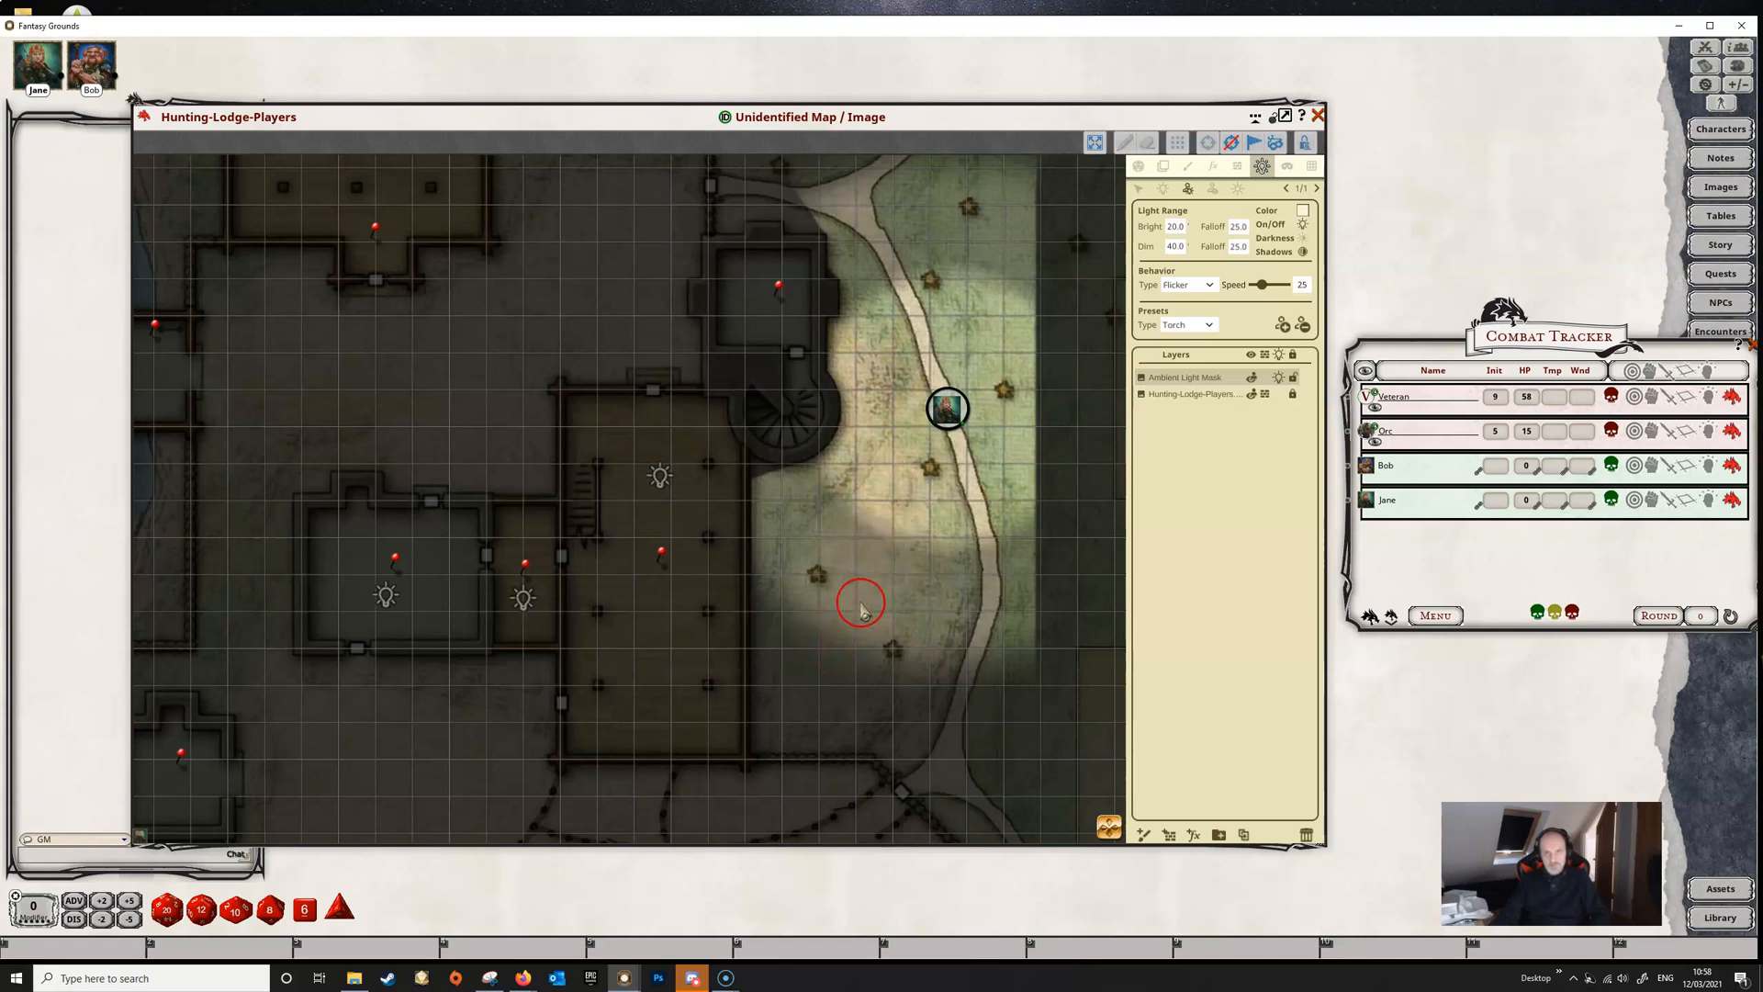
{"action": "mouse_move", "coordinate": [893, 529]}
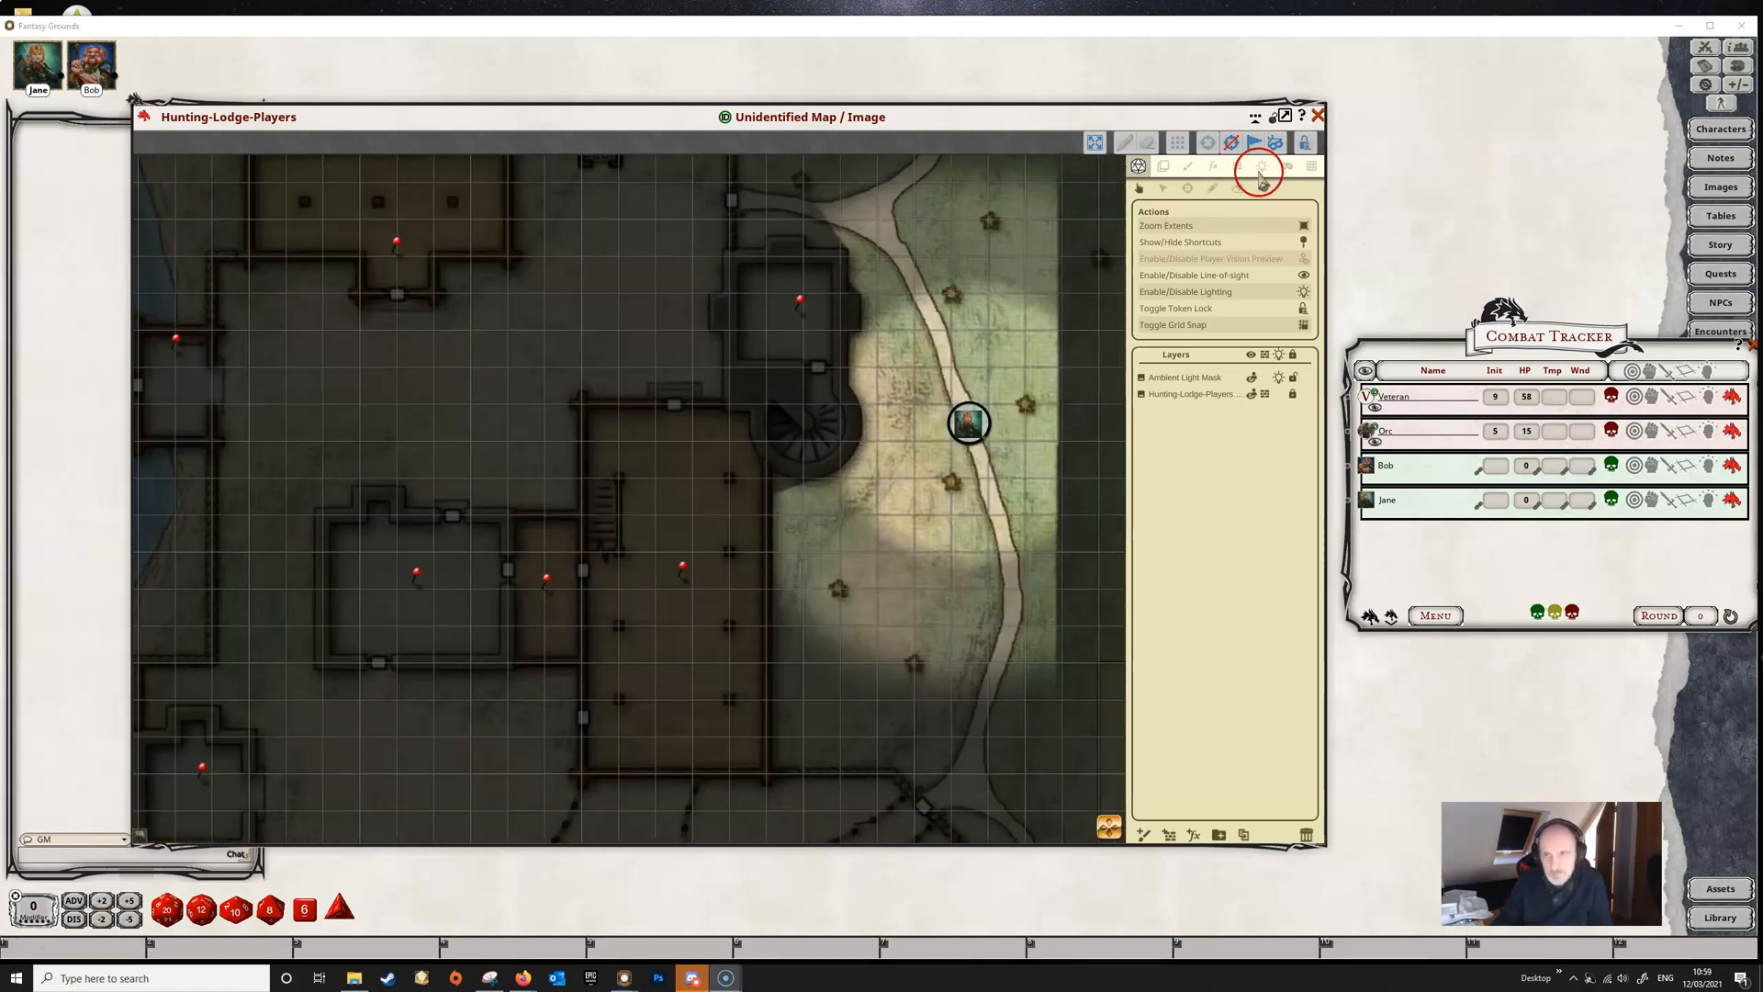
Step: Recolour Jane's torch light blue, then remove the light from her token entirely
{"action": "left_click", "coordinate": [1259, 166]}
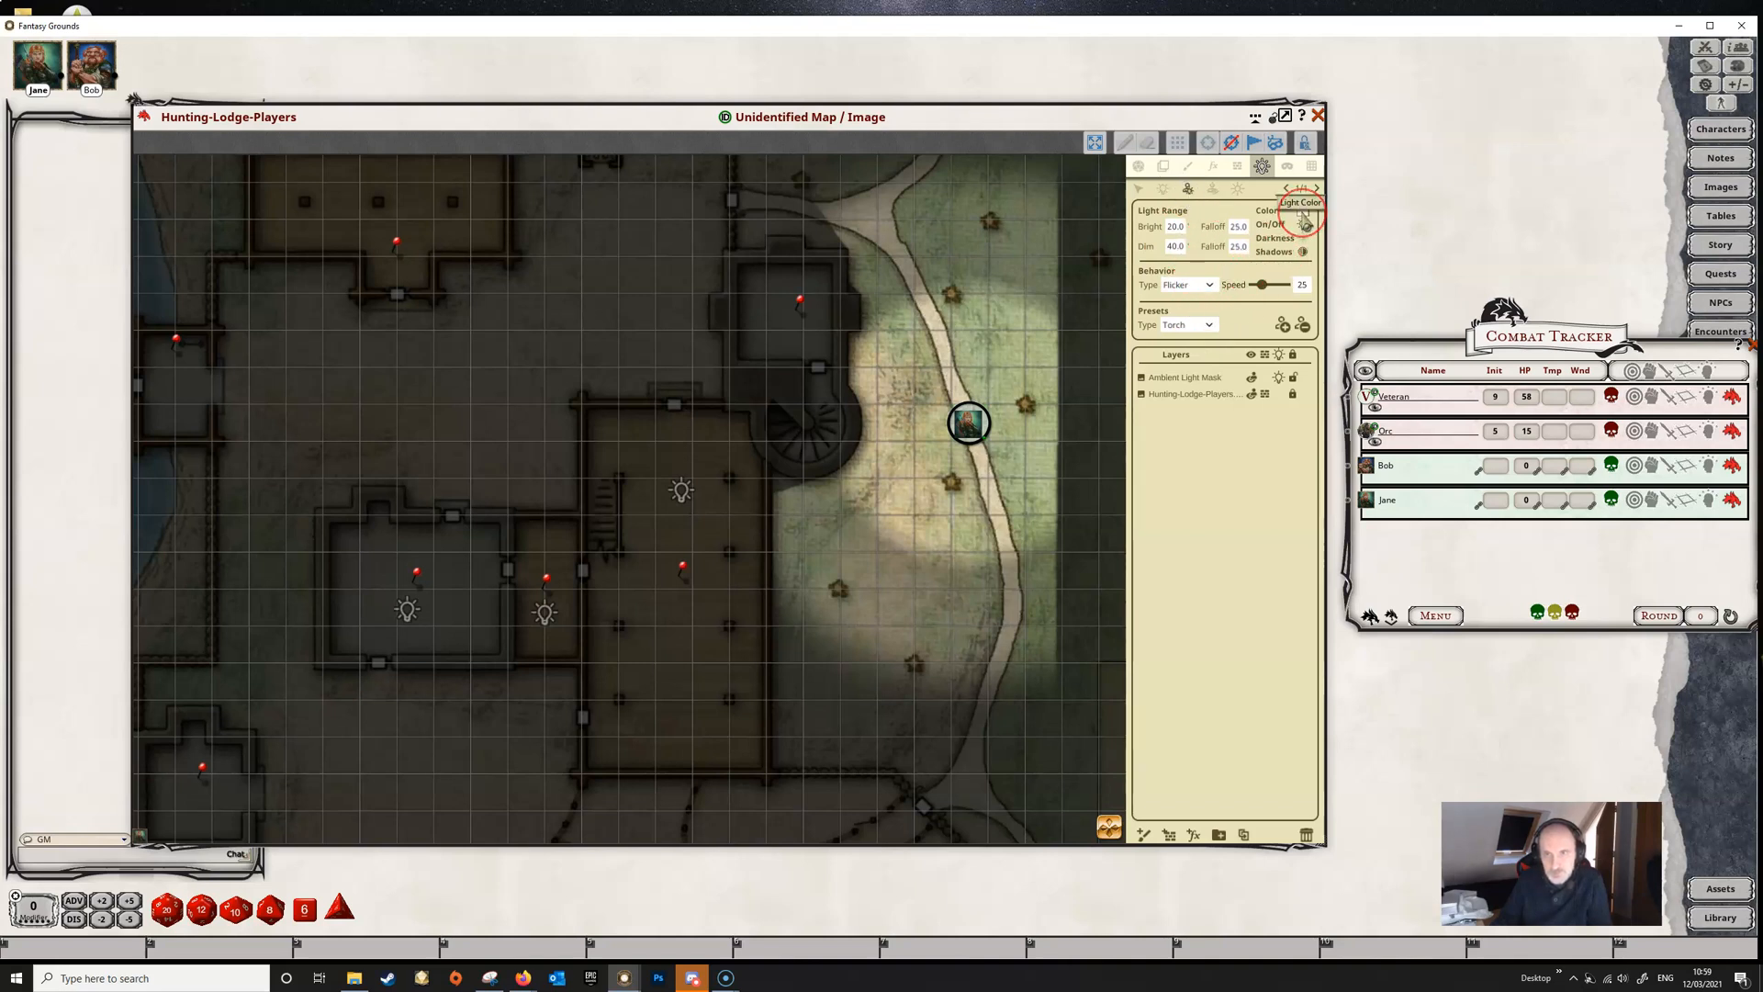
{"action": "left_click", "coordinate": [1303, 217]}
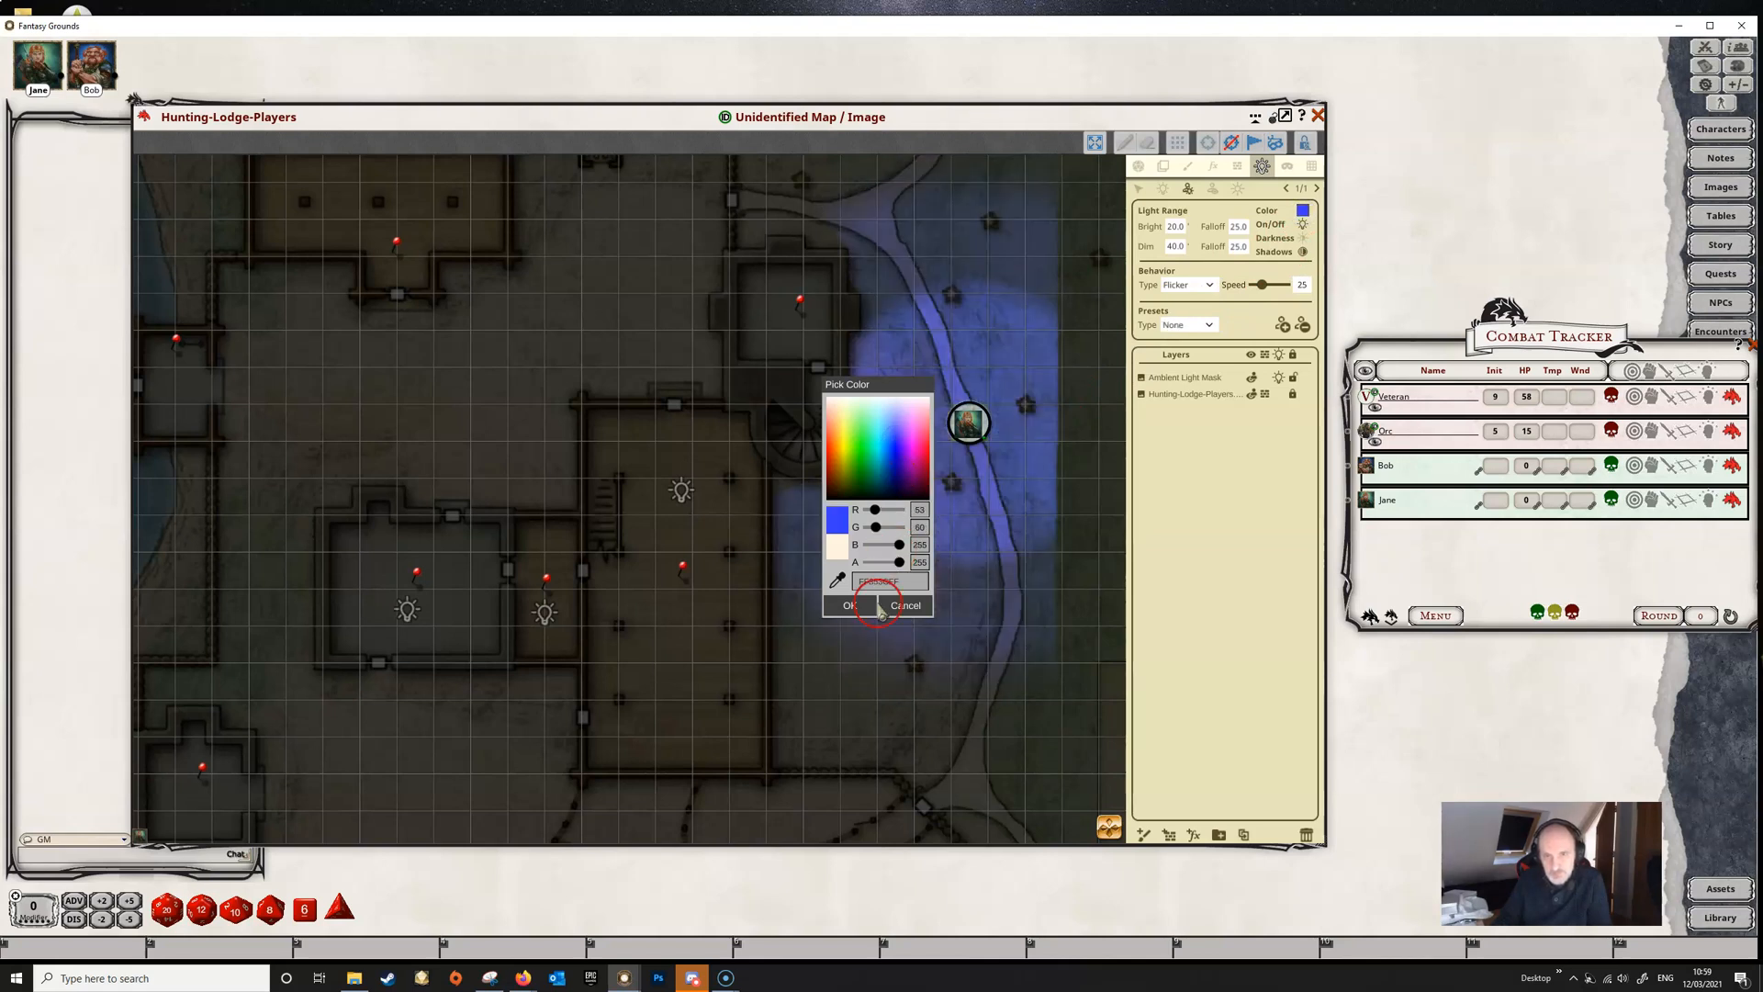
{"action": "left_click", "coordinate": [854, 605]}
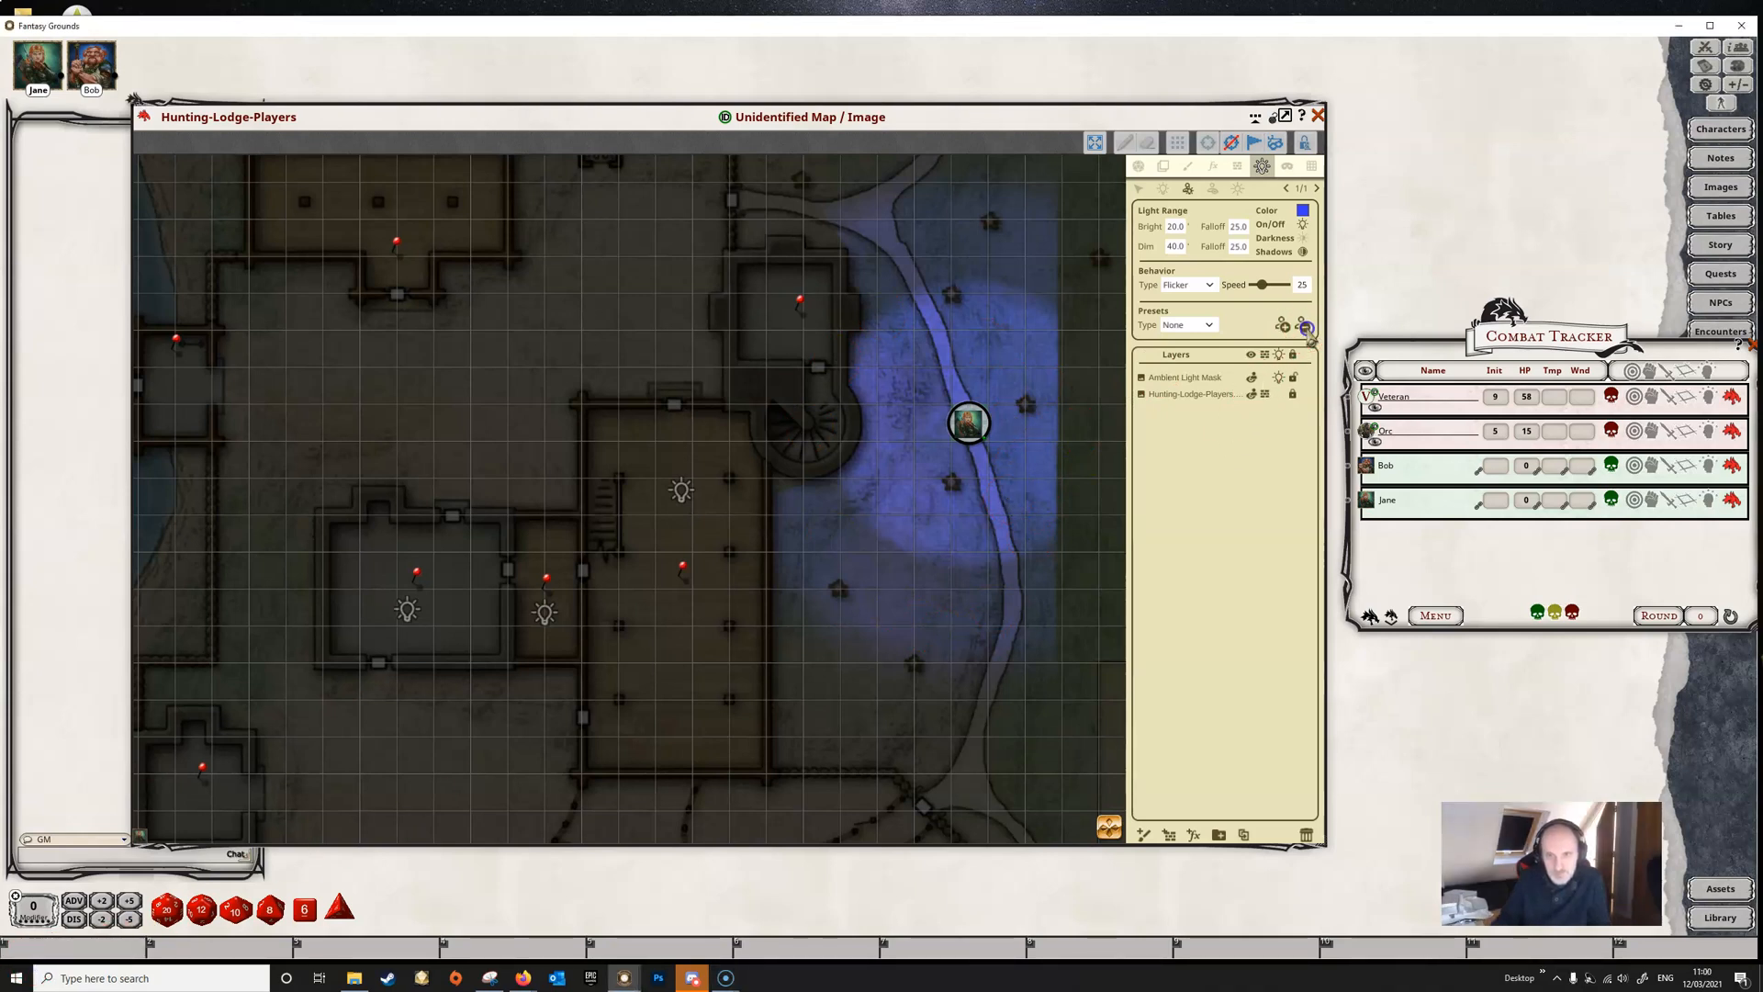
{"action": "left_click", "coordinate": [1306, 327]}
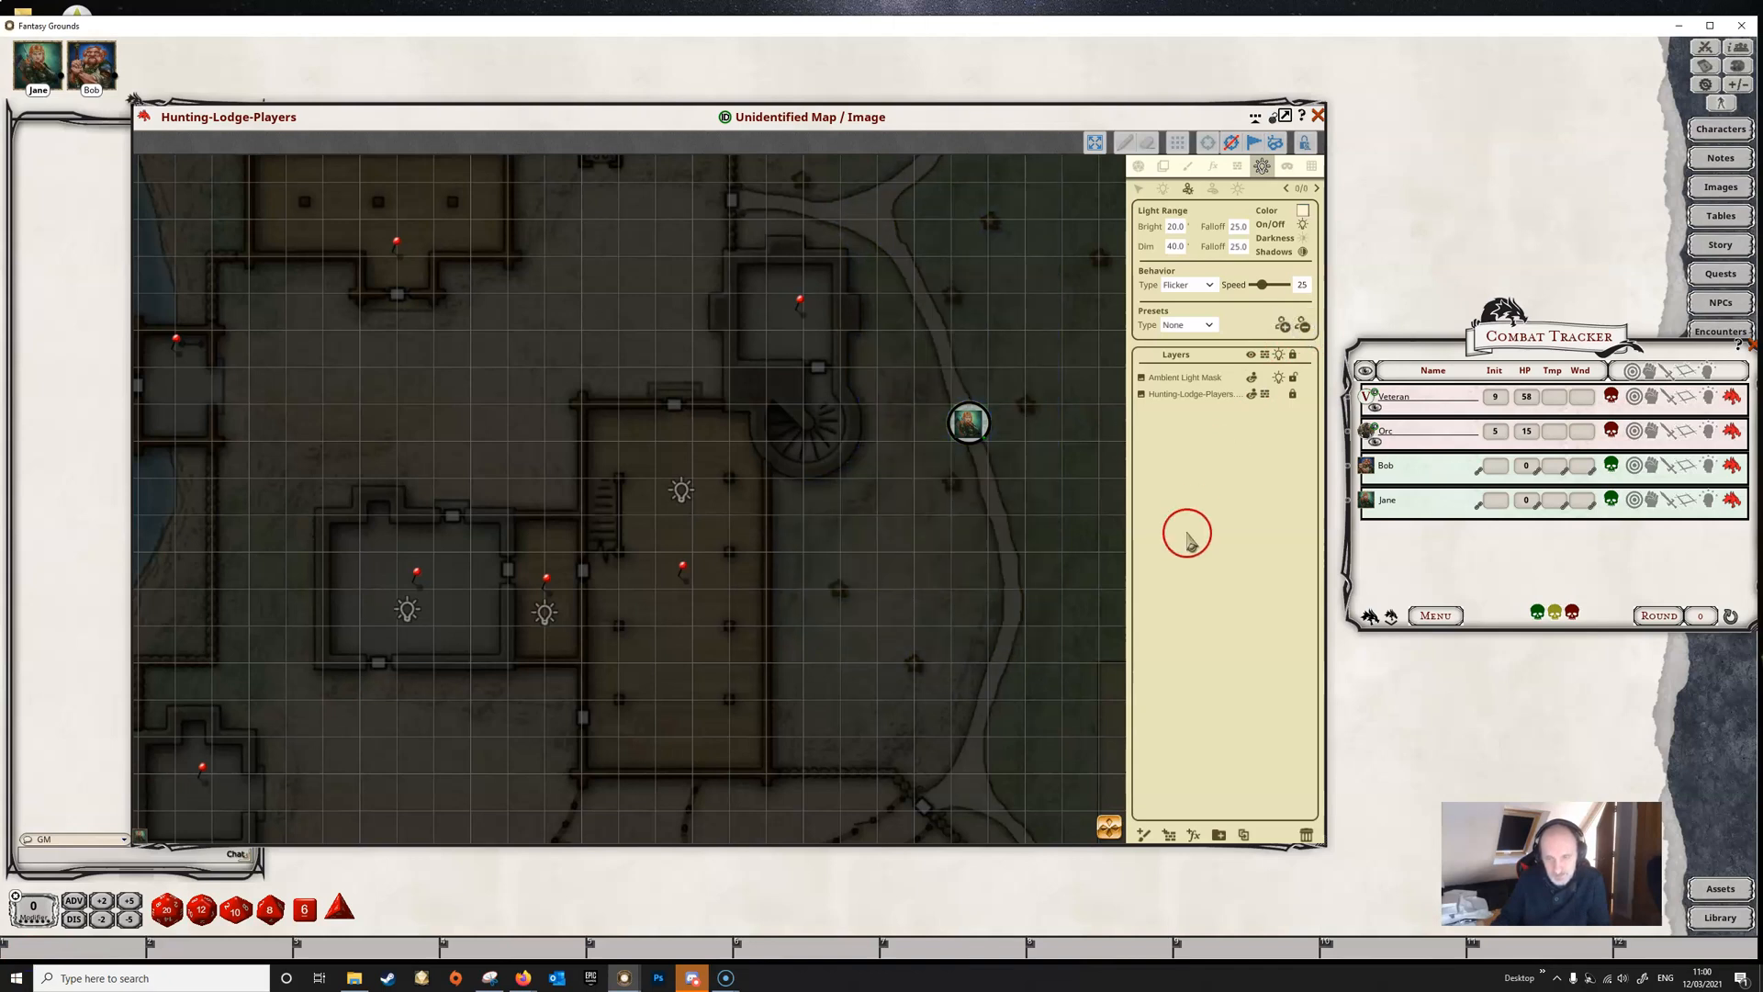
{"action": "mouse_move", "coordinate": [1493, 565]}
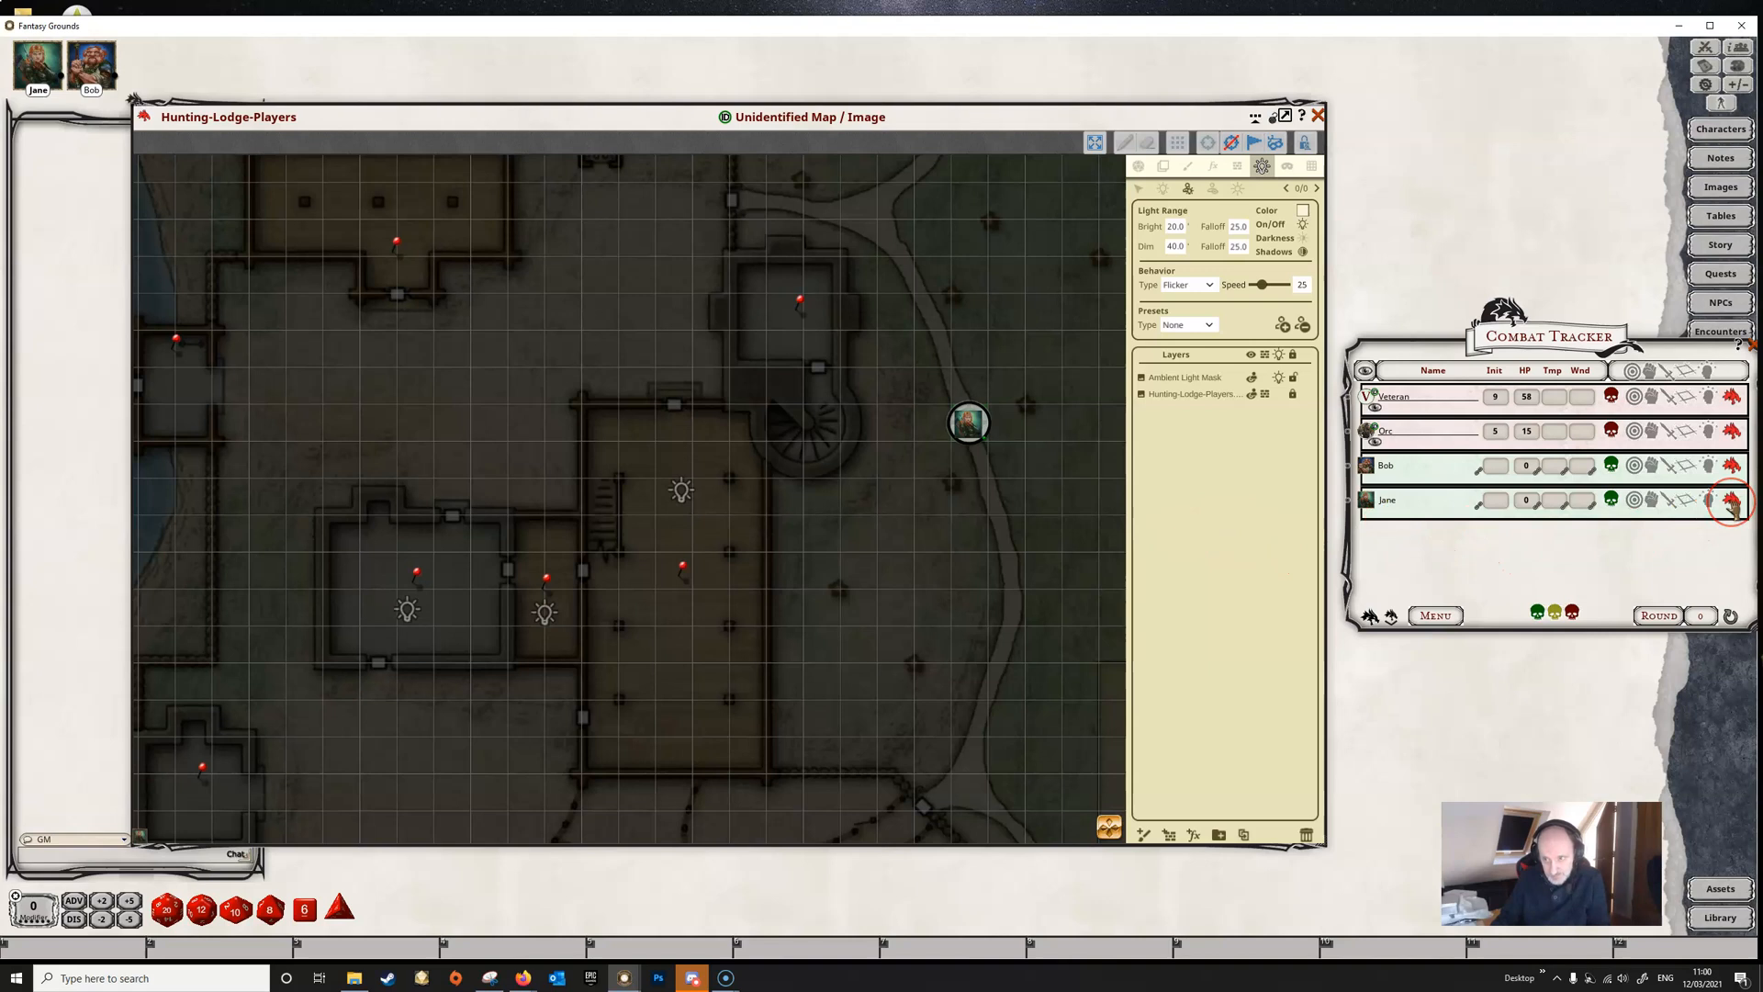
Step: Apply Jane's LIGHT: 20 torch and VISION: 20 truesight effects from the Combat Tracker
{"action": "left_click", "coordinate": [1732, 501]}
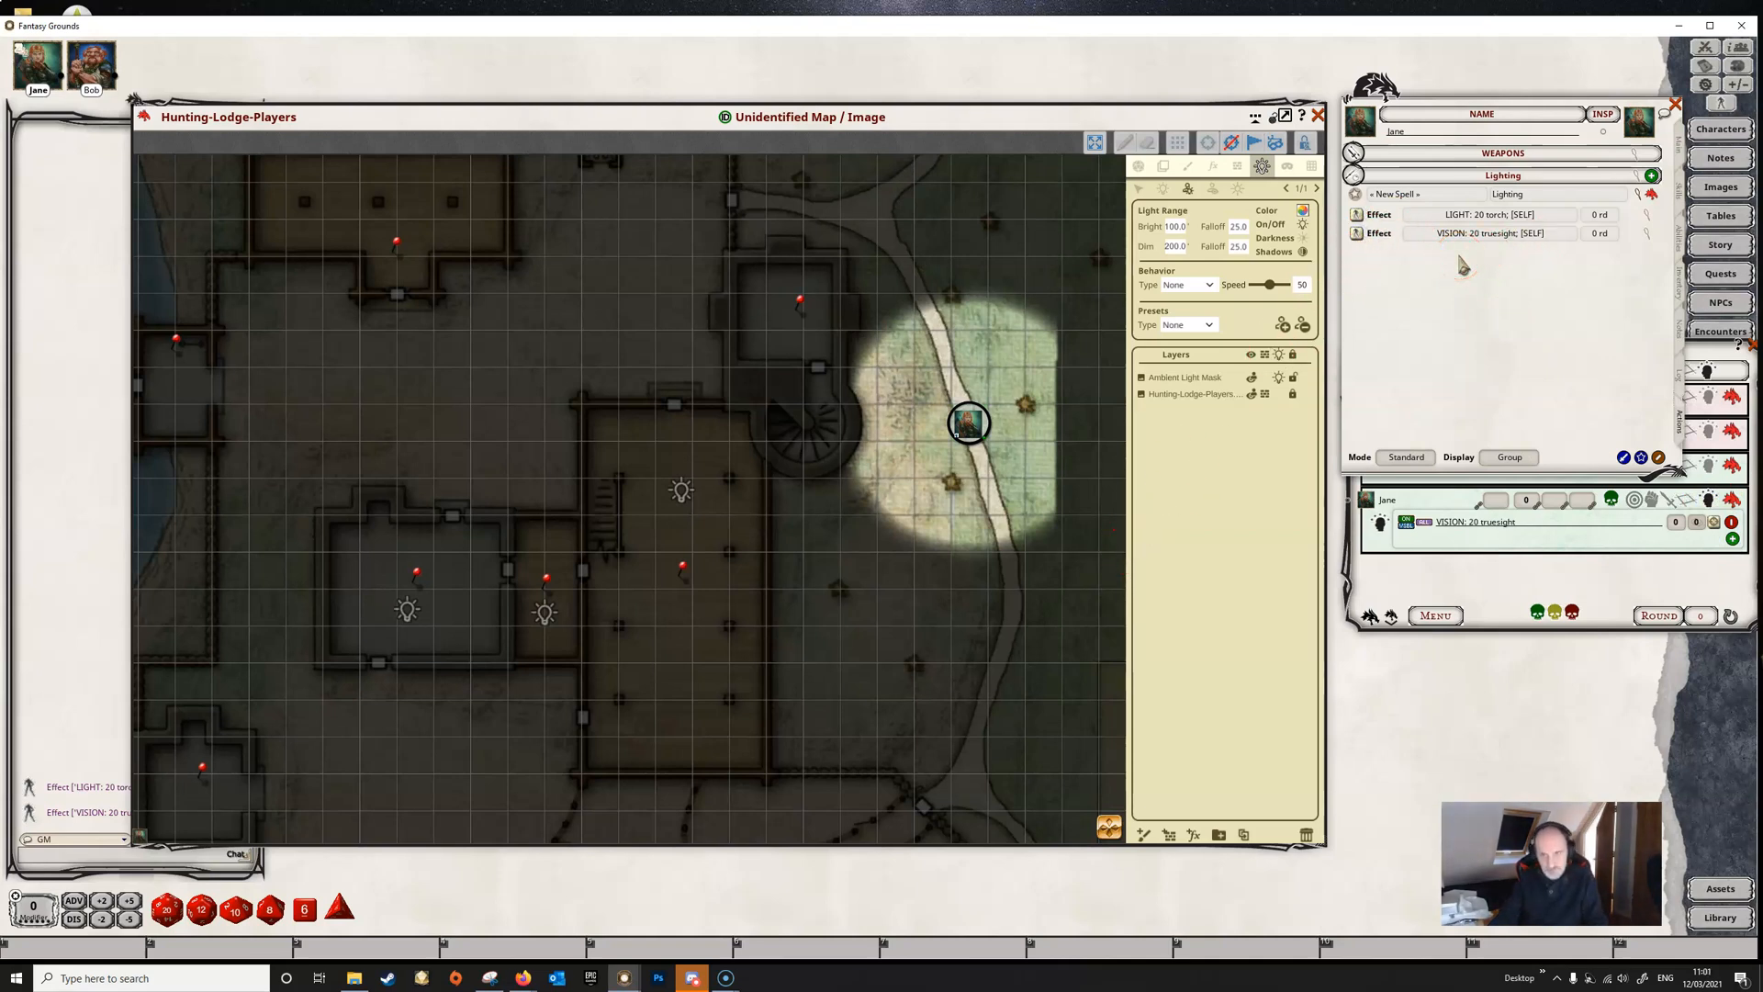
{"action": "mouse_move", "coordinate": [1529, 256]}
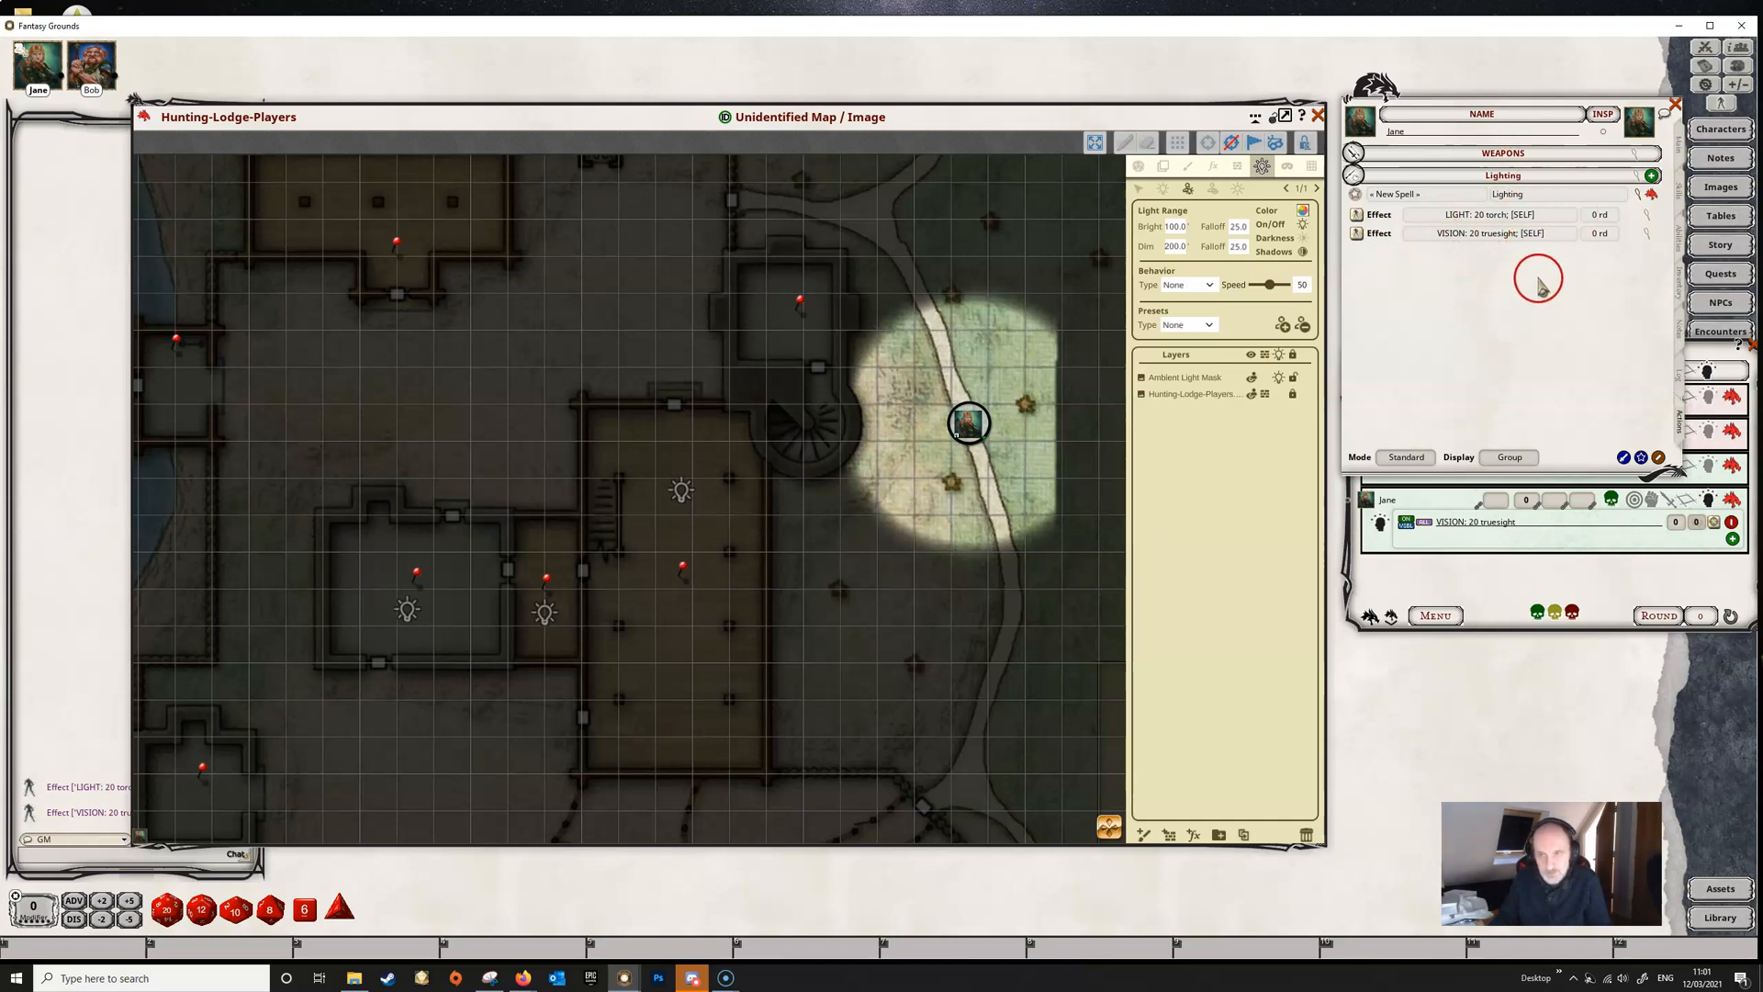
{"action": "mouse_move", "coordinate": [1537, 261]}
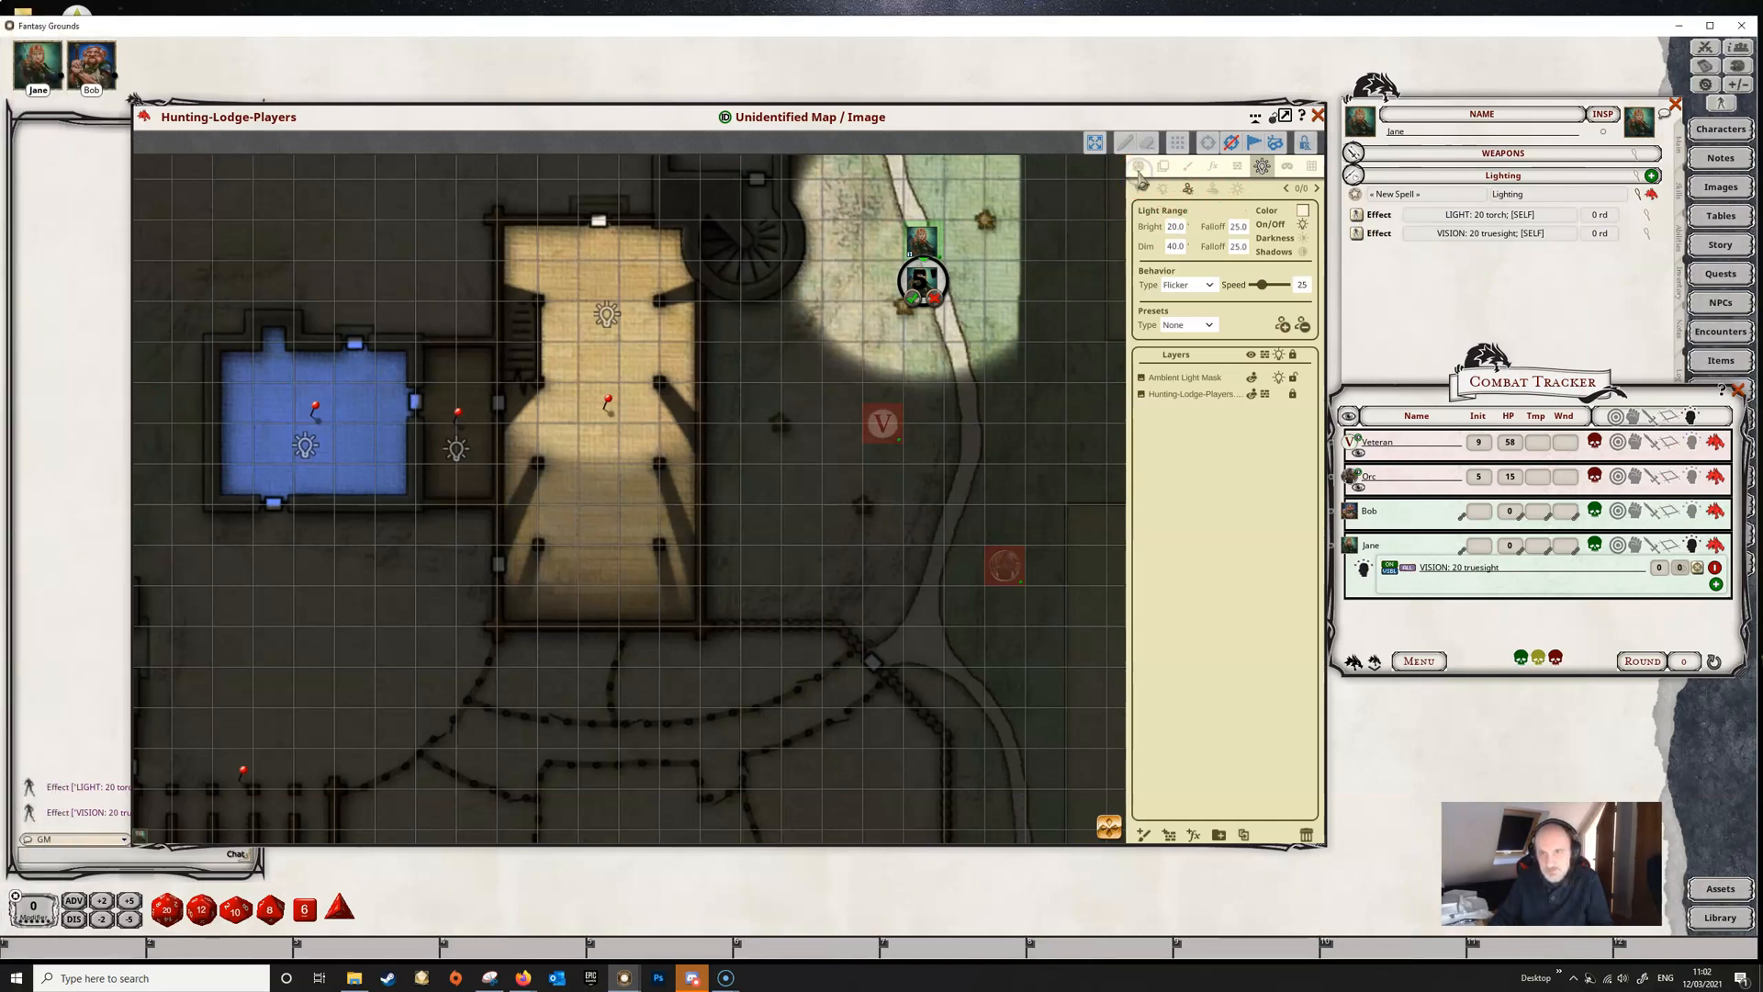
Step: Place the Veteran and Orc tokens on the map south of Jane's lit patch
{"action": "left_click", "coordinate": [1306, 144]}
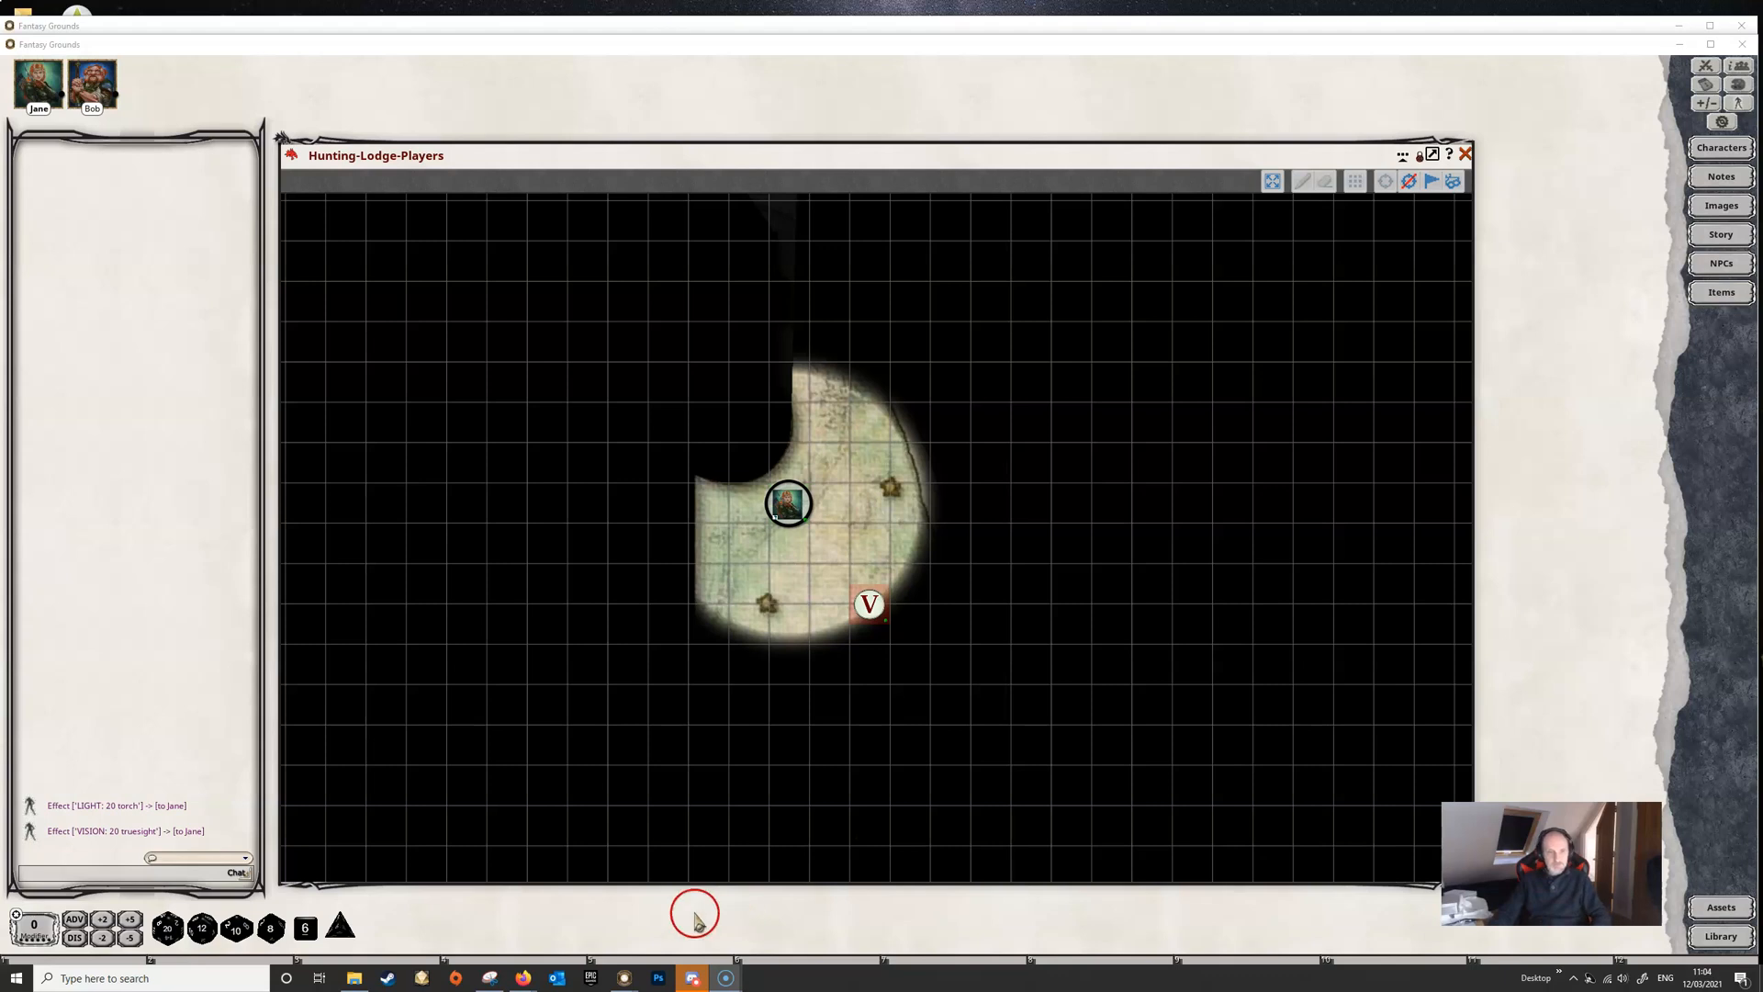
{"action": "mouse_move", "coordinate": [22, 965]}
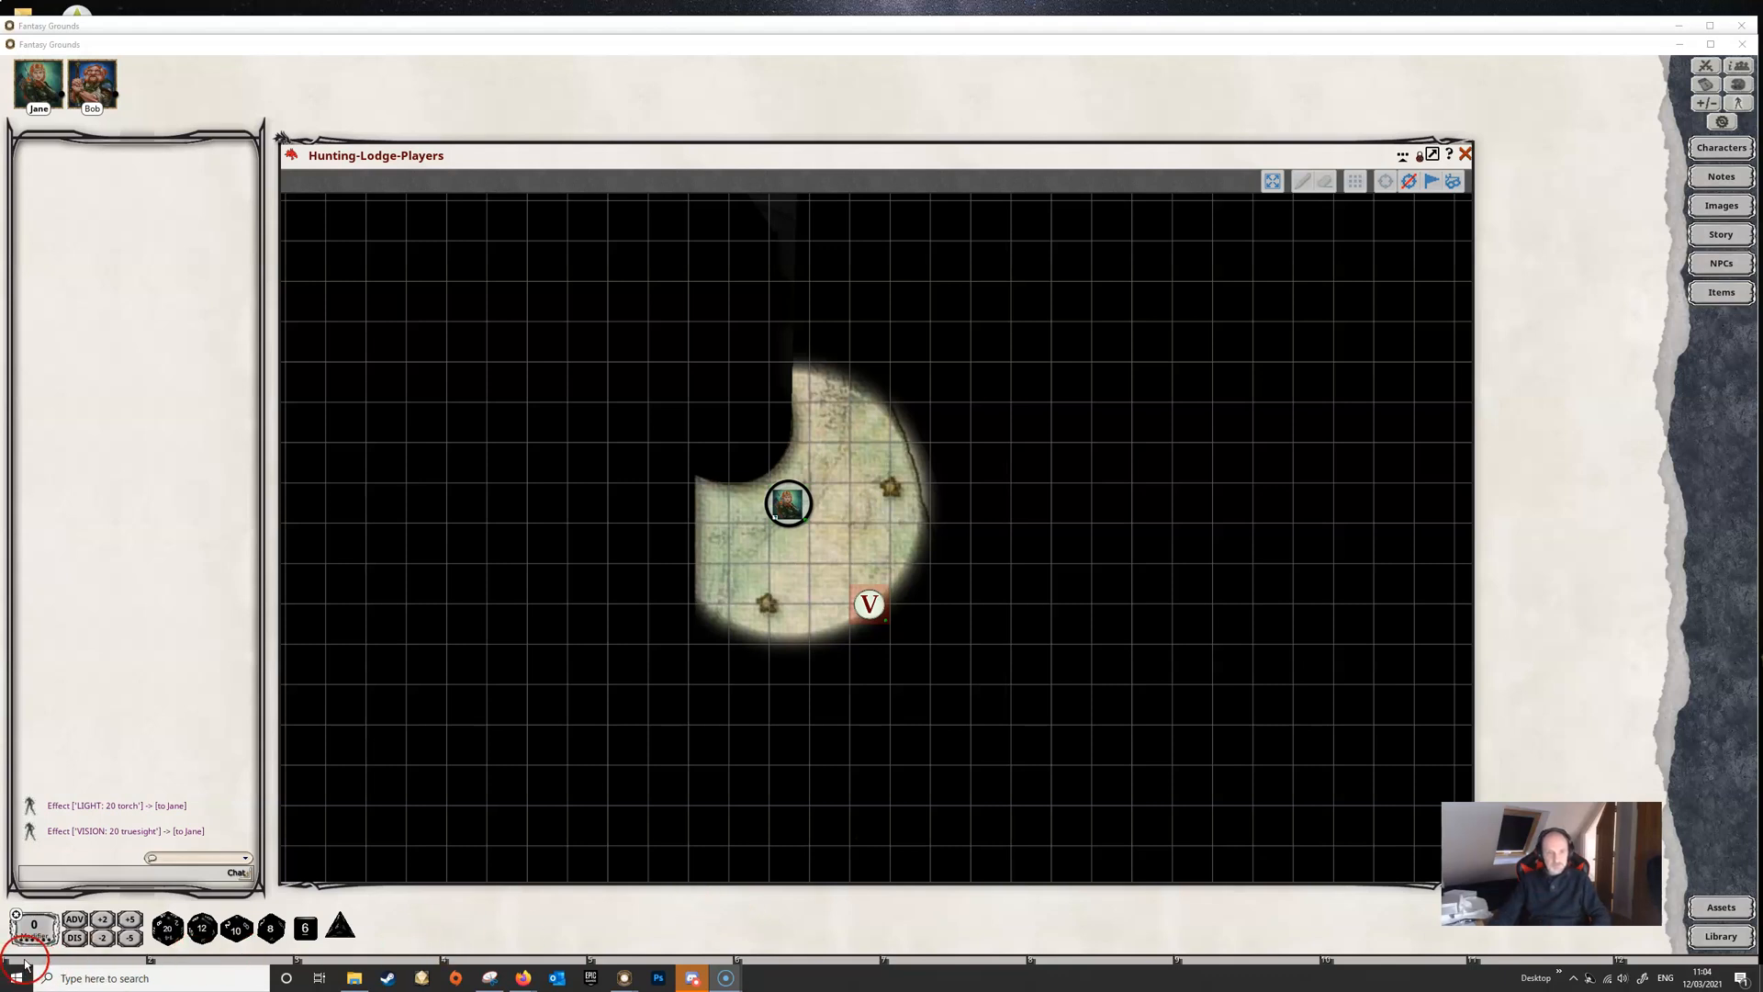